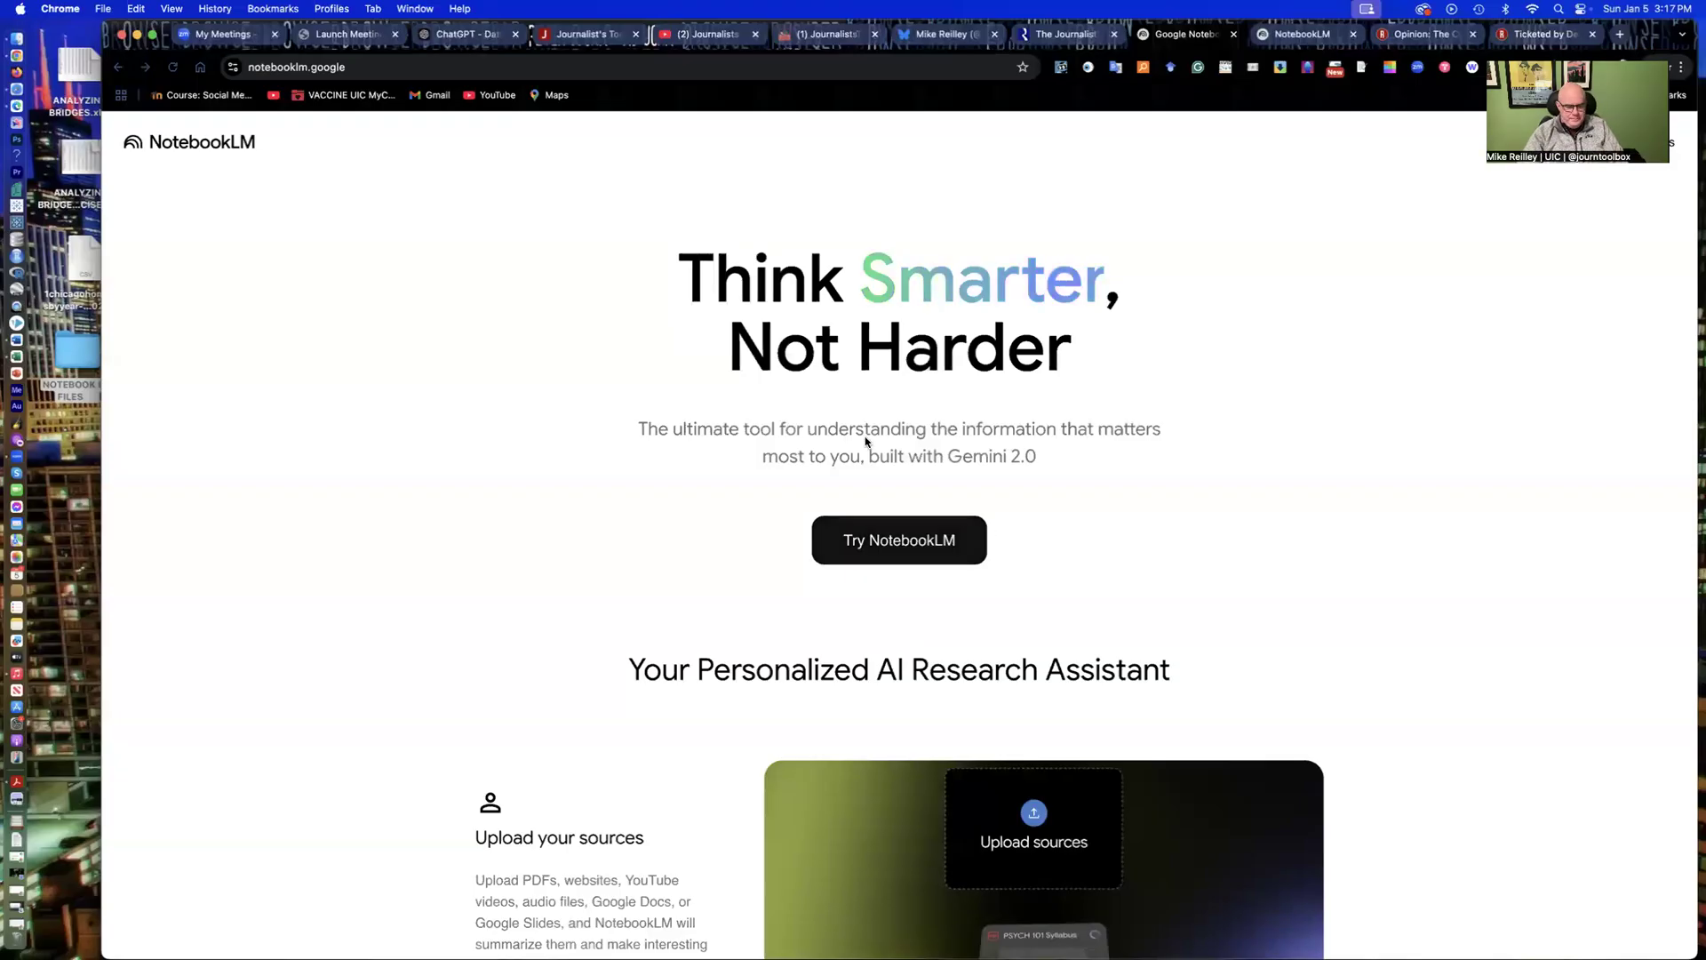
{"action": "mouse_move", "coordinate": [836, 425]}
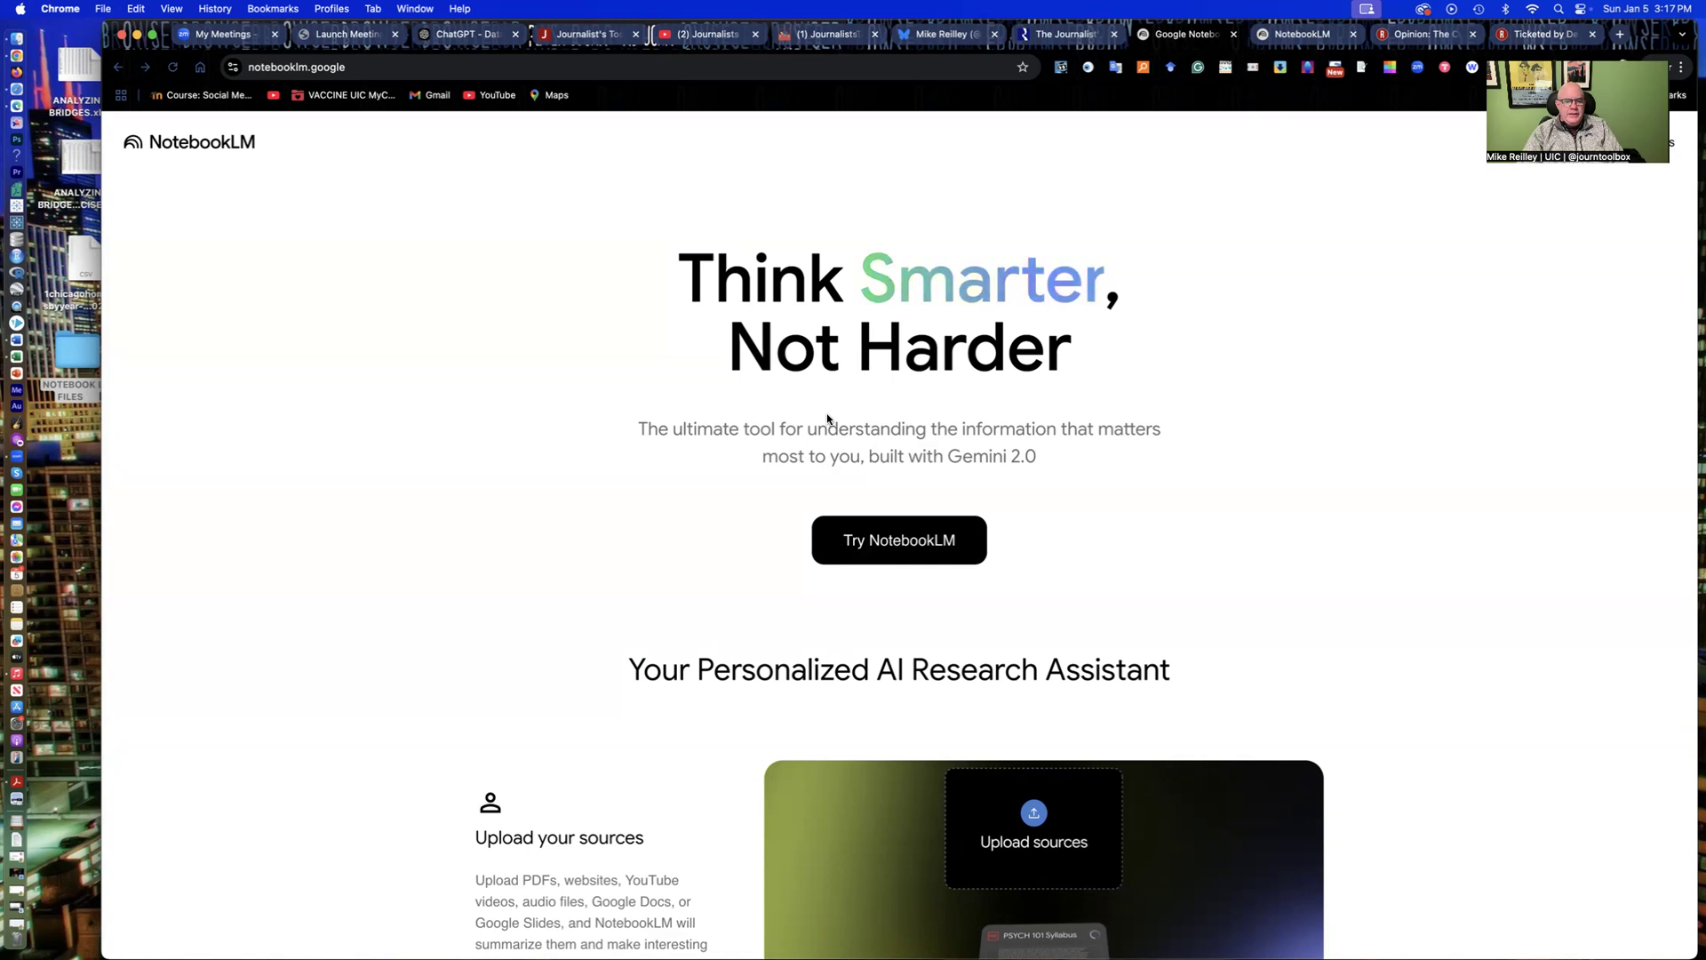
{"action": "mouse_move", "coordinate": [718, 450]}
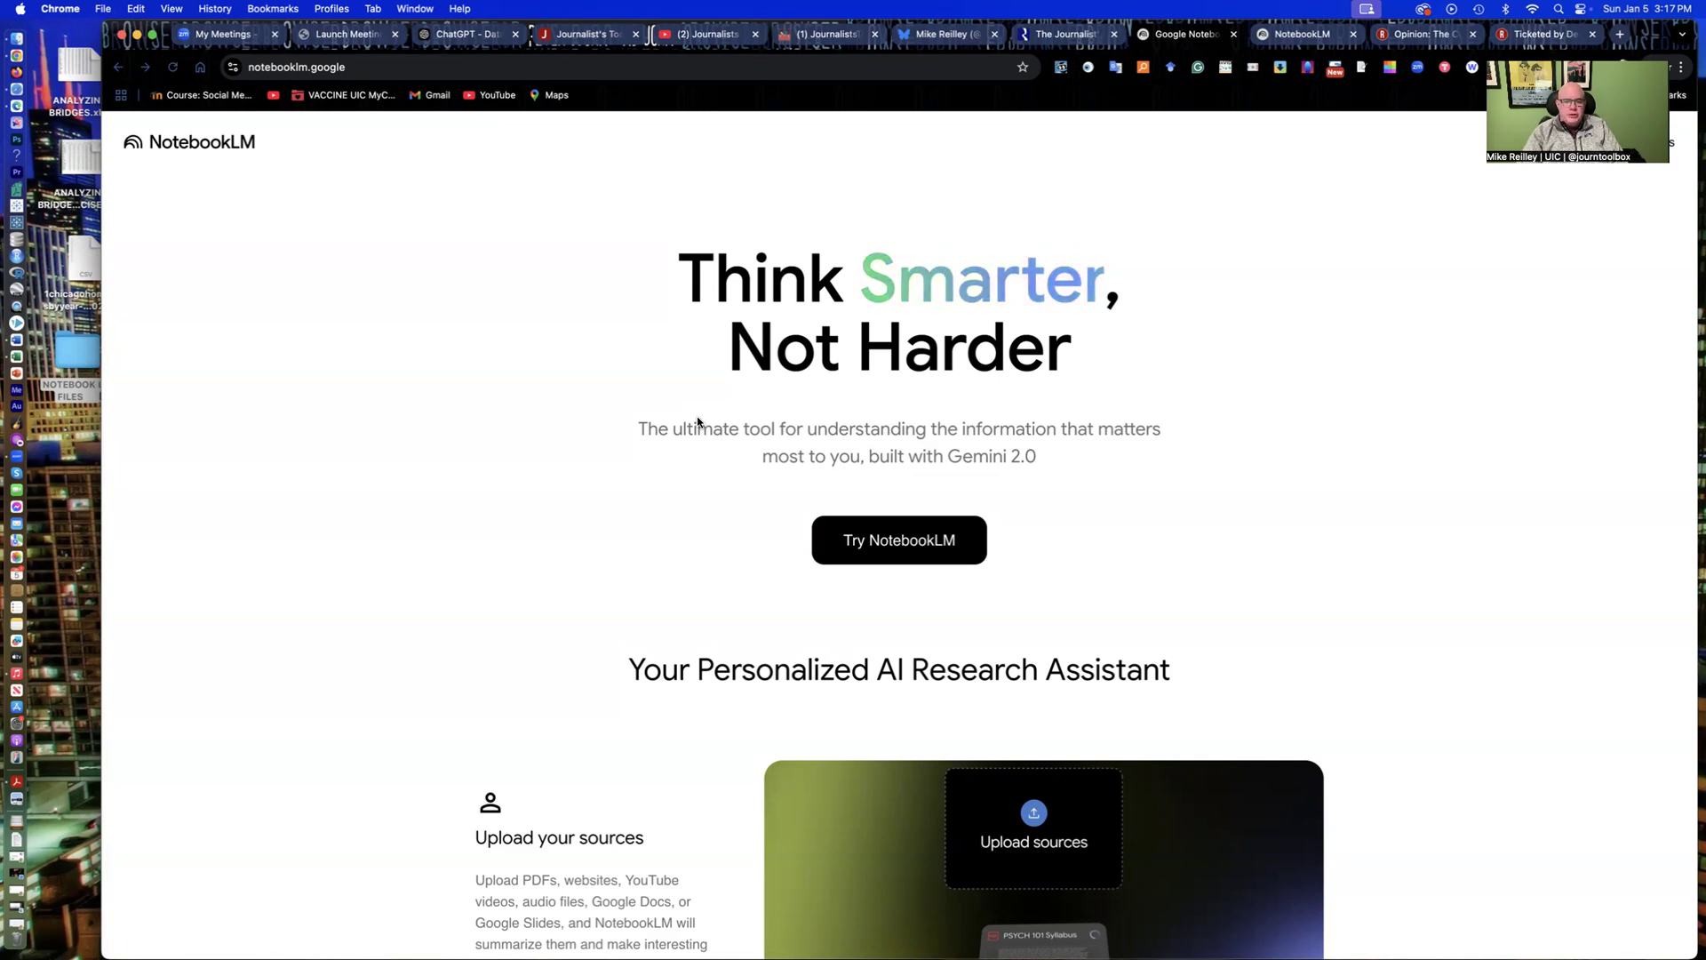
{"action": "mouse_move", "coordinate": [765, 423]}
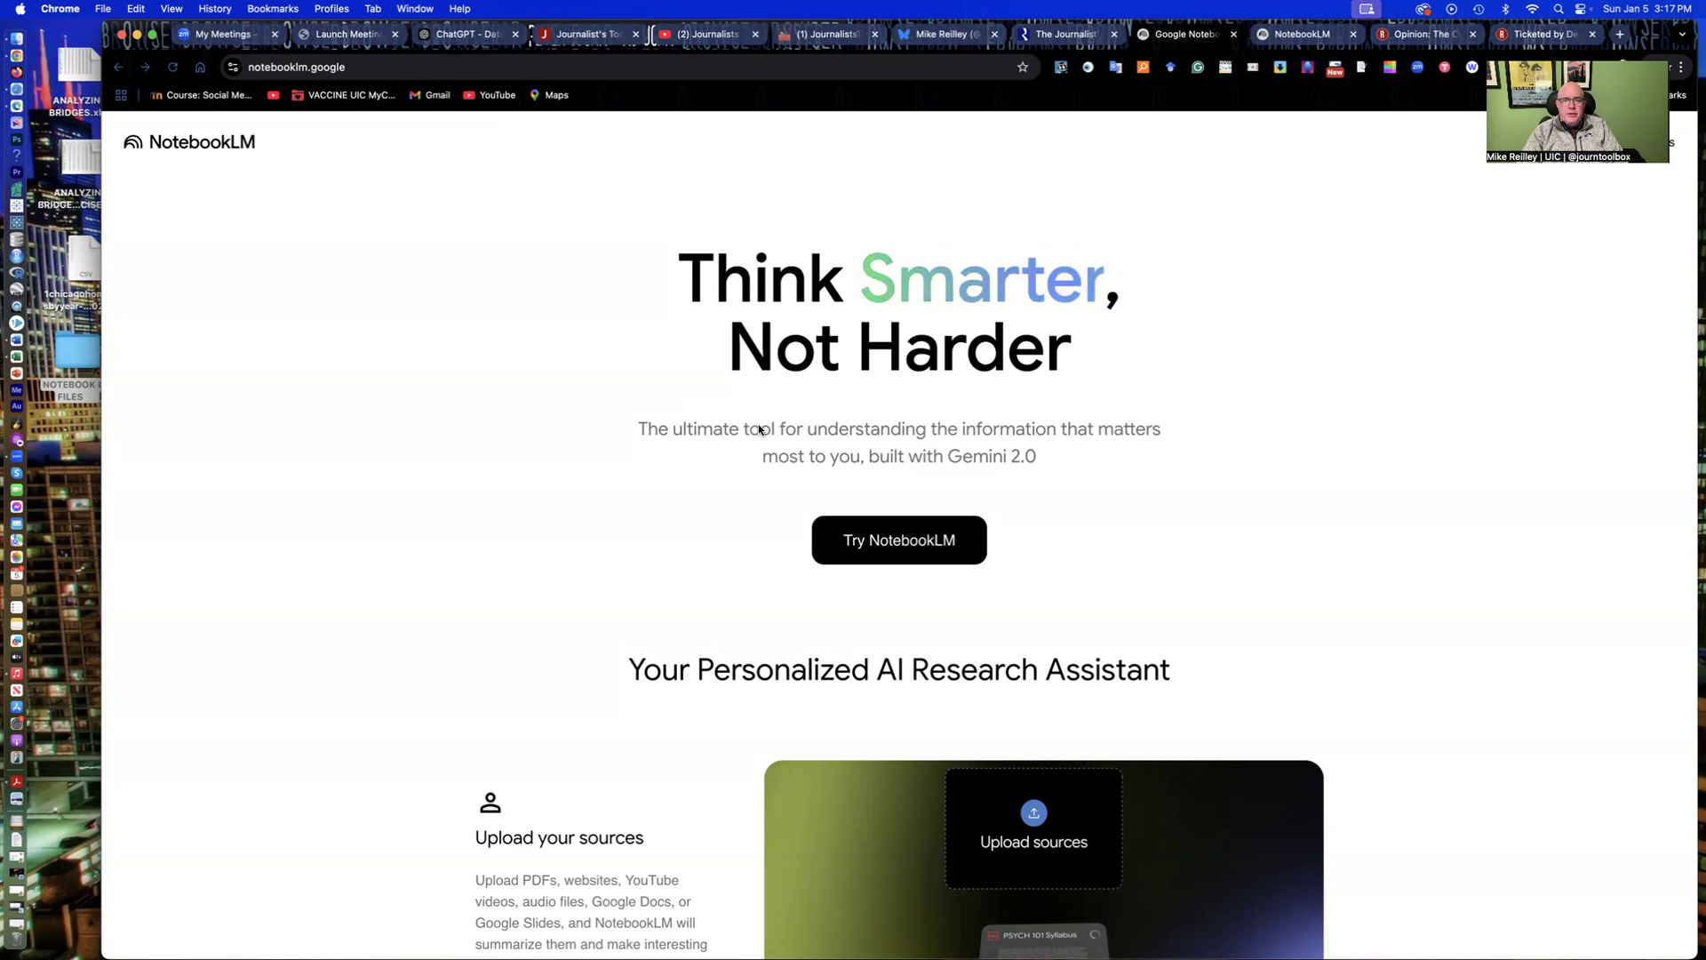
{"action": "mouse_move", "coordinate": [620, 371]}
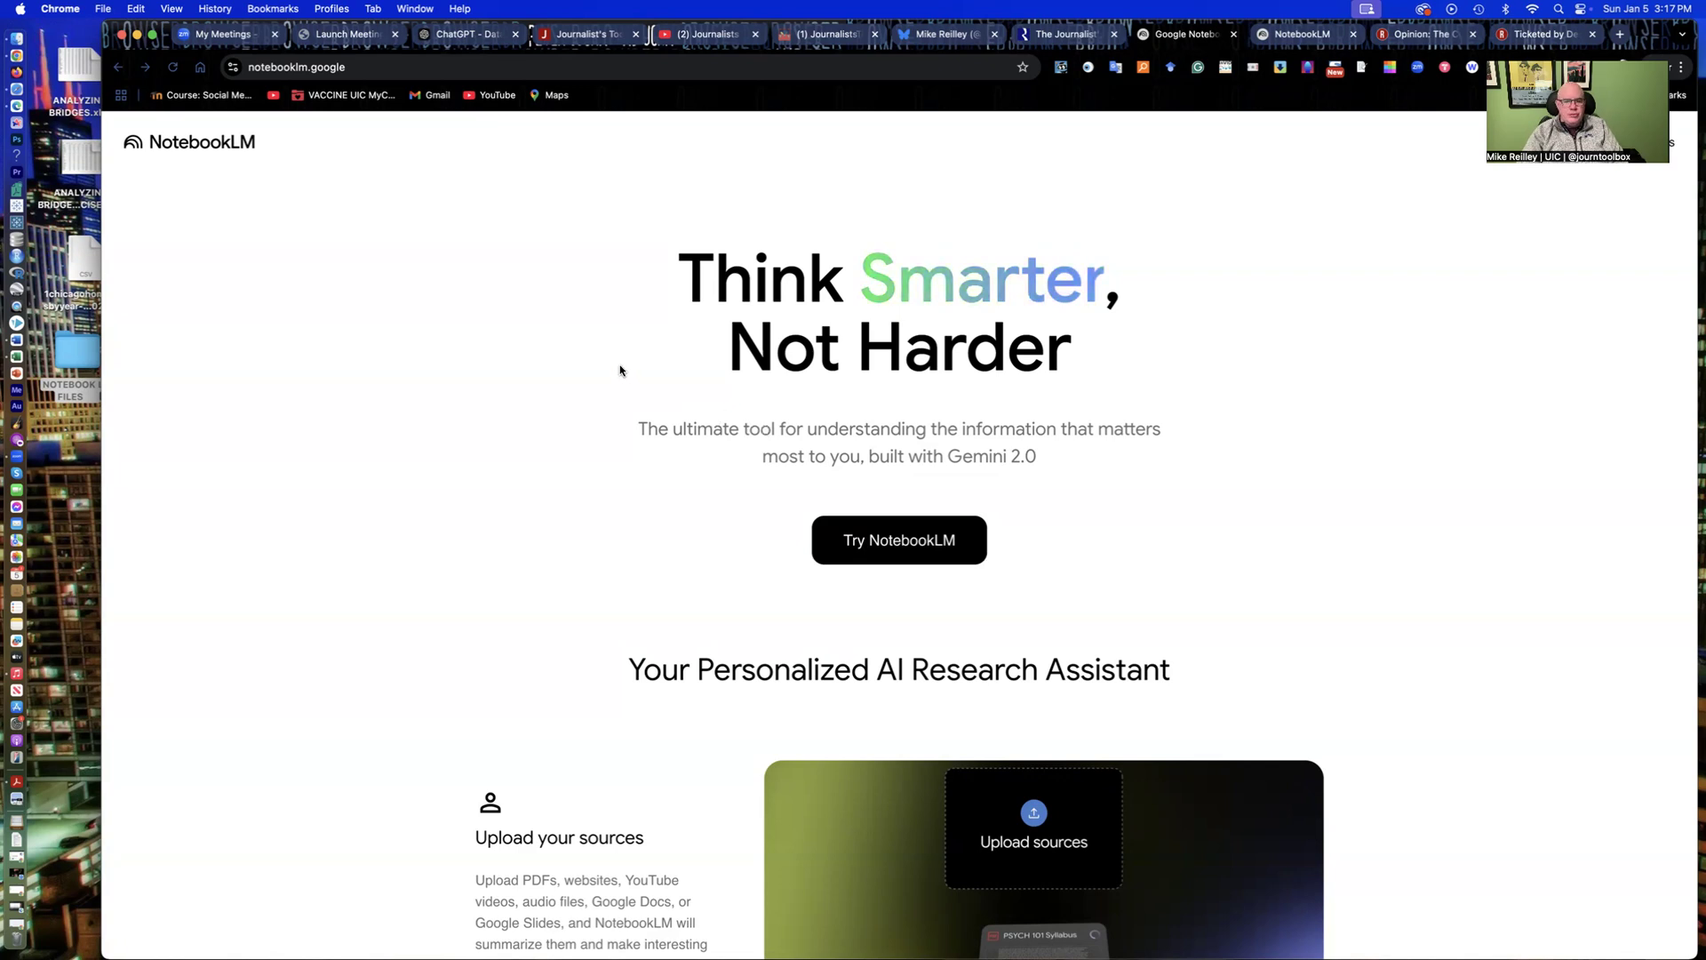
{"action": "mouse_move", "coordinate": [898, 540]}
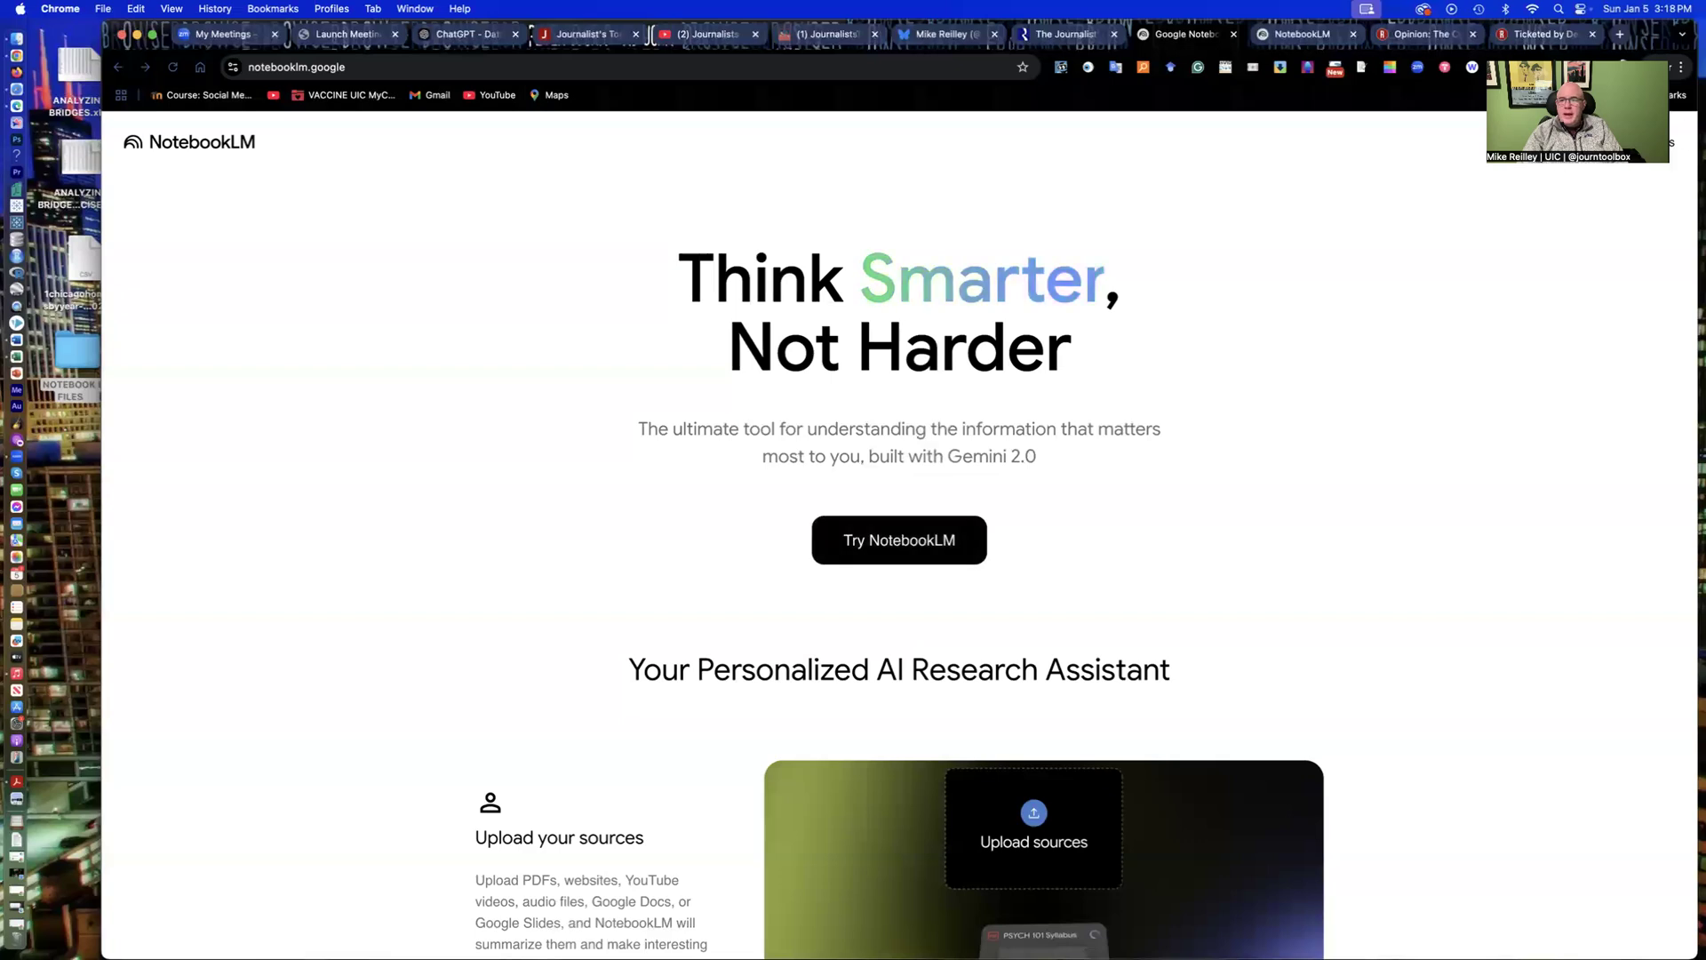
{"action": "mouse_move", "coordinate": [1609, 215]}
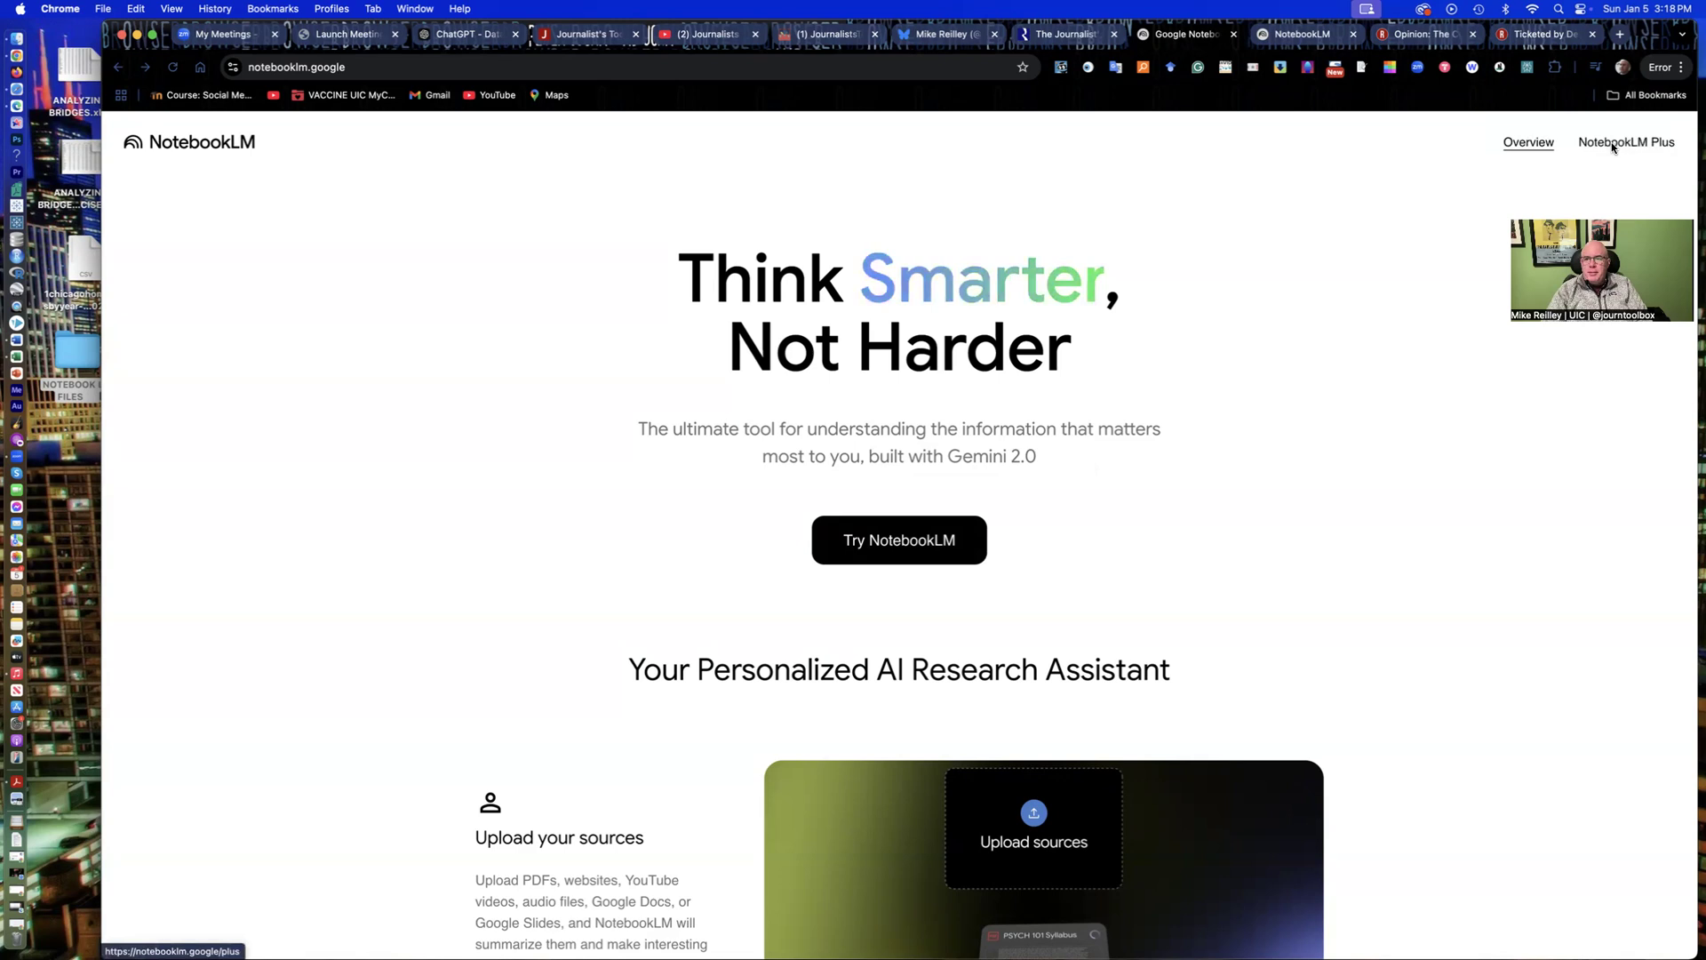
Step: Glance at the NotebookLM Plus plan, then open the My Notebooks dashboard
{"action": "left_click", "coordinate": [1626, 143]}
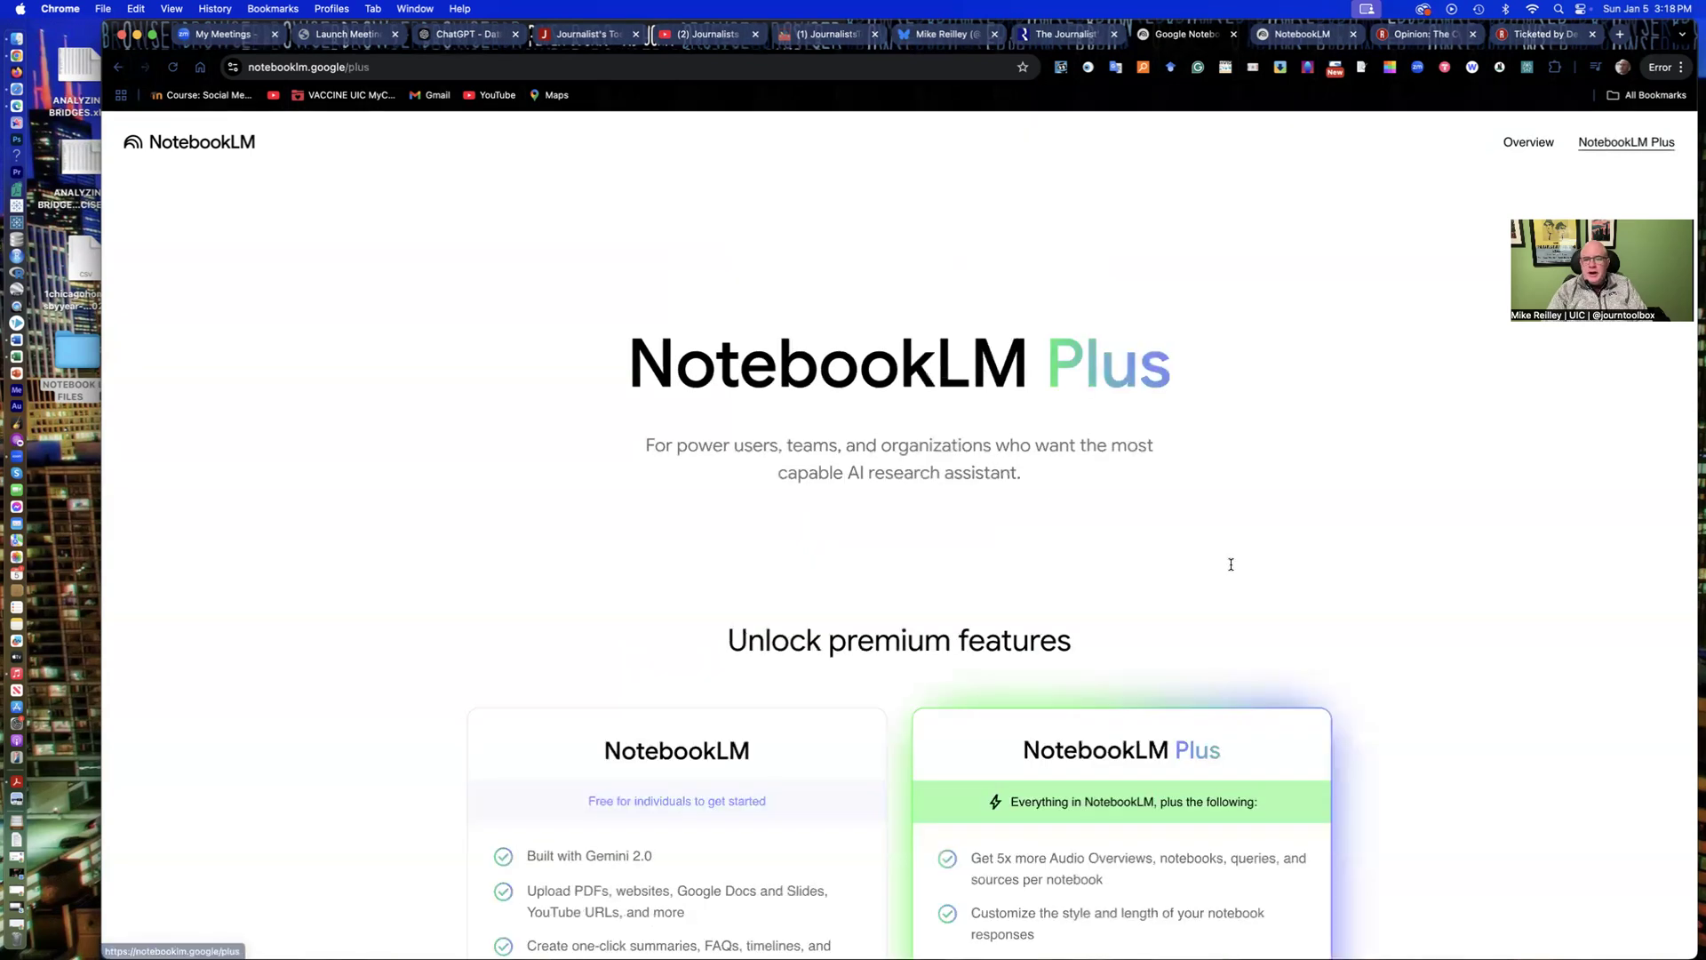
{"action": "scroll", "scroll_direction": "down", "scroll_amount": 3}
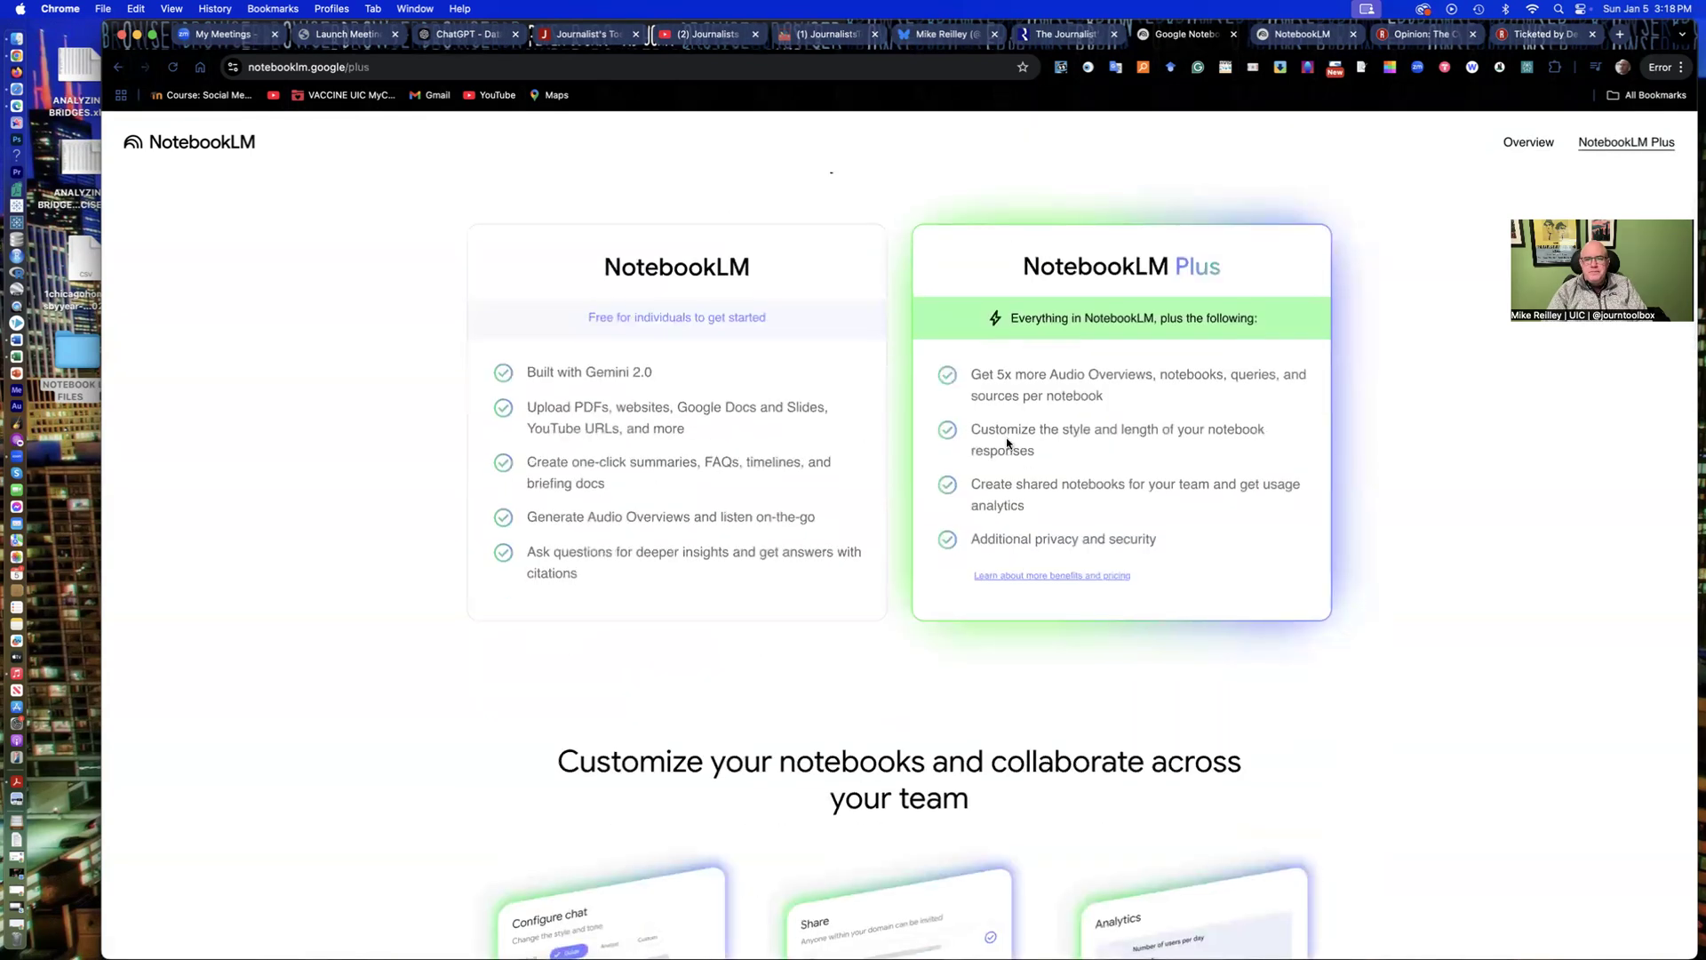
{"action": "scroll", "scroll_direction": "up", "scroll_amount": 3}
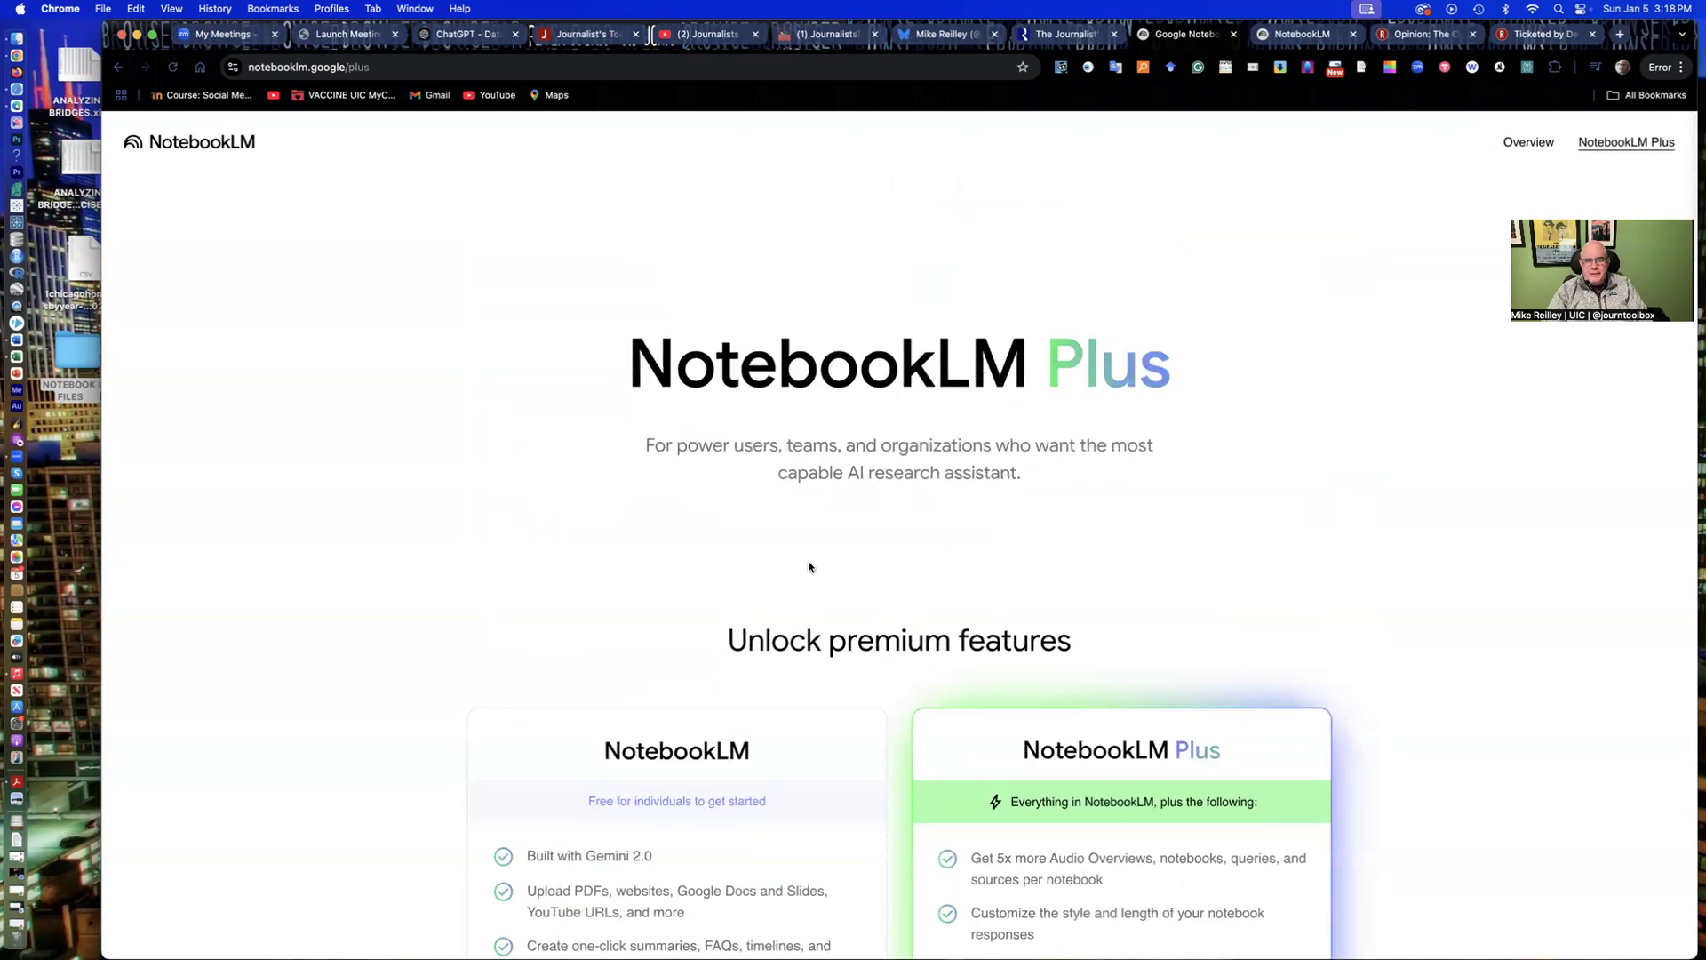
{"action": "mouse_move", "coordinate": [1067, 876]}
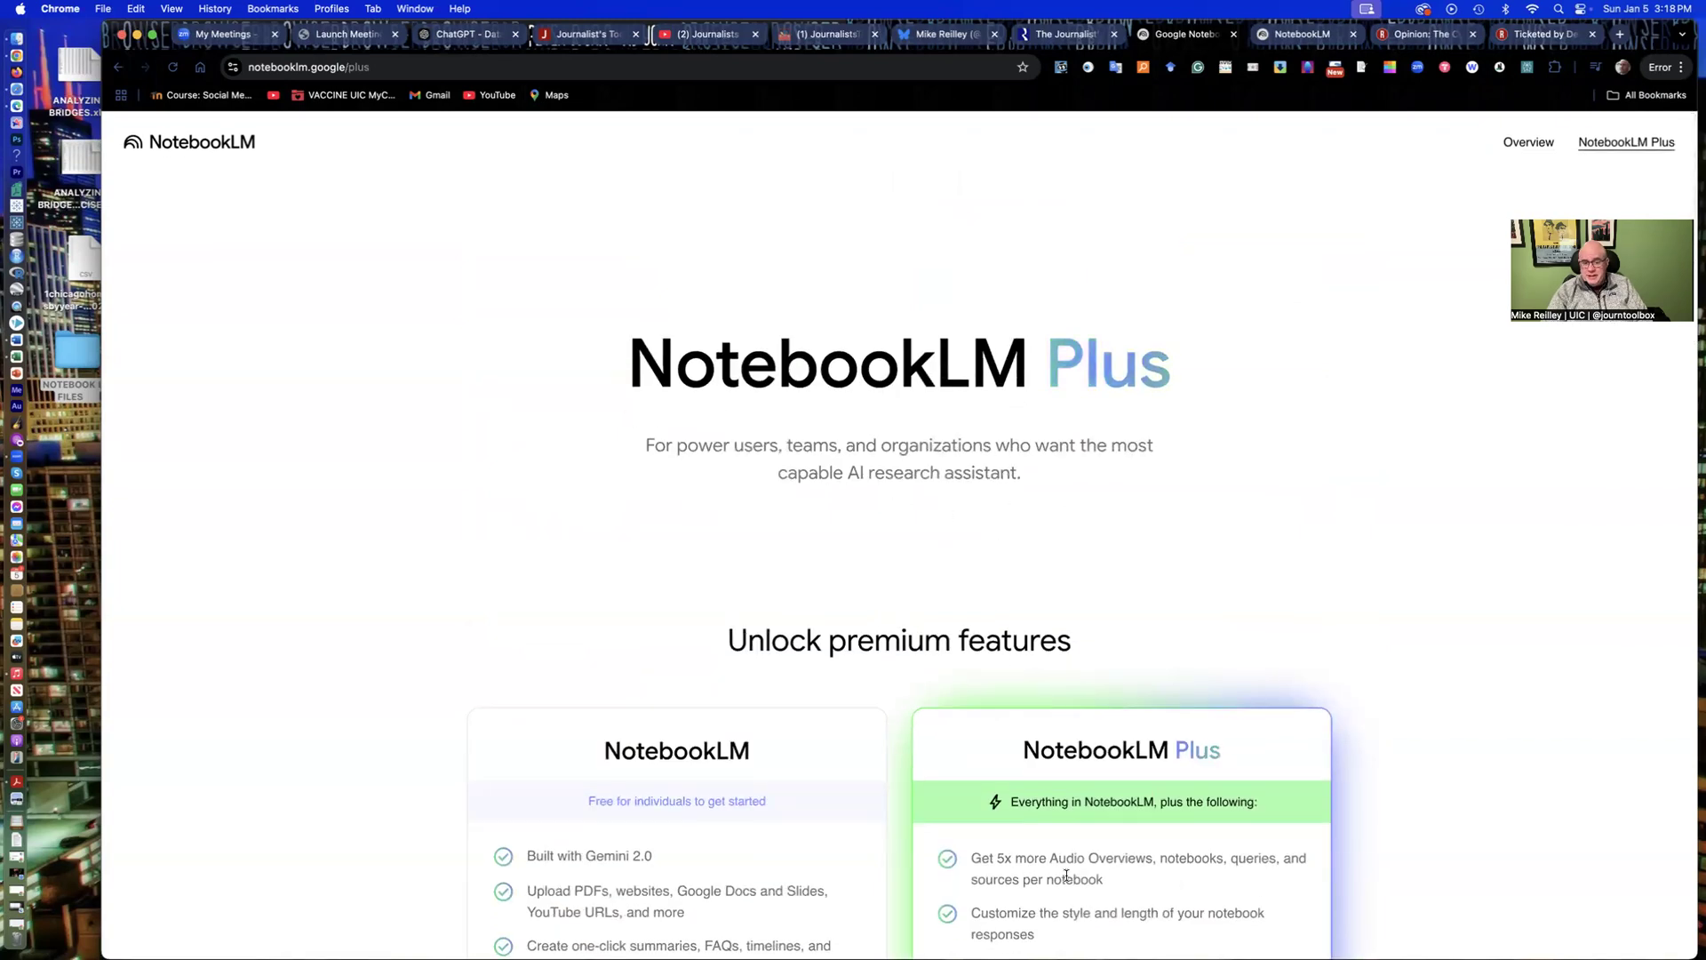
{"action": "mouse_move", "coordinate": [1197, 484]}
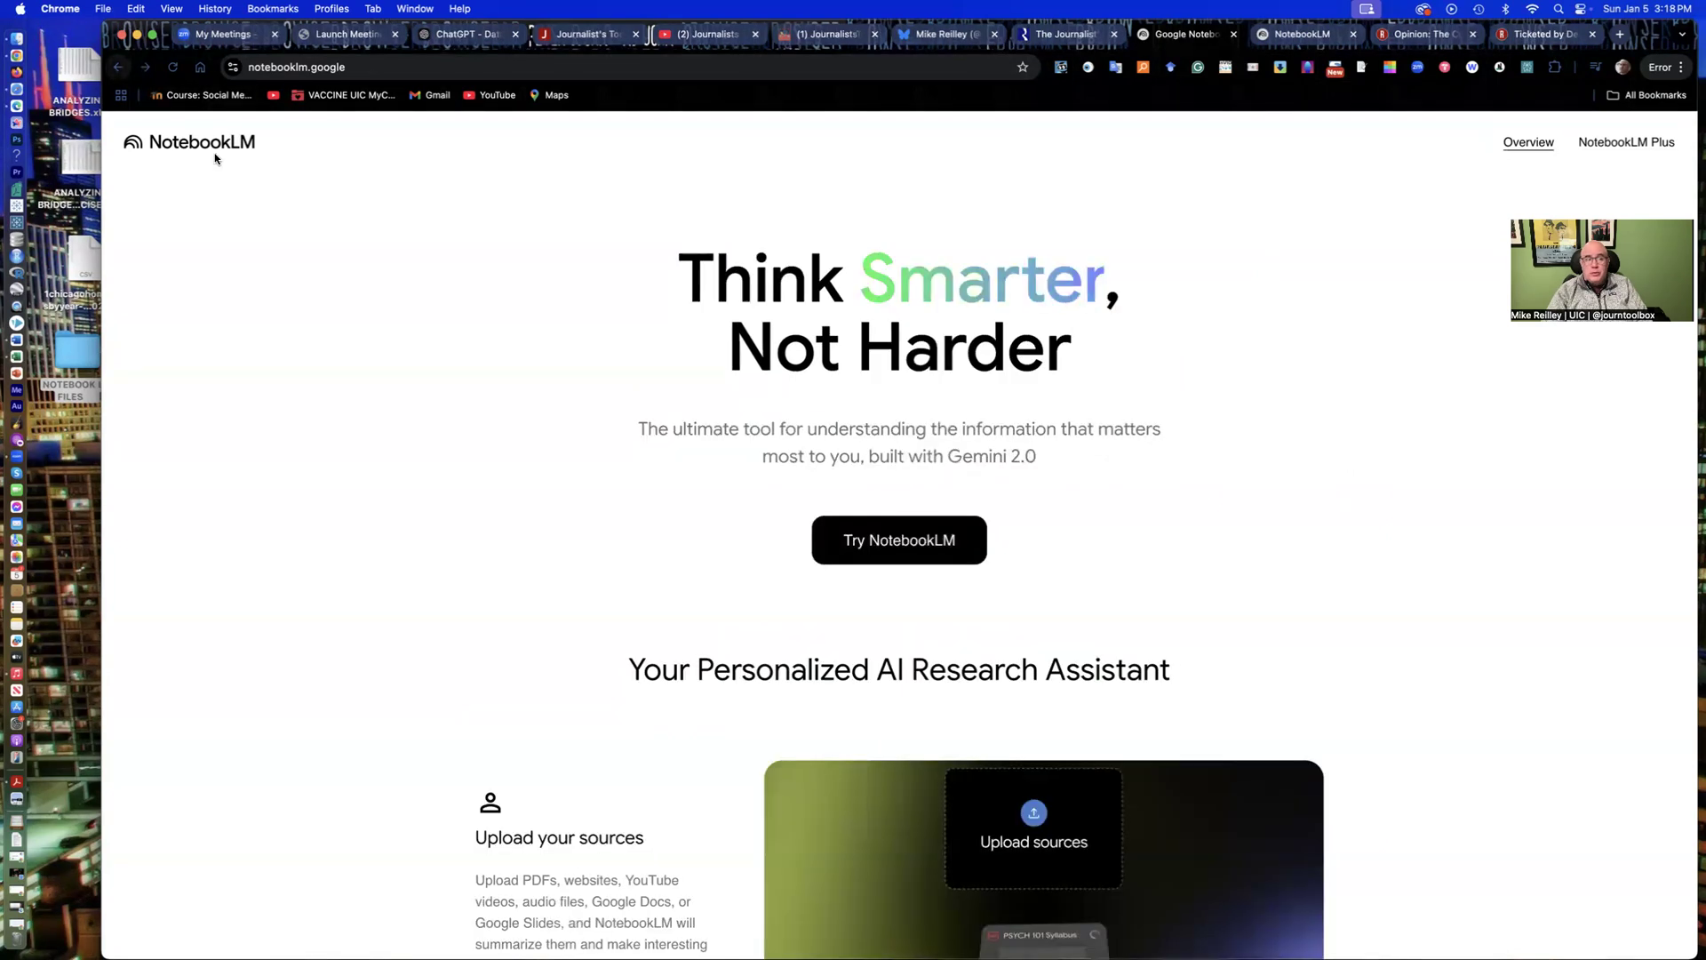
{"action": "mouse_move", "coordinate": [916, 591]}
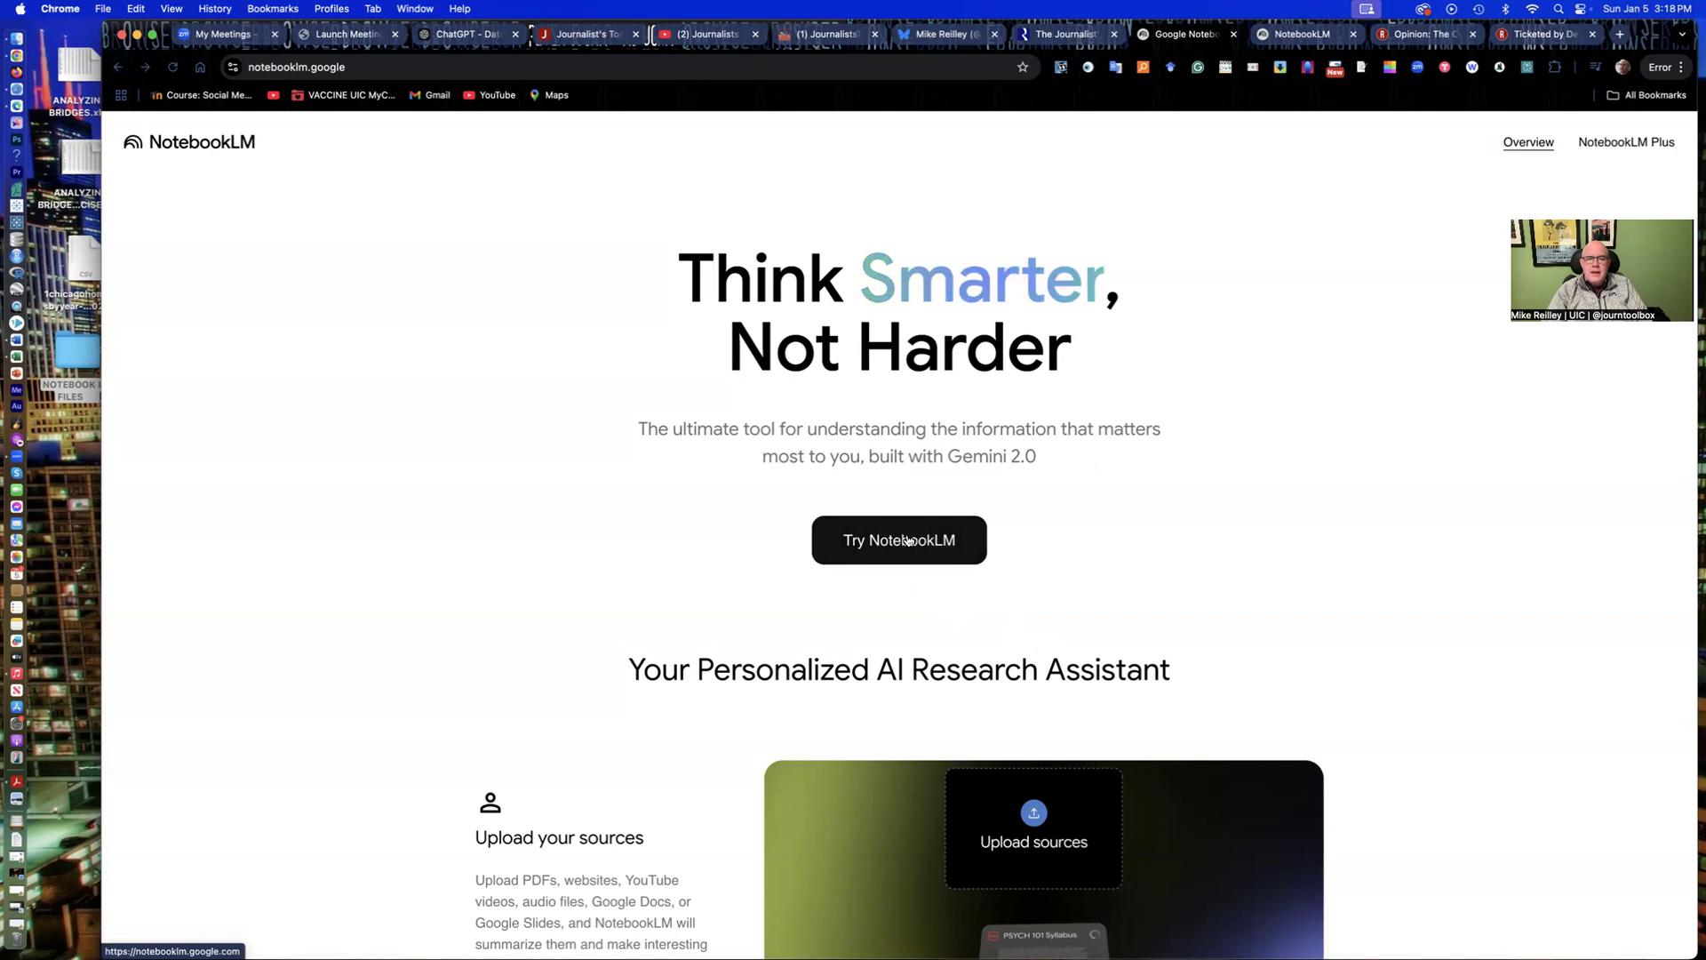
{"action": "left_click", "coordinate": [898, 539]}
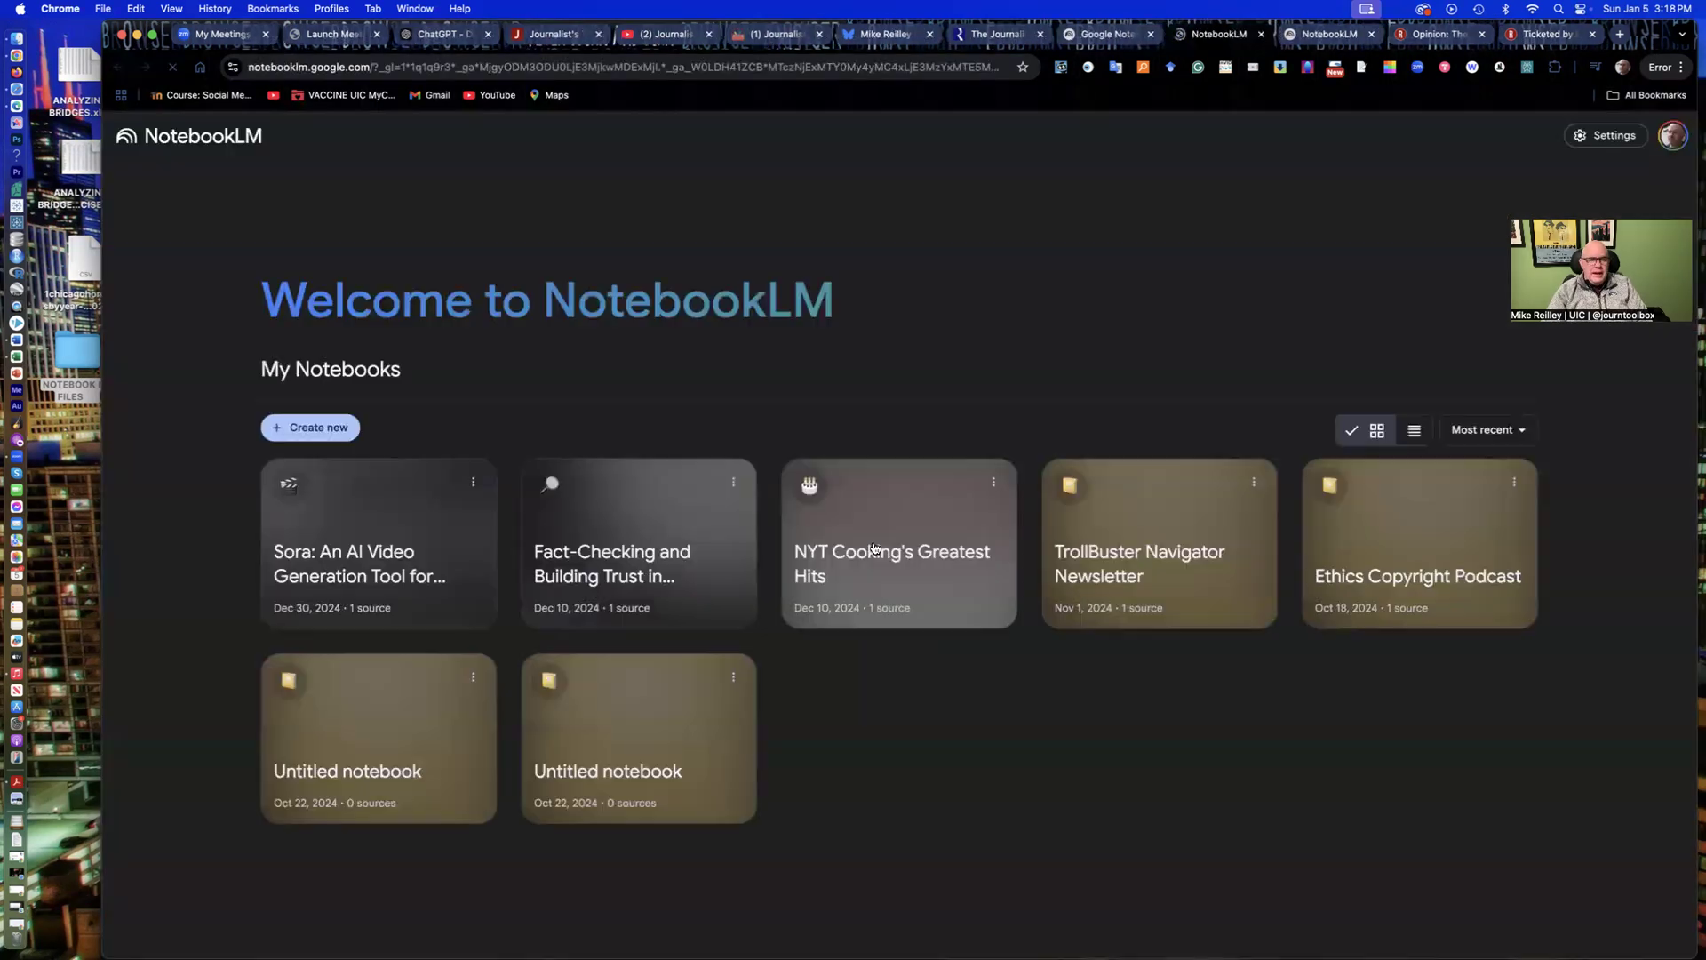
{"action": "mouse_move", "coordinate": [985, 589]}
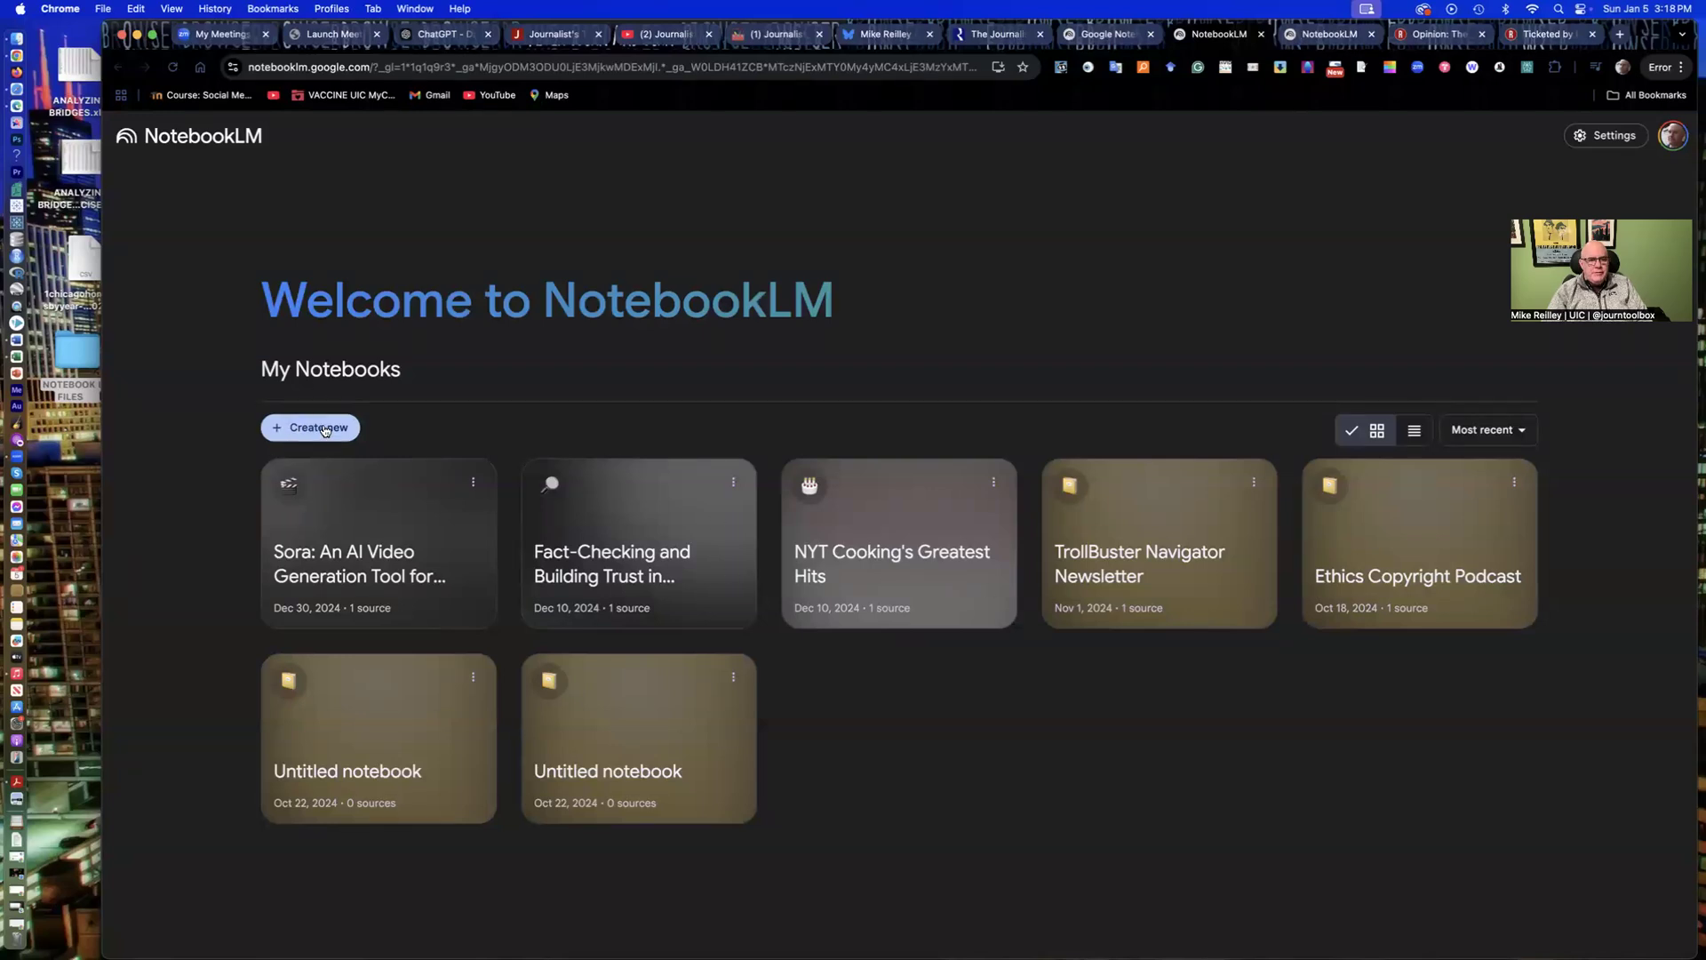
Step: Create a new untitled notebook with its Add sources dialog showing
{"action": "left_click", "coordinate": [310, 427]}
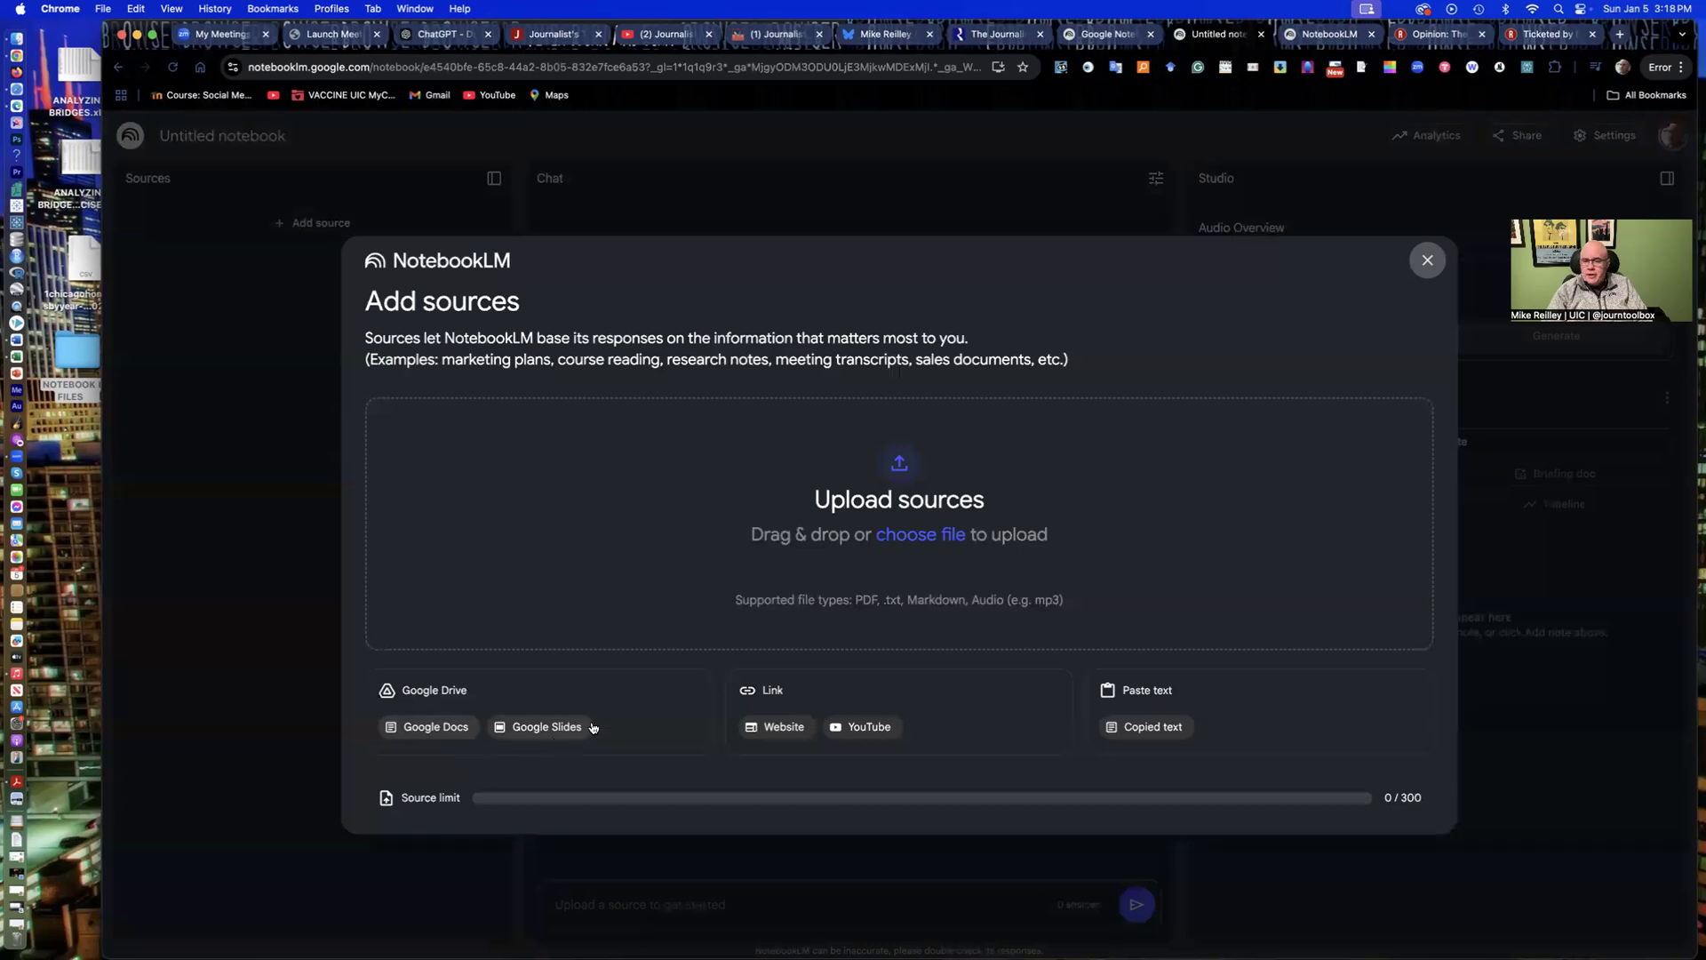
{"action": "mouse_move", "coordinate": [823, 712]}
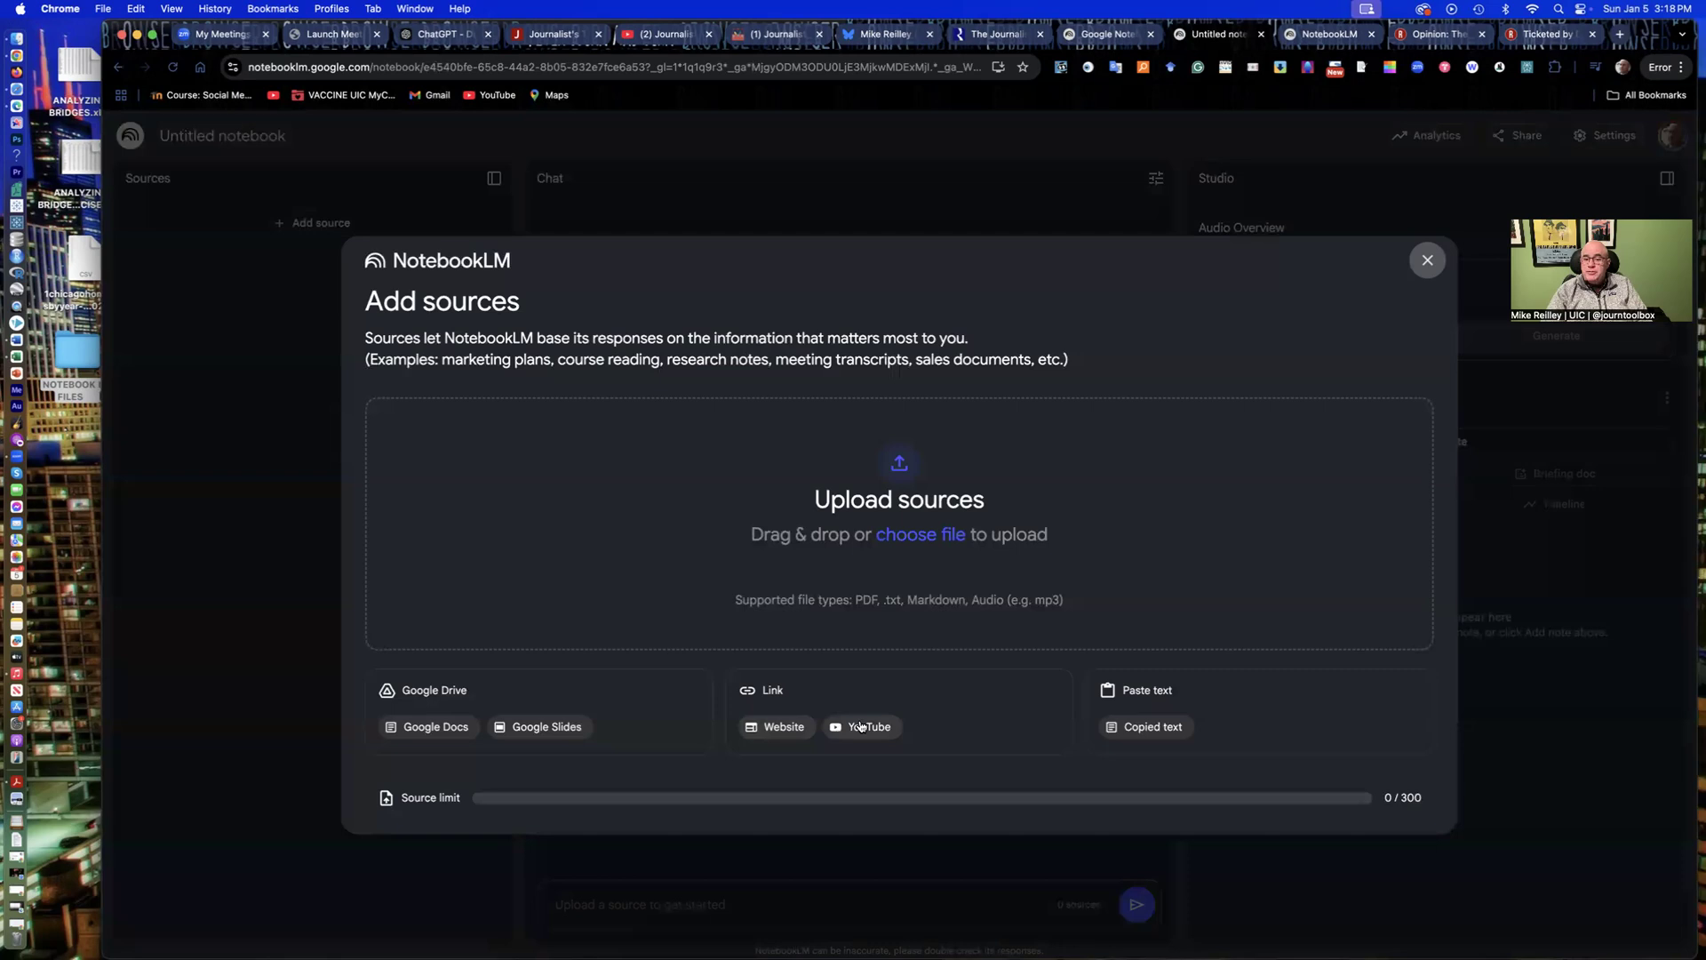
{"action": "mouse_move", "coordinate": [1136, 674]}
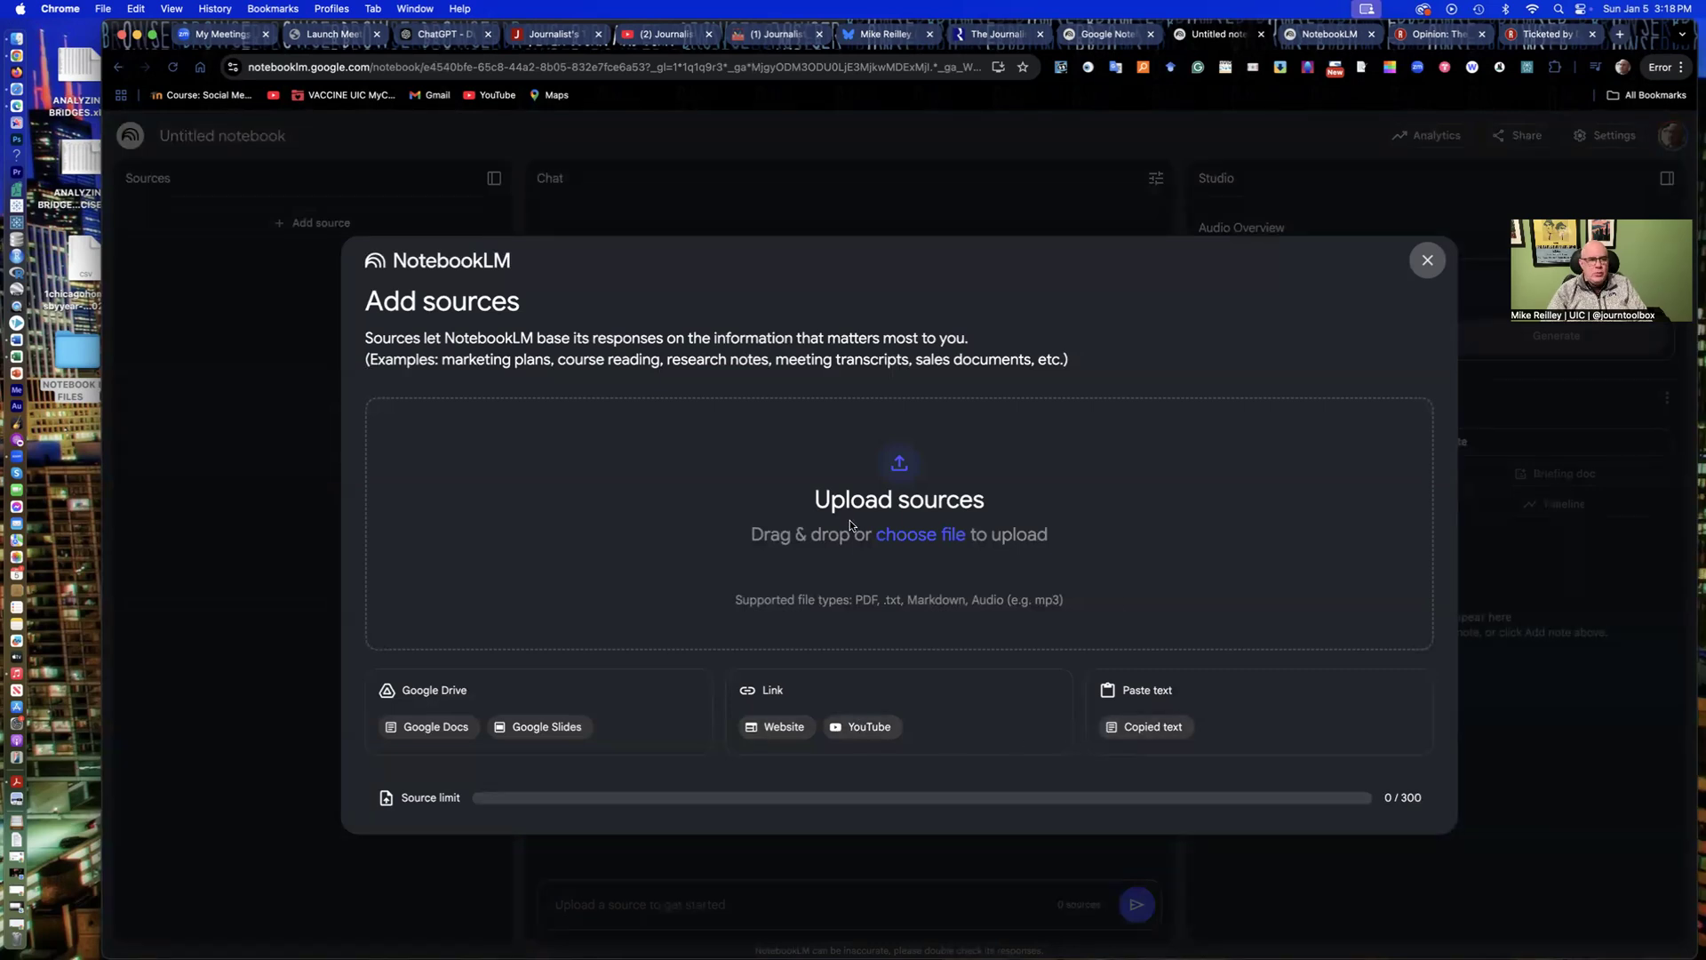
{"action": "mouse_move", "coordinate": [128, 253]}
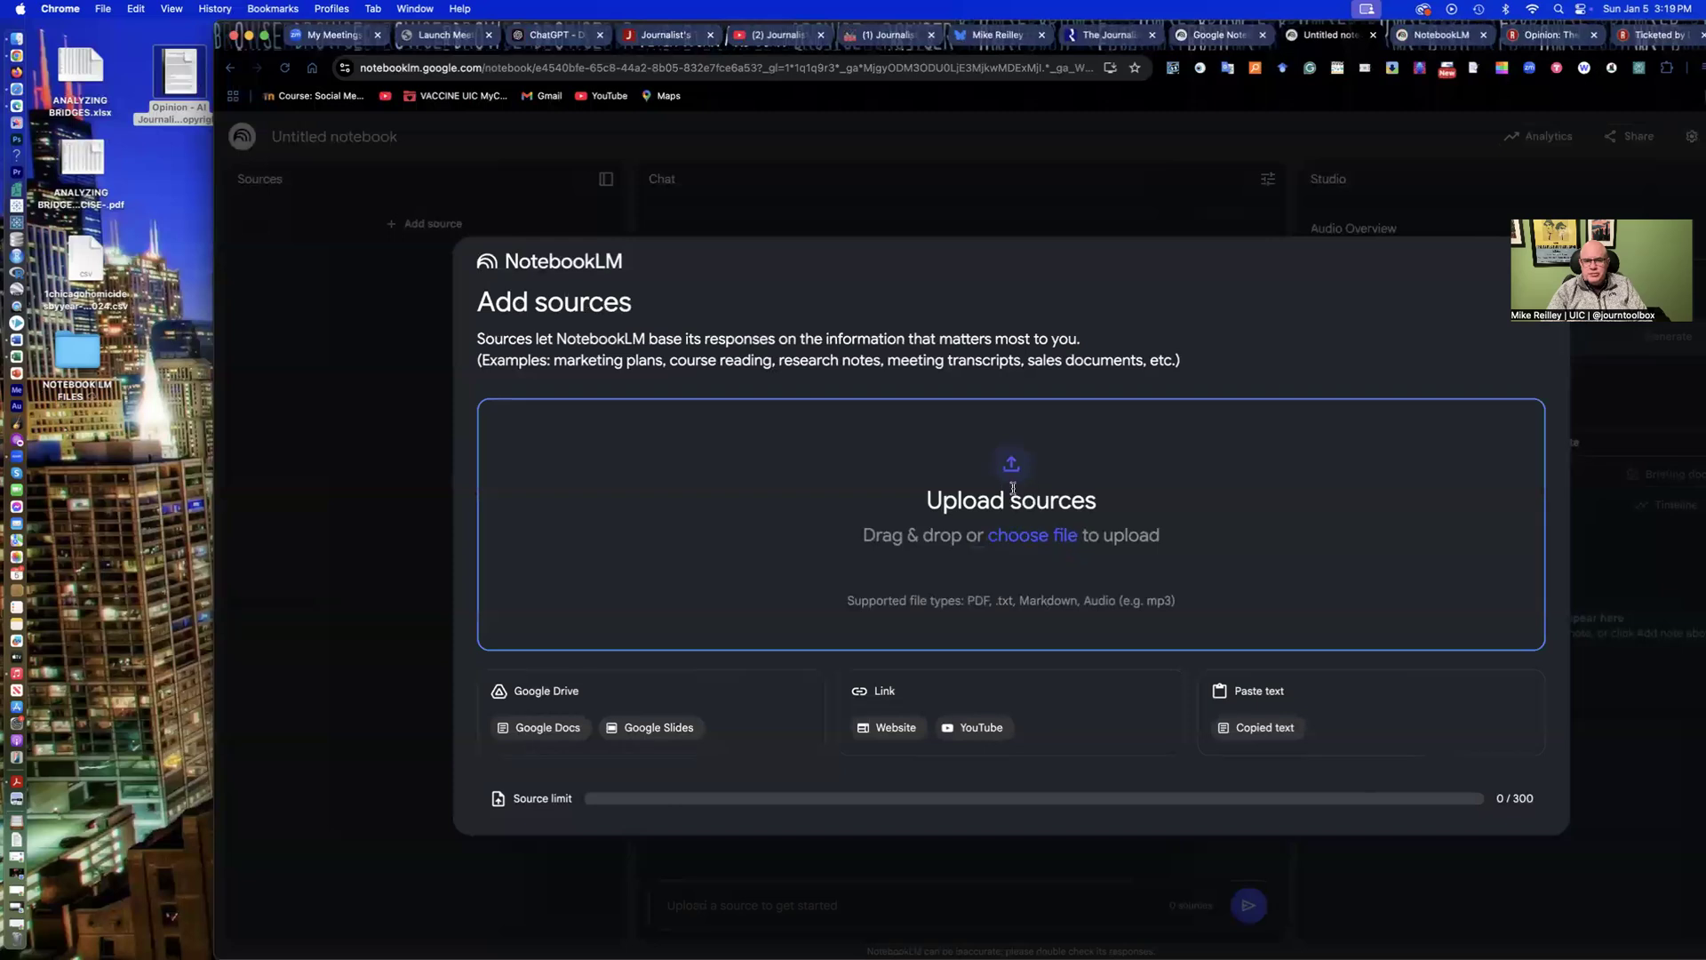
Step: Upload the student opinion PDF as the notebook's first source
{"action": "left_click", "coordinate": [1031, 534]}
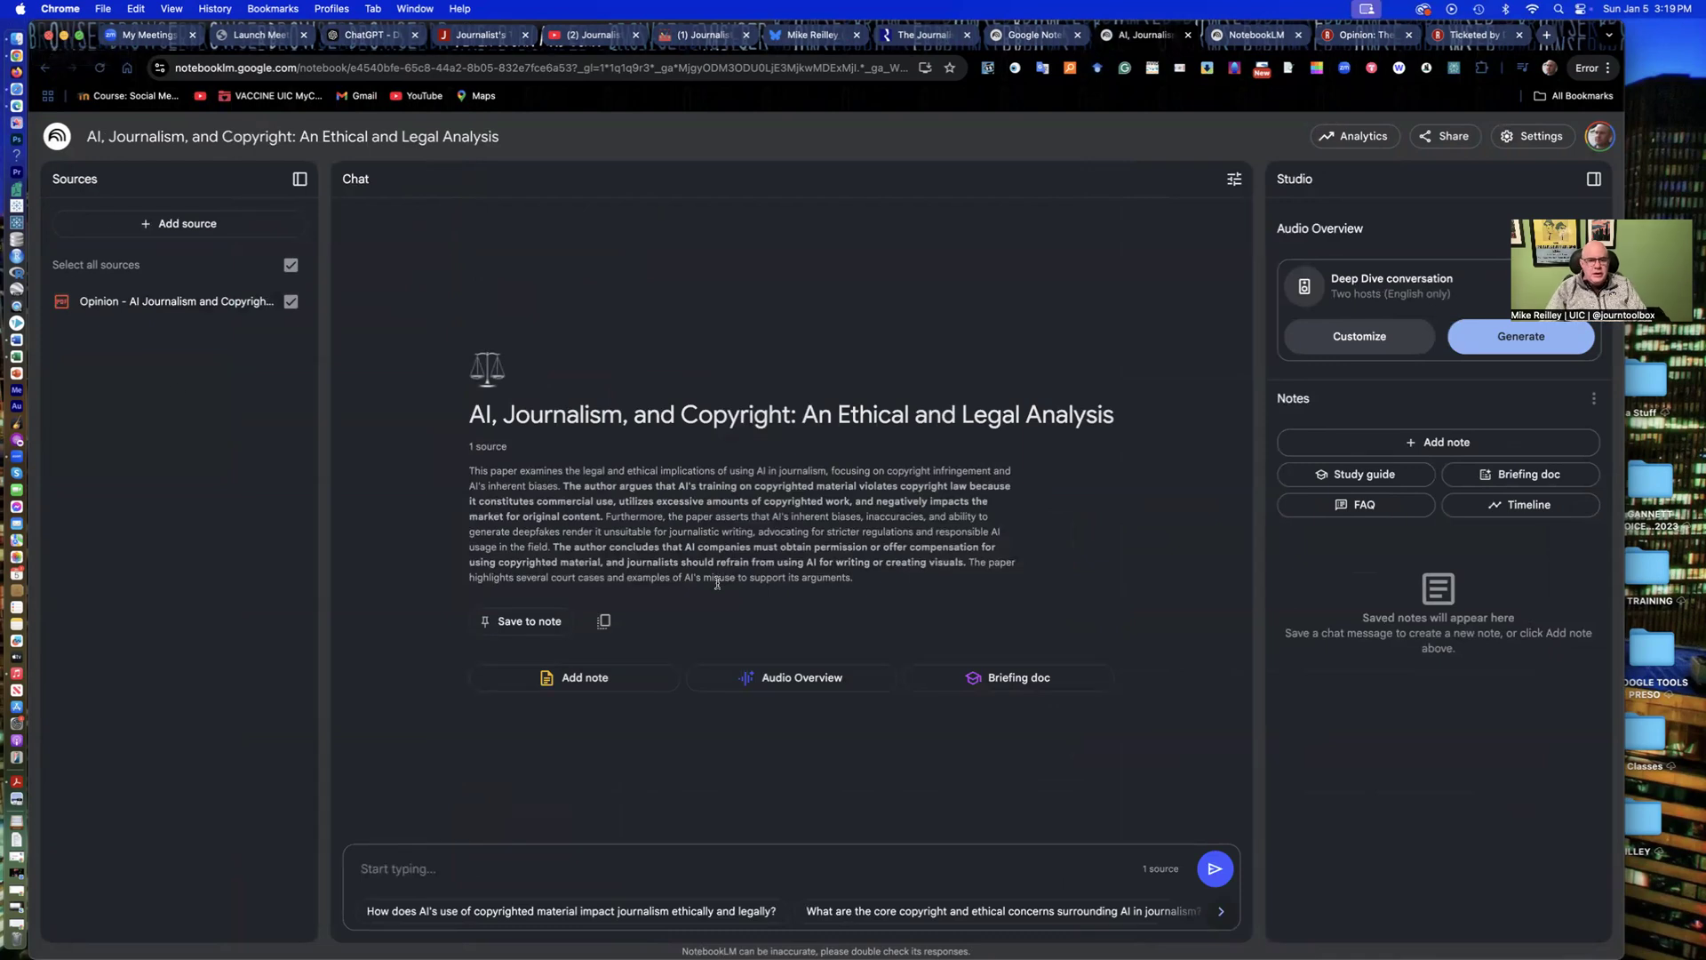
{"action": "mouse_move", "coordinate": [865, 702]}
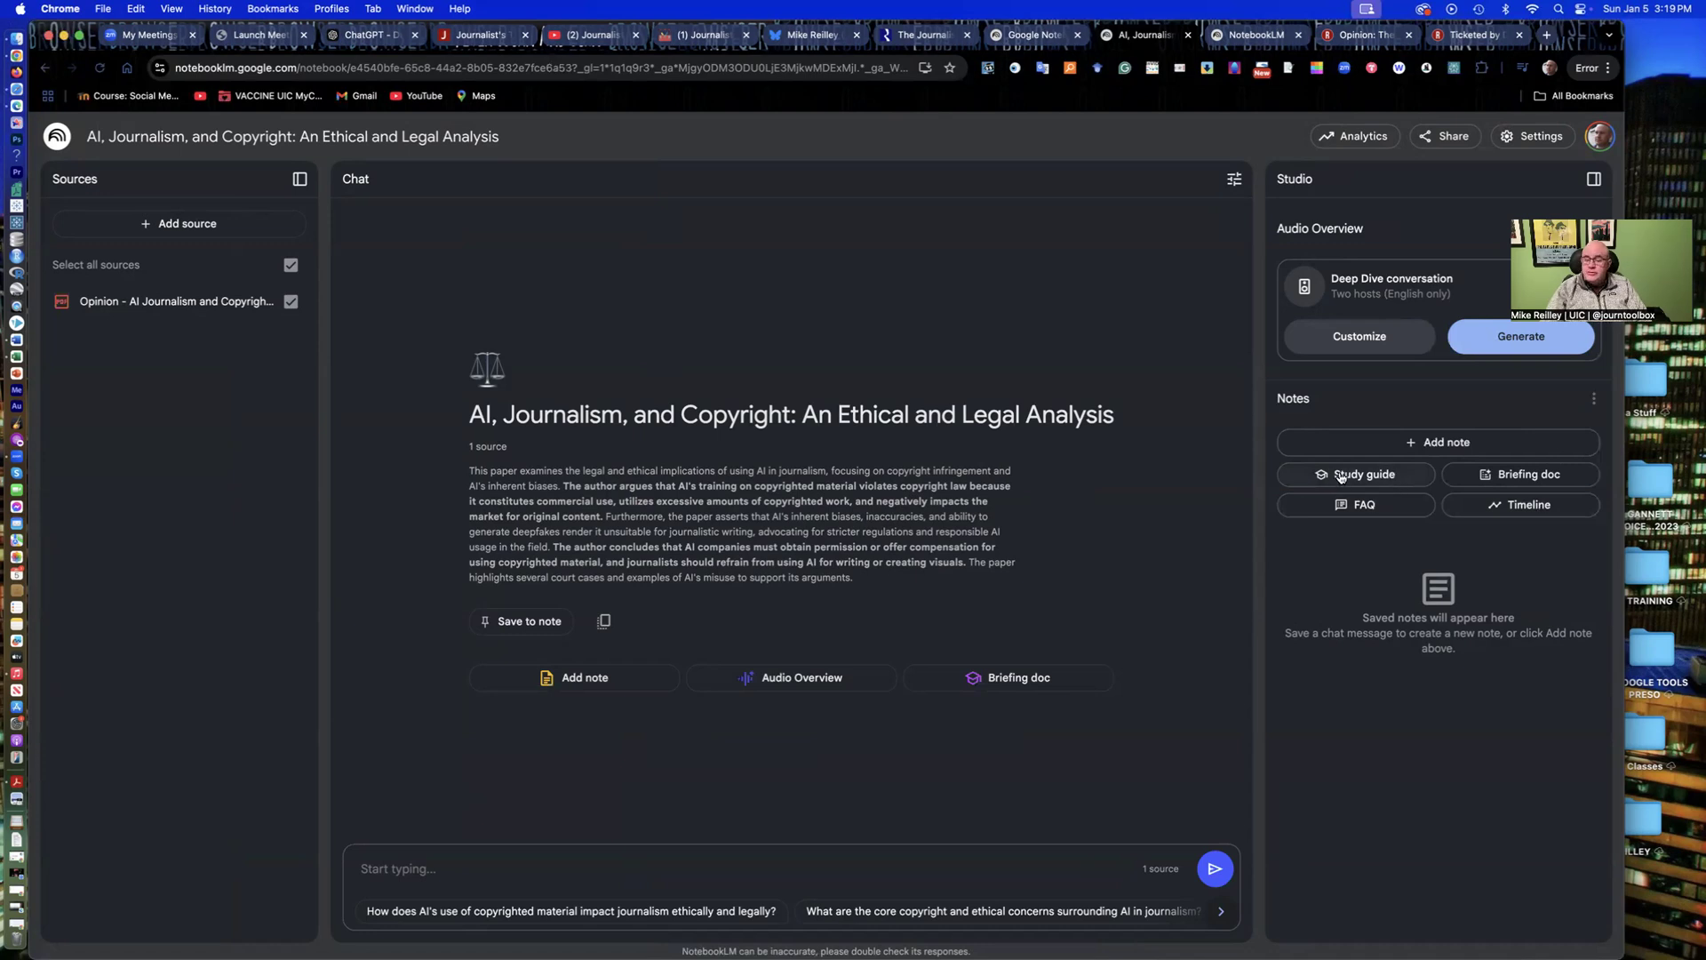
{"action": "mouse_move", "coordinate": [1354, 503]}
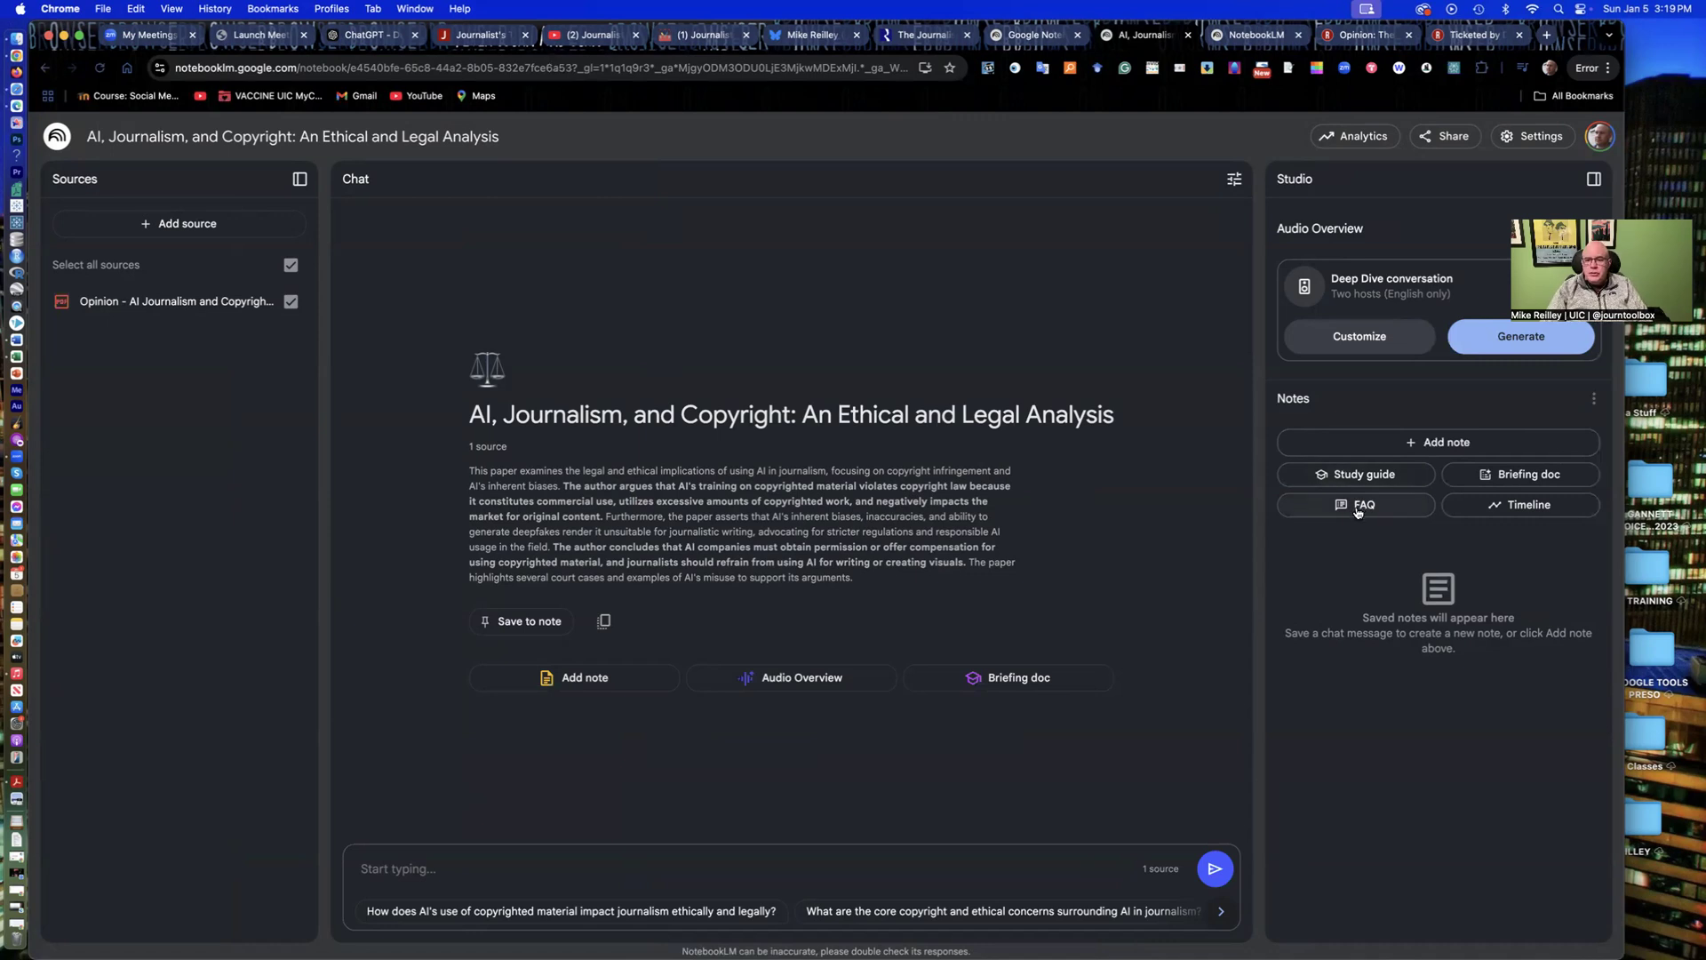
{"action": "mouse_move", "coordinate": [1401, 384]}
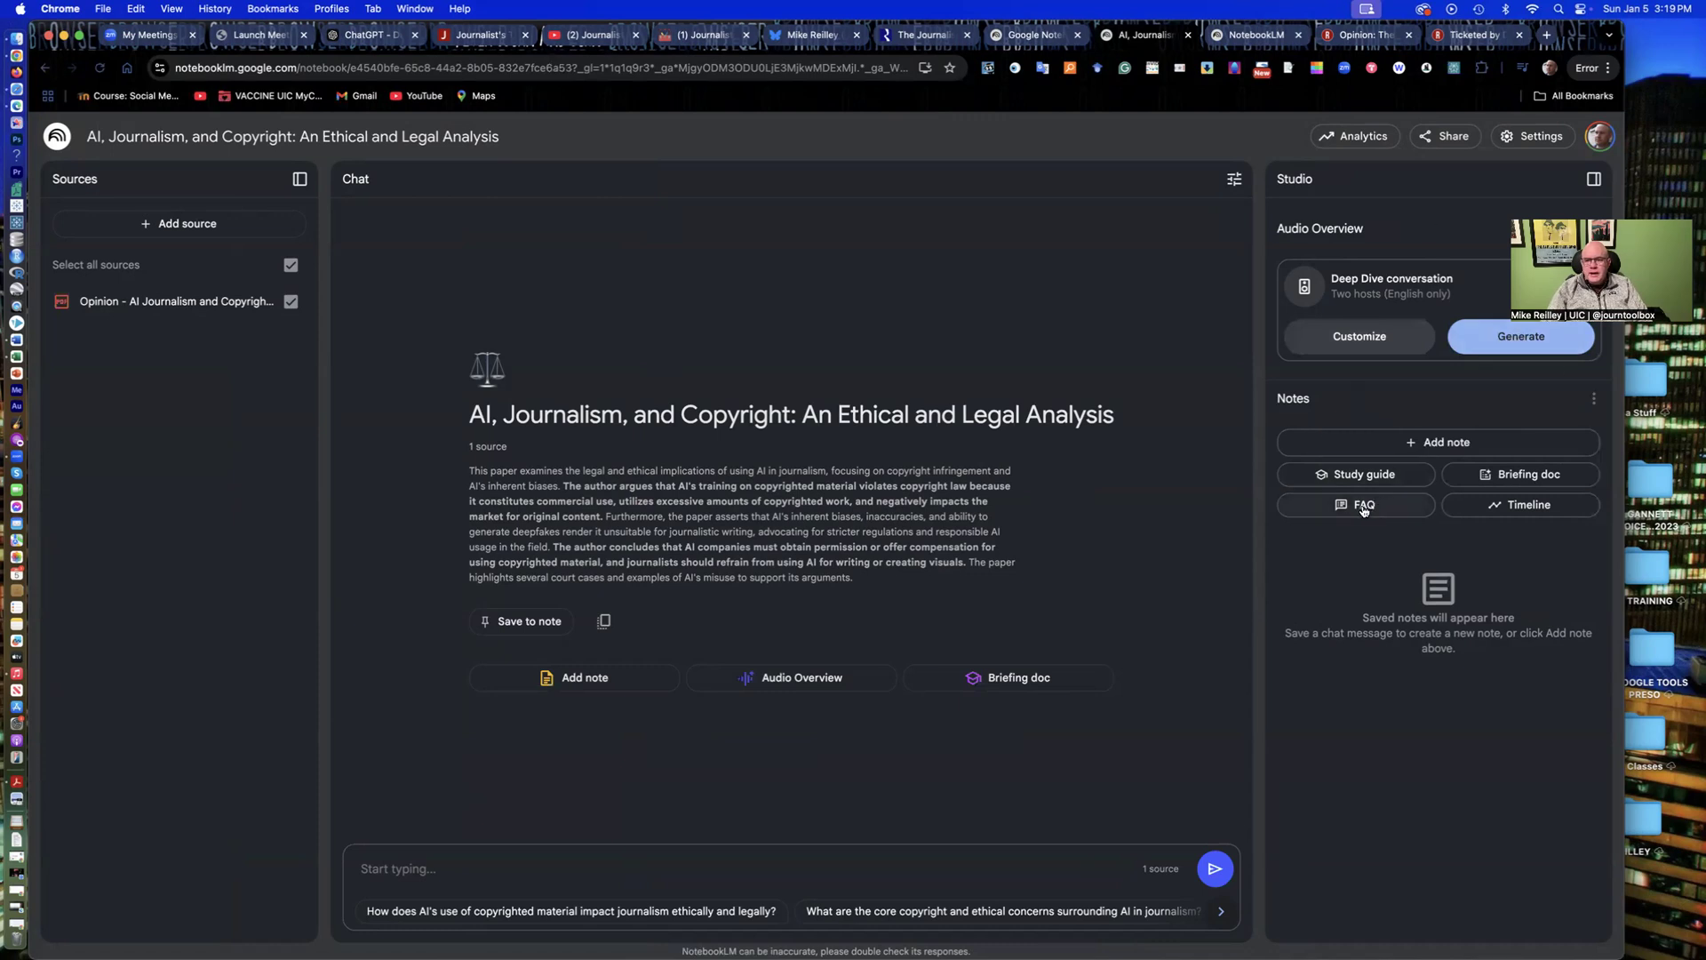
Step: Generate an FAQ note and start the Audio Overview from the Studio panel
{"action": "left_click", "coordinate": [1364, 504]}
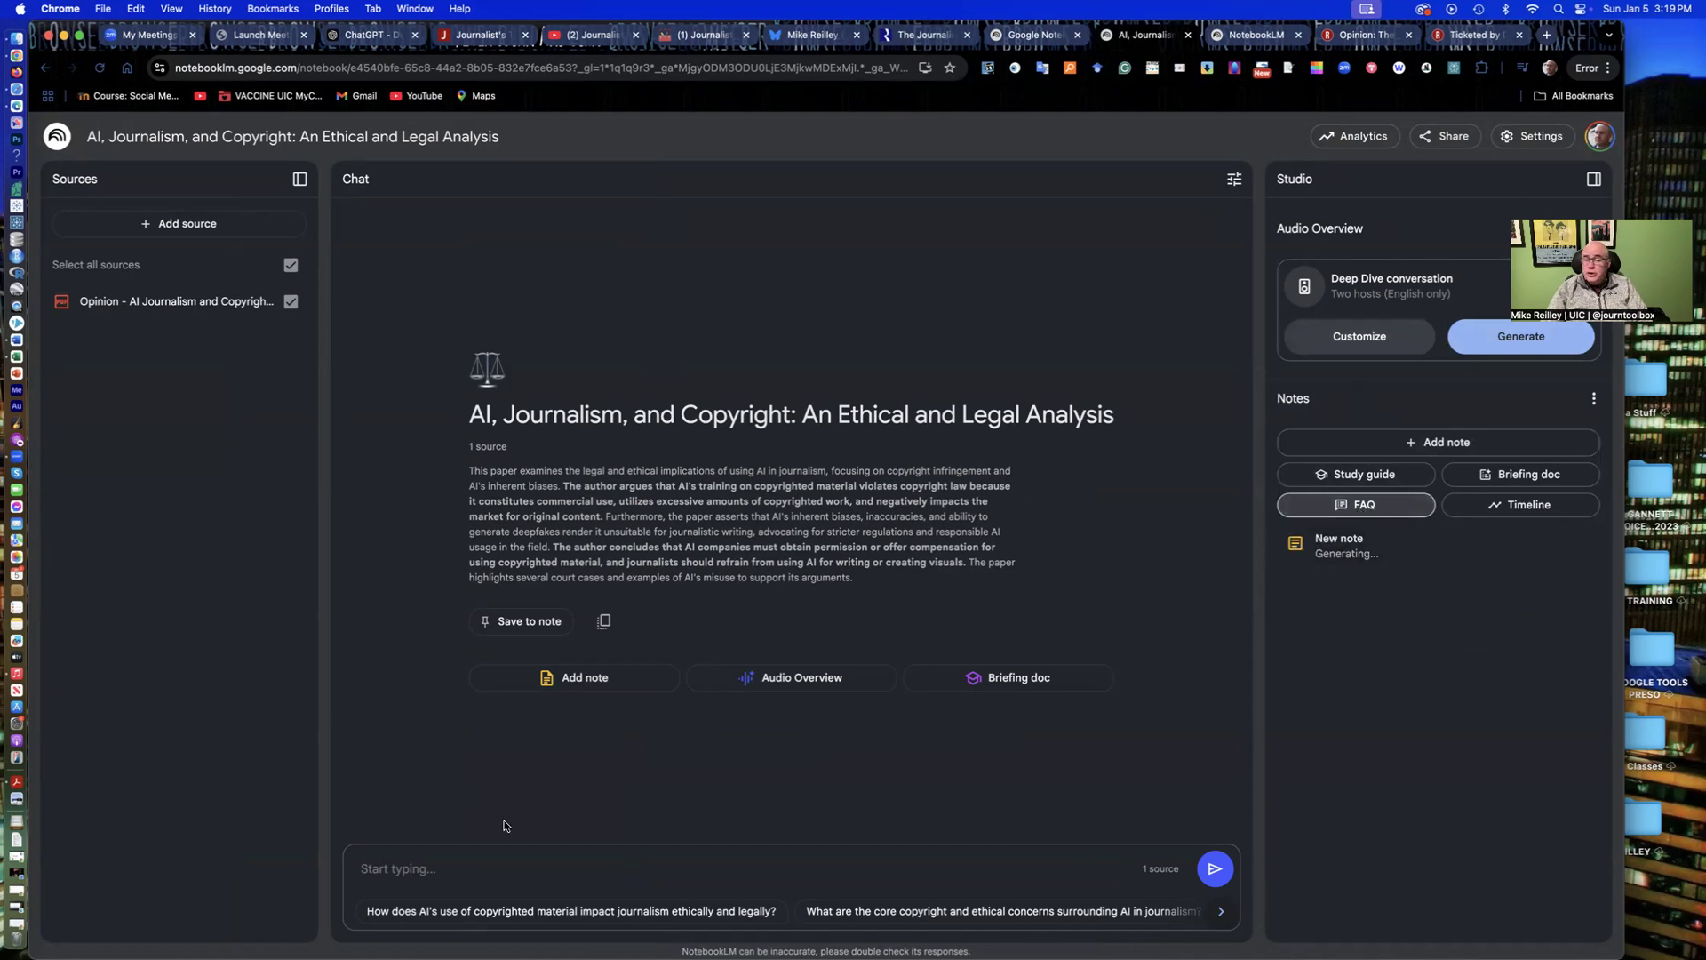
{"action": "mouse_move", "coordinate": [988, 835]}
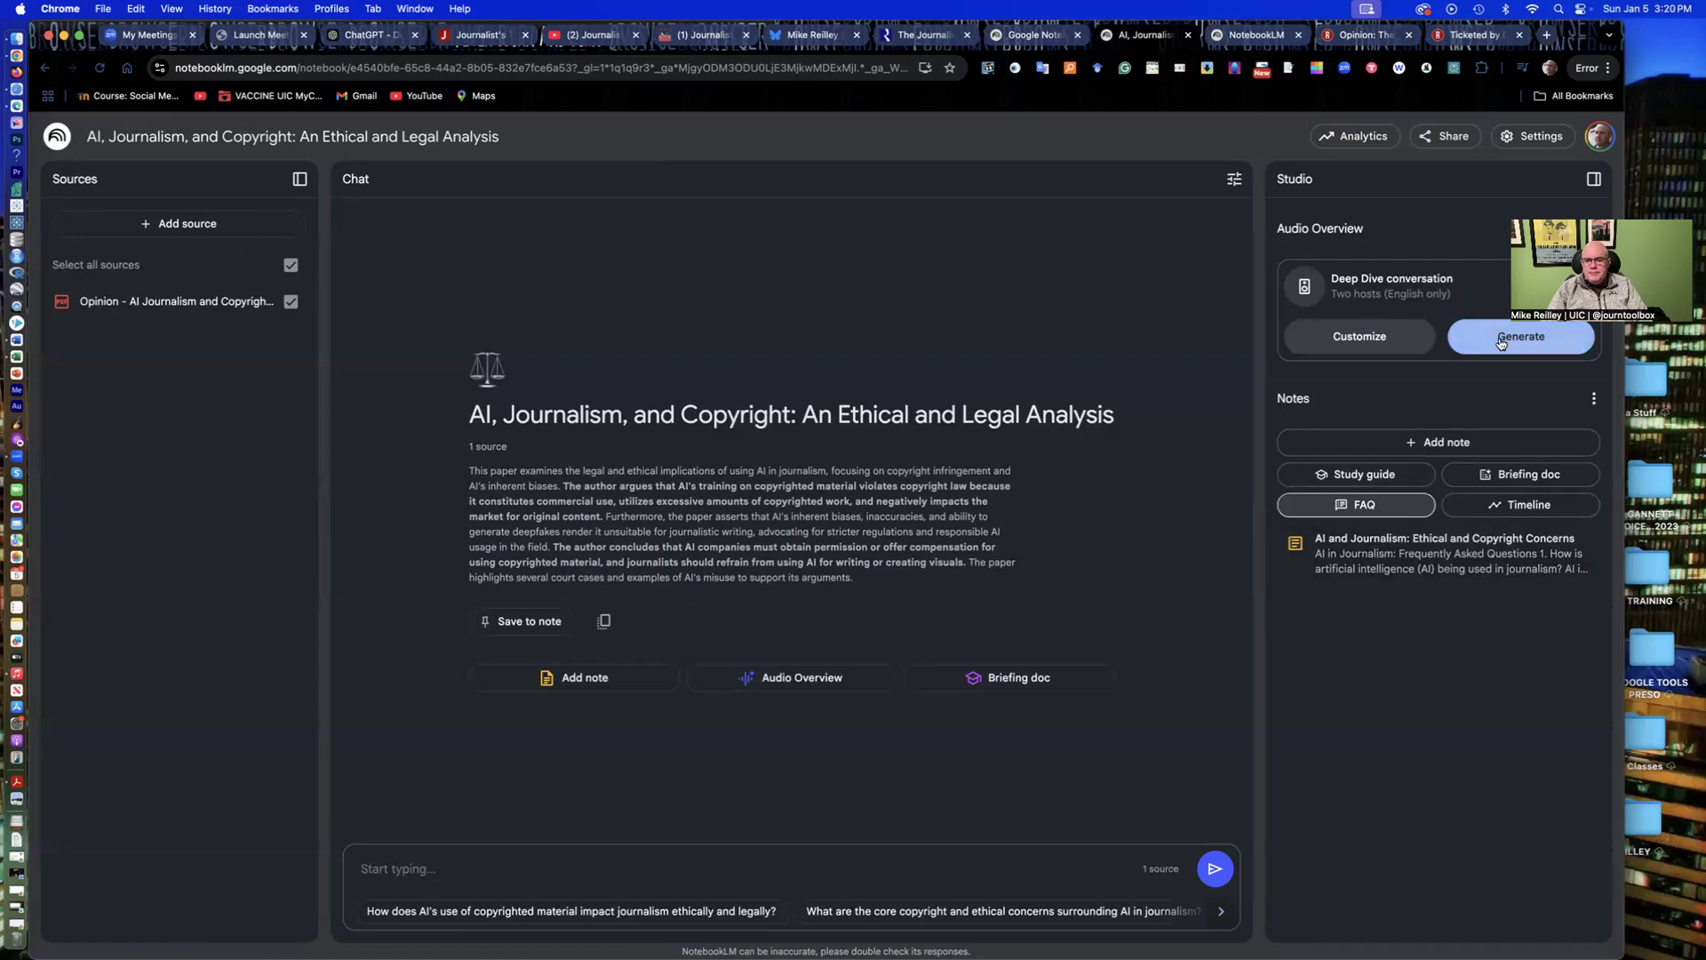
{"action": "mouse_move", "coordinate": [1282, 639]}
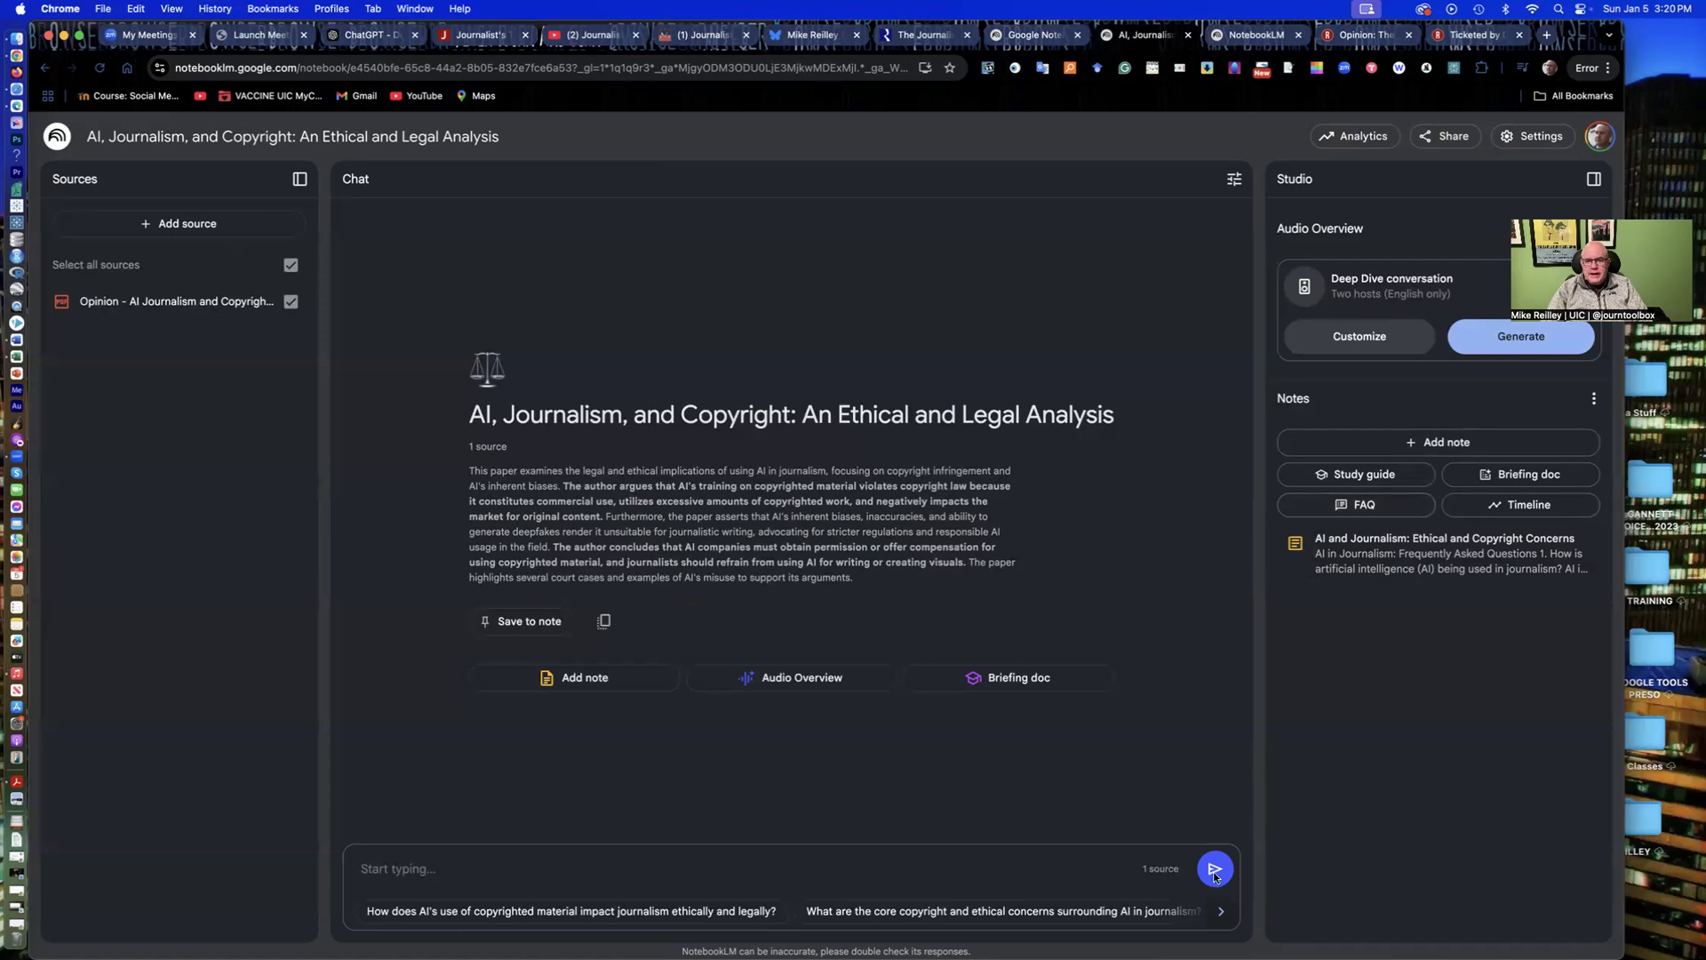
{"action": "mouse_move", "coordinate": [1485, 381]}
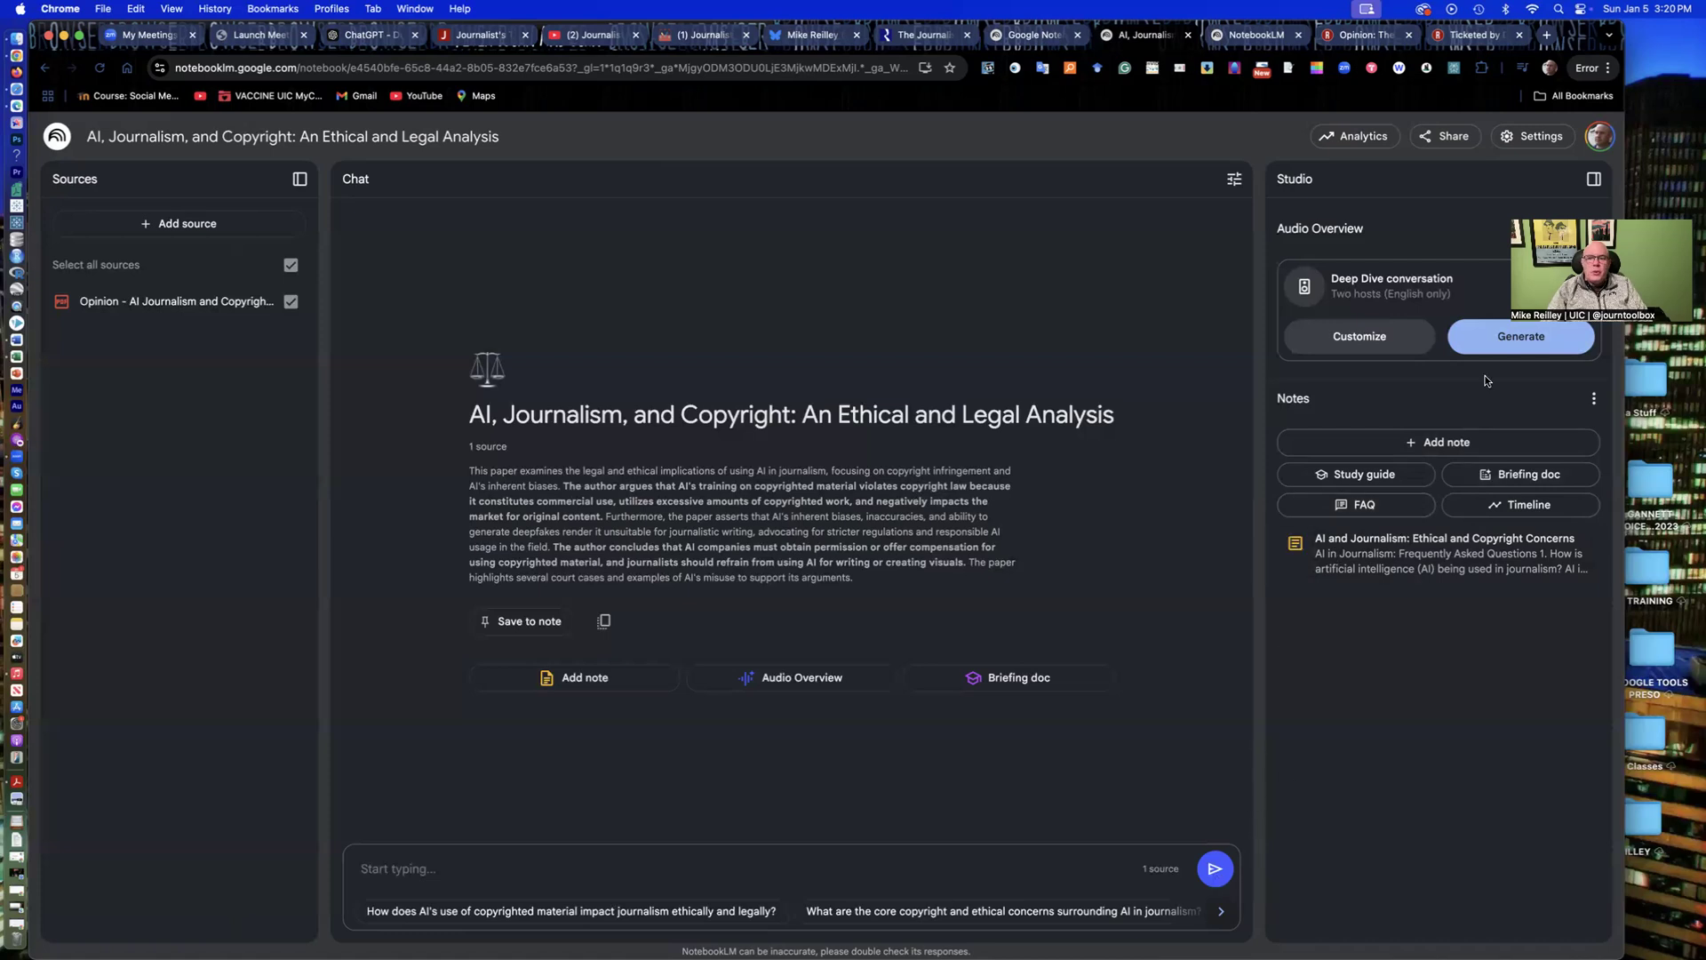
{"action": "left_click", "coordinate": [1520, 336]}
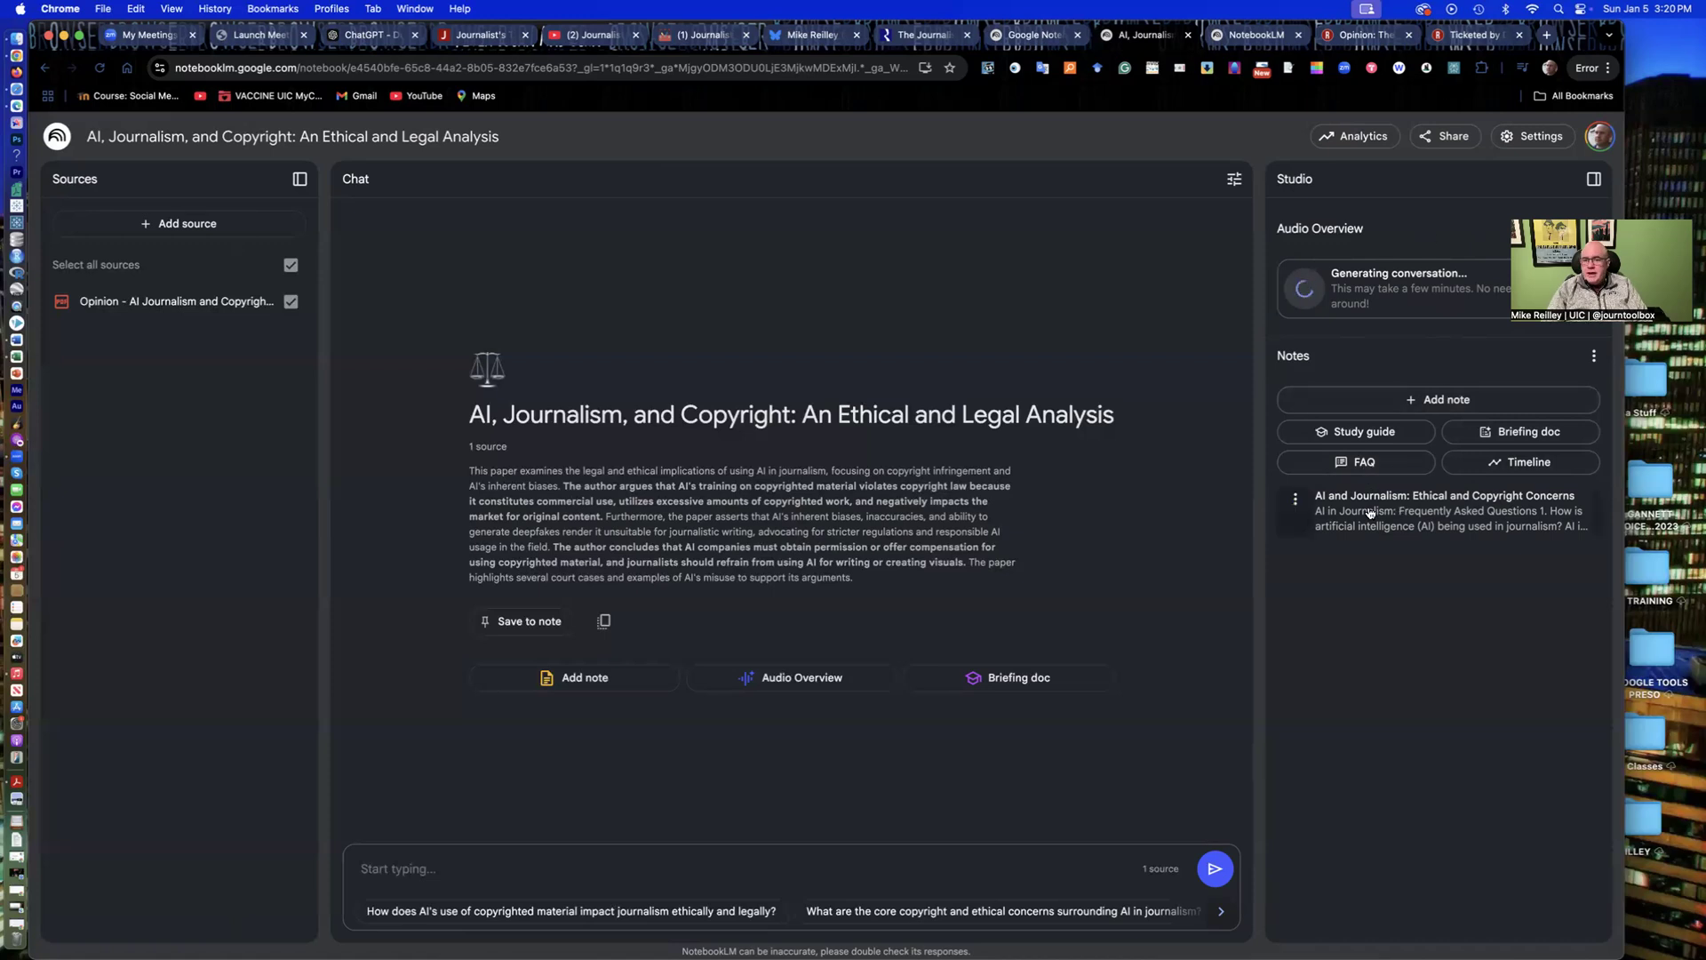
Step: Read through the generated FAQ note, then close it back to the Studio view
{"action": "left_click", "coordinate": [1442, 510]}
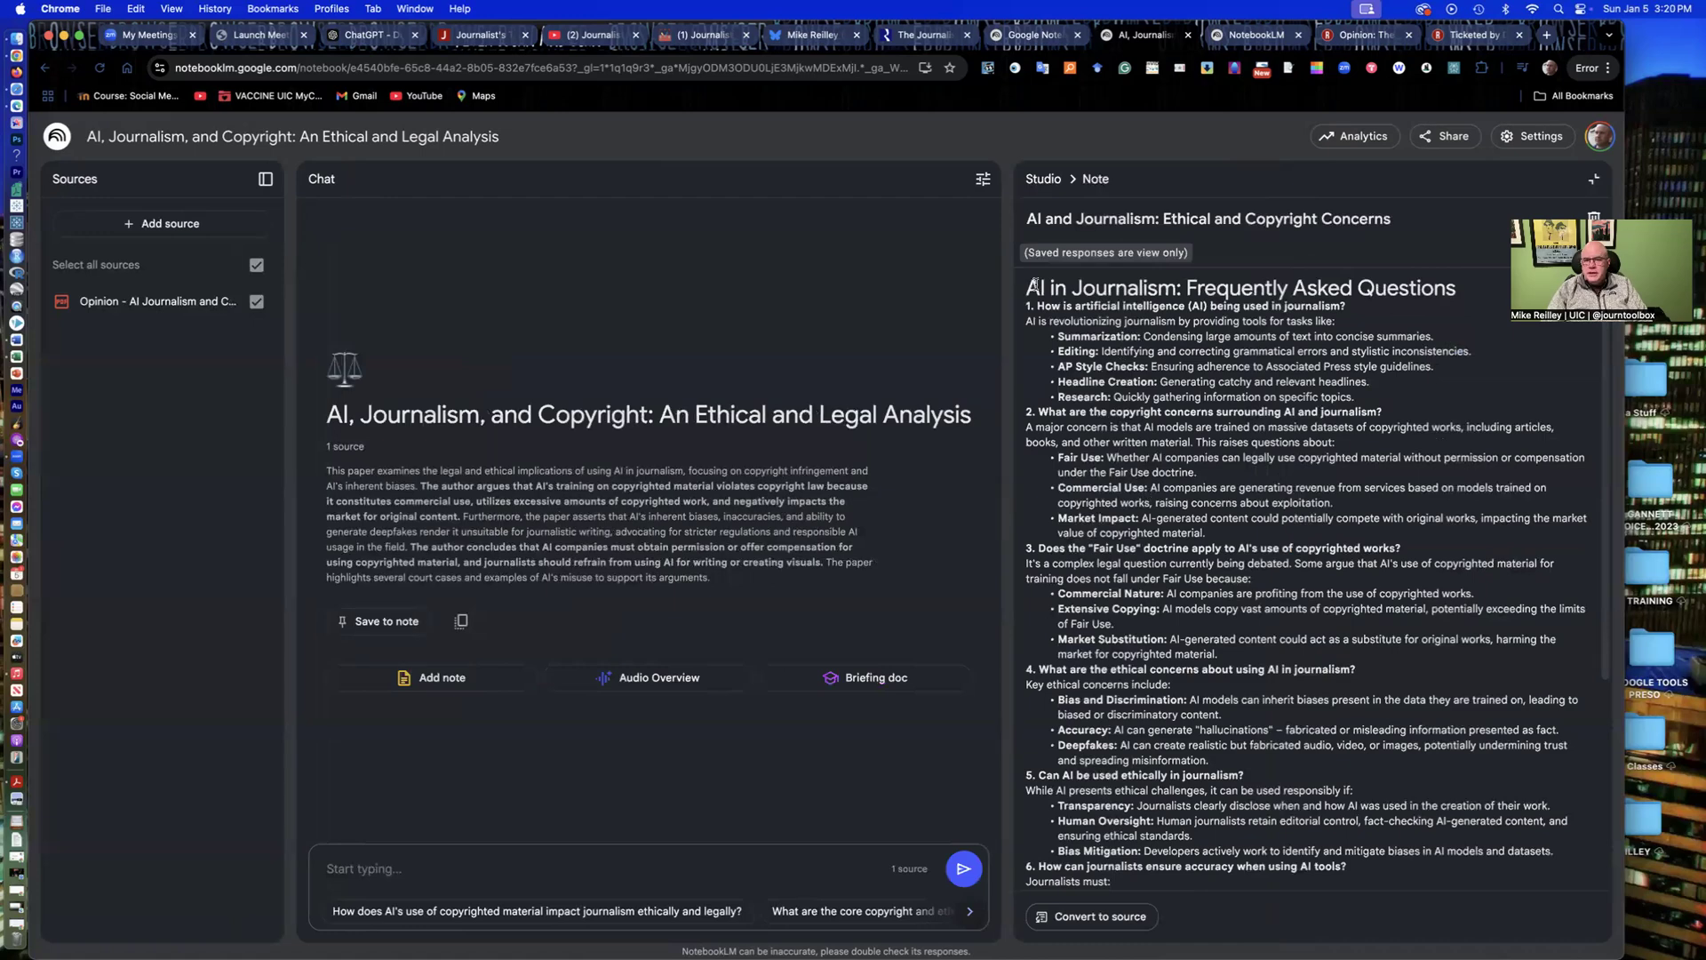
{"action": "scroll", "scroll_direction": "down", "scroll_amount": 3}
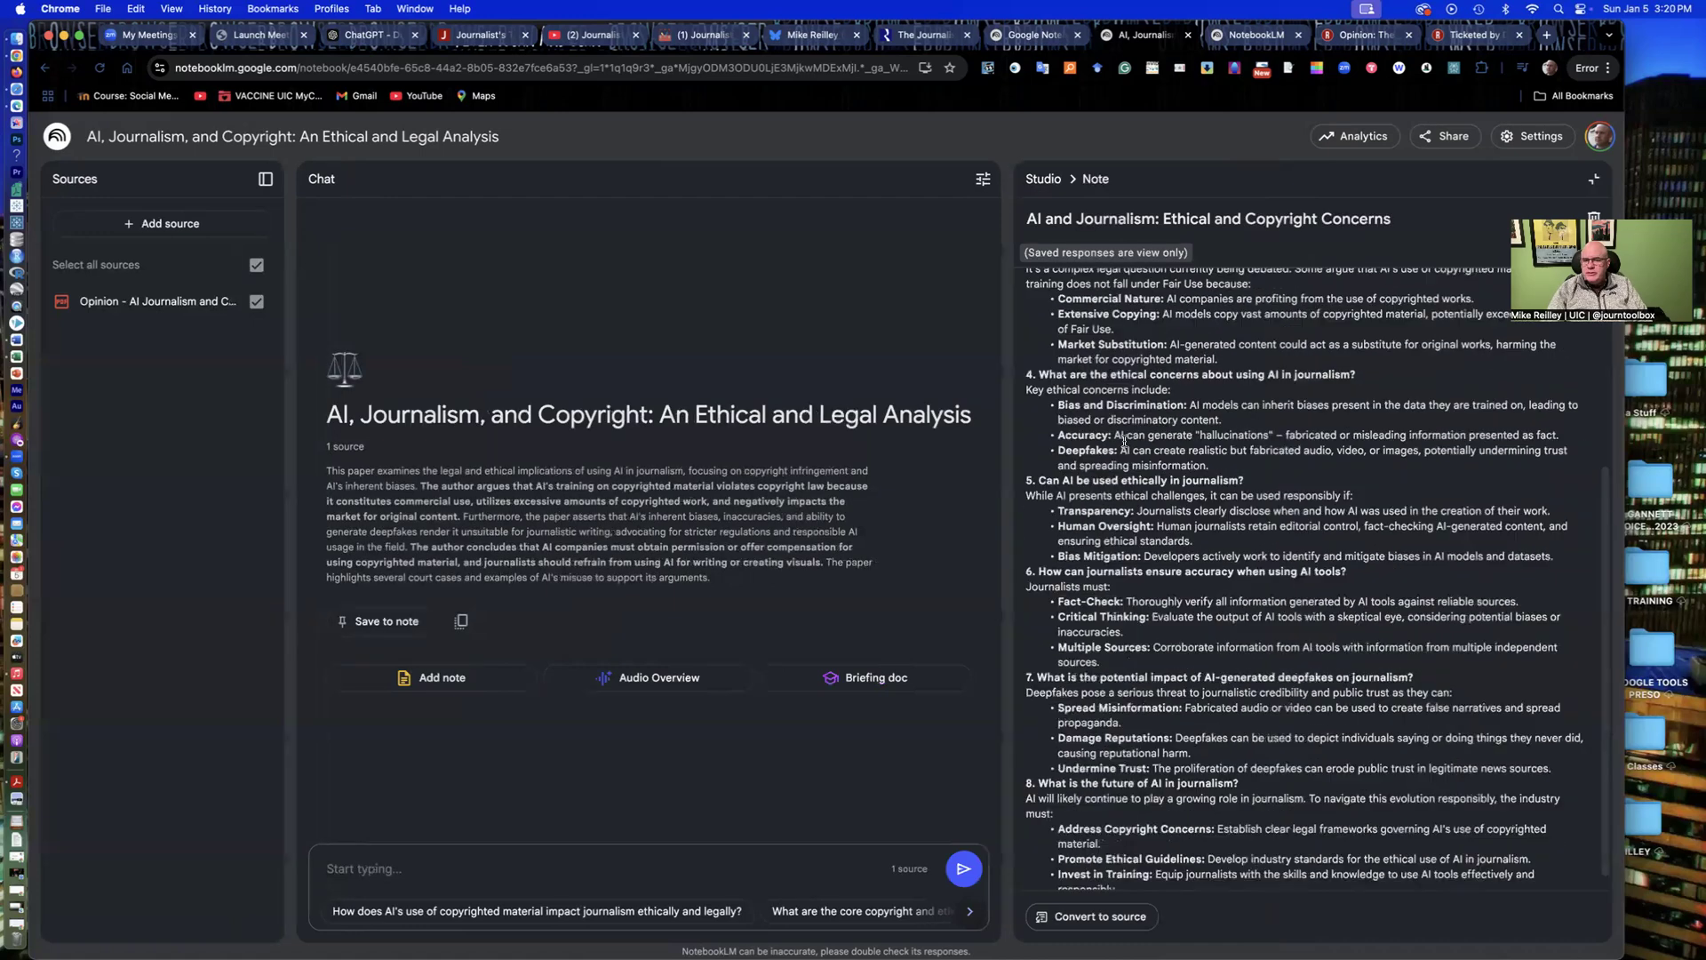
{"action": "scroll", "scroll_direction": "up", "scroll_amount": 3}
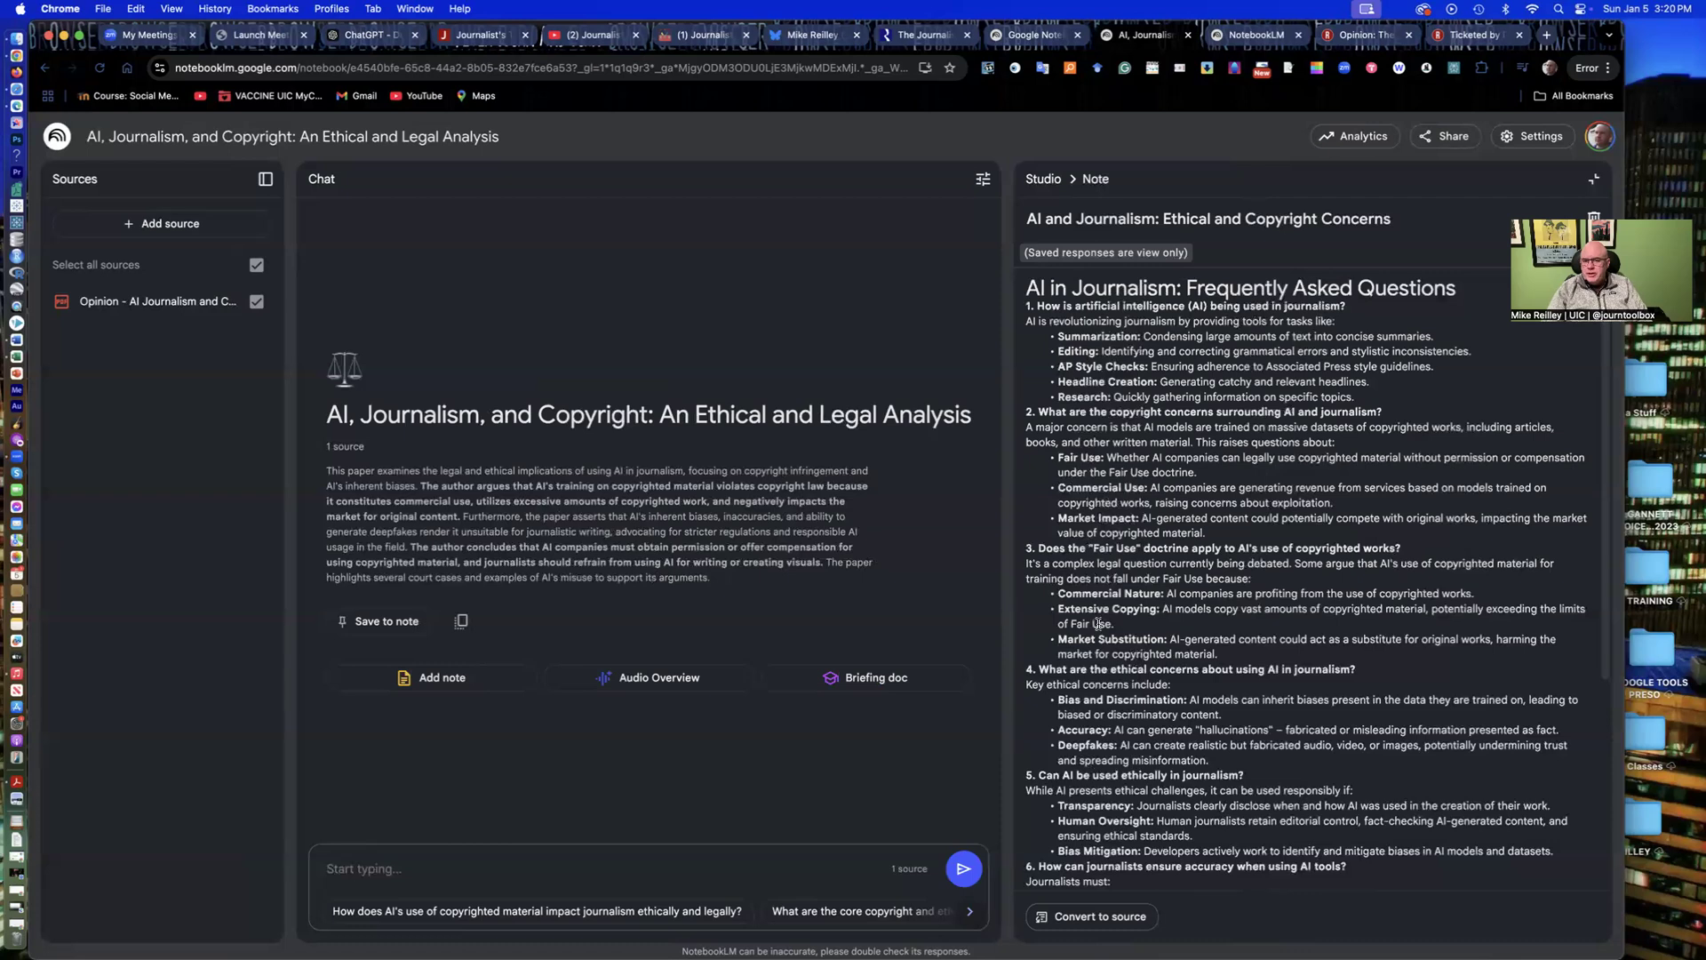
{"action": "mouse_move", "coordinate": [1140, 595]}
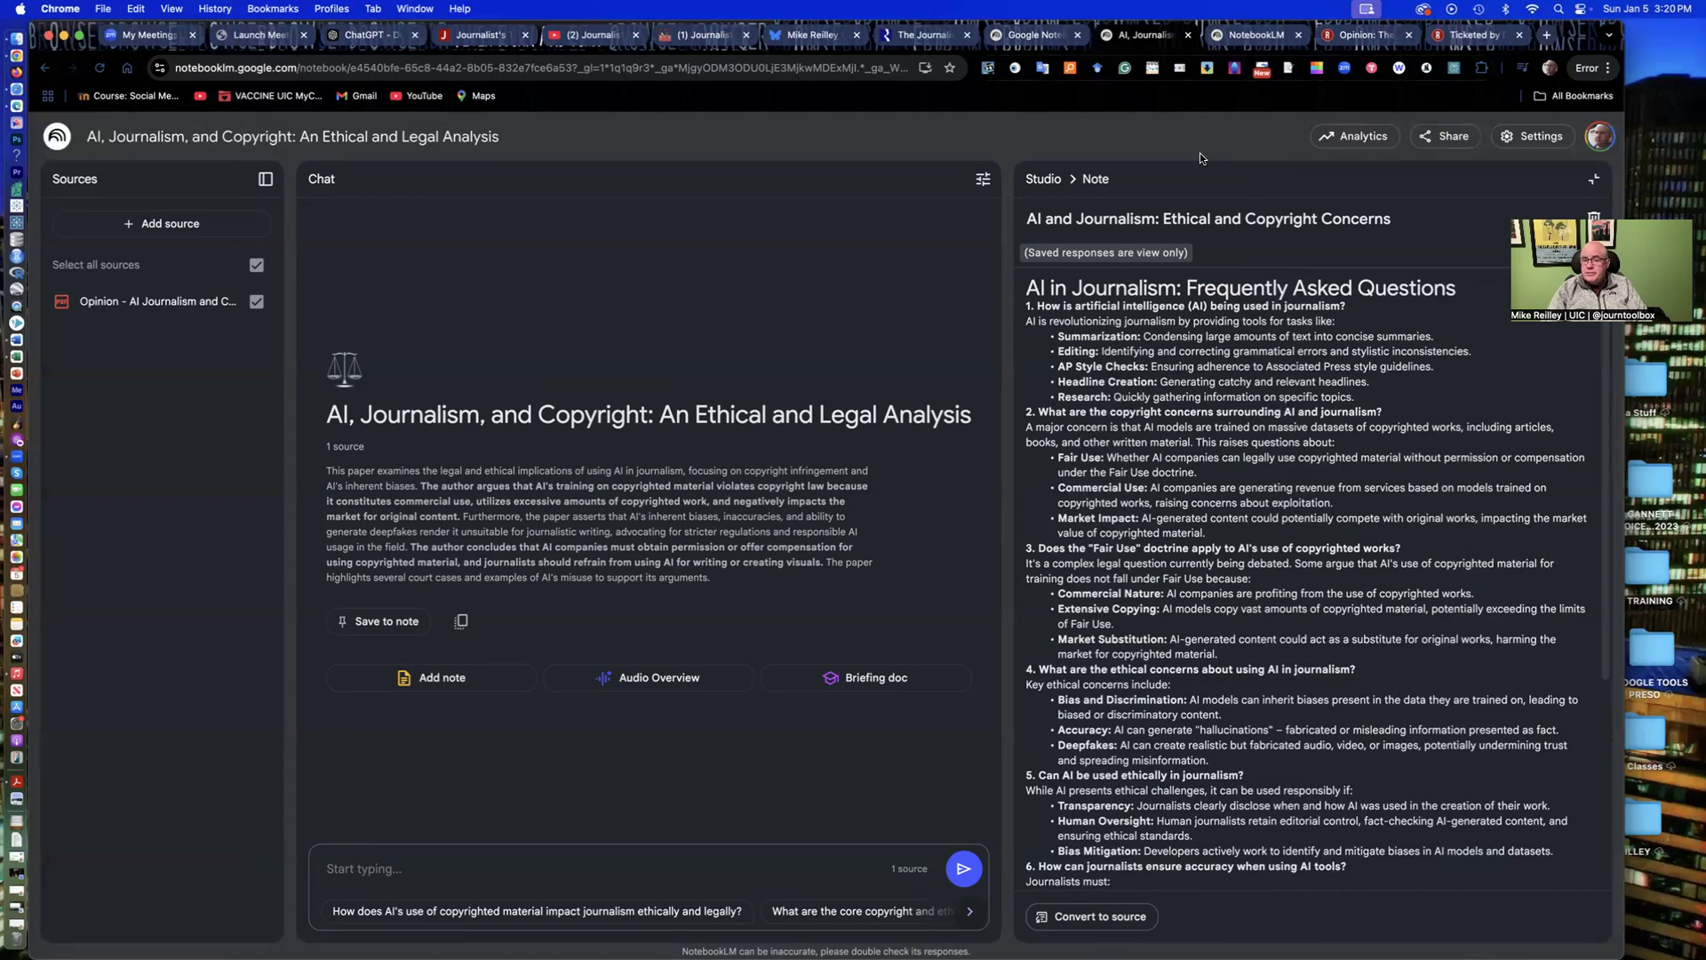
{"action": "mouse_move", "coordinate": [1364, 35]}
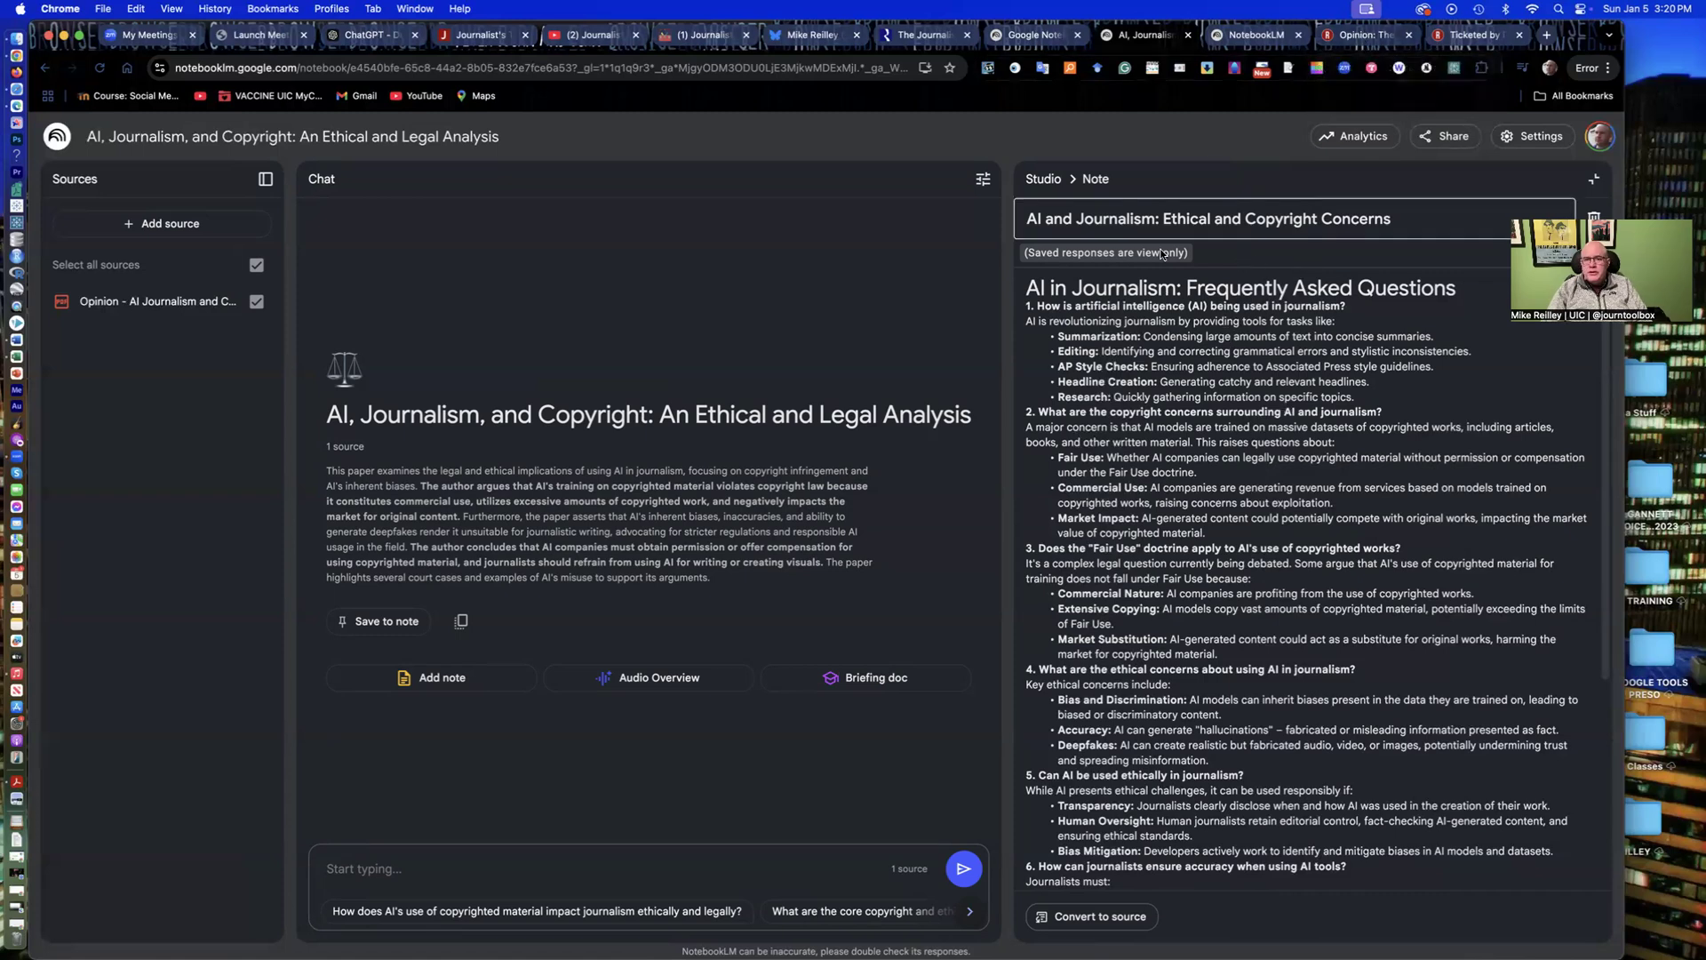
{"action": "left_click", "coordinate": [648, 677]}
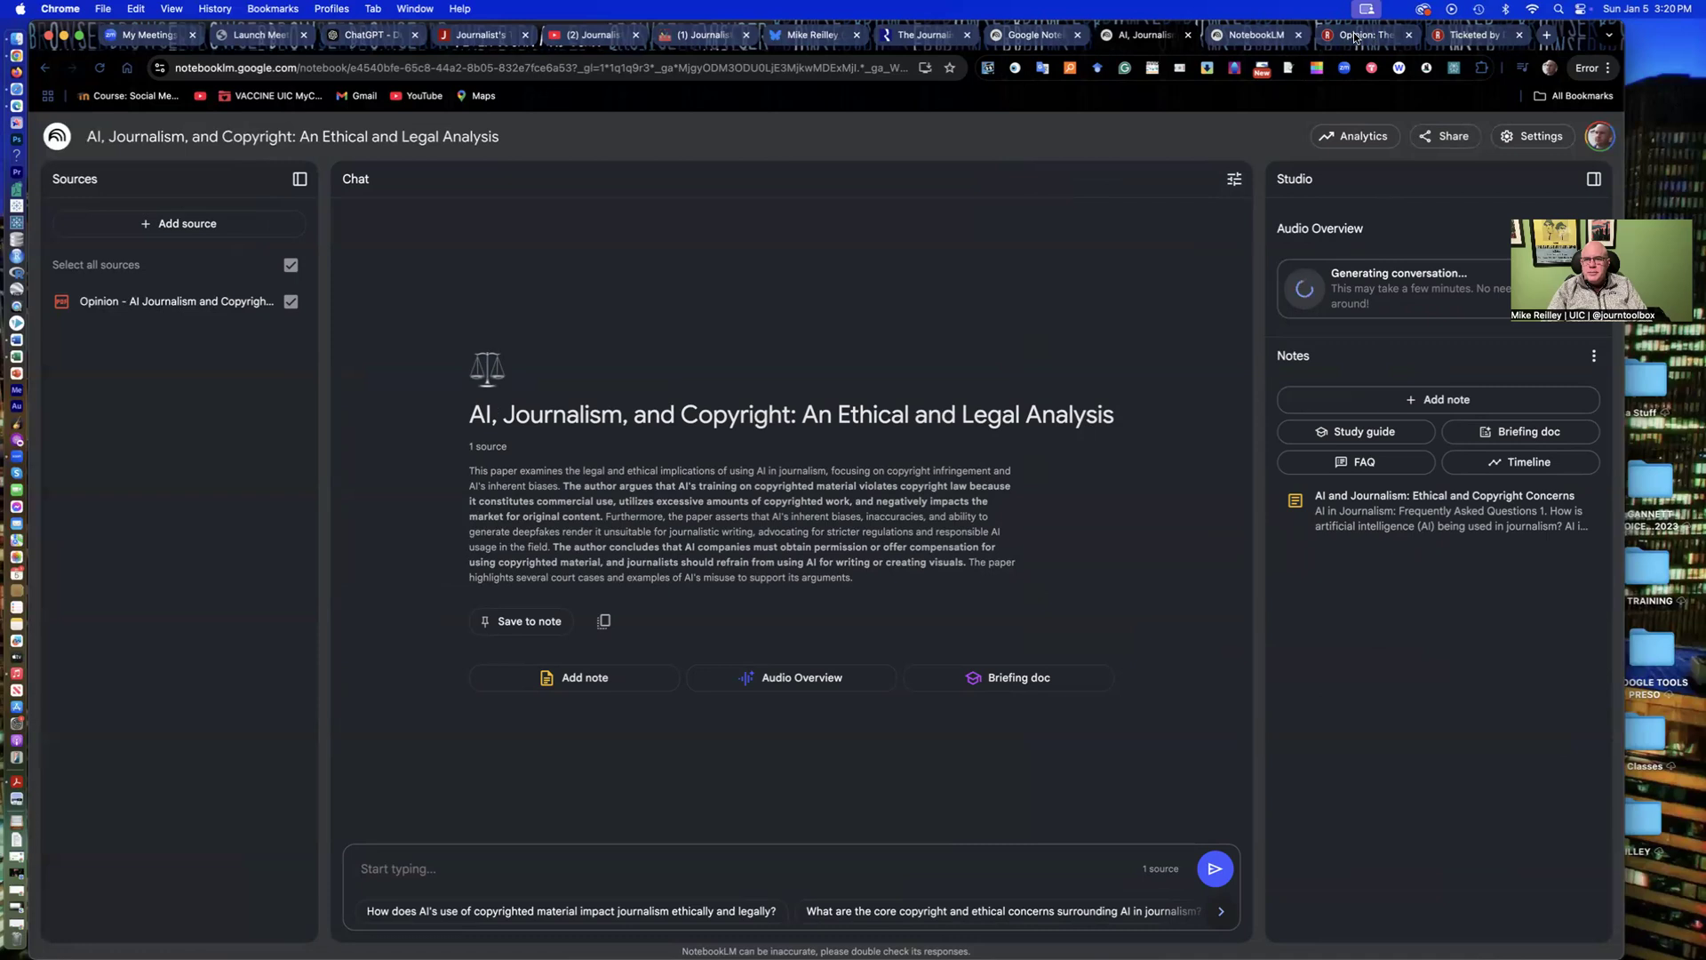
Step: Bring up the Ticketed by Design speed-camera article and scroll into it
{"action": "left_click", "coordinate": [1361, 35]}
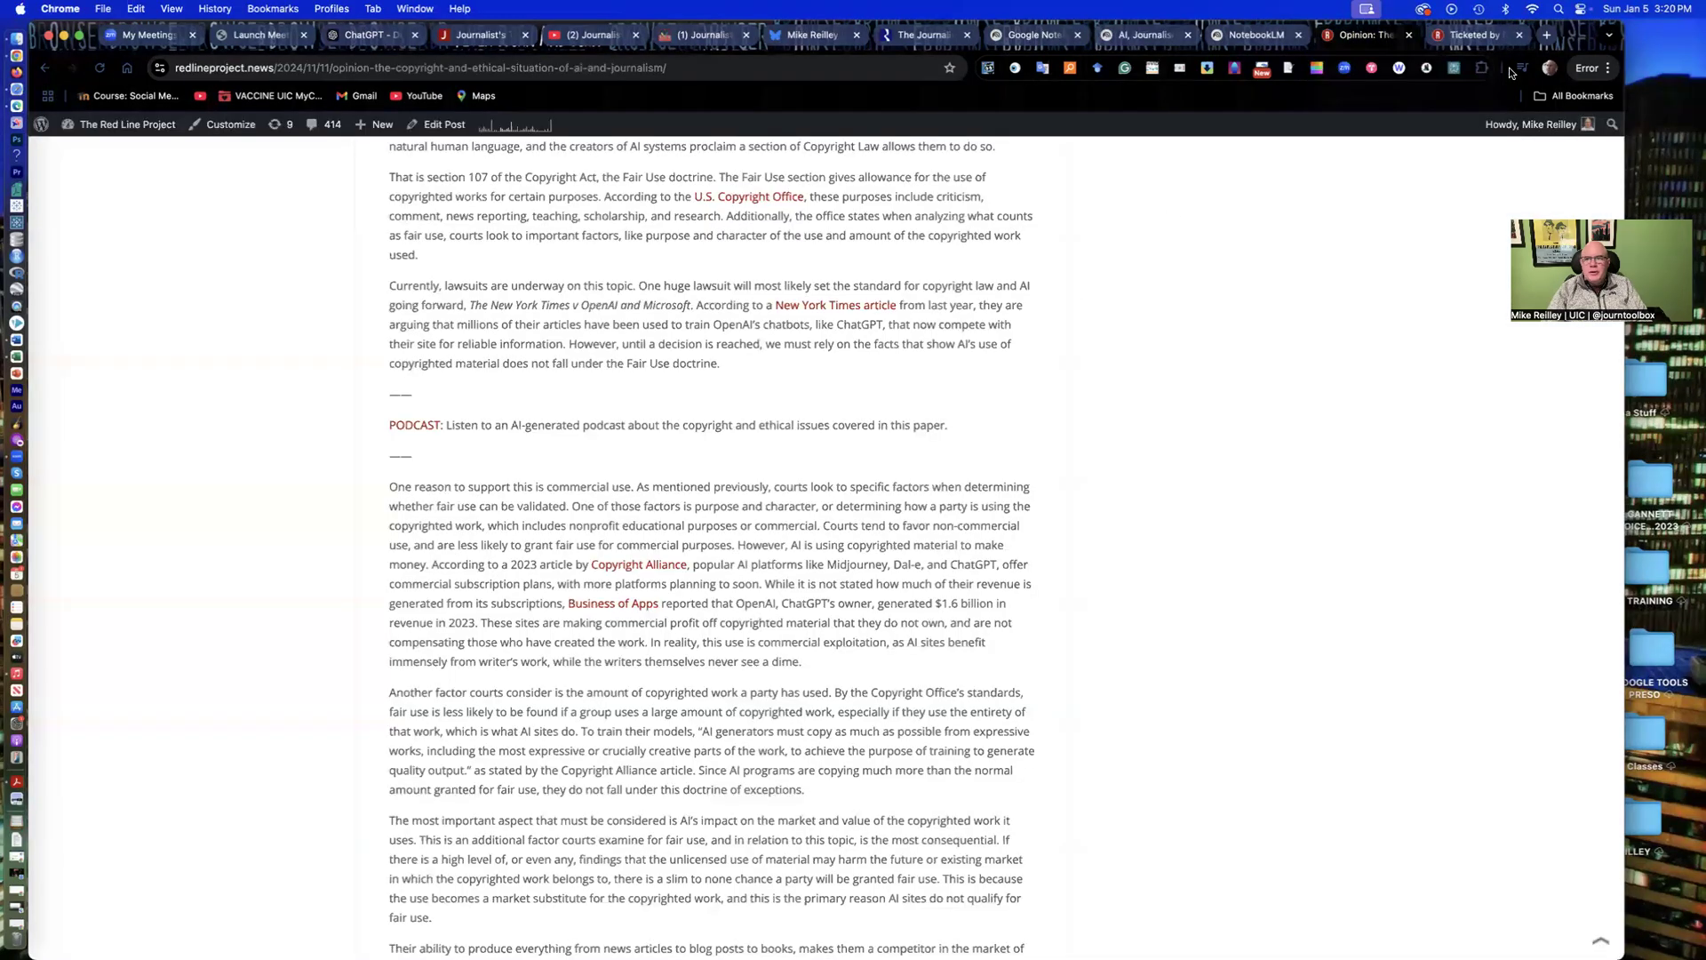
{"action": "left_click", "coordinate": [1475, 35]}
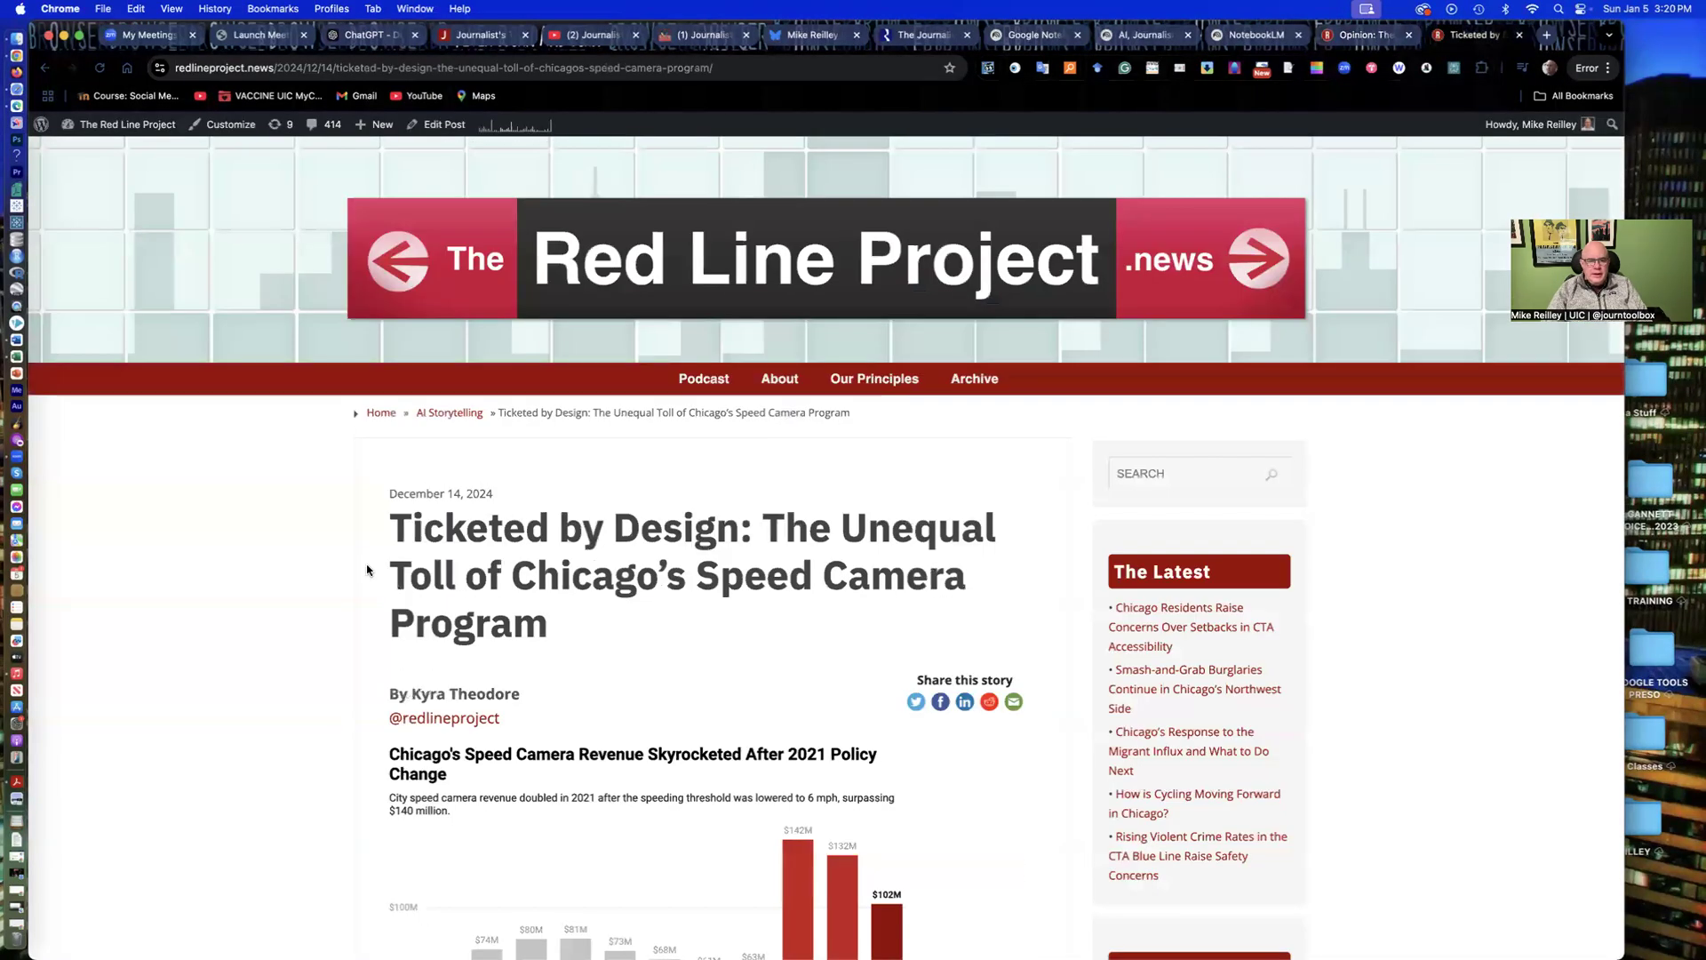
{"action": "scroll", "scroll_direction": "down", "scroll_amount": 3}
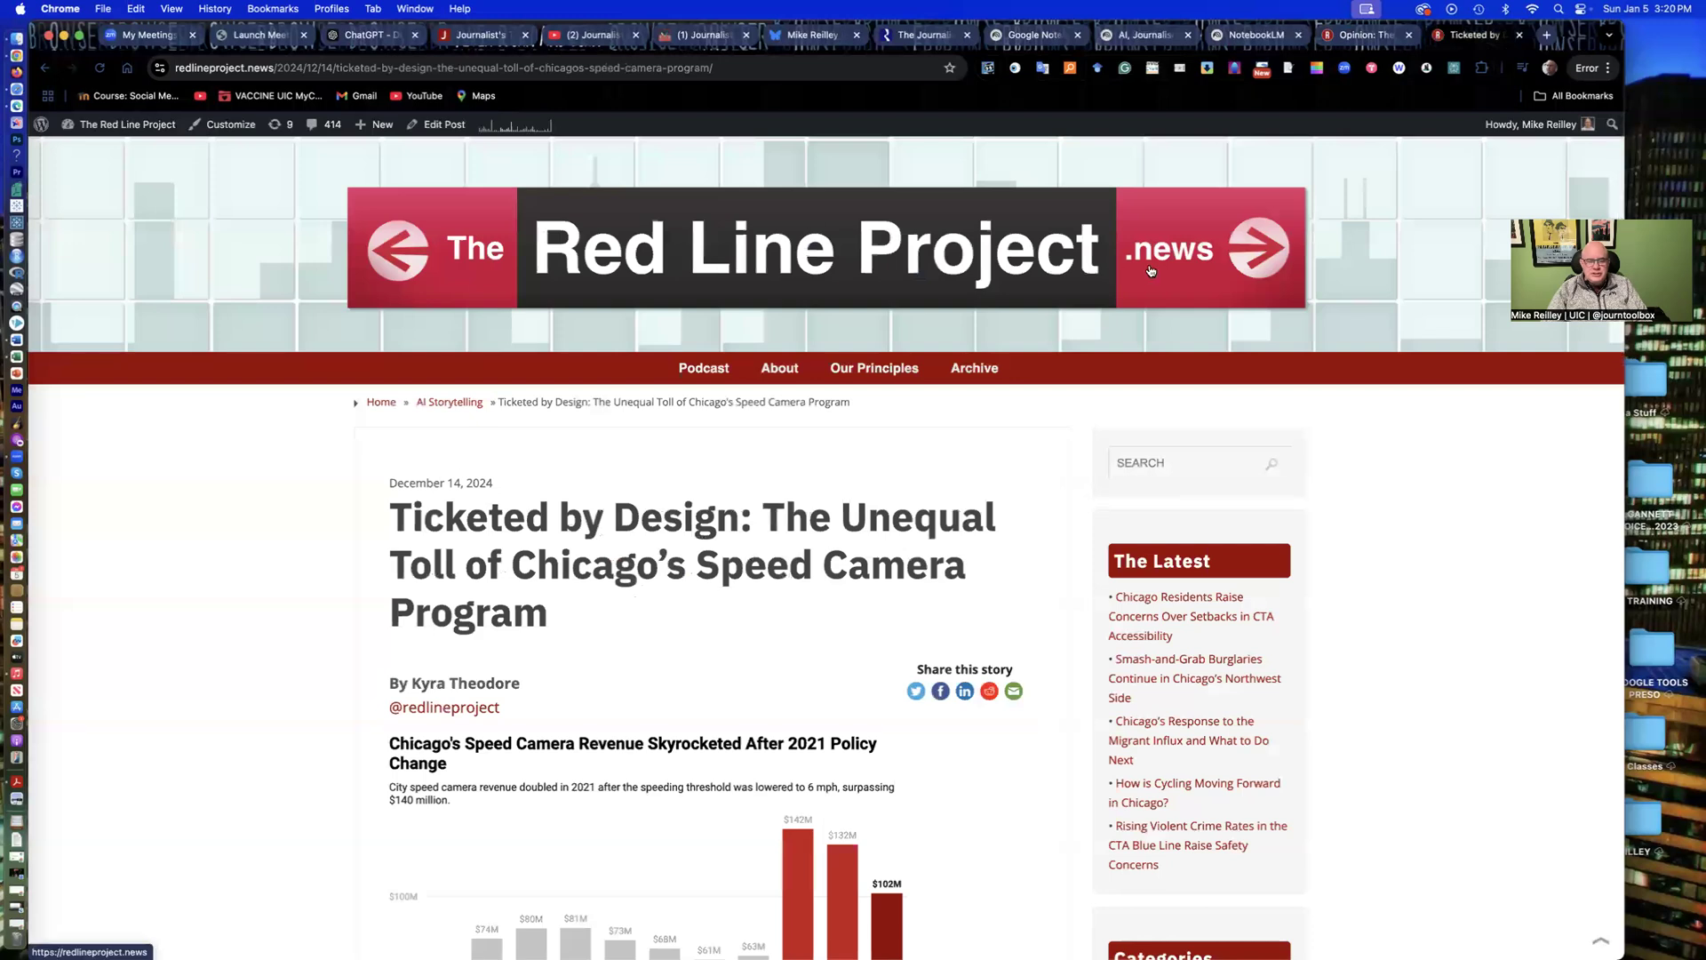
{"action": "scroll", "scroll_direction": "down", "scroll_amount": 3}
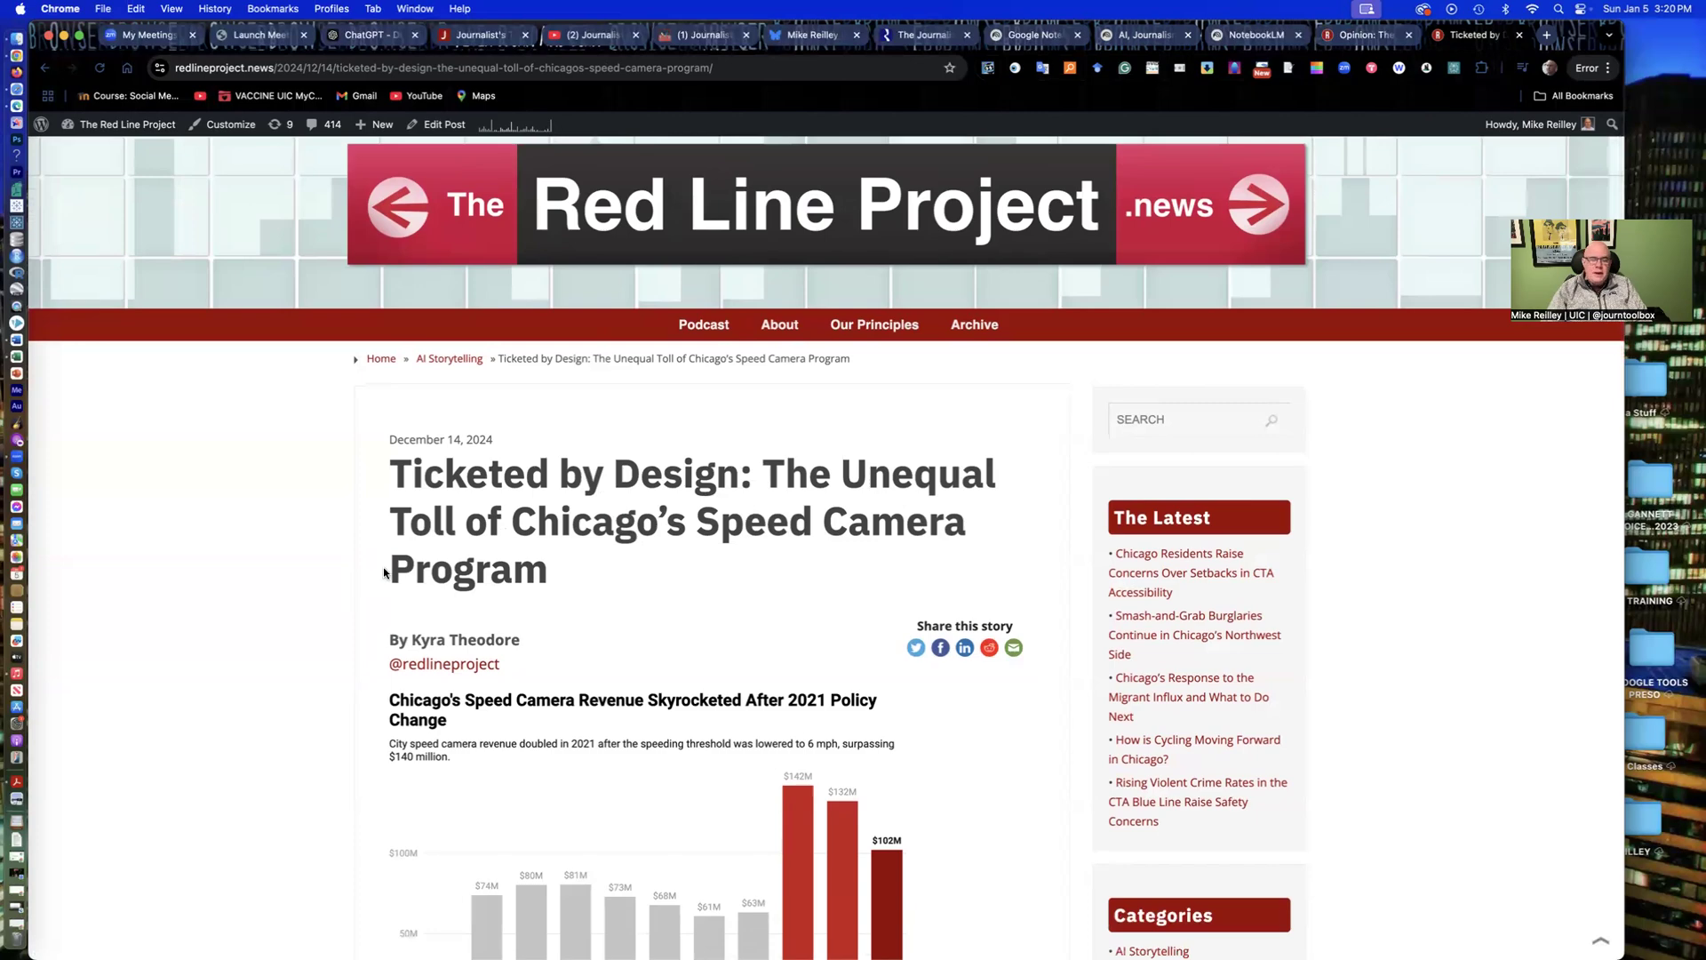
{"action": "scroll", "scroll_direction": "down", "scroll_amount": 3}
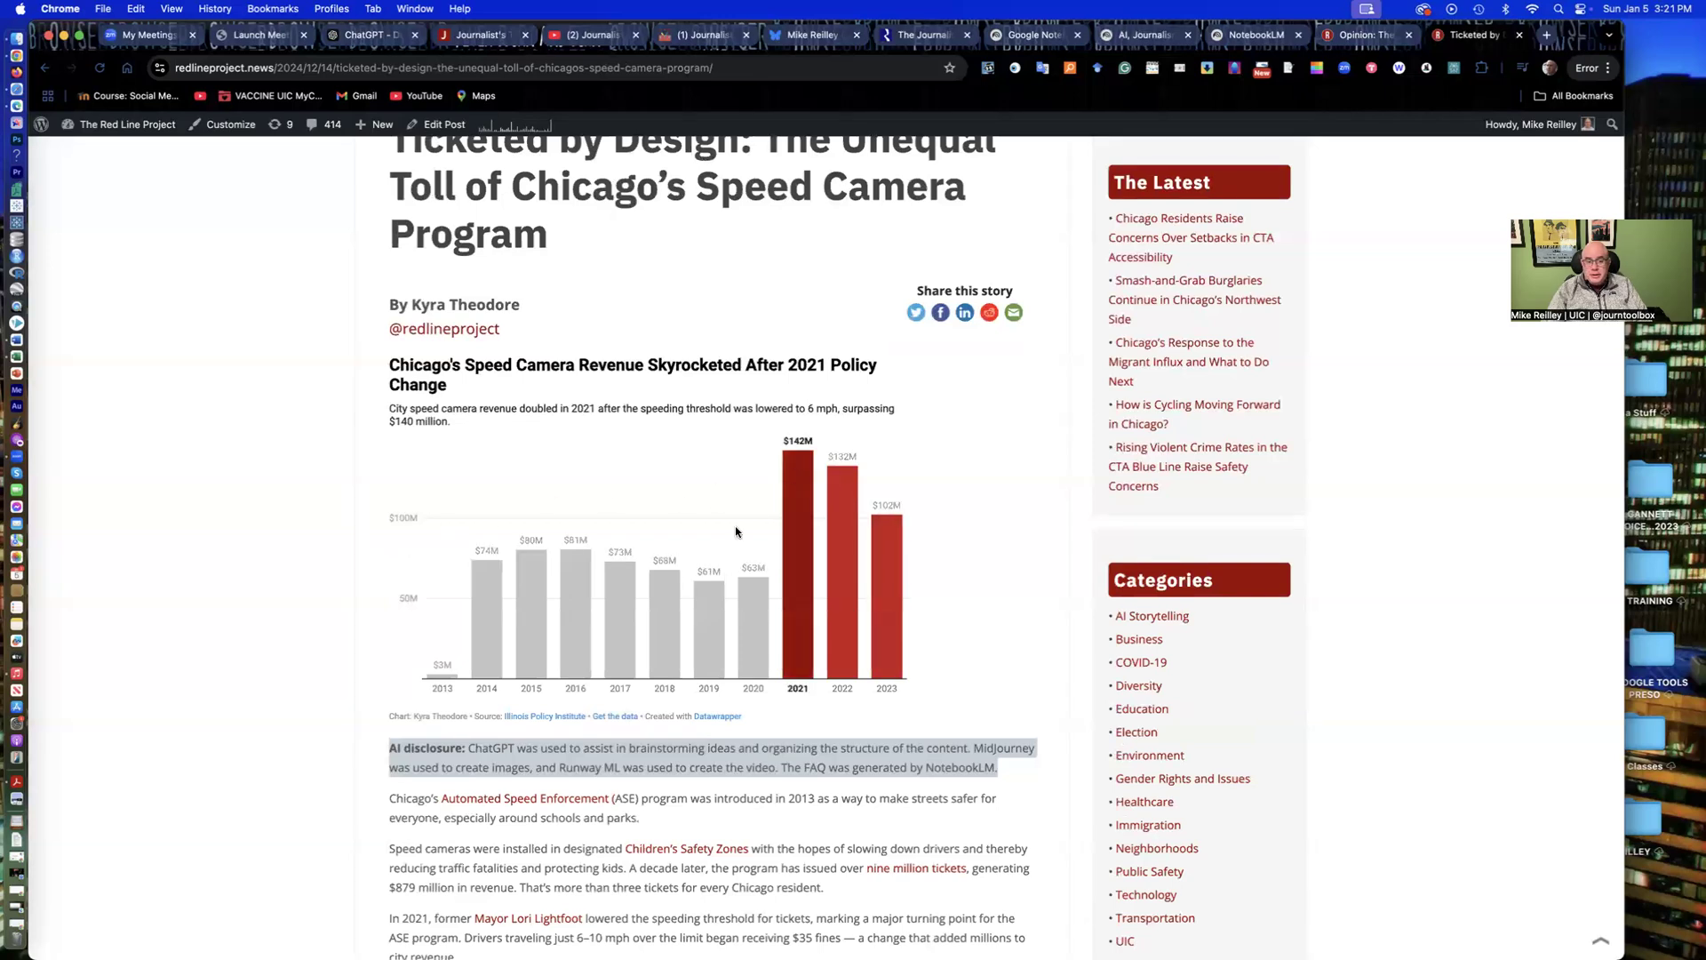
{"action": "mouse_move", "coordinate": [755, 616]}
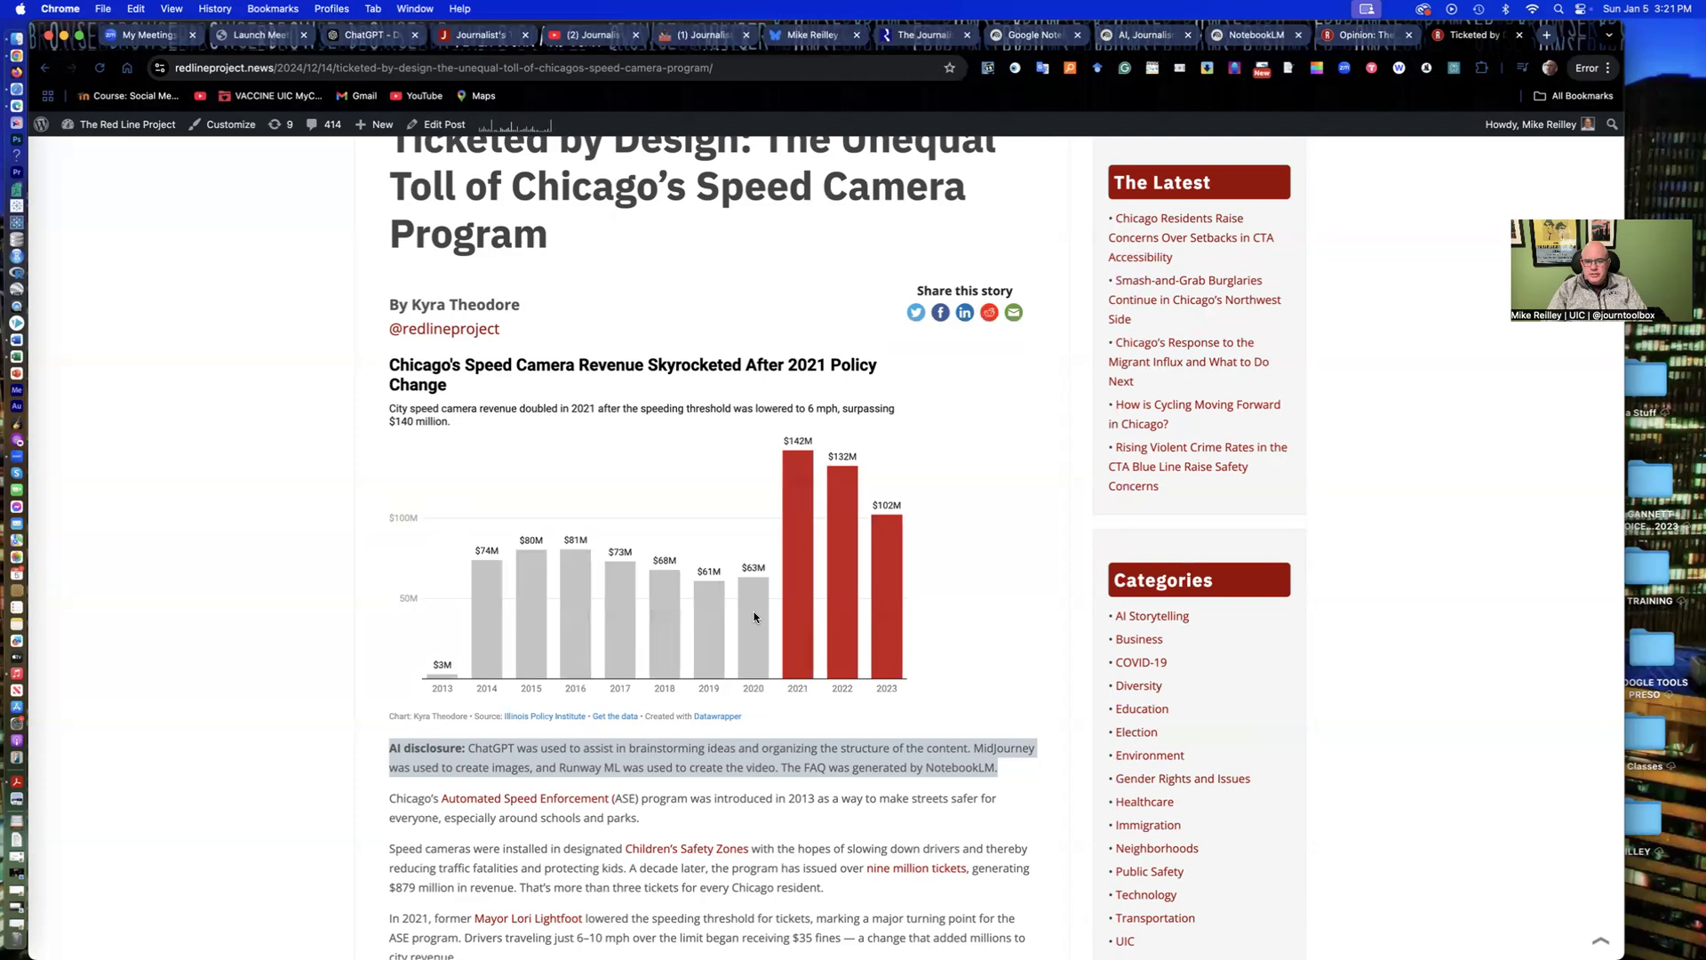
{"action": "mouse_move", "coordinate": [887, 625]}
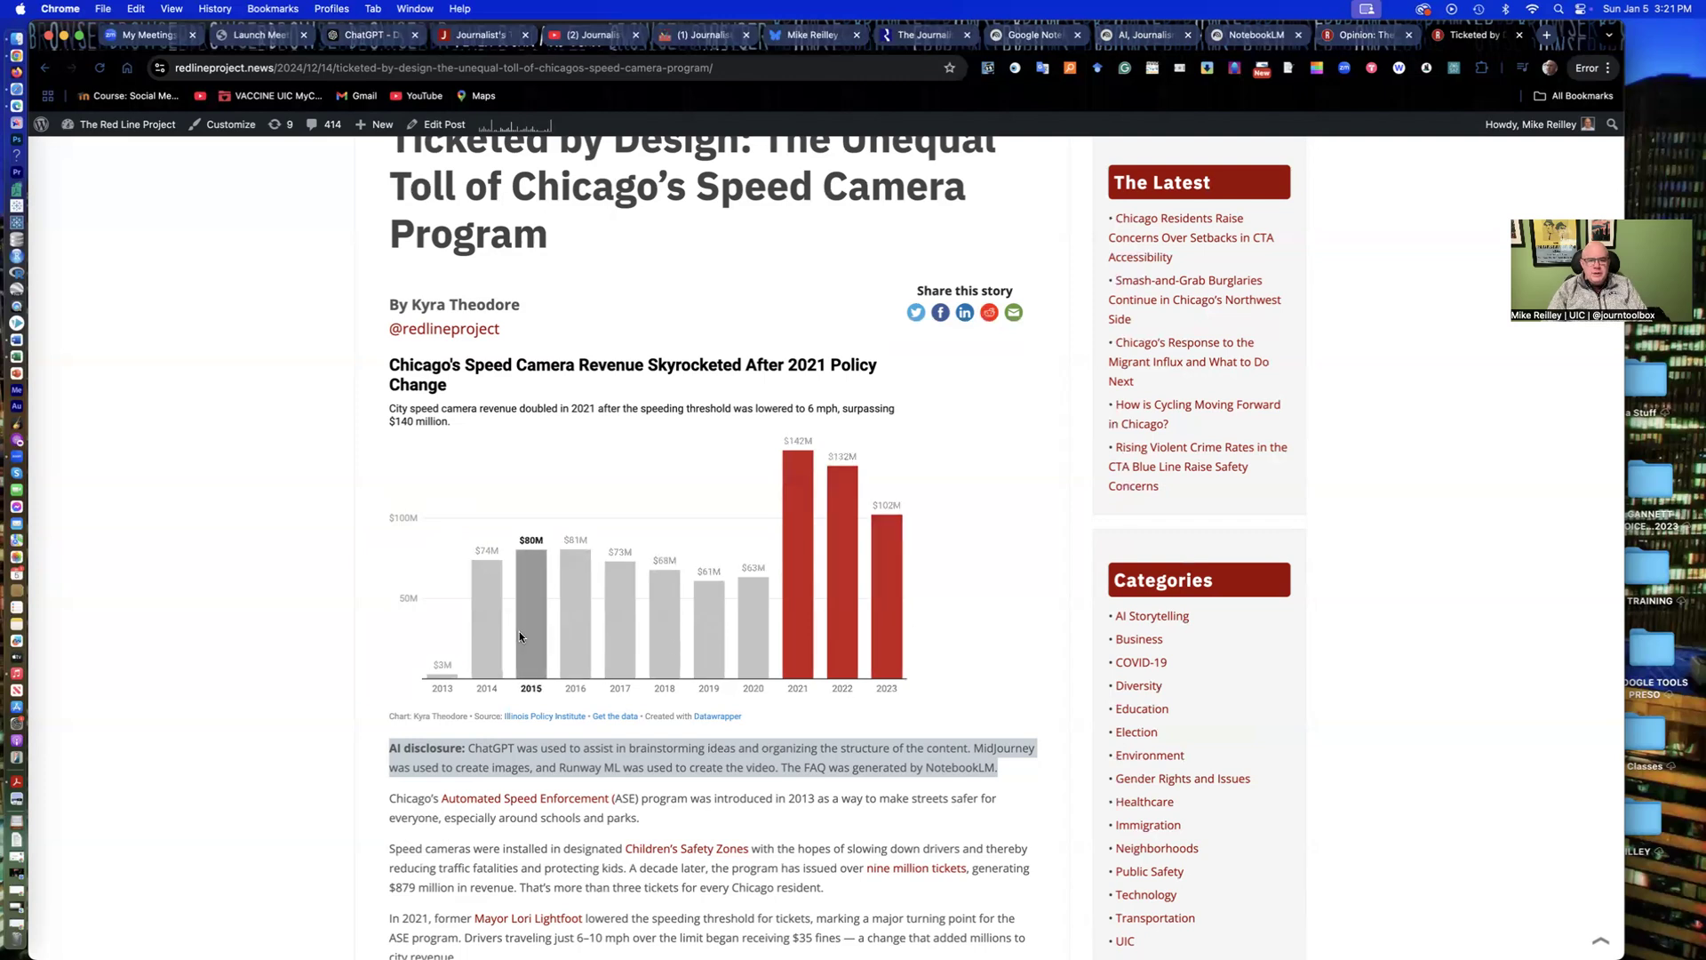
{"action": "mouse_move", "coordinate": [795, 487]}
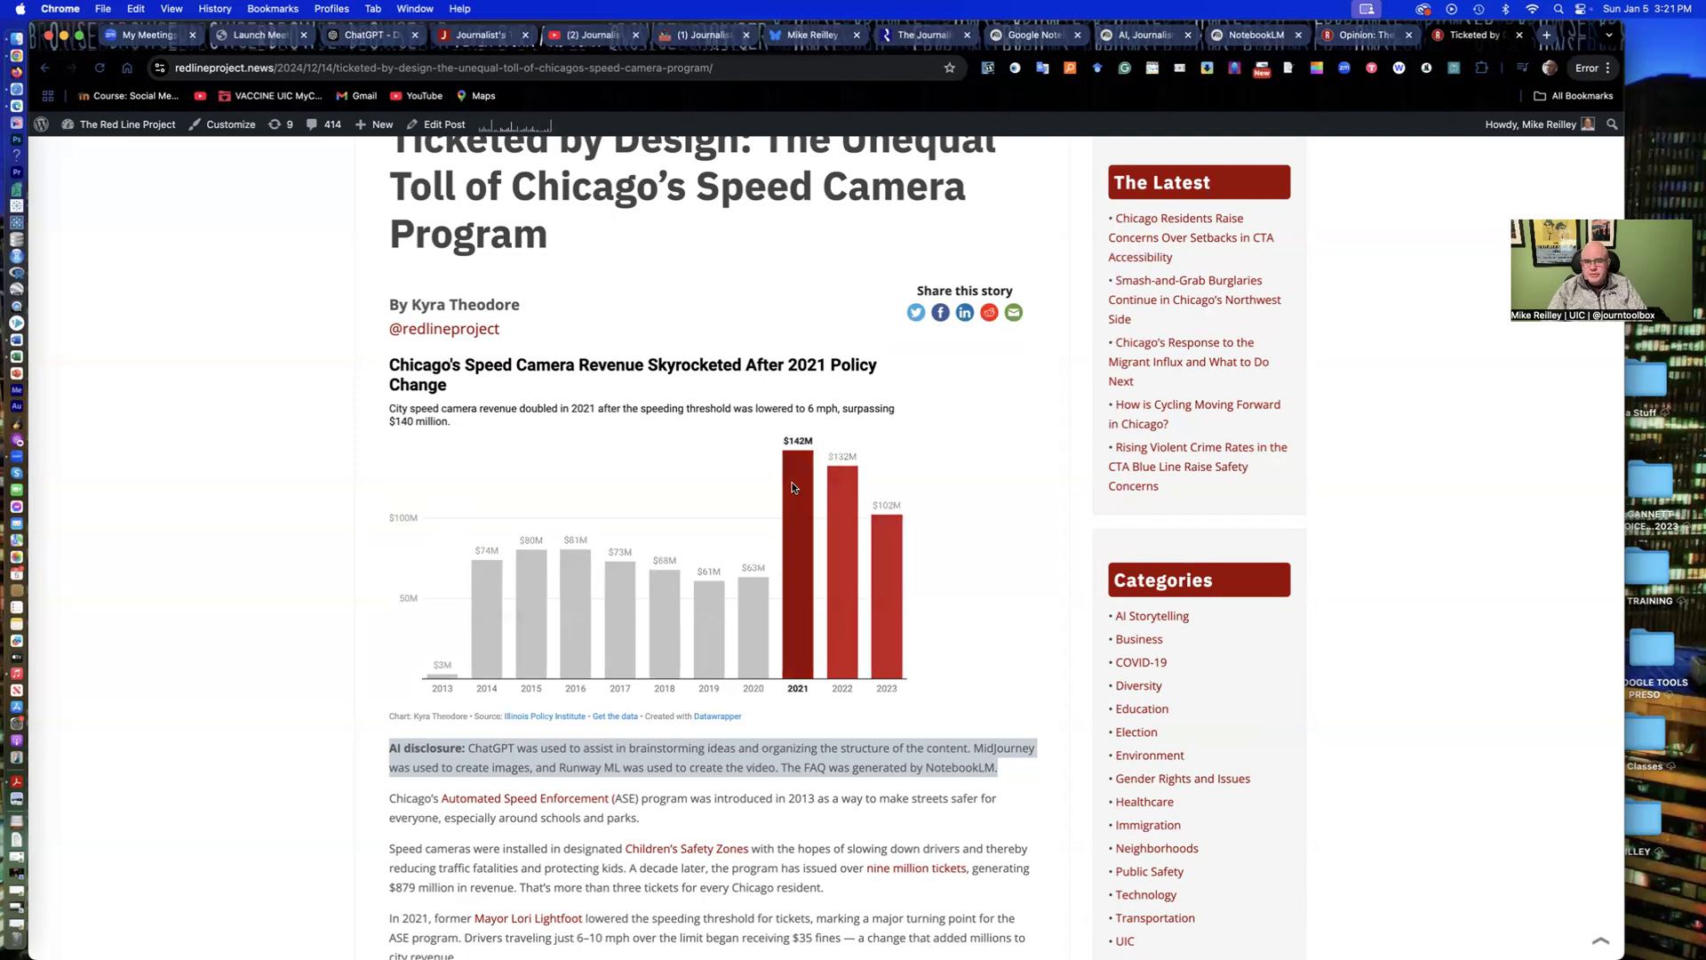
{"action": "mouse_move", "coordinate": [910, 682]}
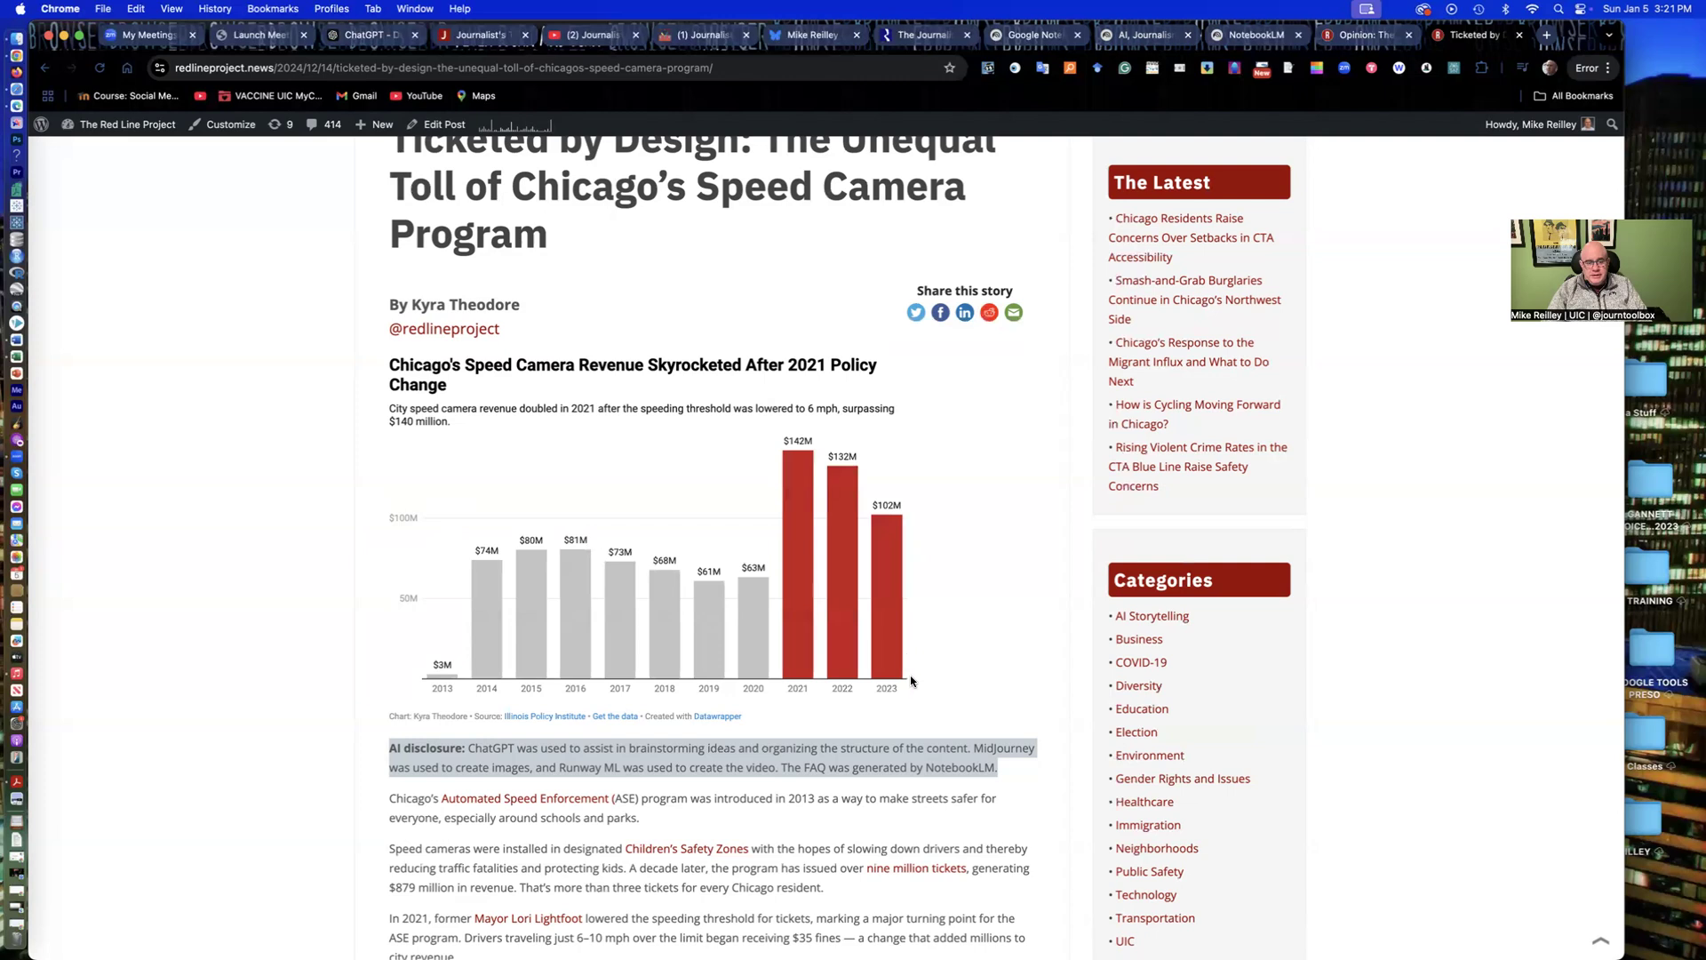
{"action": "scroll", "scroll_direction": "down", "scroll_amount": 3}
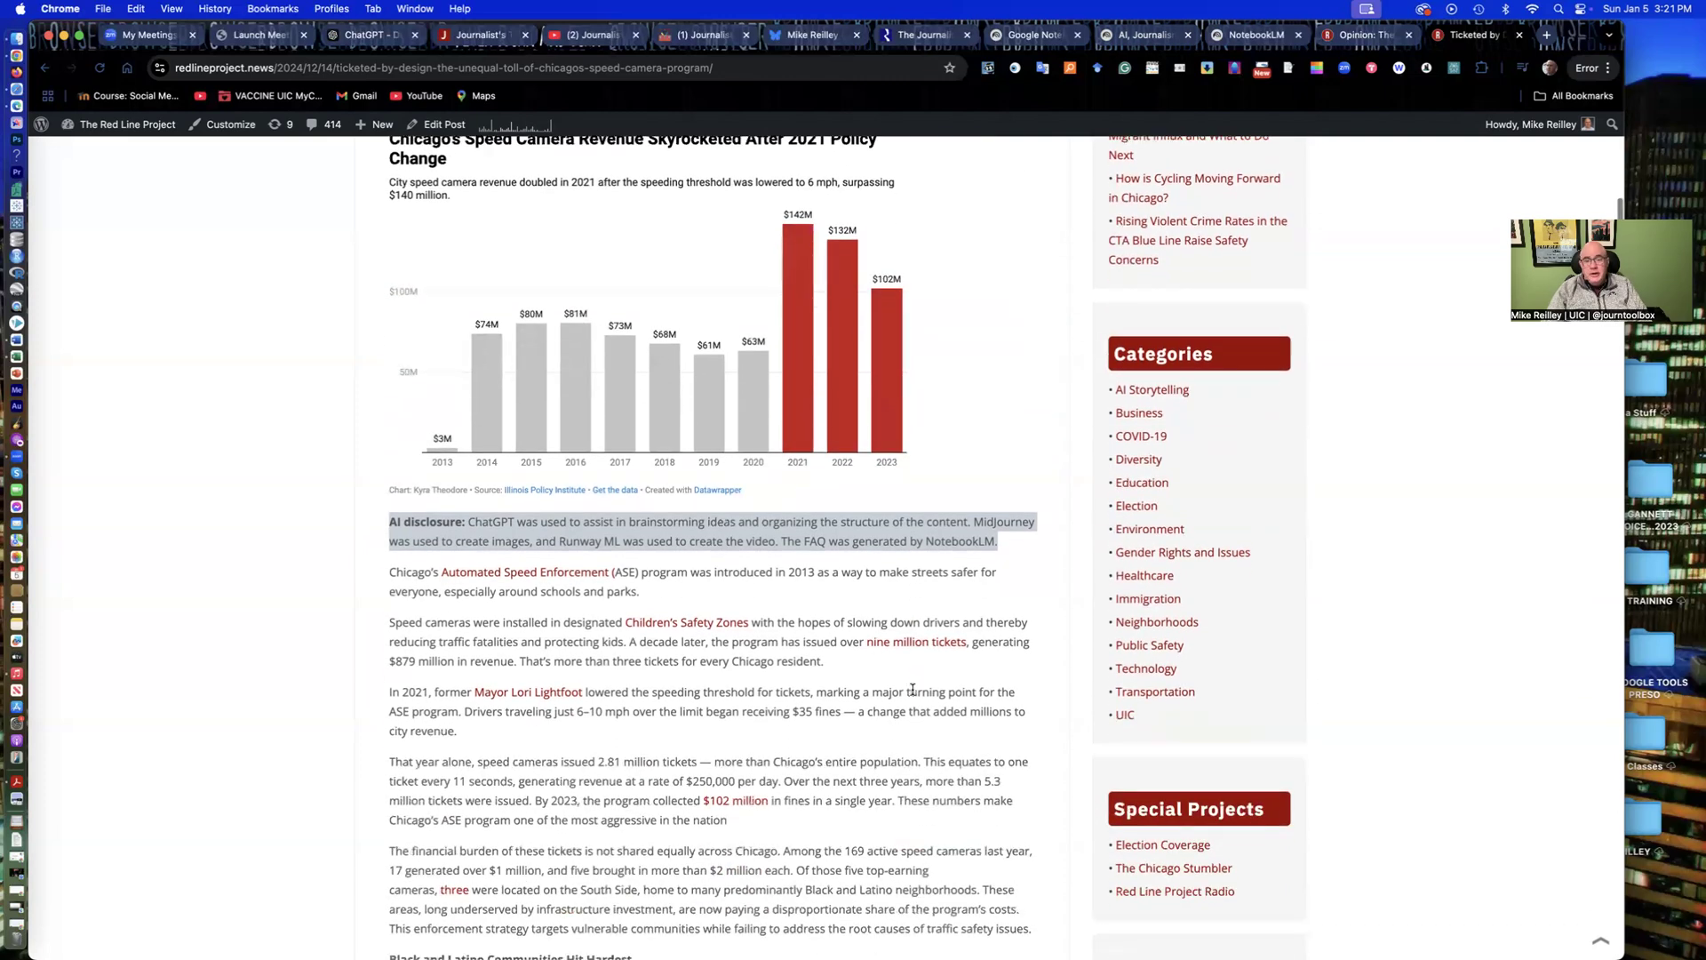
{"action": "mouse_move", "coordinate": [459, 535]}
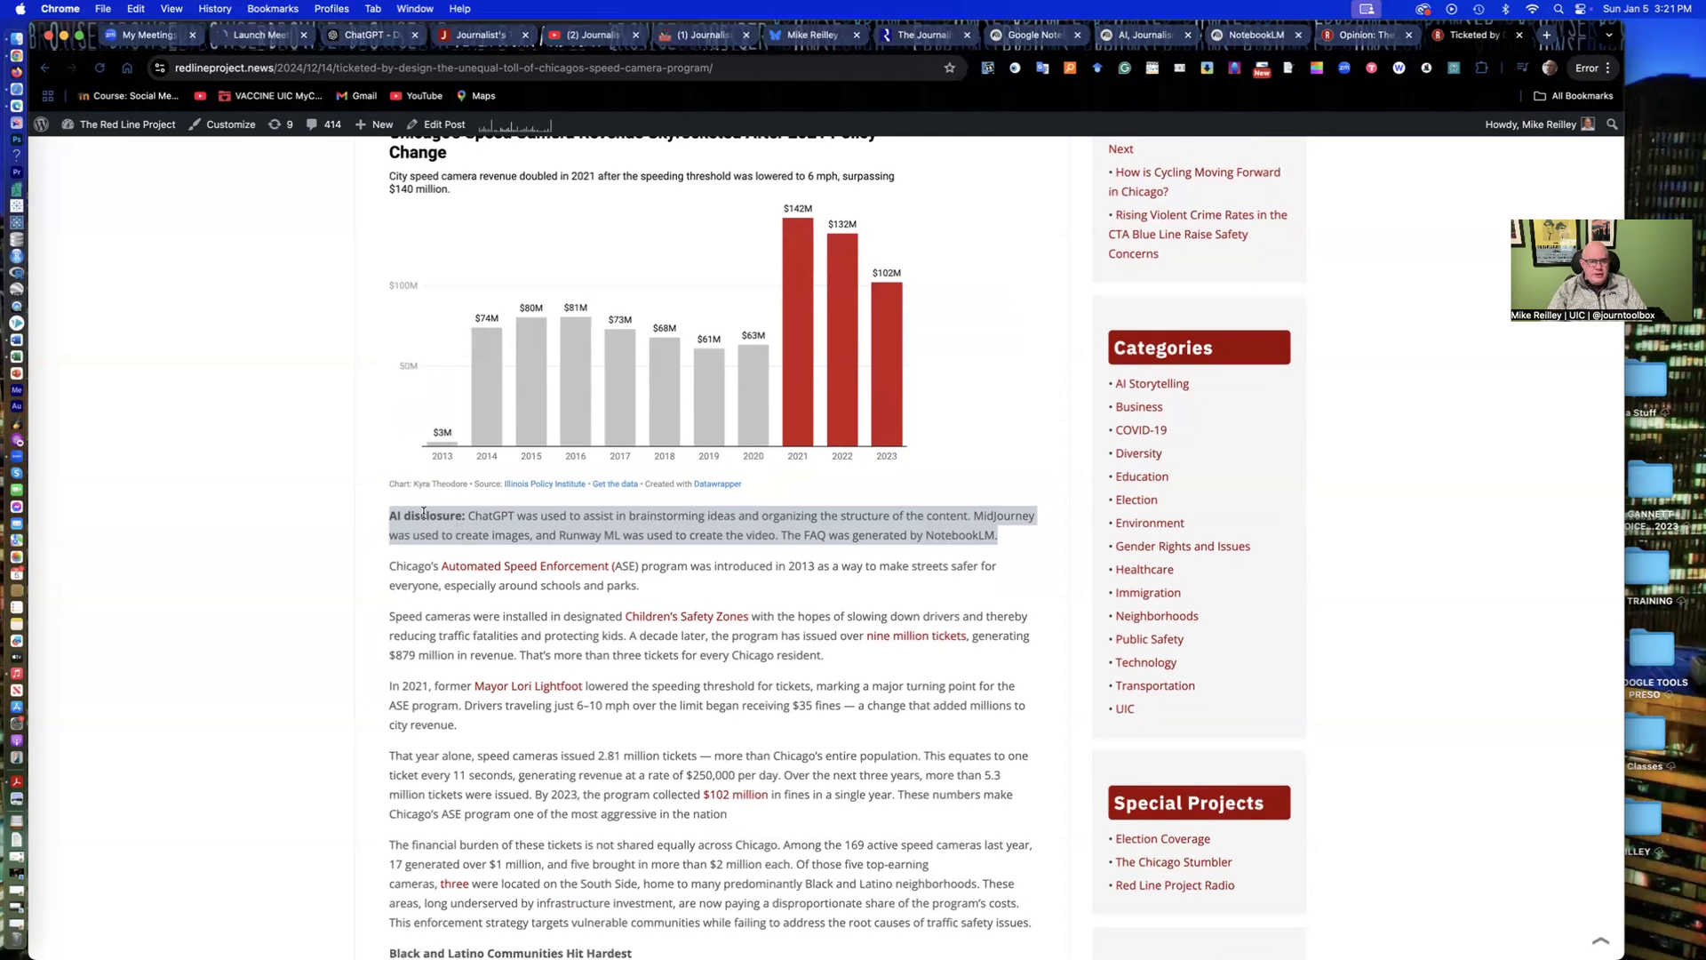
Step: Scroll past the chart, AI disclosure and FAQ, then back to the top
{"action": "scroll", "scroll_direction": "down", "scroll_amount": 3}
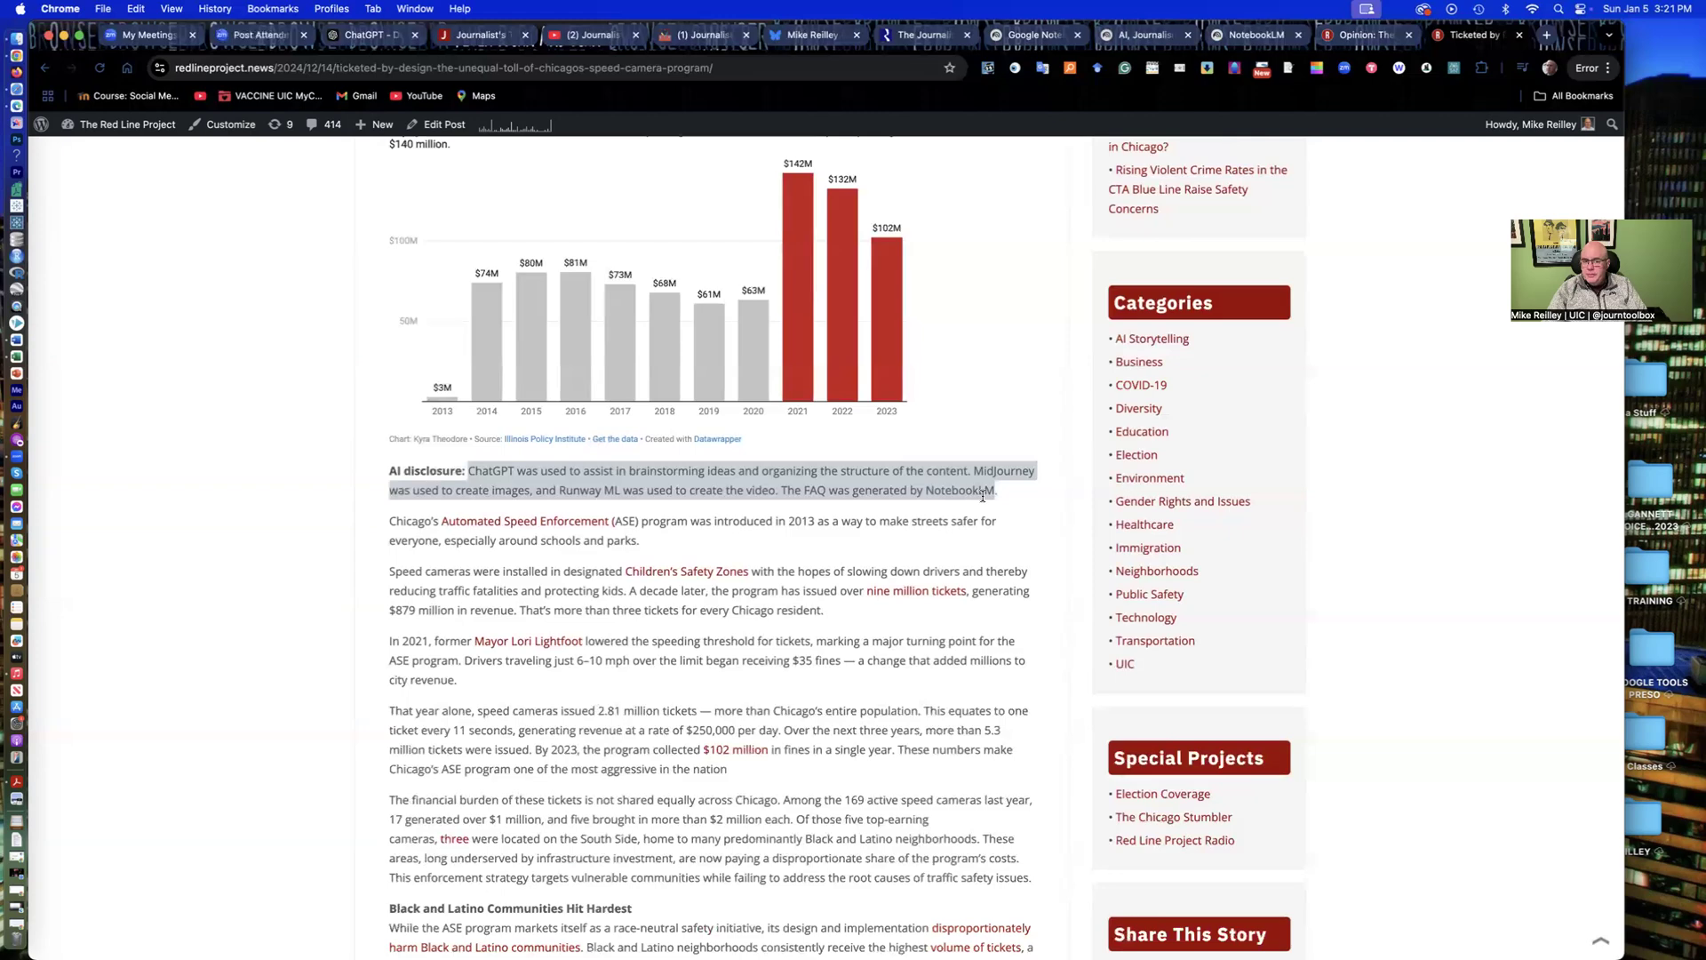
{"action": "scroll", "scroll_direction": "down", "scroll_amount": 3}
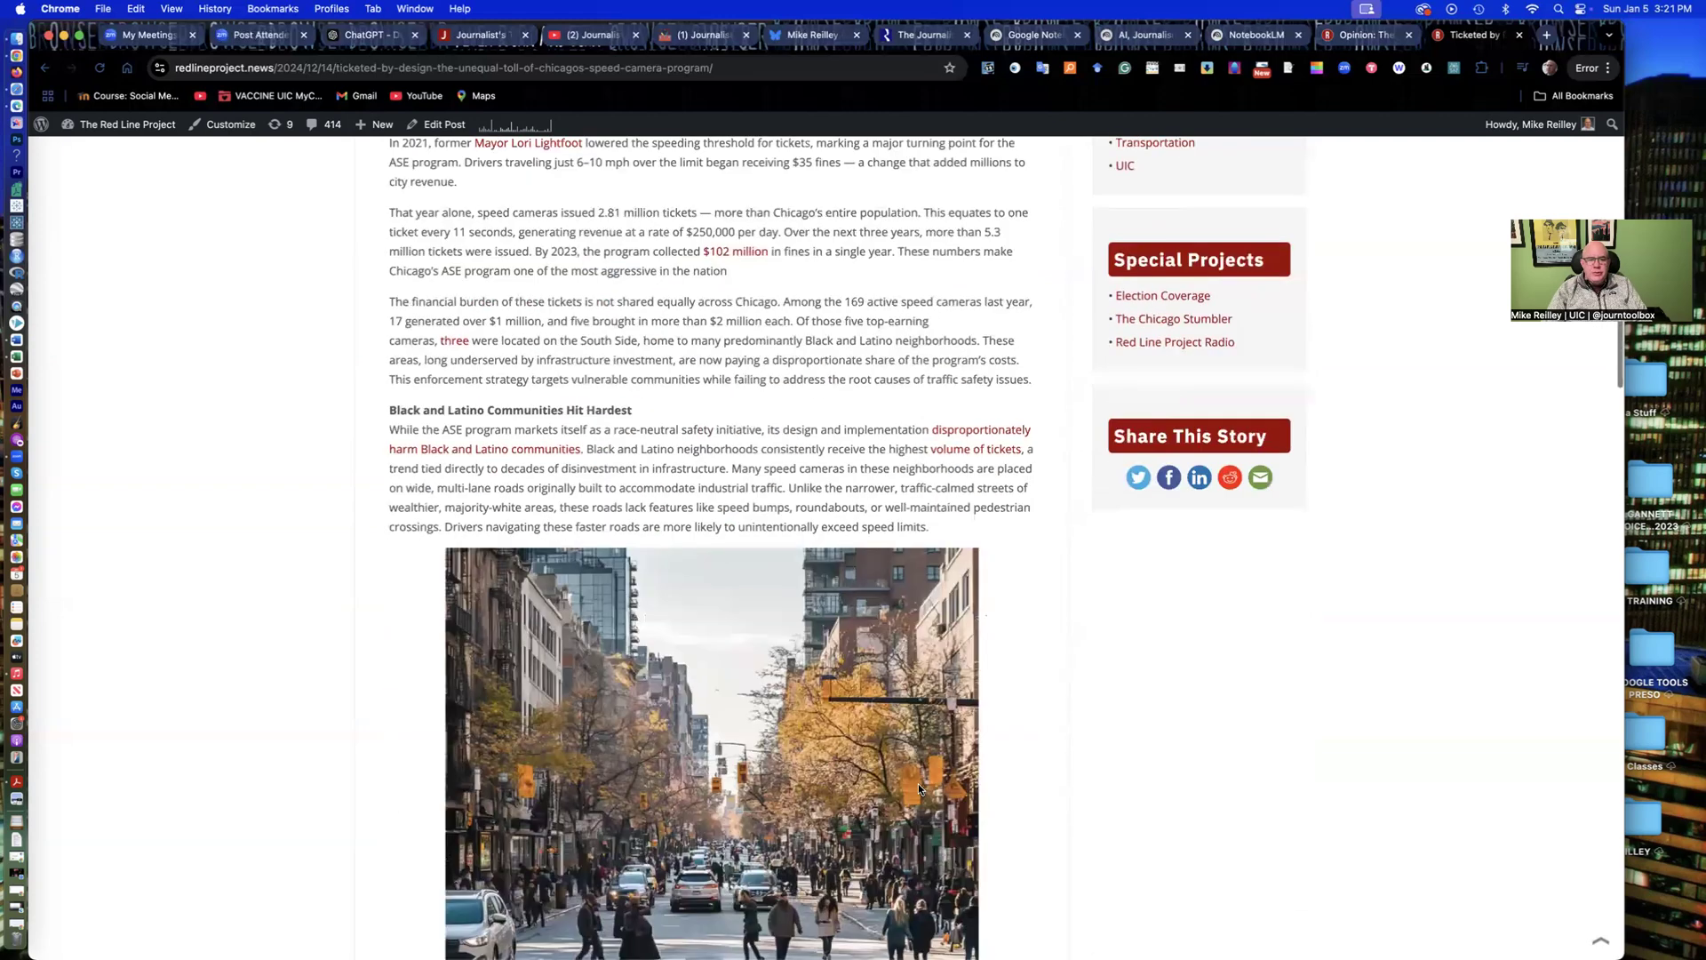
{"action": "scroll", "scroll_direction": "down", "scroll_amount": 3}
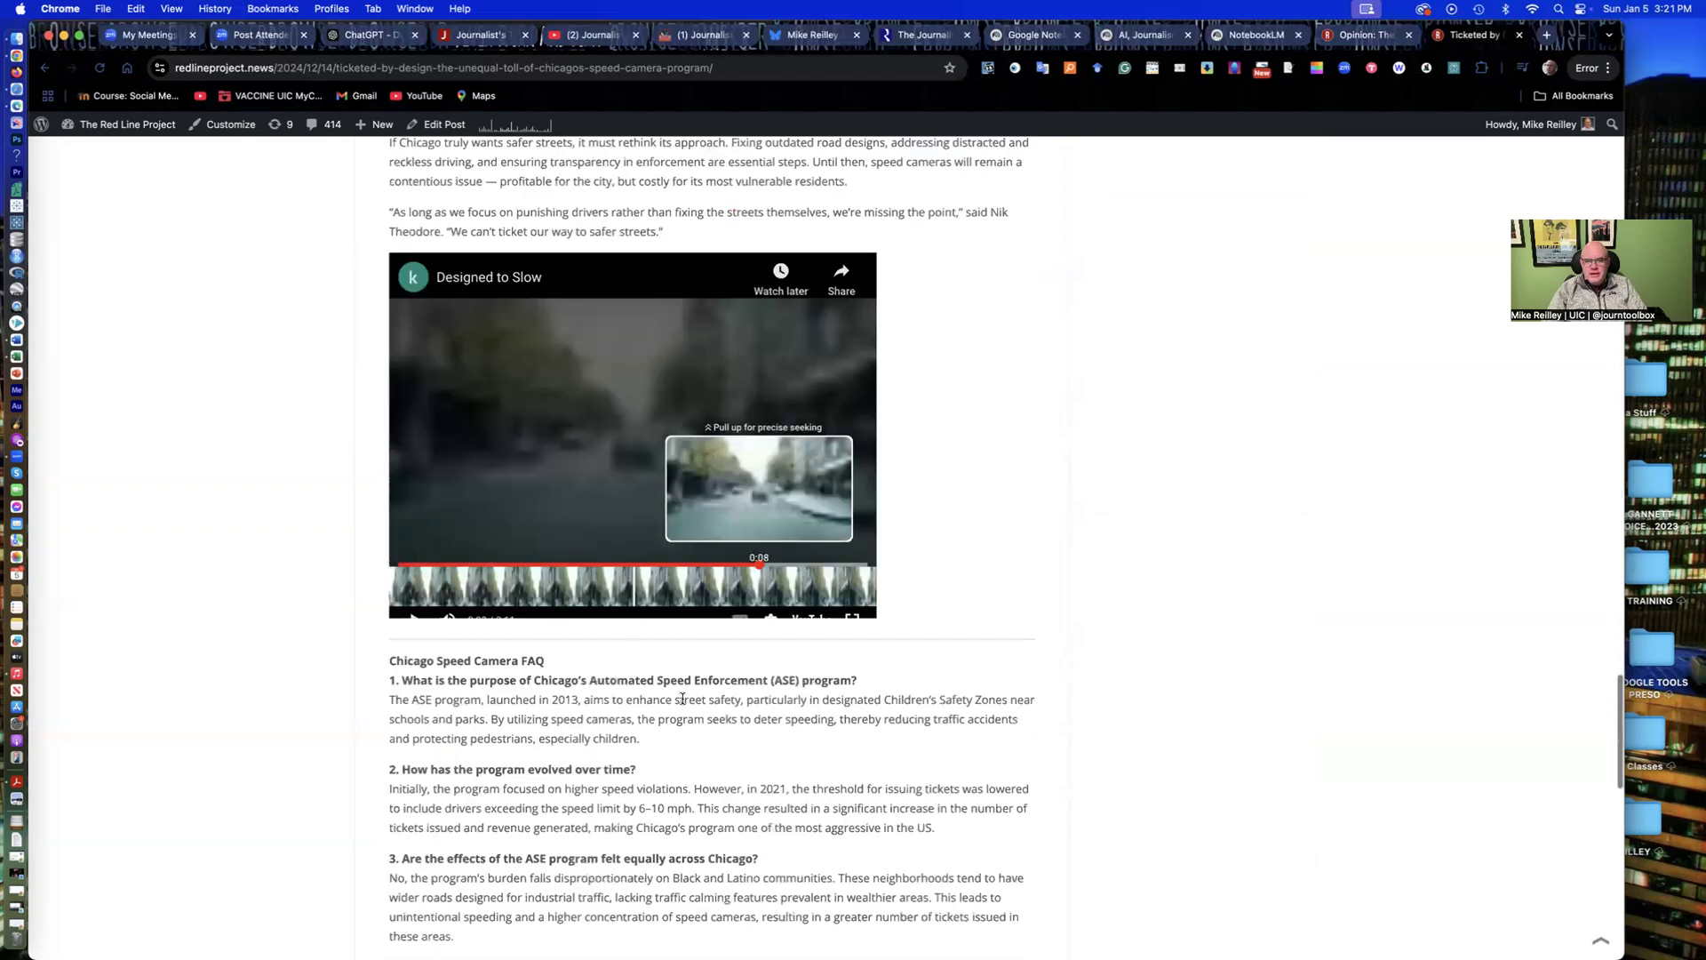
{"action": "scroll", "scroll_direction": "down", "scroll_amount": 3}
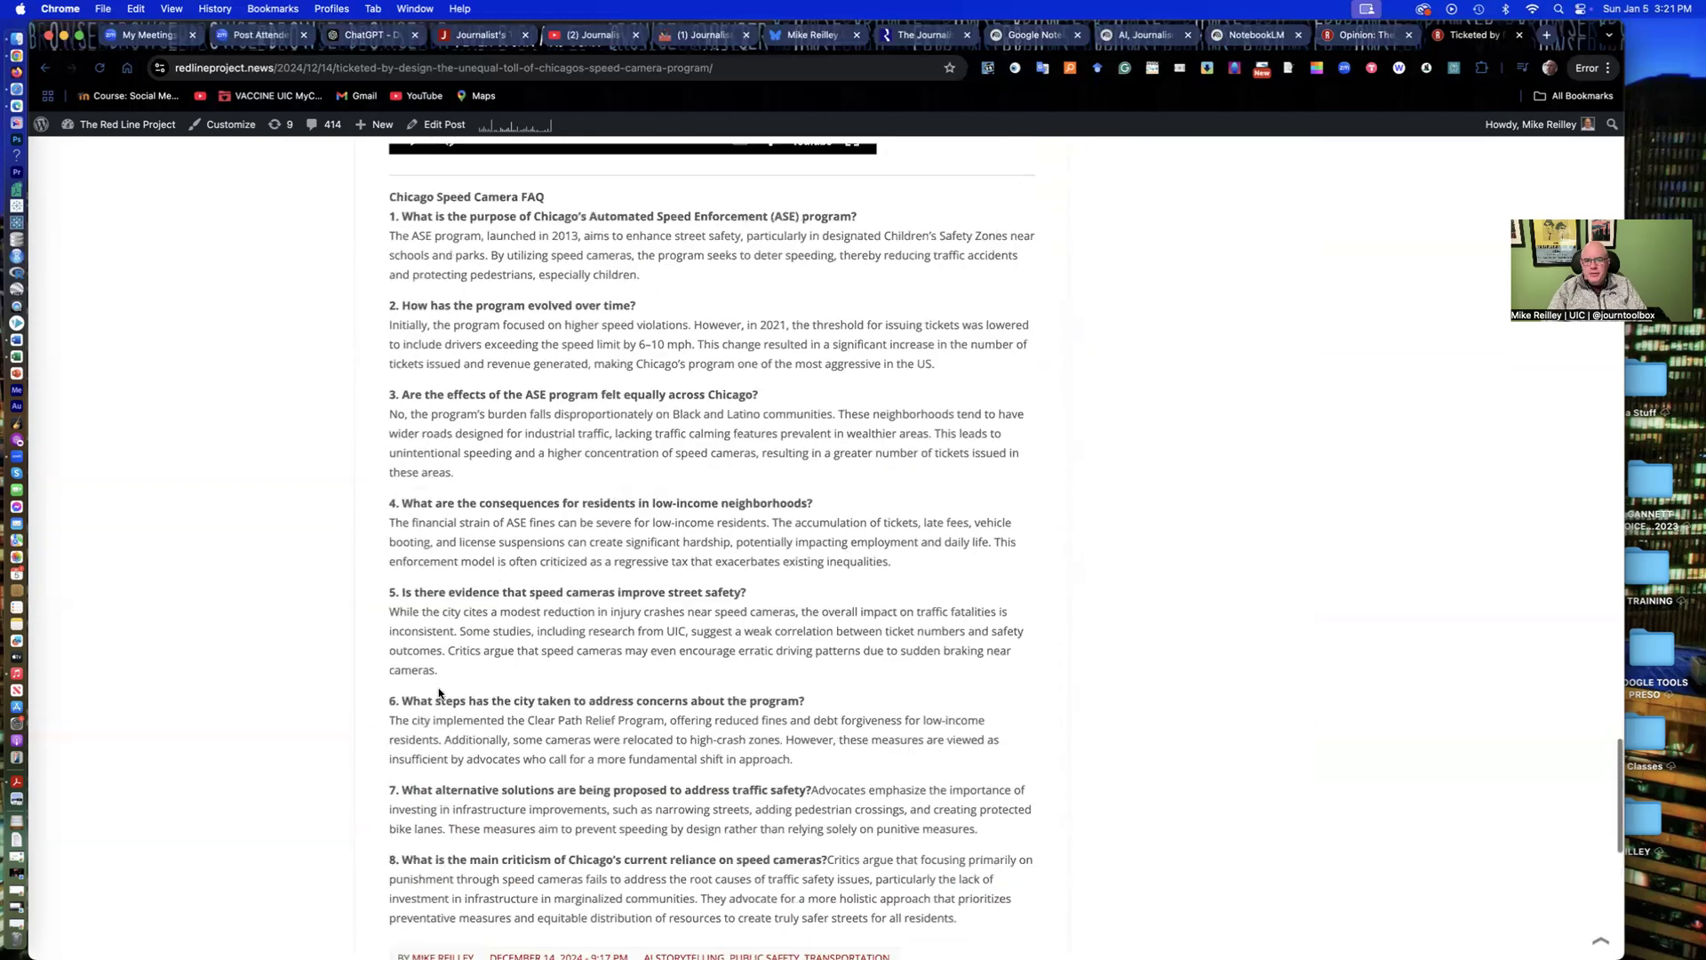
{"action": "scroll", "scroll_direction": "up", "scroll_amount": 3}
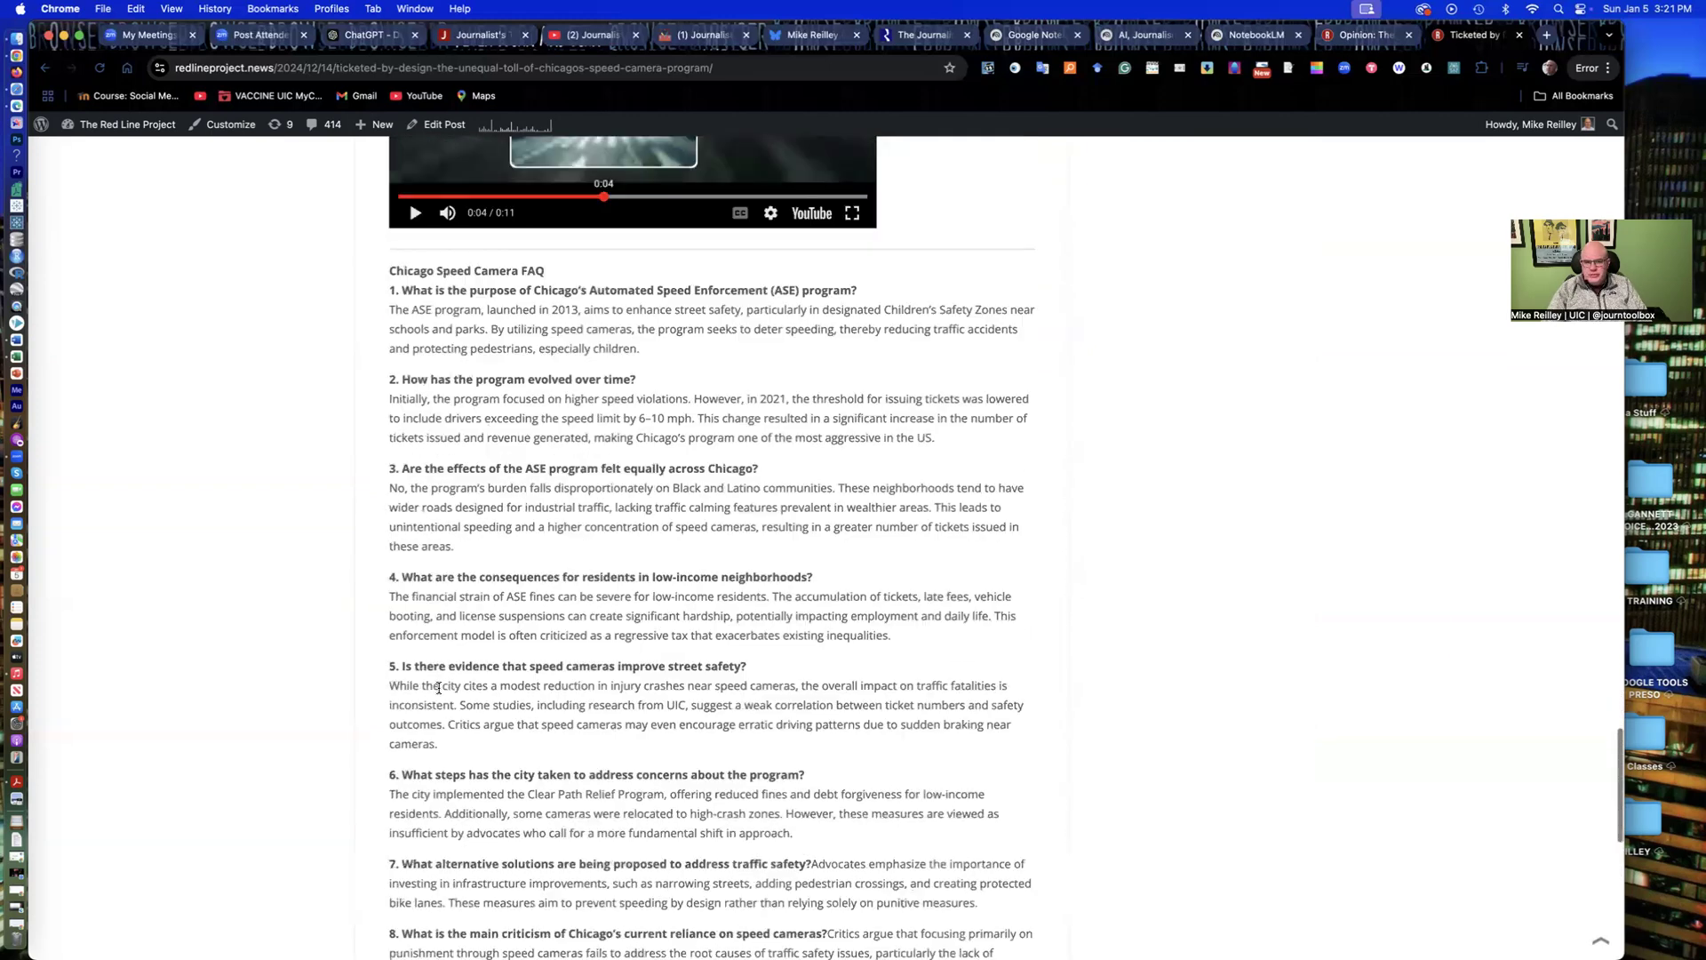
{"action": "scroll", "scroll_direction": "down", "scroll_amount": 3}
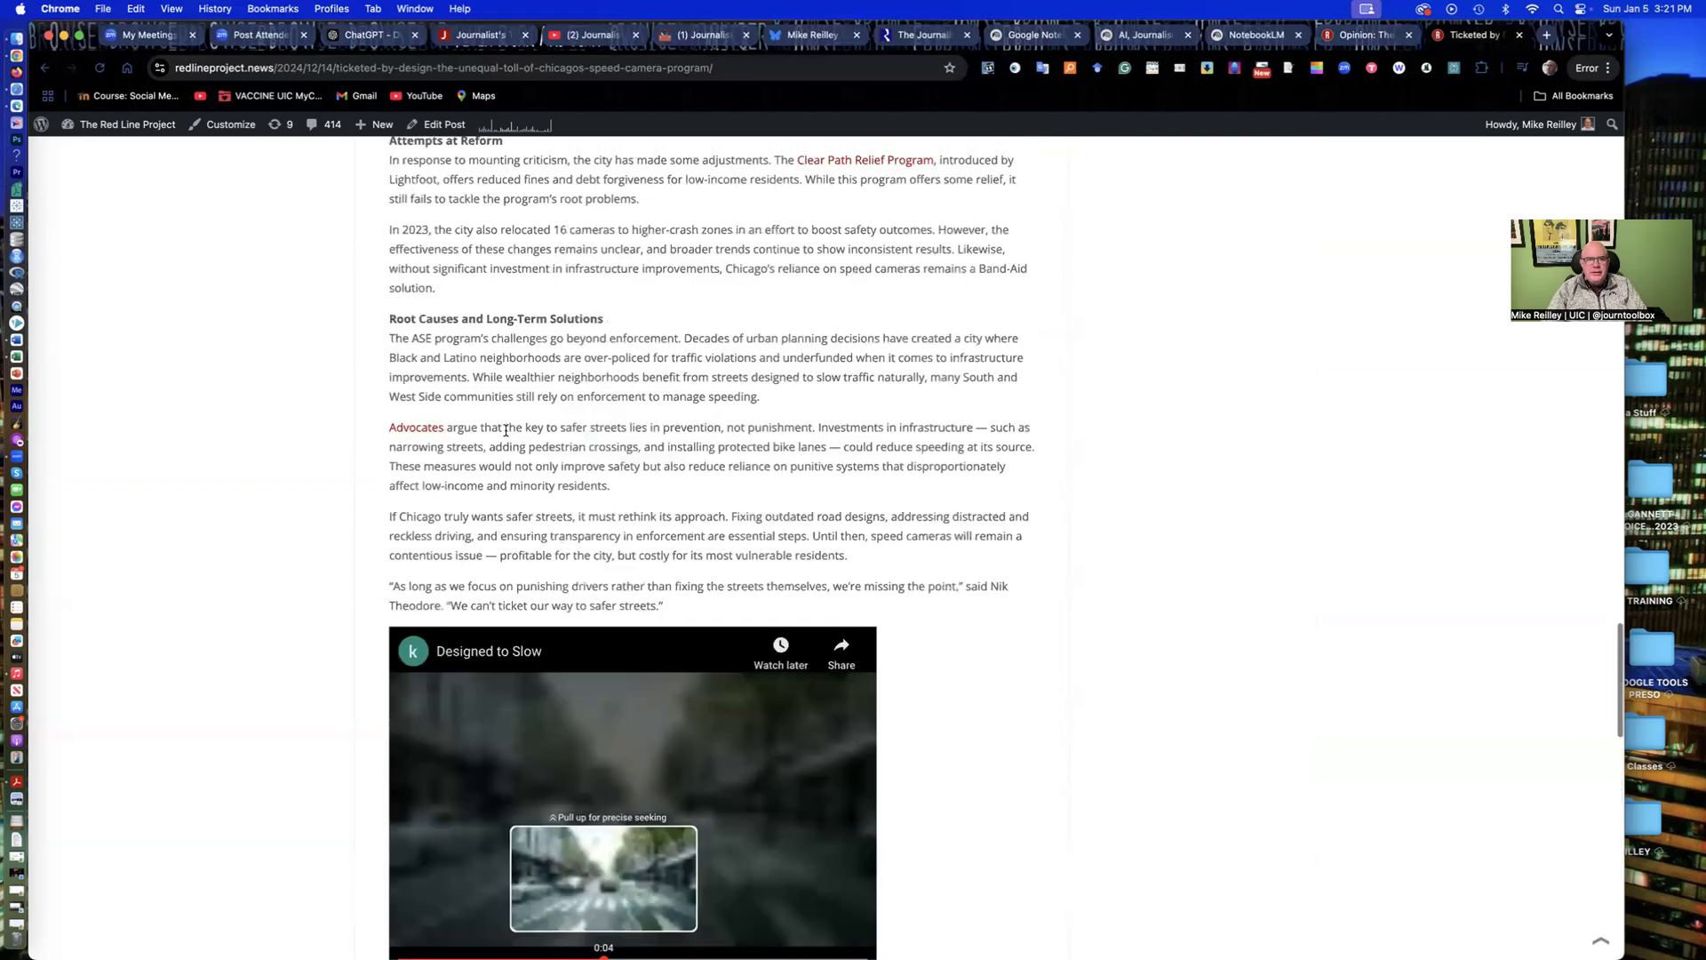
{"action": "scroll", "scroll_direction": "up", "scroll_amount": 3}
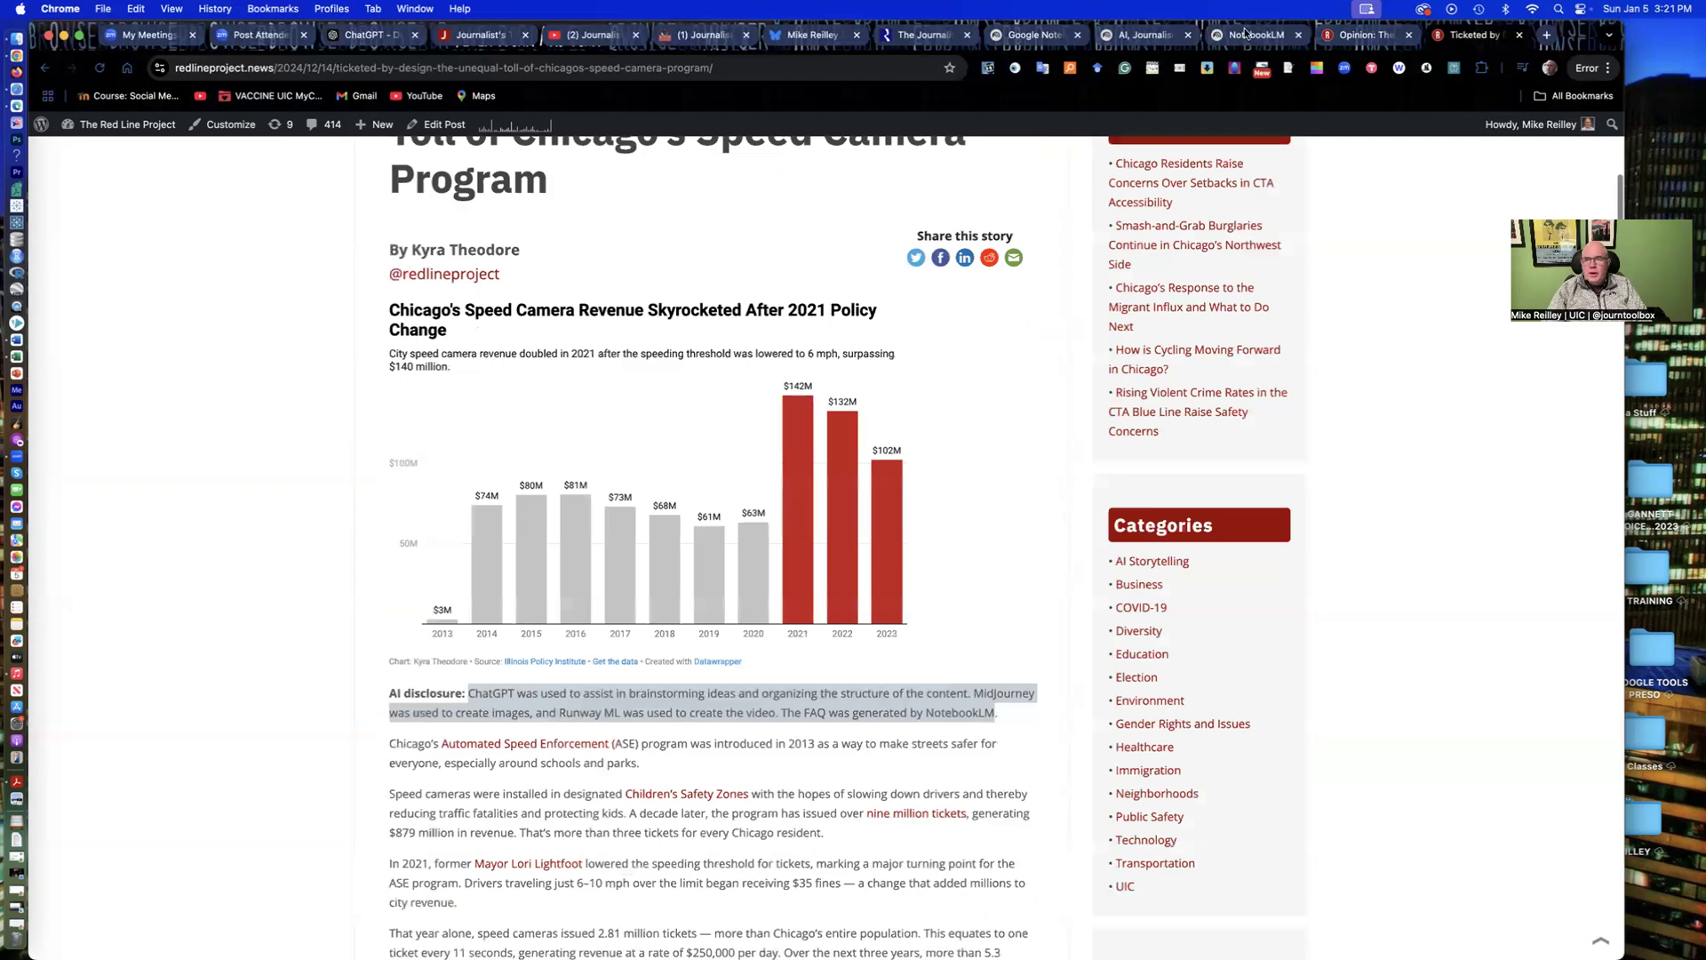
{"action": "scroll", "scroll_direction": "up", "scroll_amount": 3}
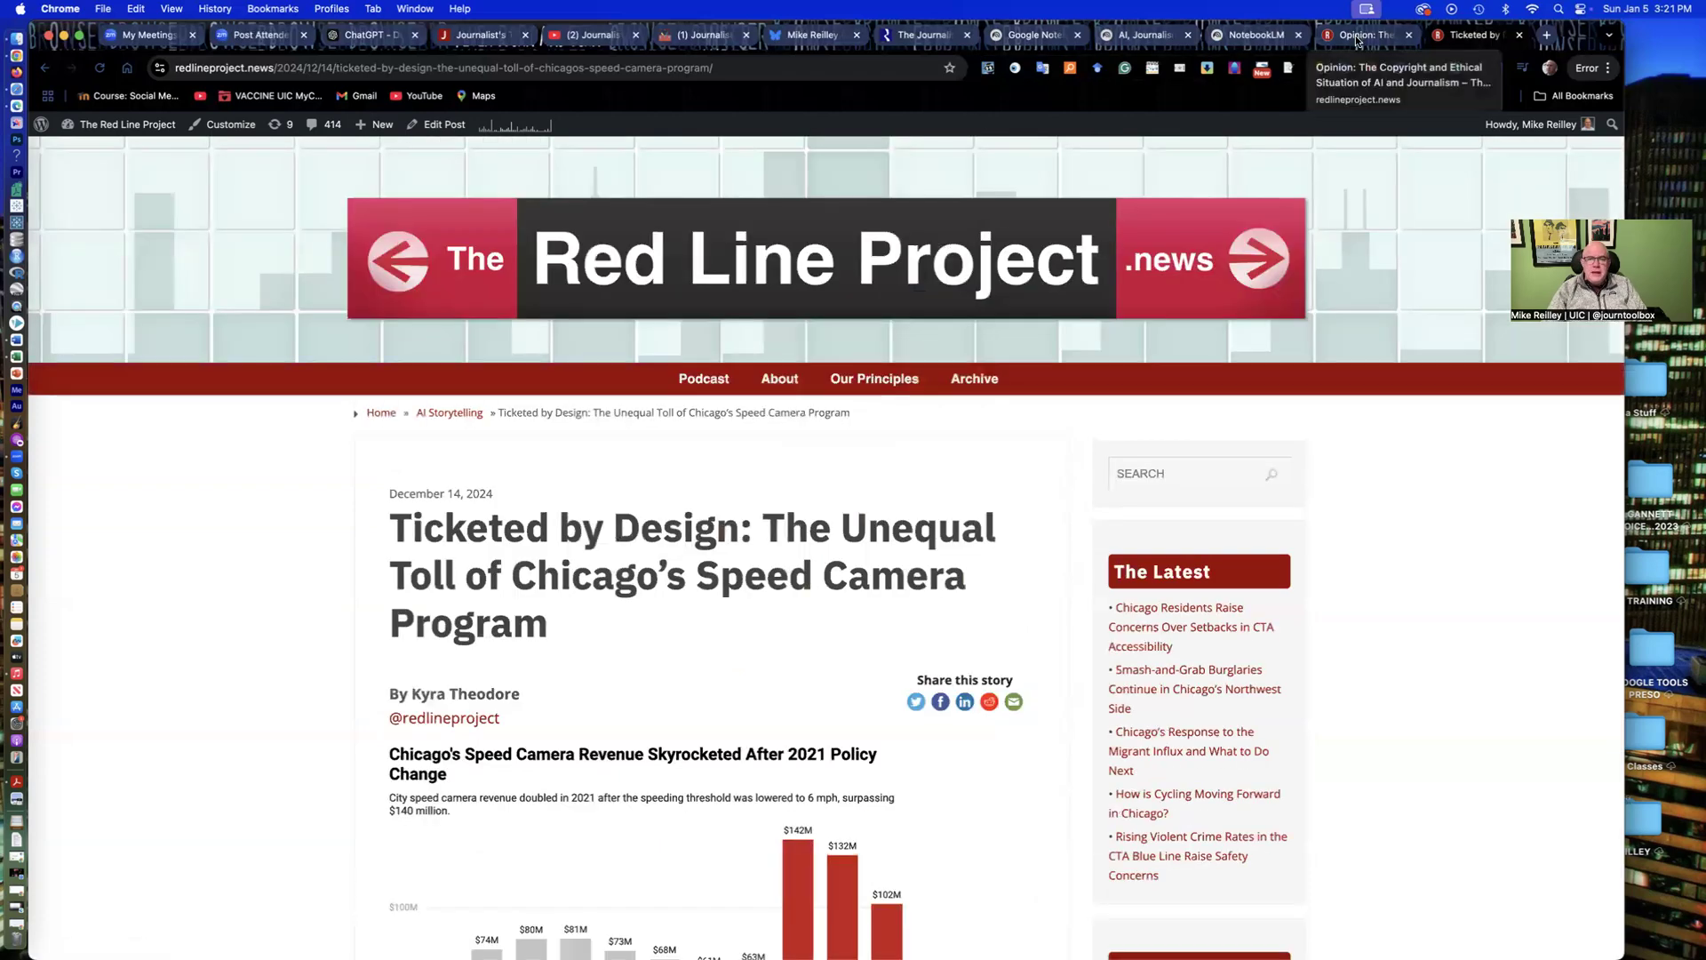
Step: Return to the AI copyright opinion article and scroll to its AI disclosure
{"action": "left_click", "coordinate": [1363, 35]}
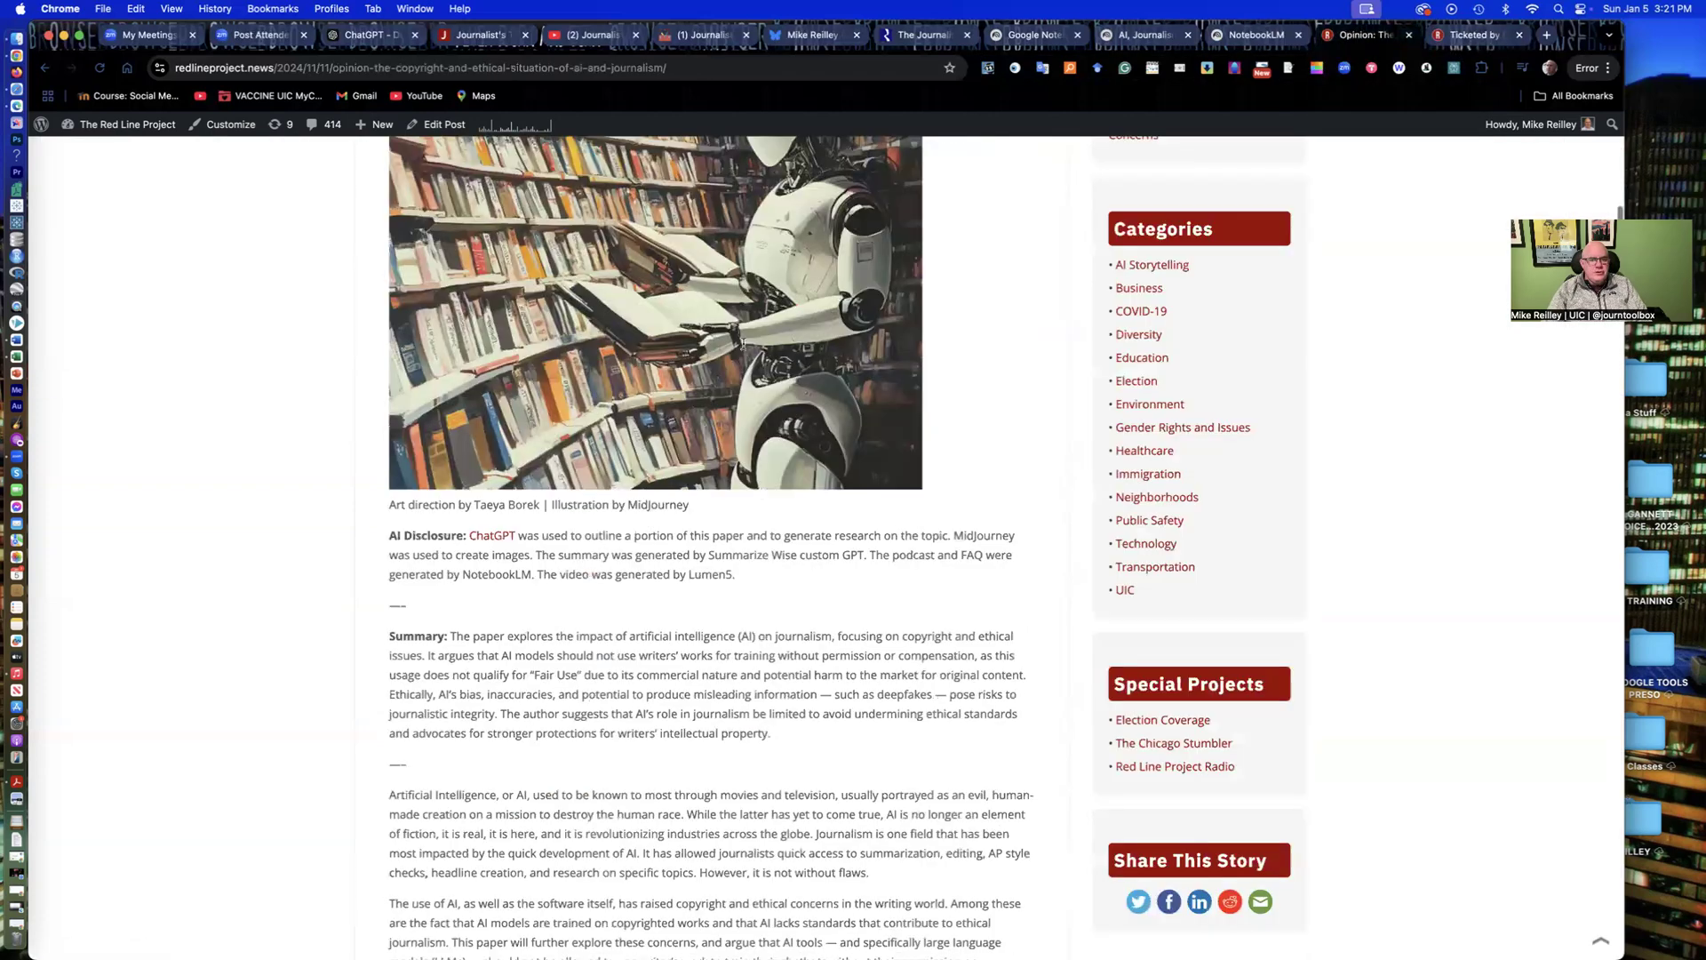
{"action": "scroll", "scroll_direction": "up", "scroll_amount": 3}
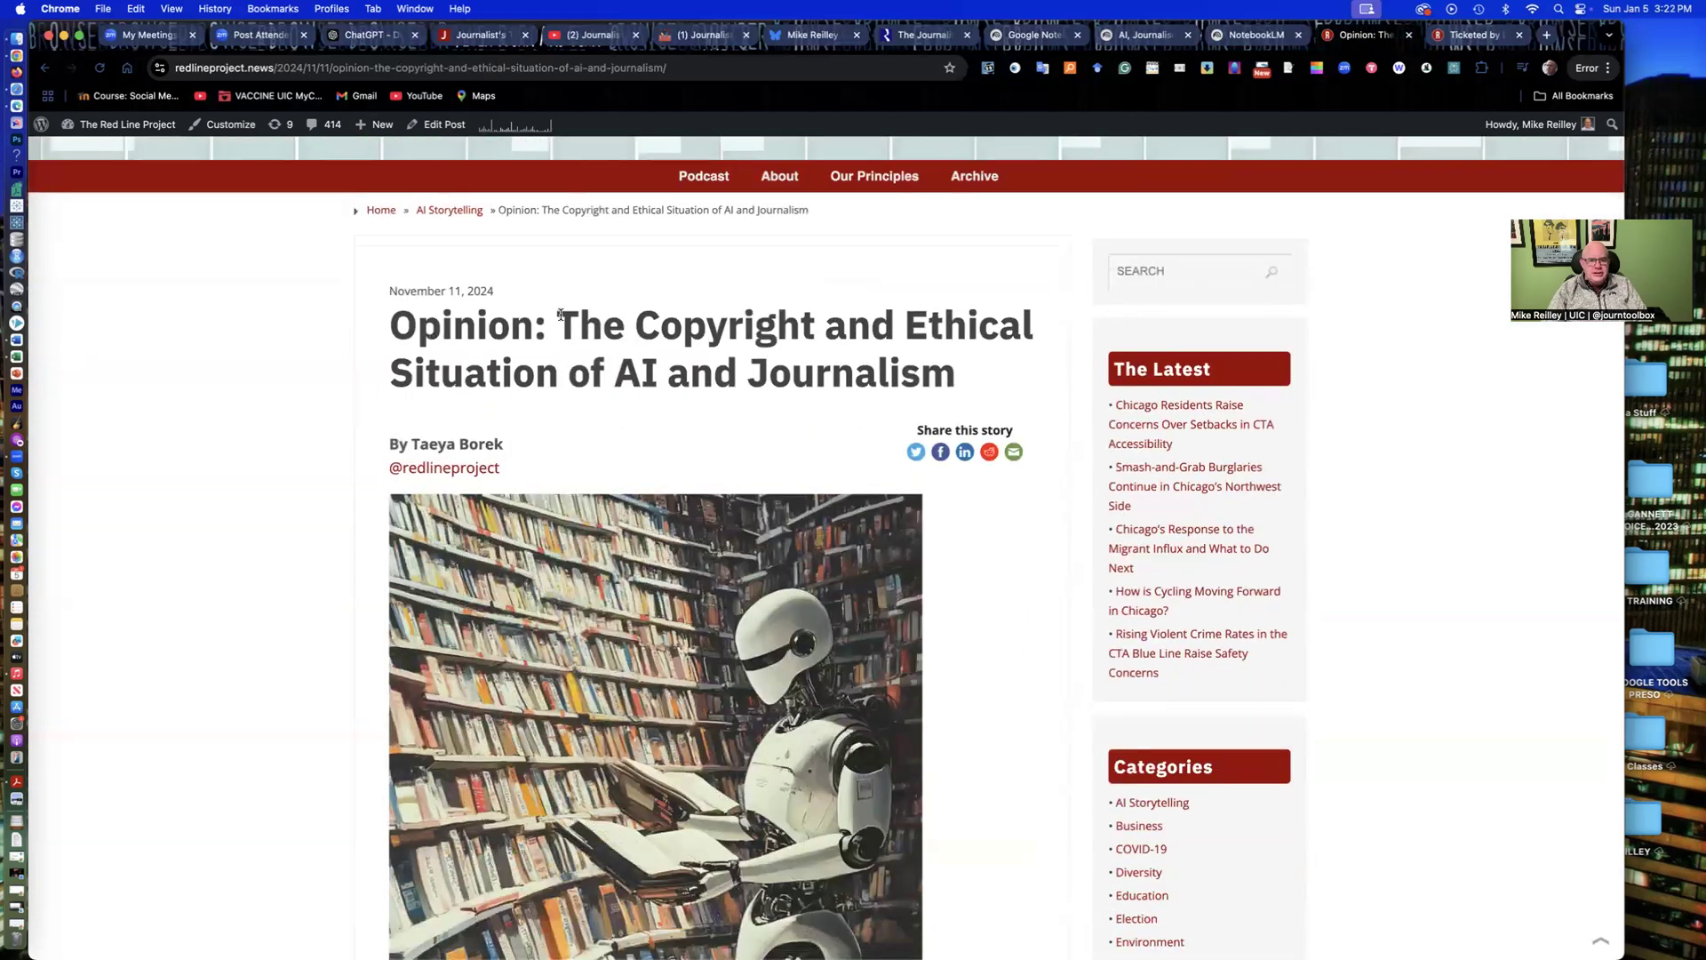
{"action": "mouse_move", "coordinate": [495, 367]}
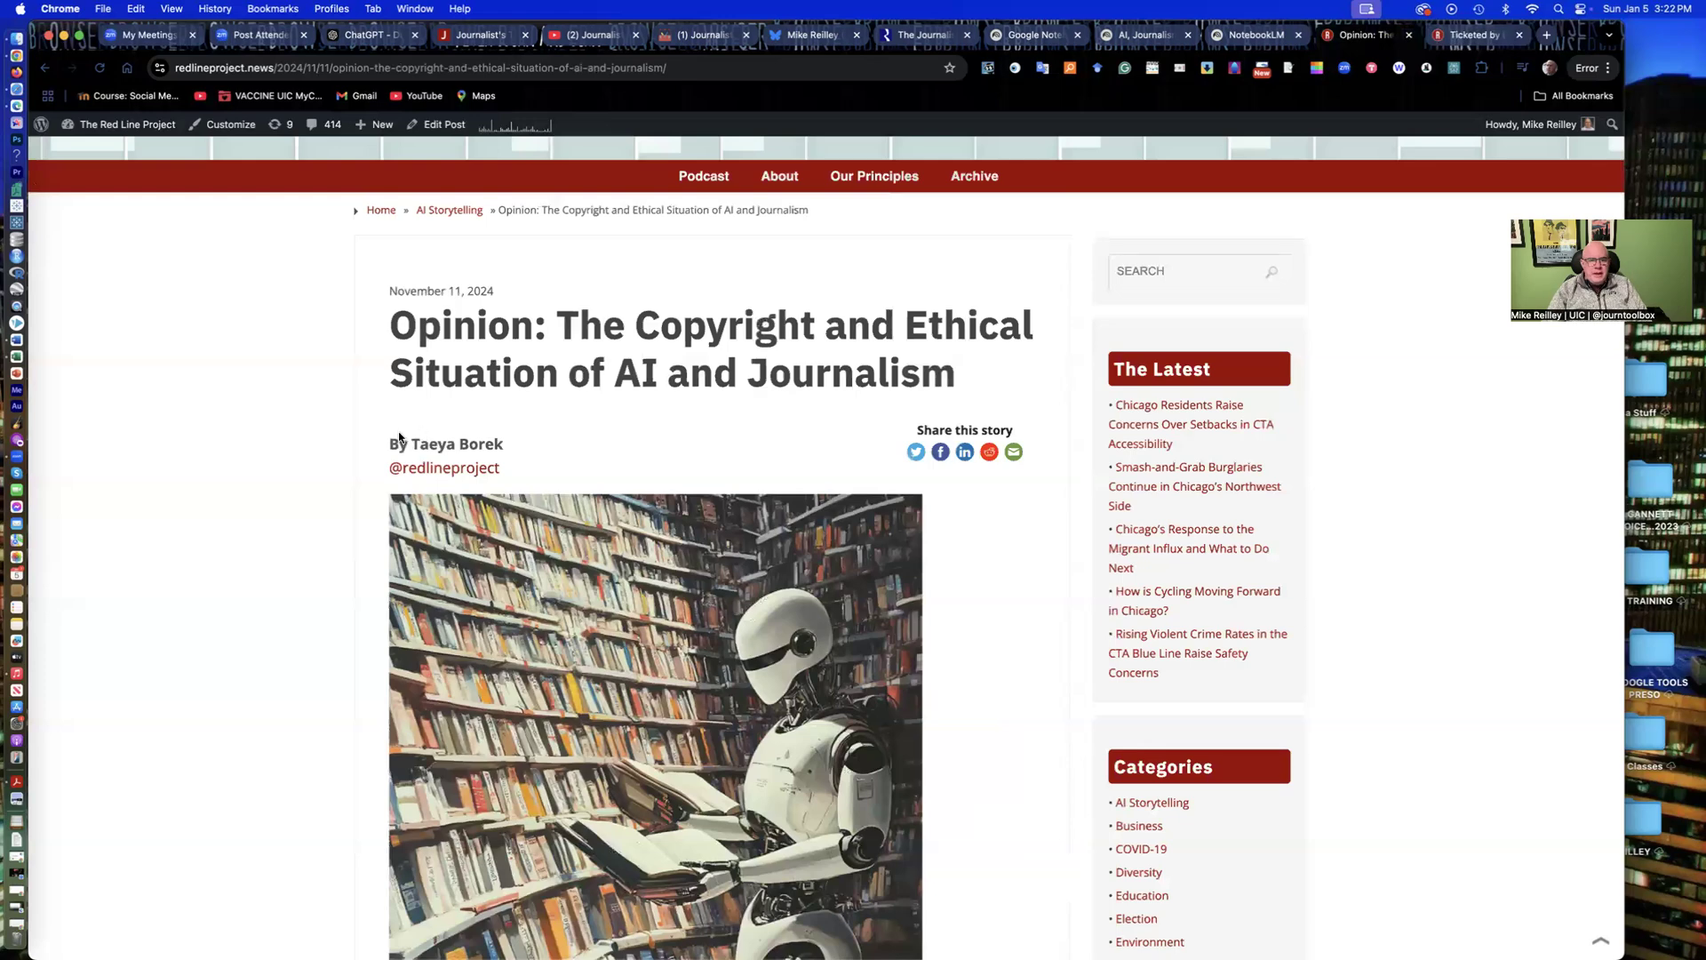
{"action": "scroll", "scroll_direction": "down", "scroll_amount": 3}
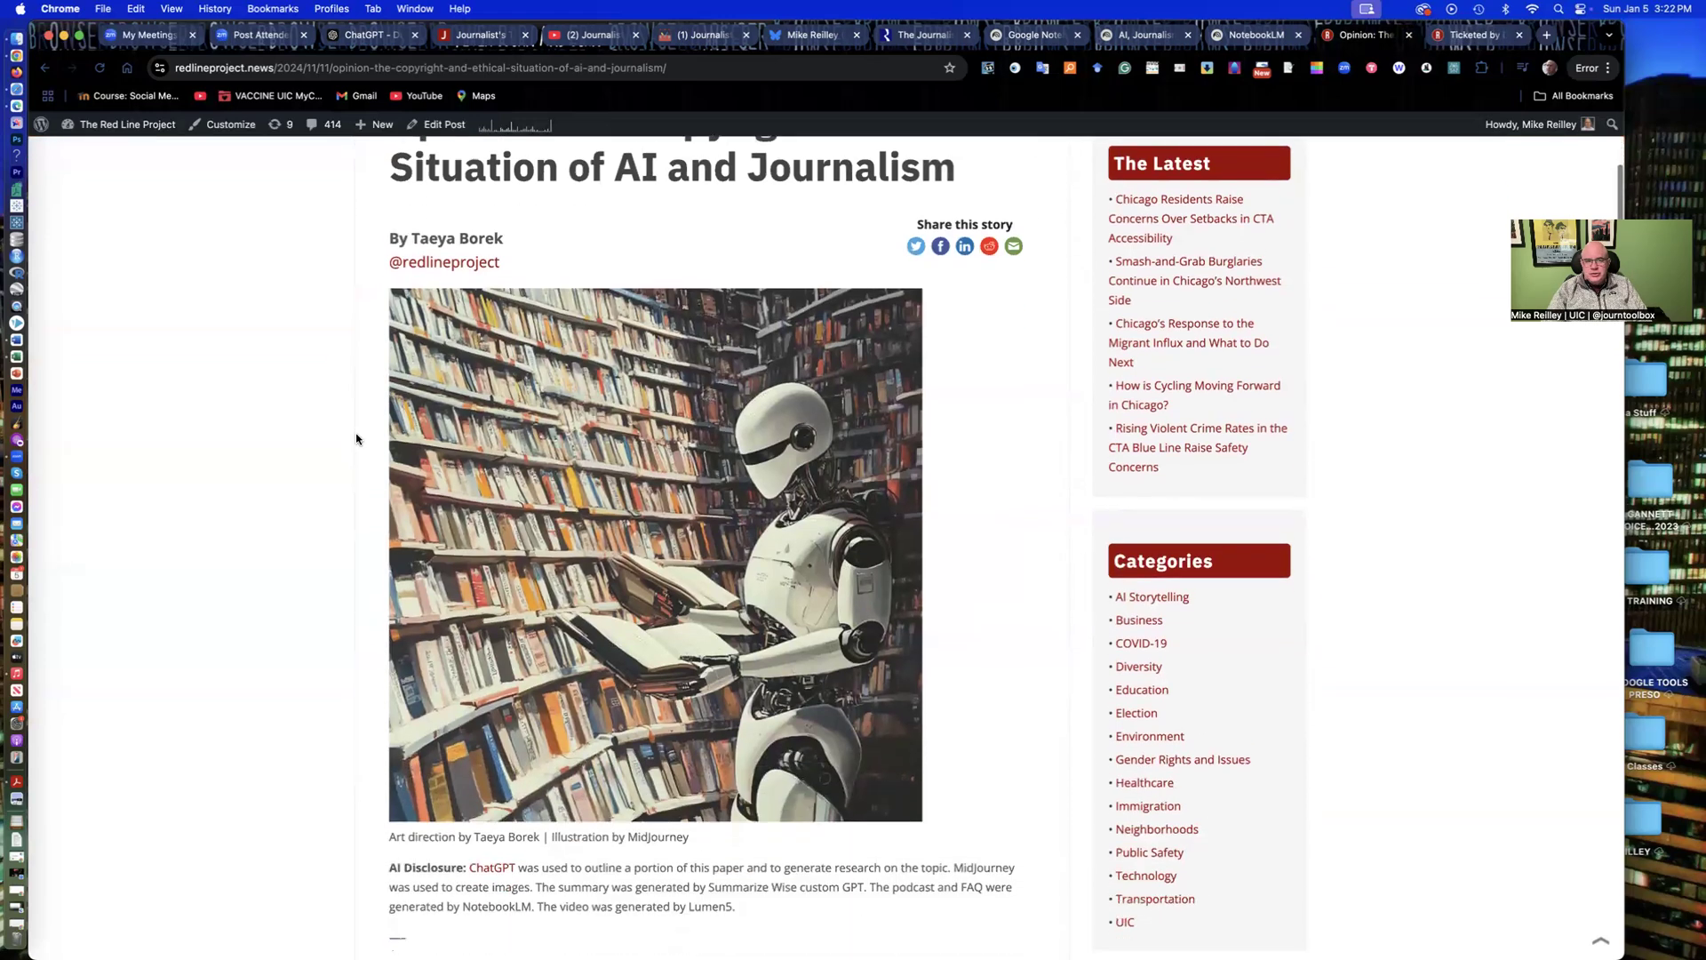
{"action": "scroll", "scroll_direction": "down", "scroll_amount": 3}
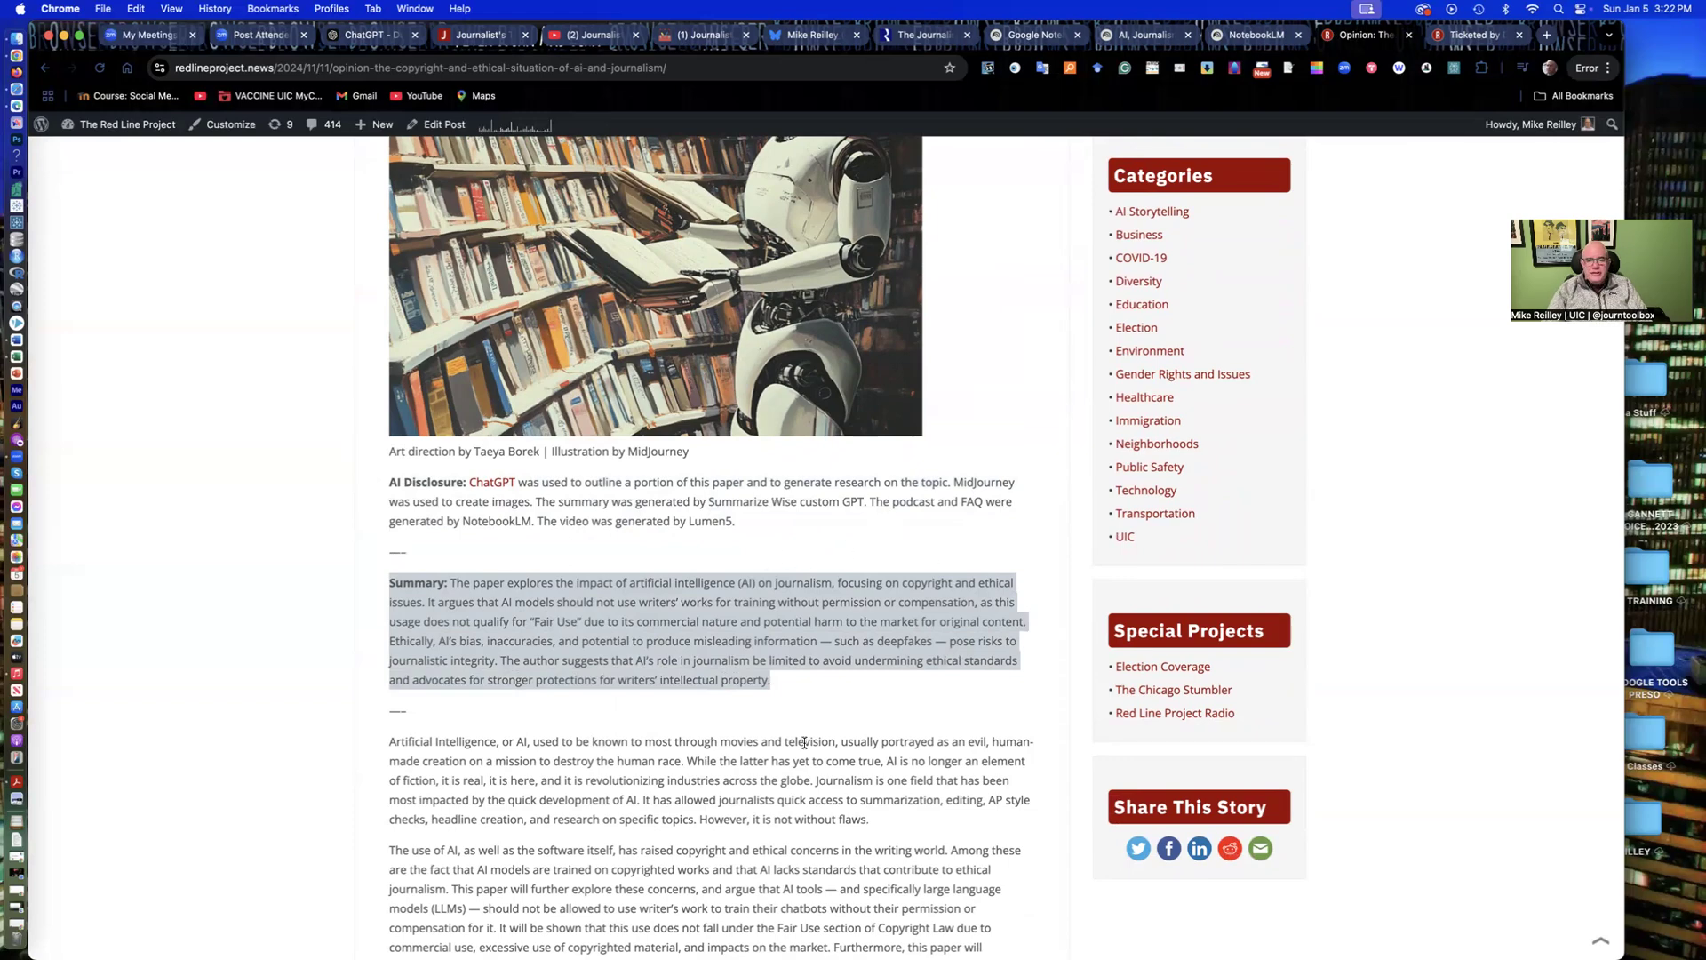
Step: Open the shared podcast link and review the AI in Journalism FAQ
{"action": "left_click", "coordinate": [480, 522]}
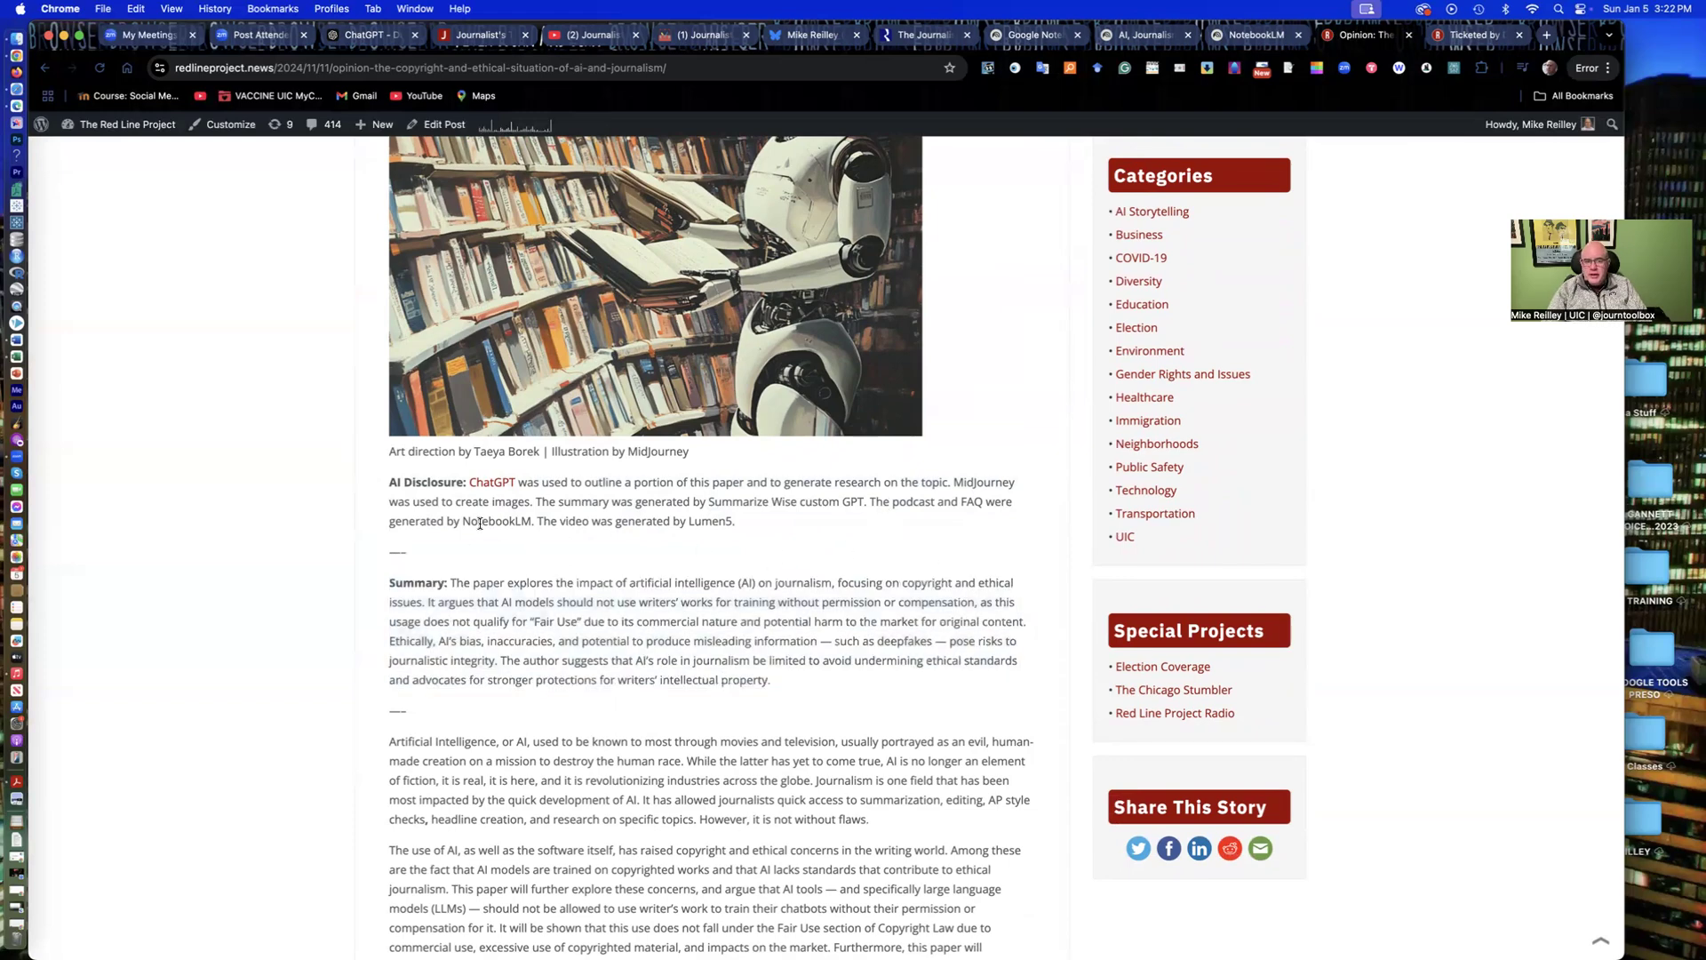
{"action": "scroll", "scroll_direction": "down", "scroll_amount": 3}
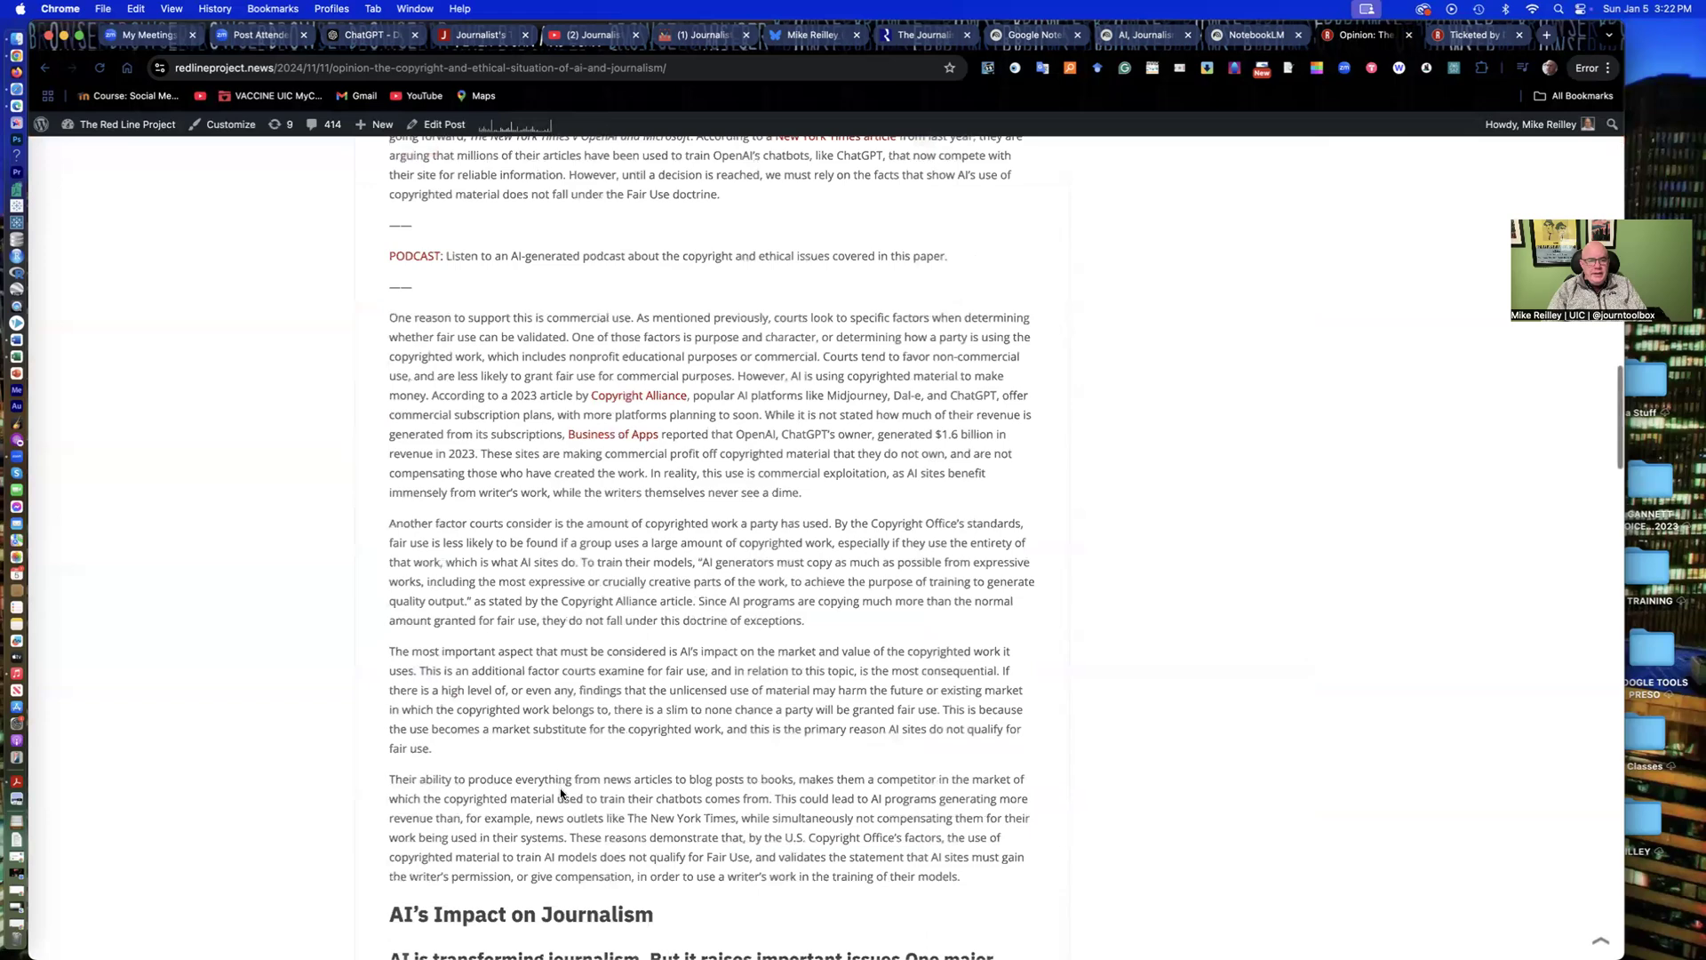
{"action": "scroll", "scroll_direction": "down", "scroll_amount": 3}
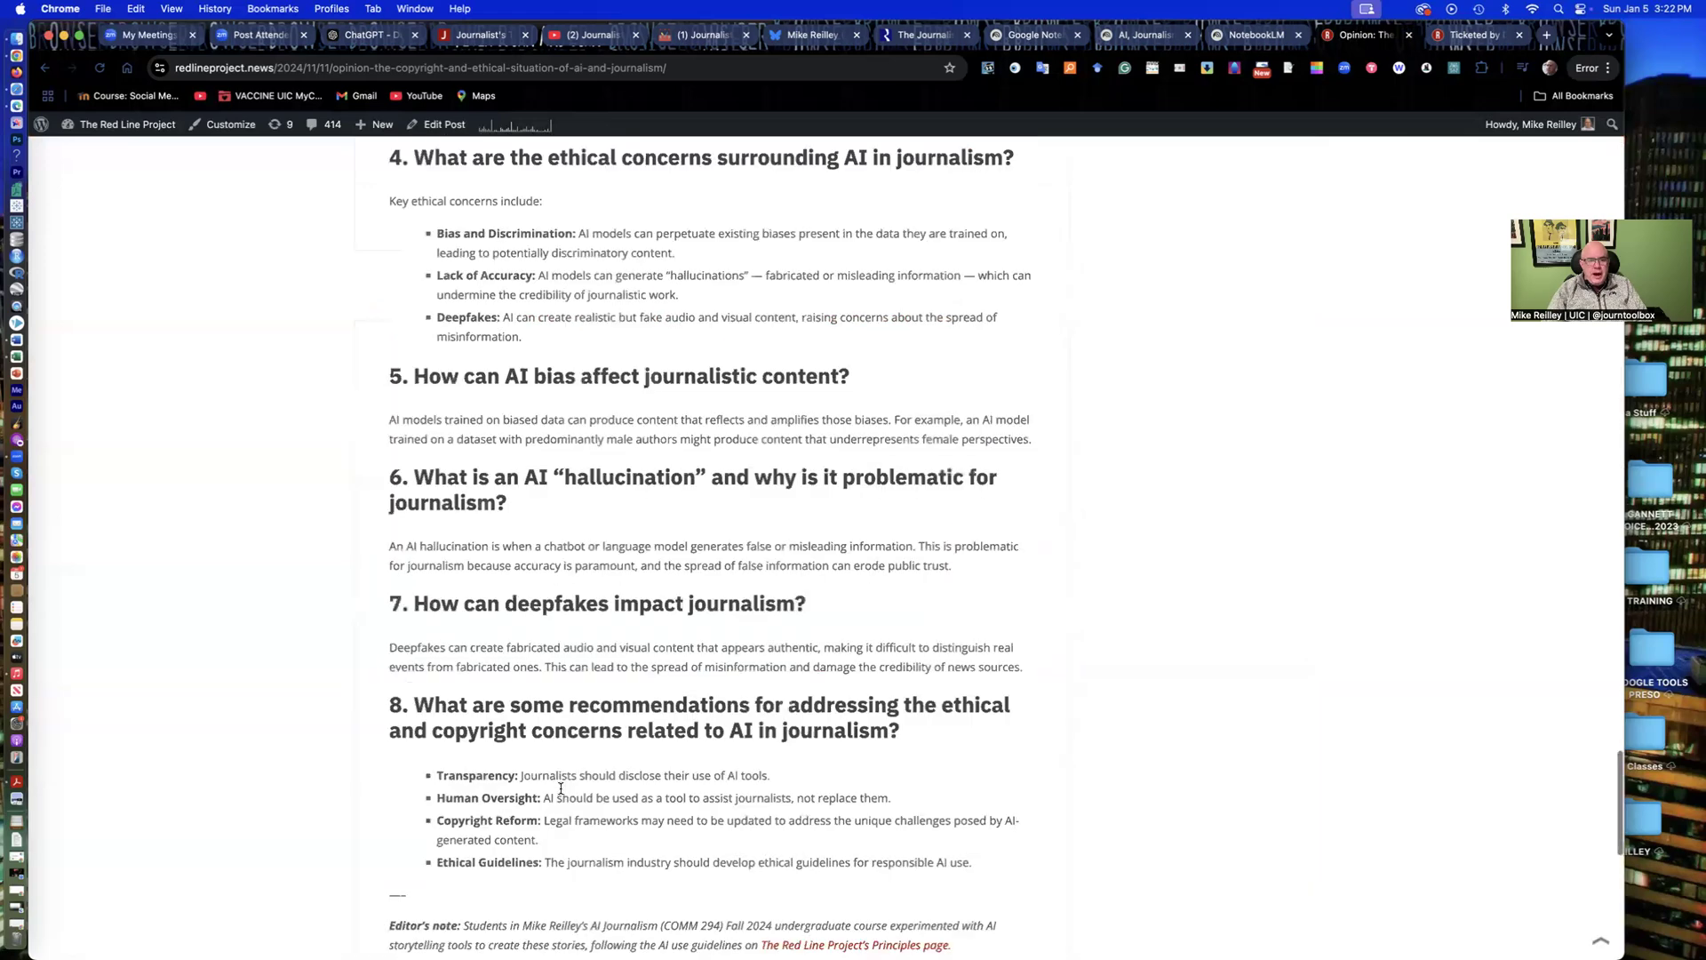
{"action": "scroll", "scroll_direction": "up", "scroll_amount": 3}
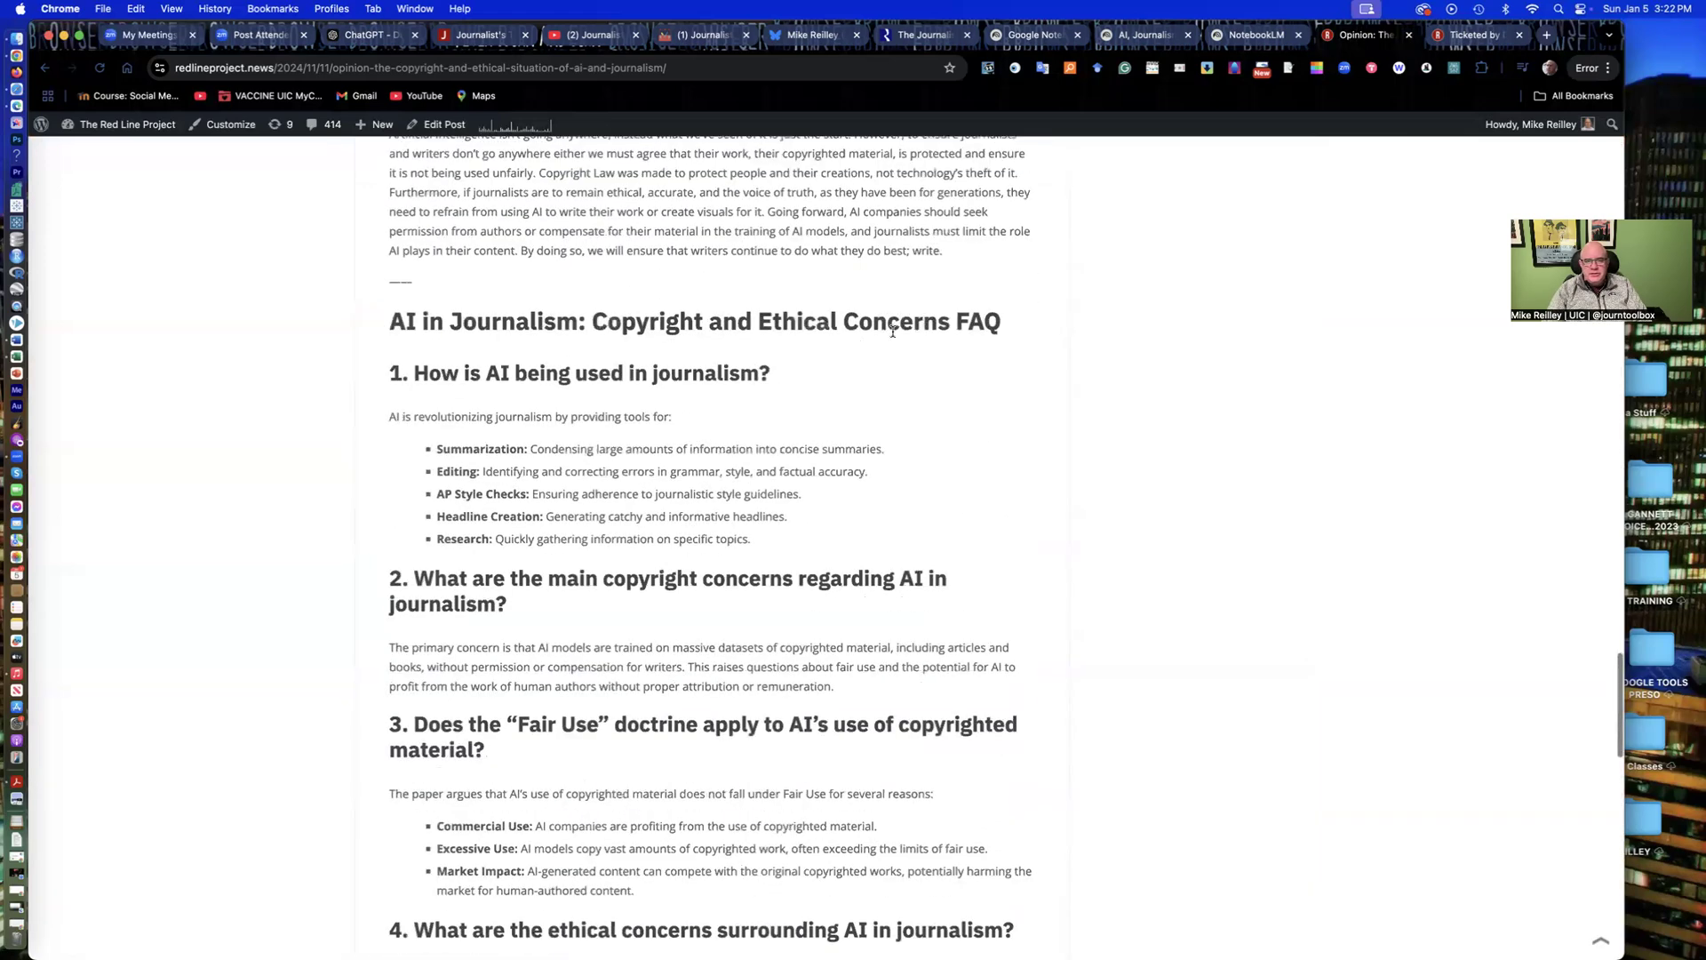
{"action": "scroll", "scroll_direction": "down", "scroll_amount": 3}
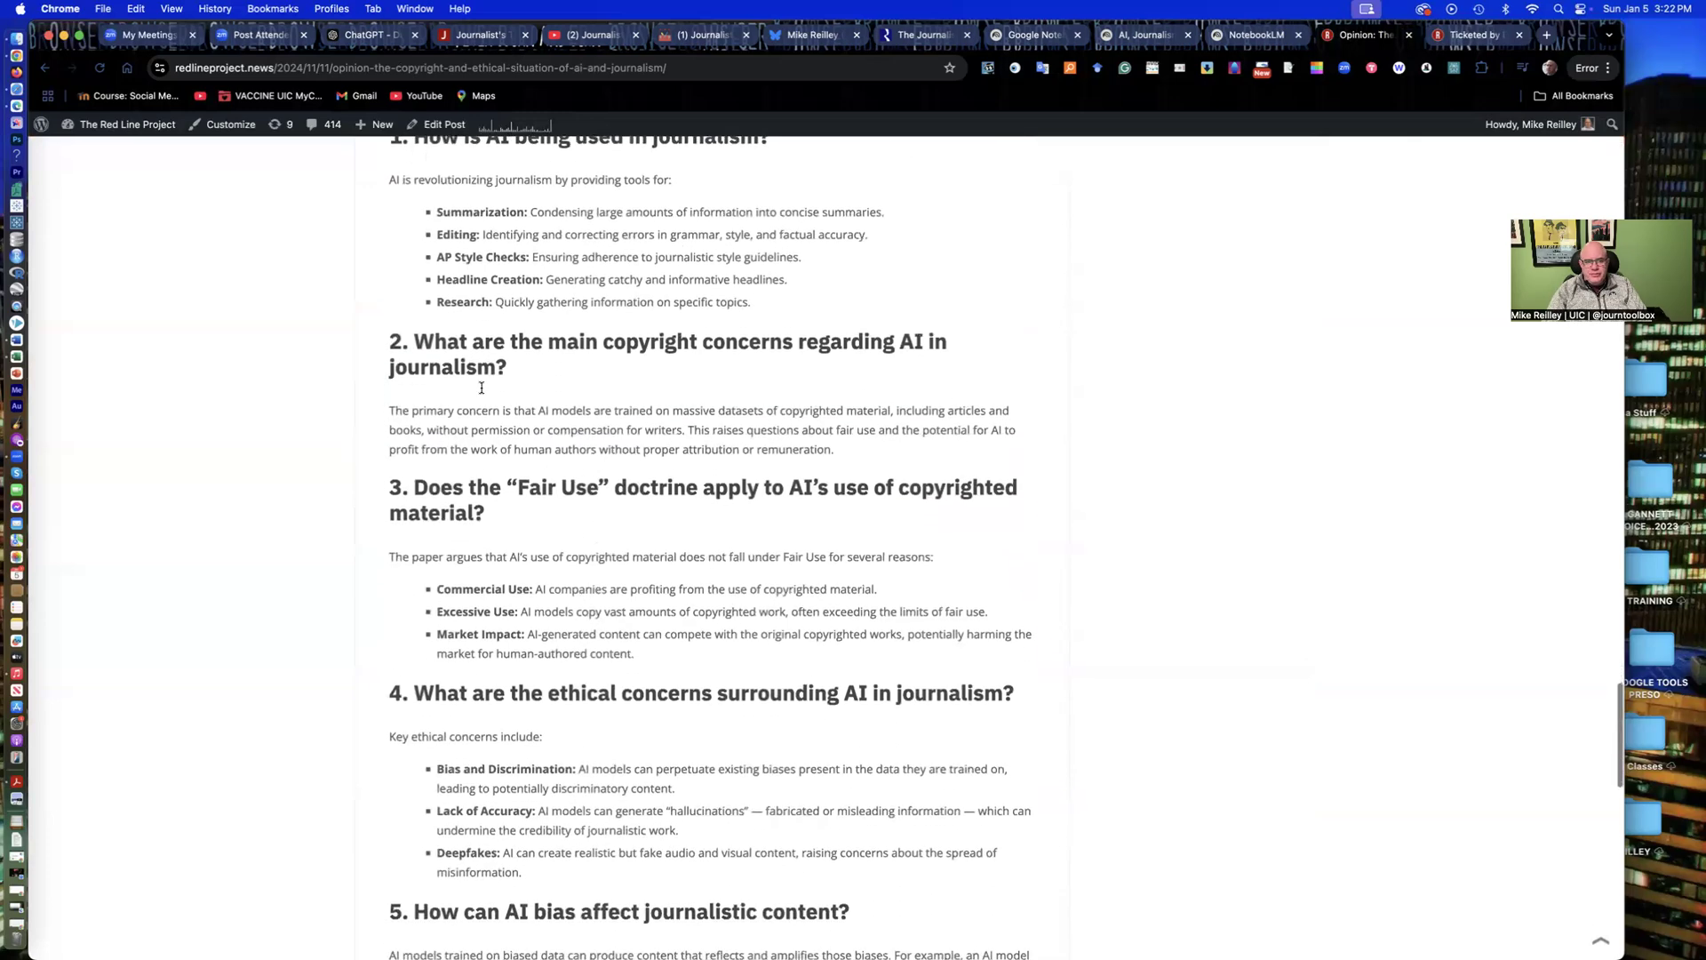
{"action": "scroll", "scroll_direction": "up", "scroll_amount": 3}
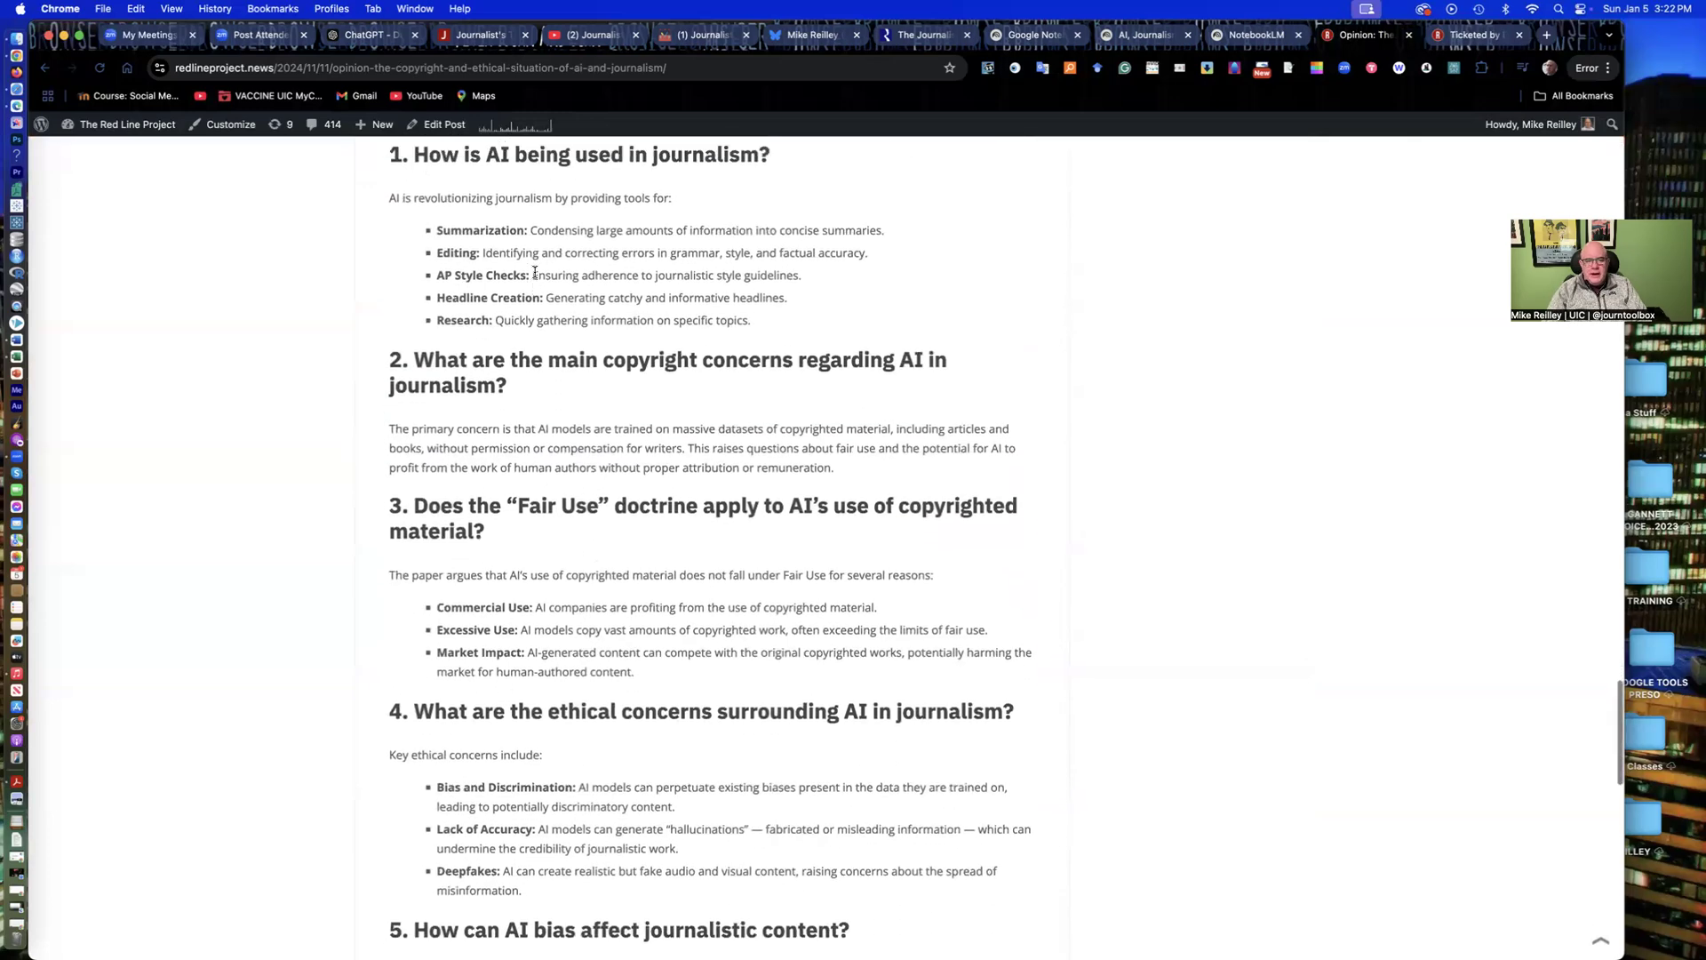
{"action": "scroll", "scroll_direction": "down", "scroll_amount": 3}
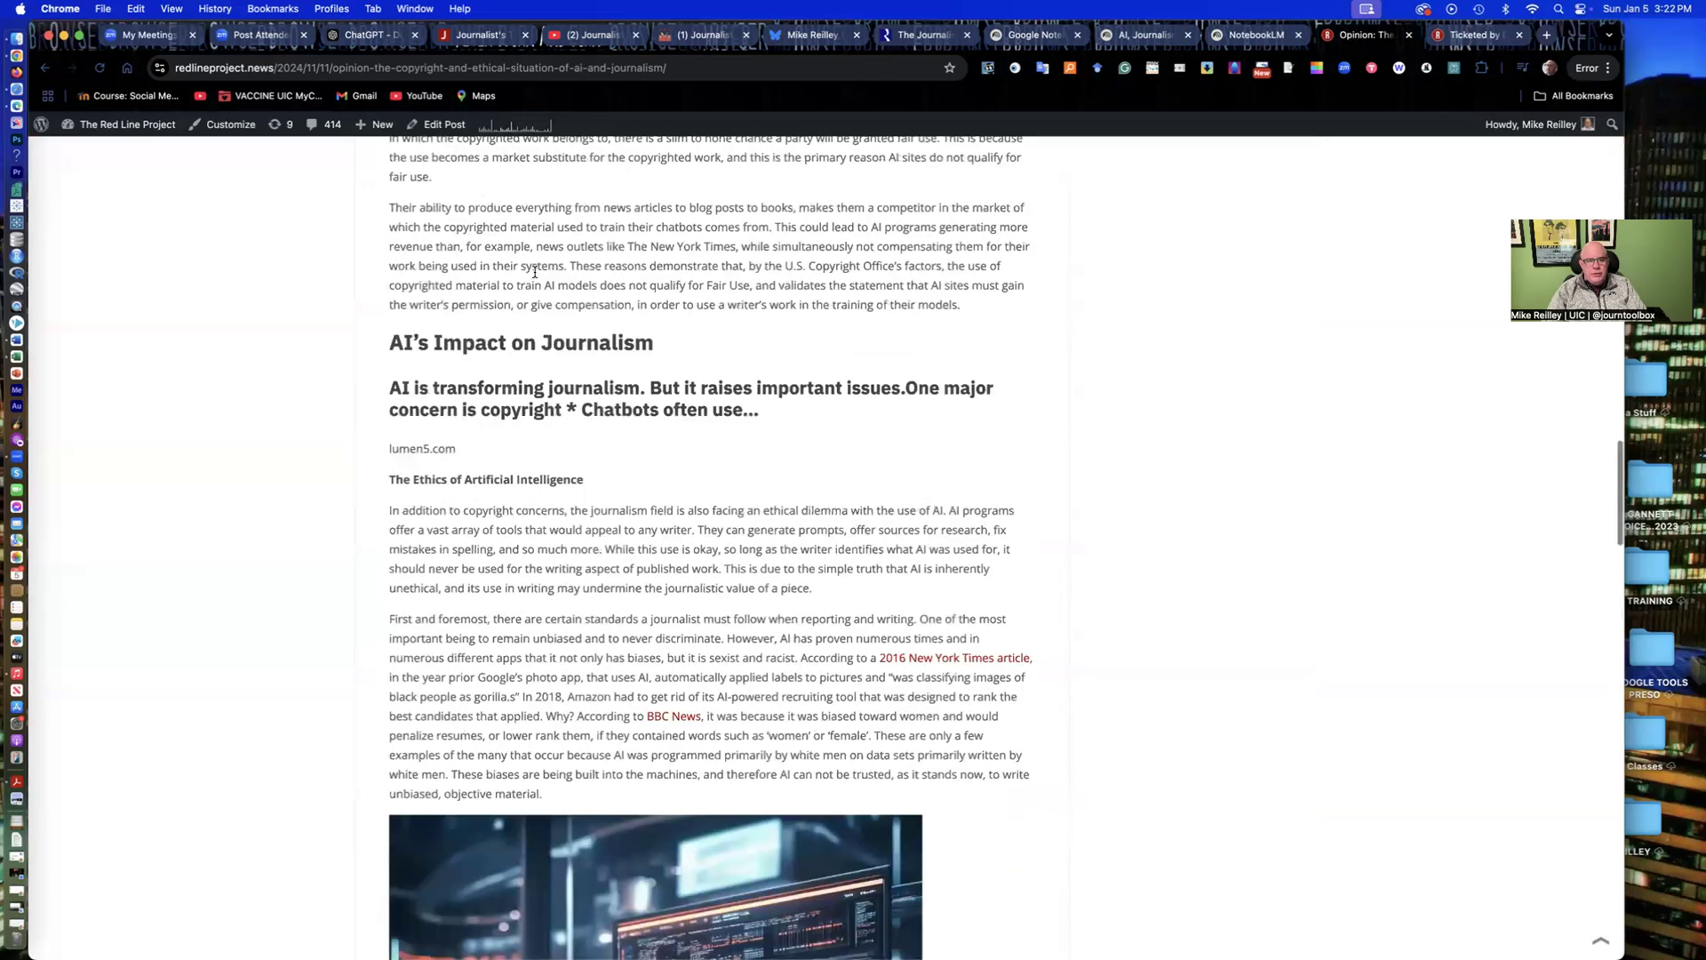
{"action": "scroll", "scroll_direction": "up", "scroll_amount": 3}
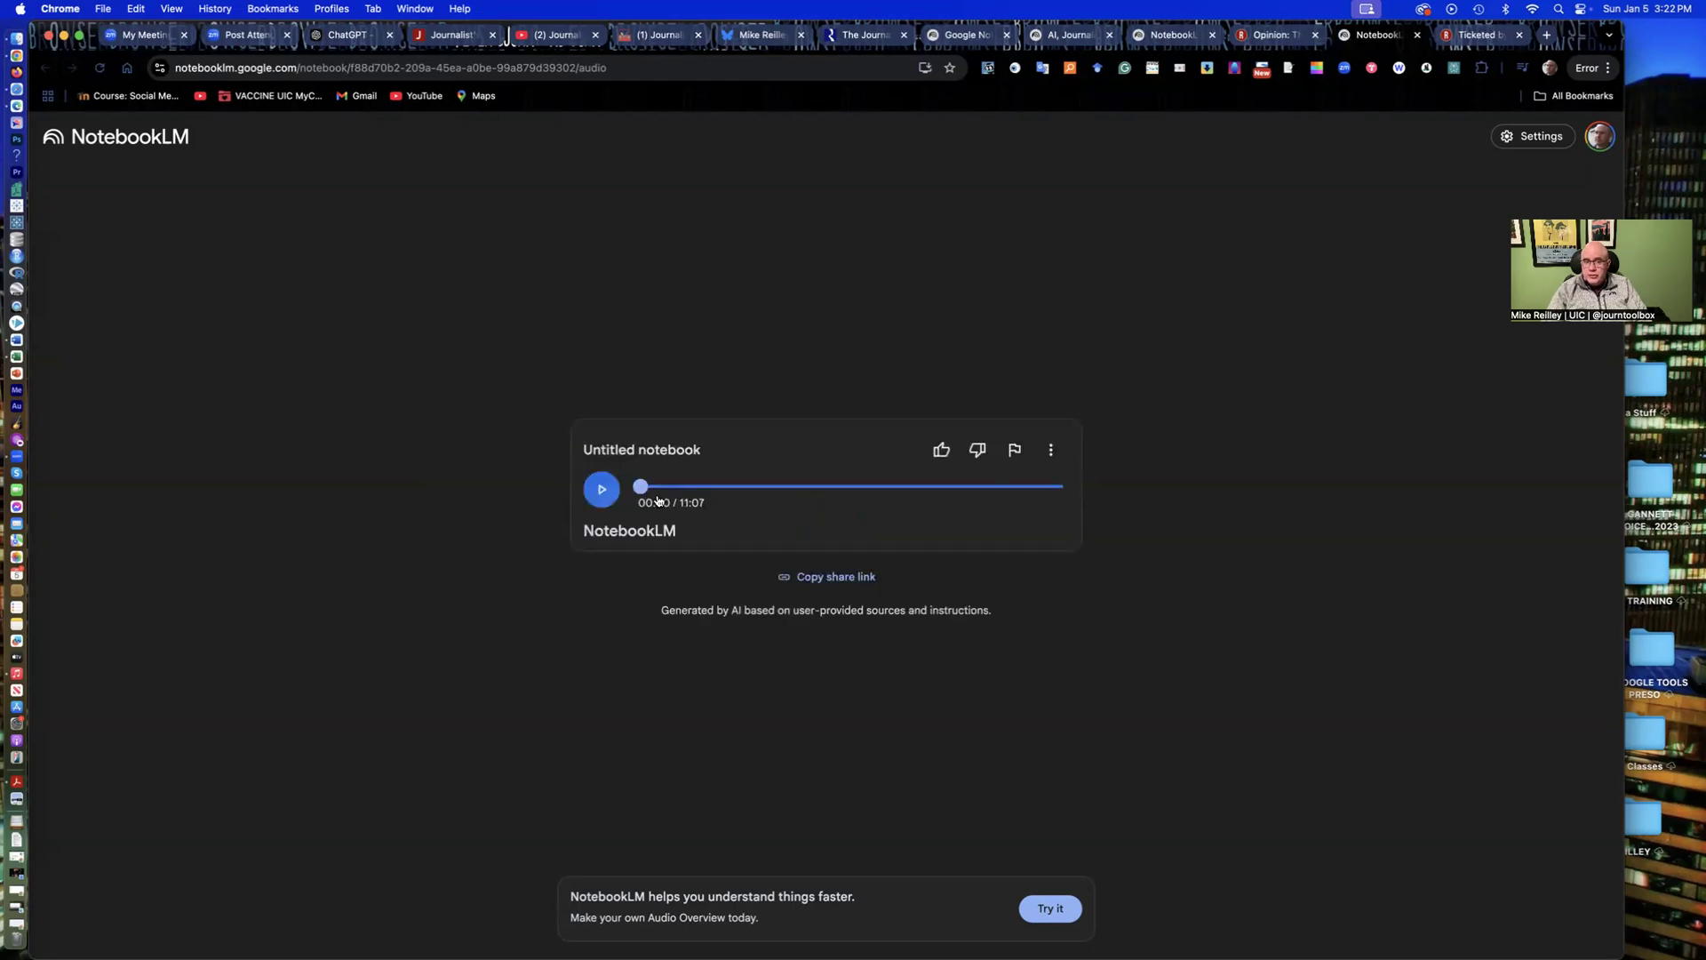
Step: Play the shared audio overview's opening seconds, pause near 0:19, then go to Red Line Project
{"action": "left_click", "coordinate": [601, 489]}
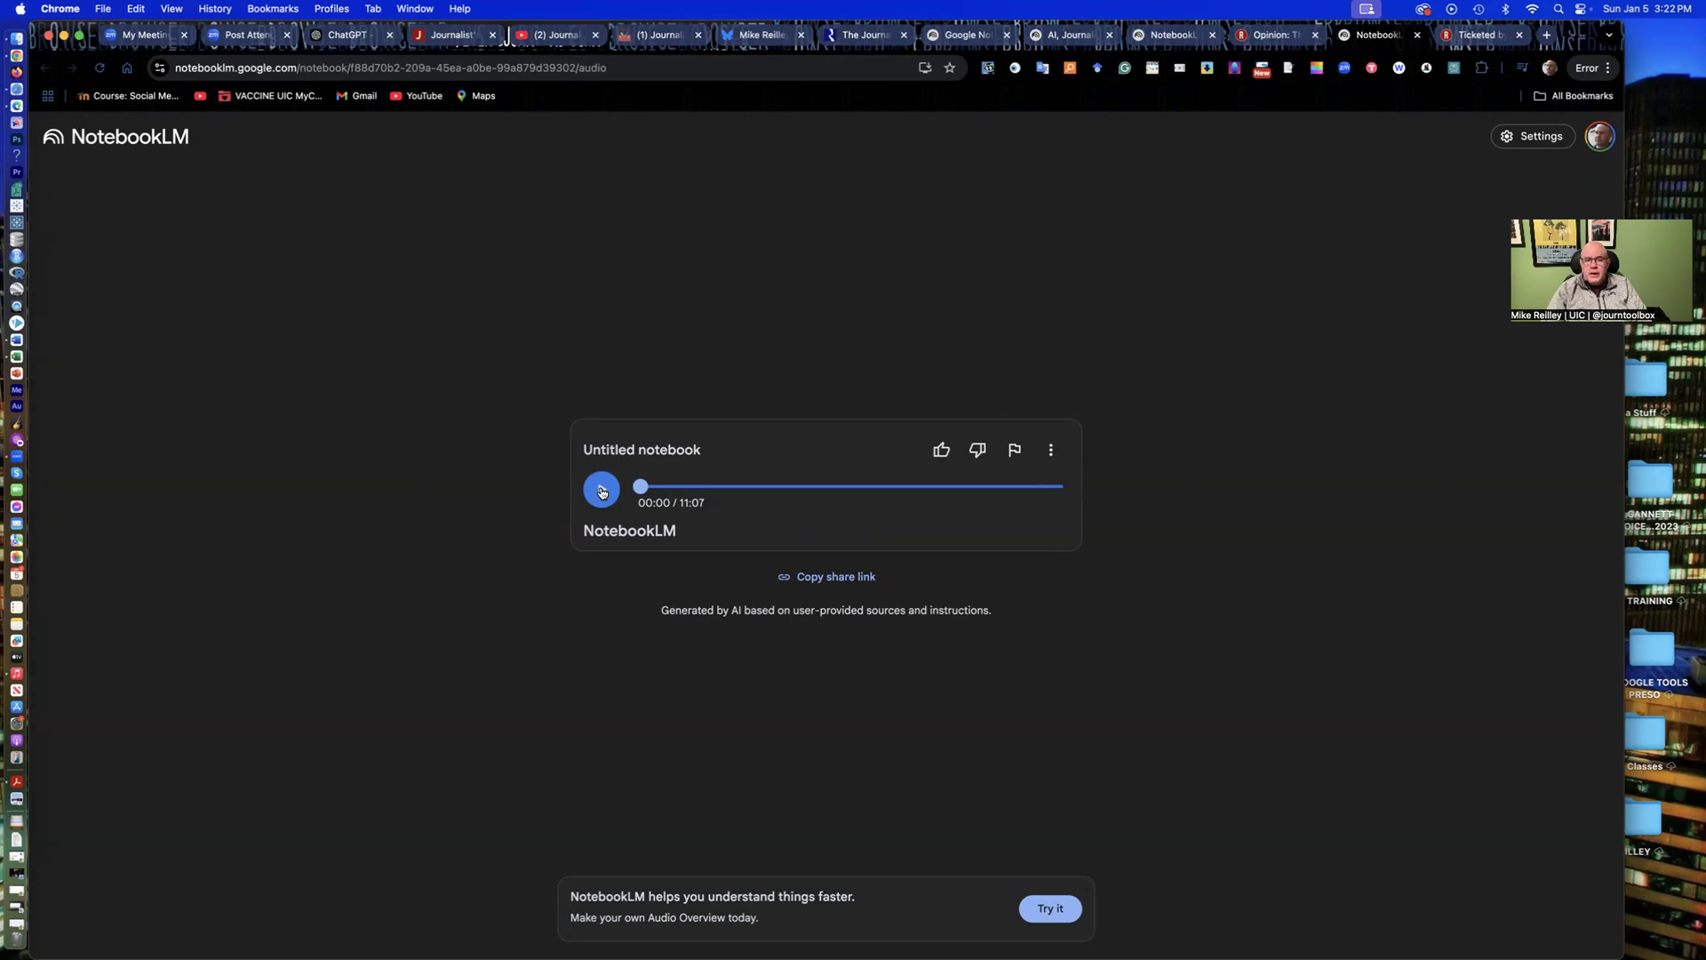
{"action": "left_click", "coordinate": [600, 489]}
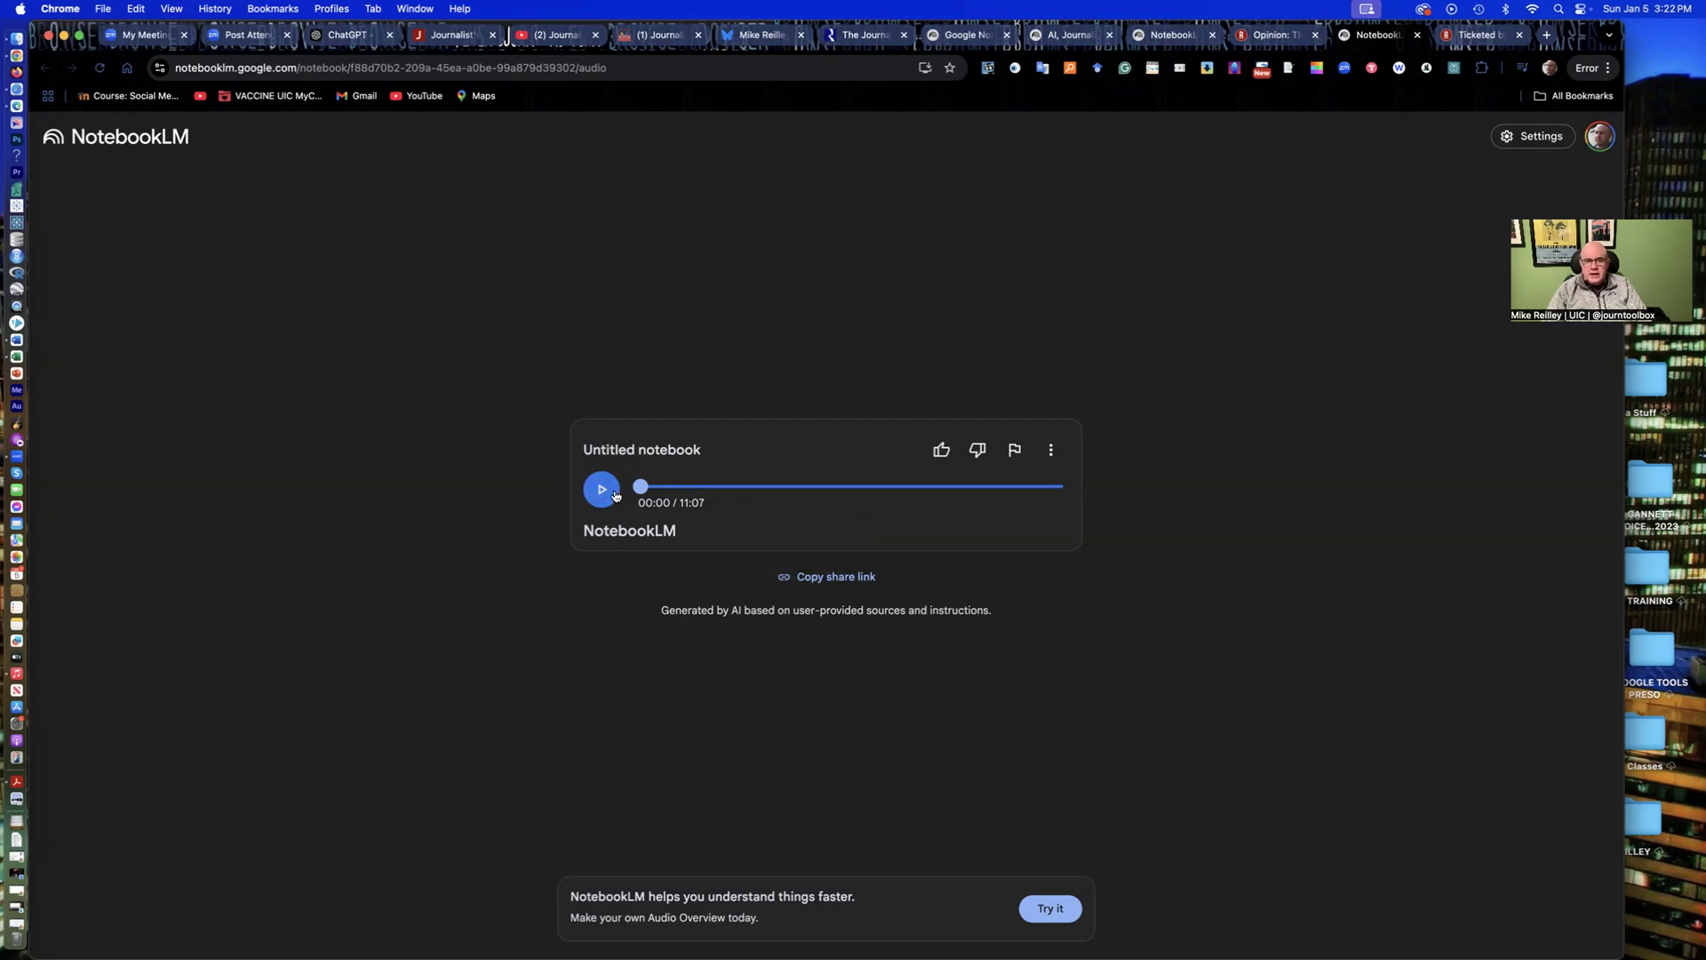
{"action": "left_click", "coordinate": [601, 488]}
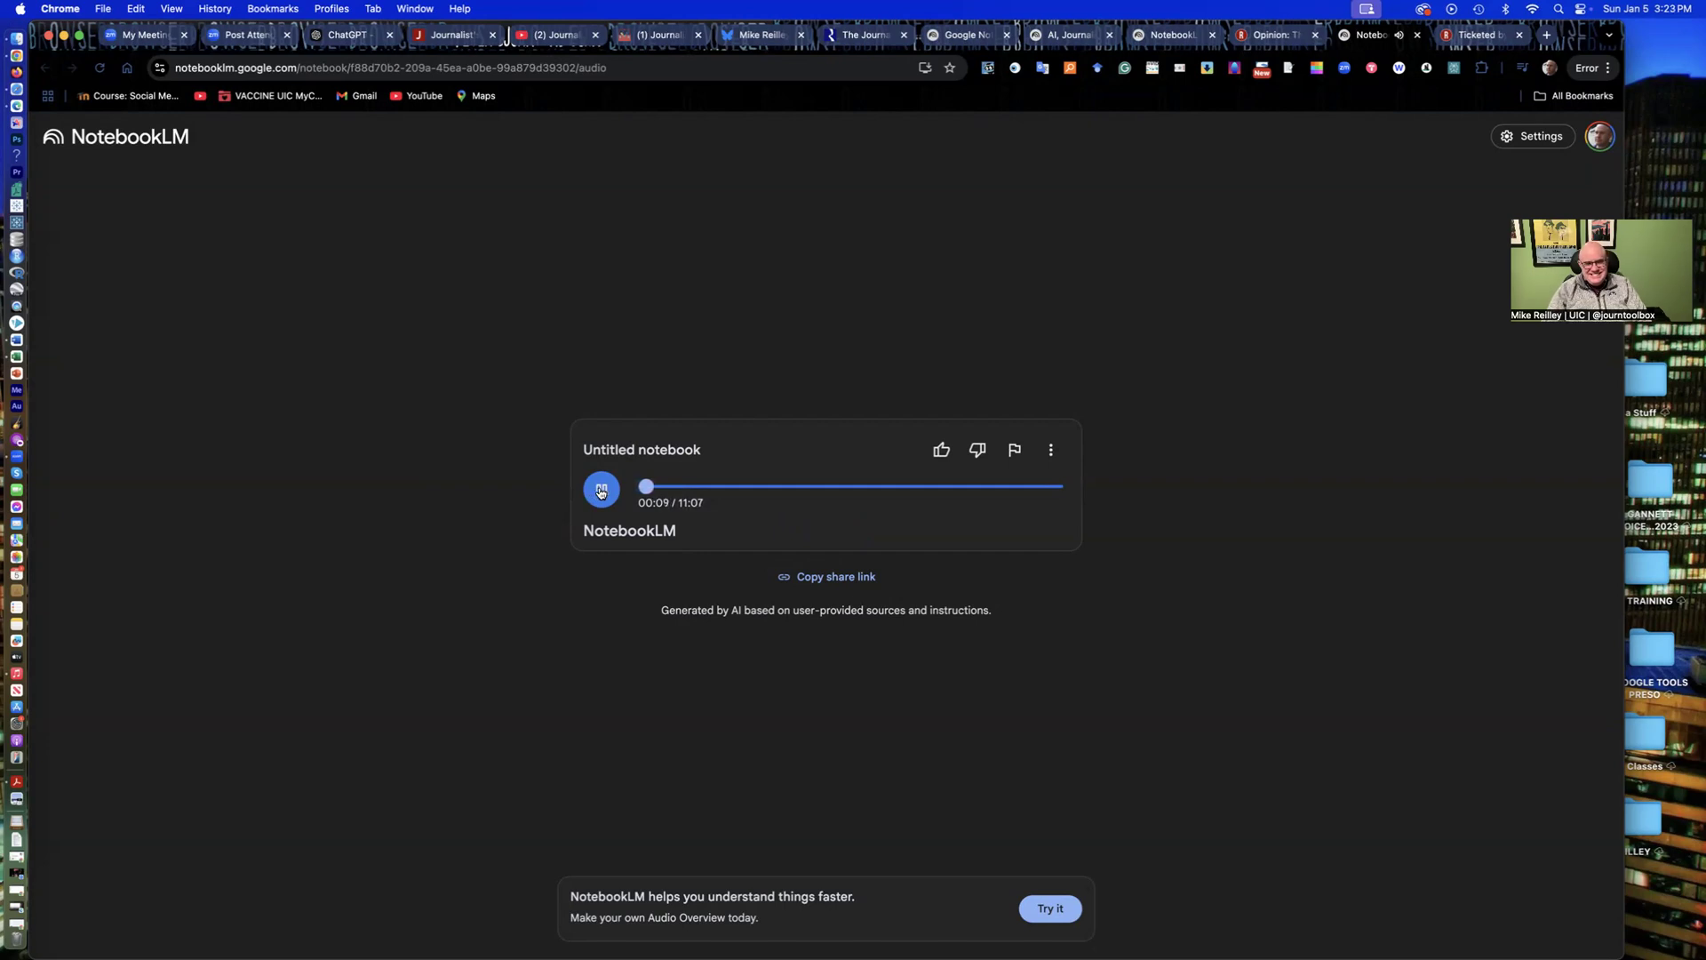
{"action": "left_click", "coordinate": [600, 488]}
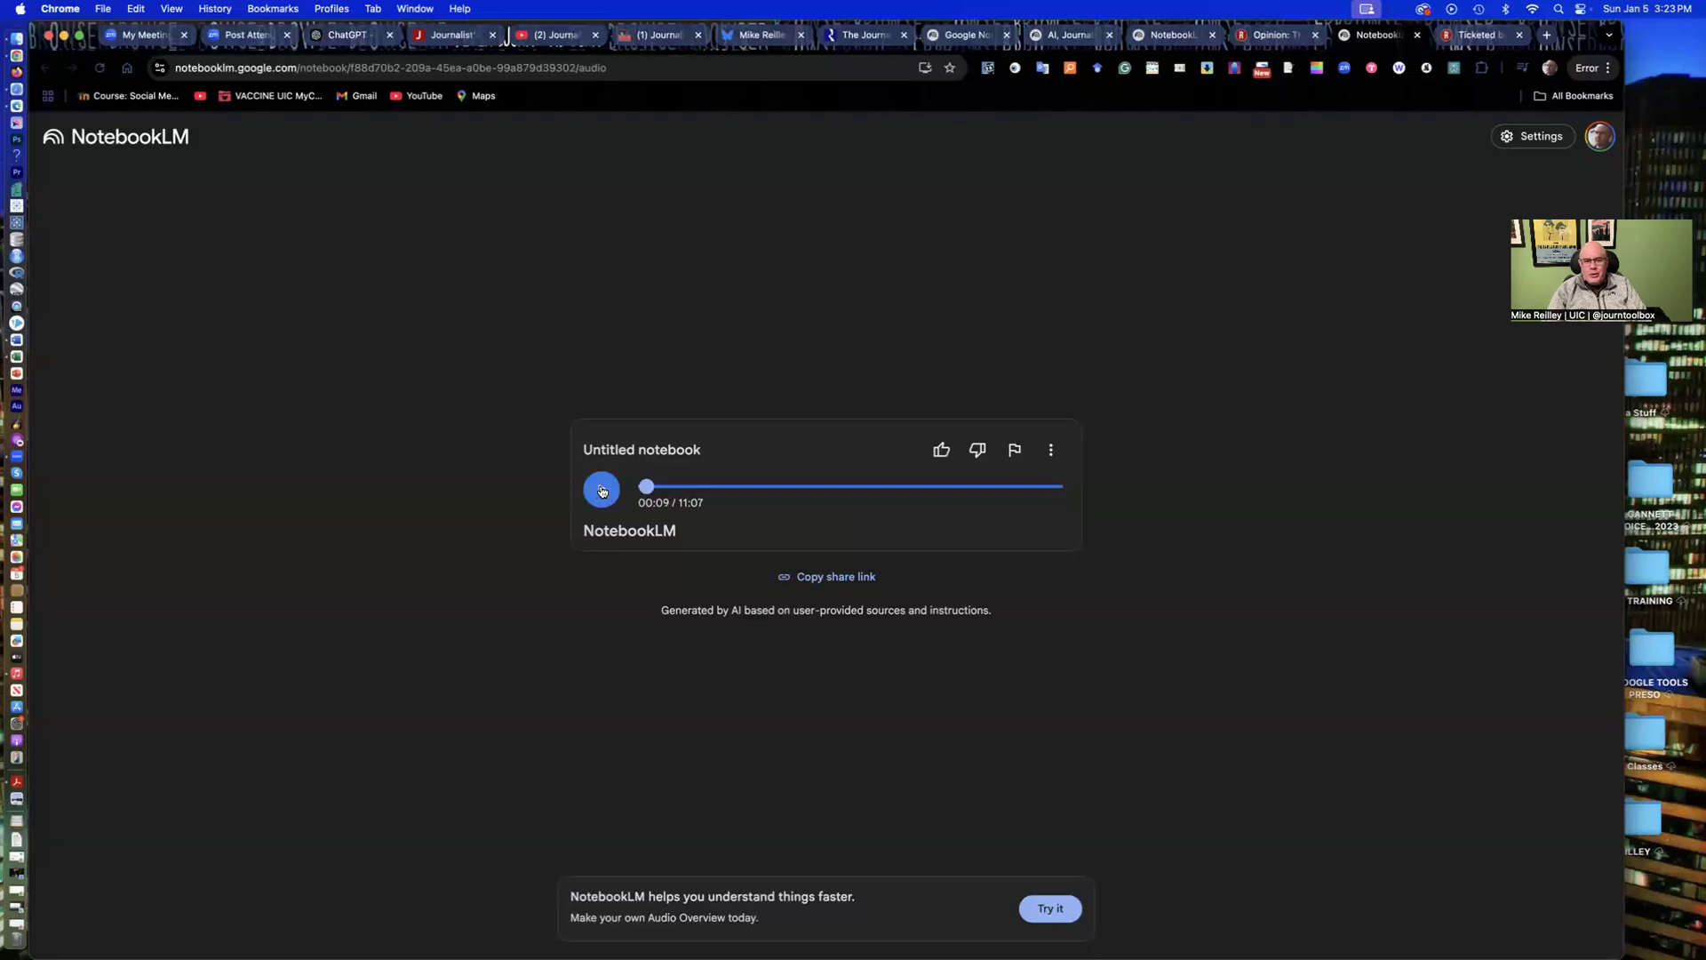
{"action": "left_click", "coordinate": [601, 489]}
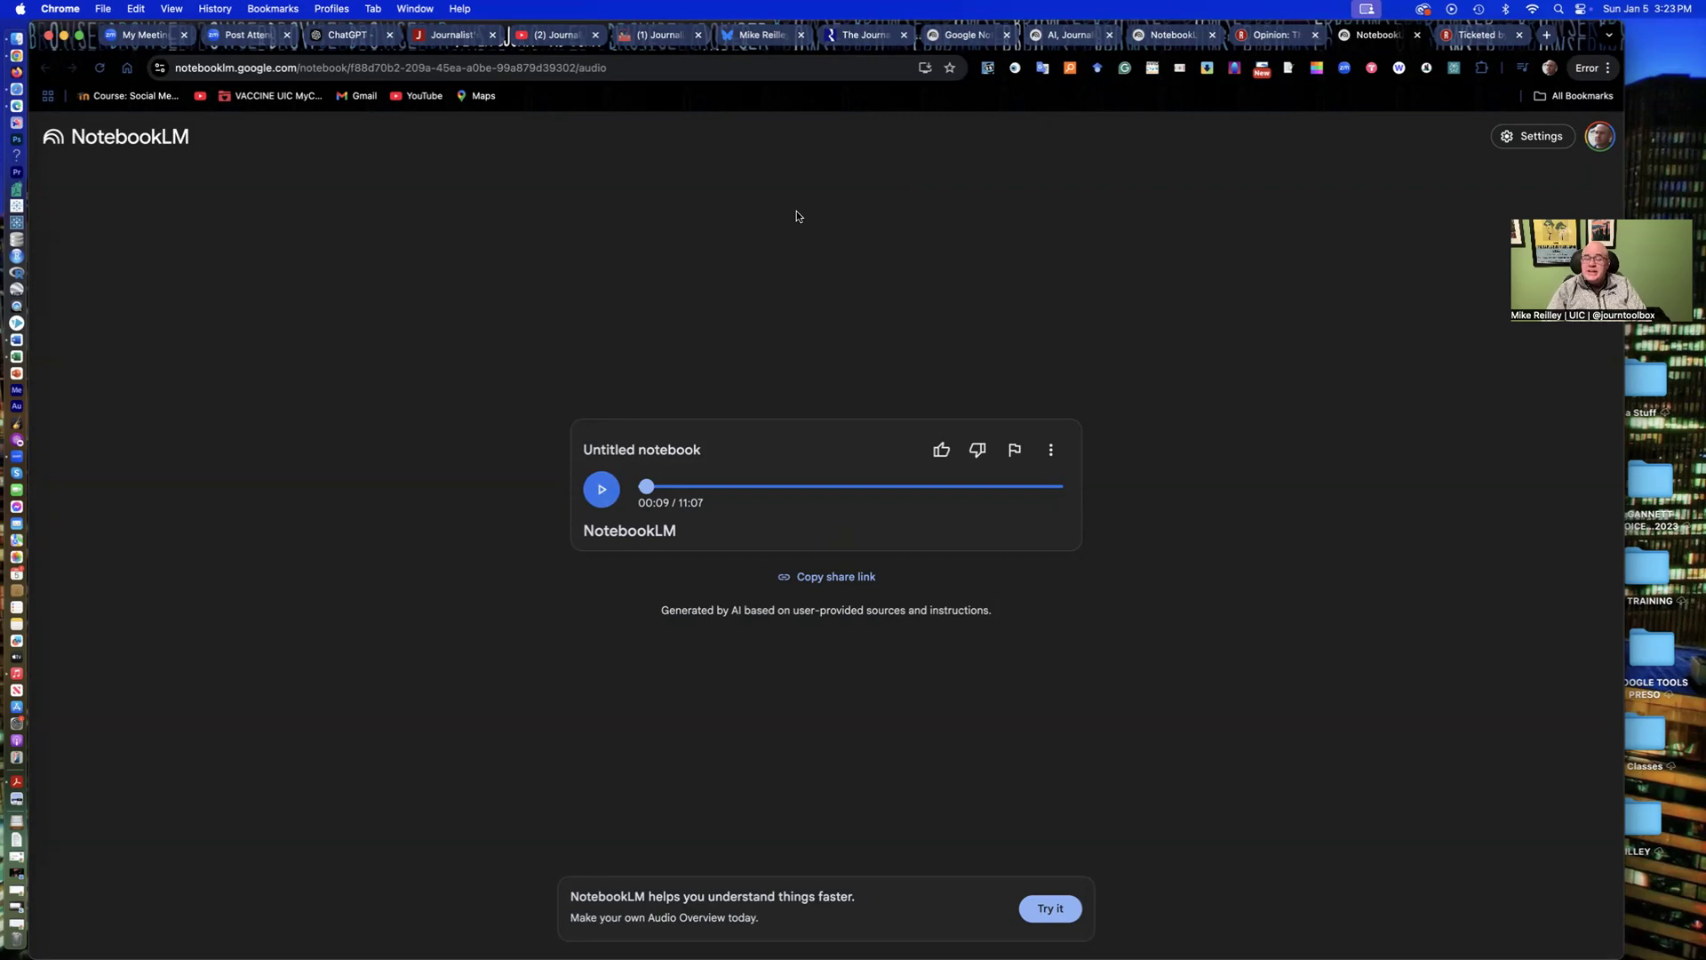
{"action": "left_click", "coordinate": [600, 489]}
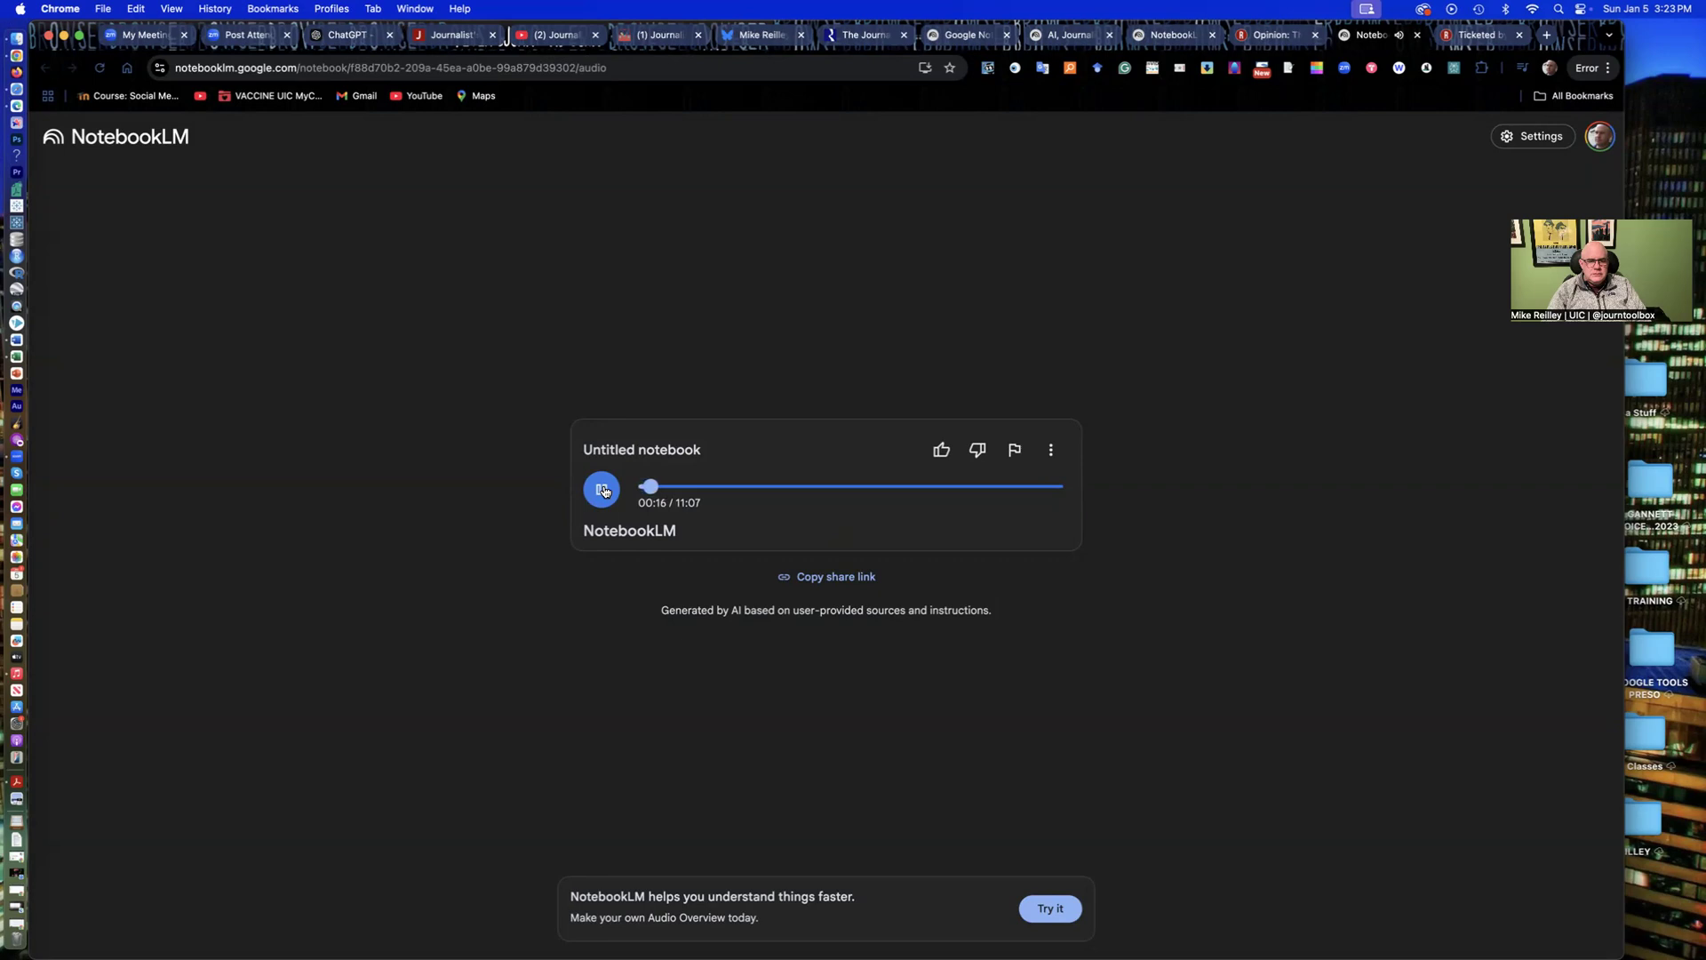
{"action": "left_click", "coordinate": [601, 489]}
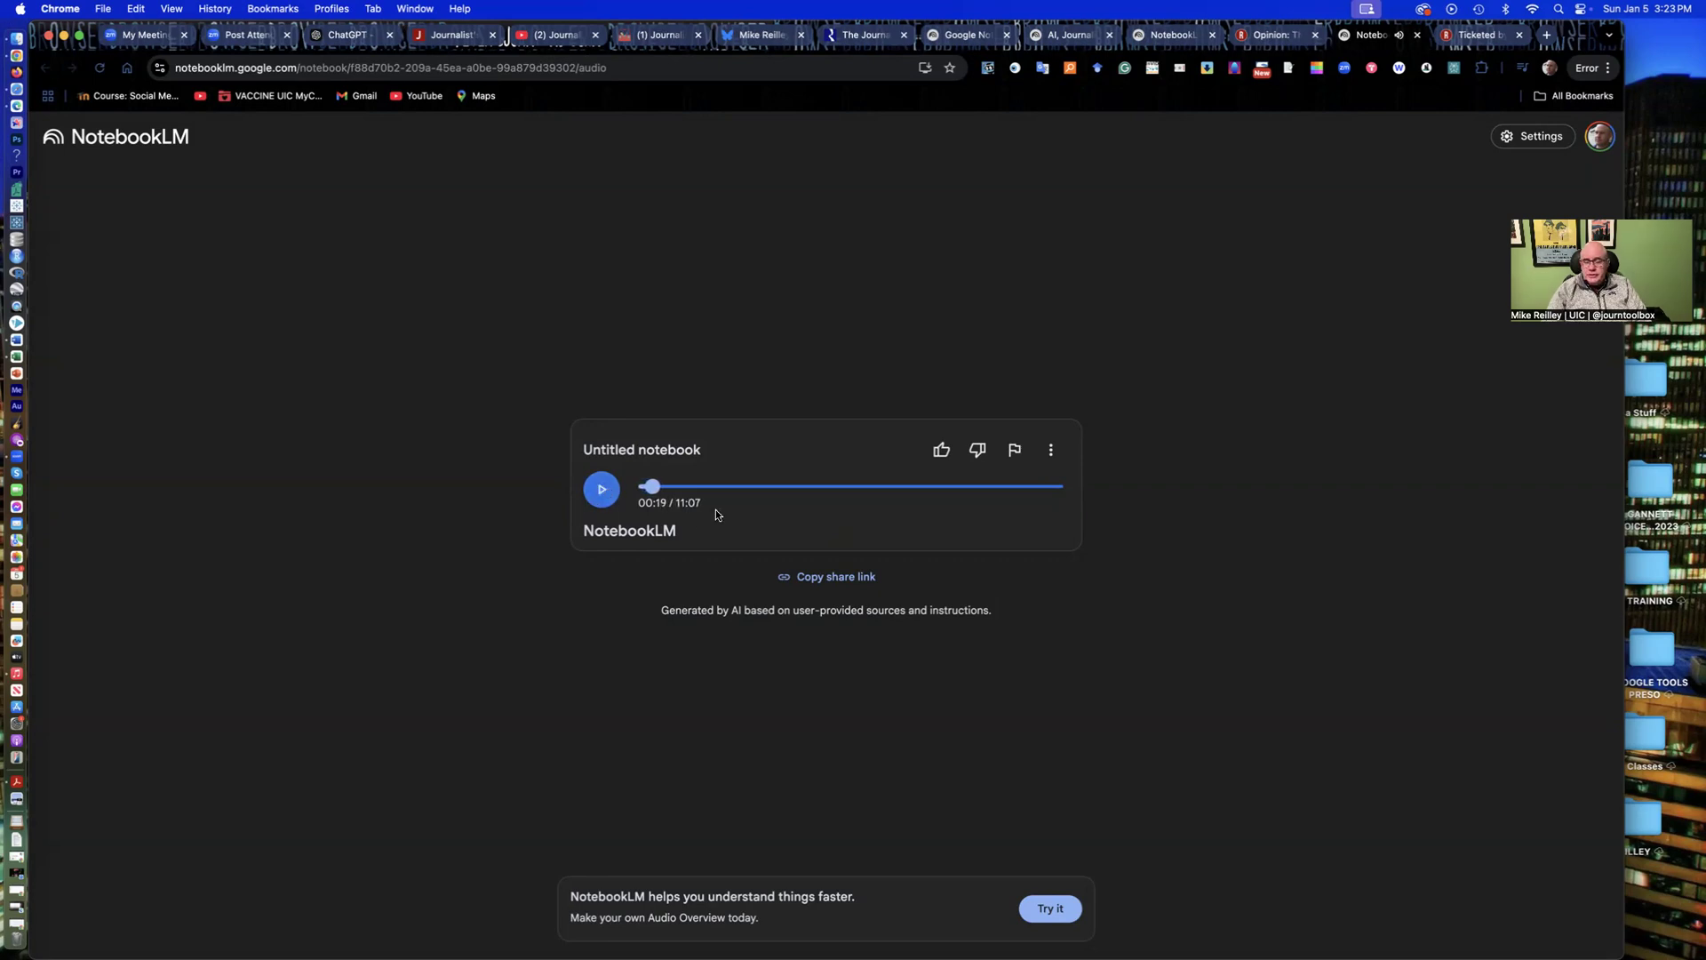
{"action": "mouse_move", "coordinate": [911, 460]}
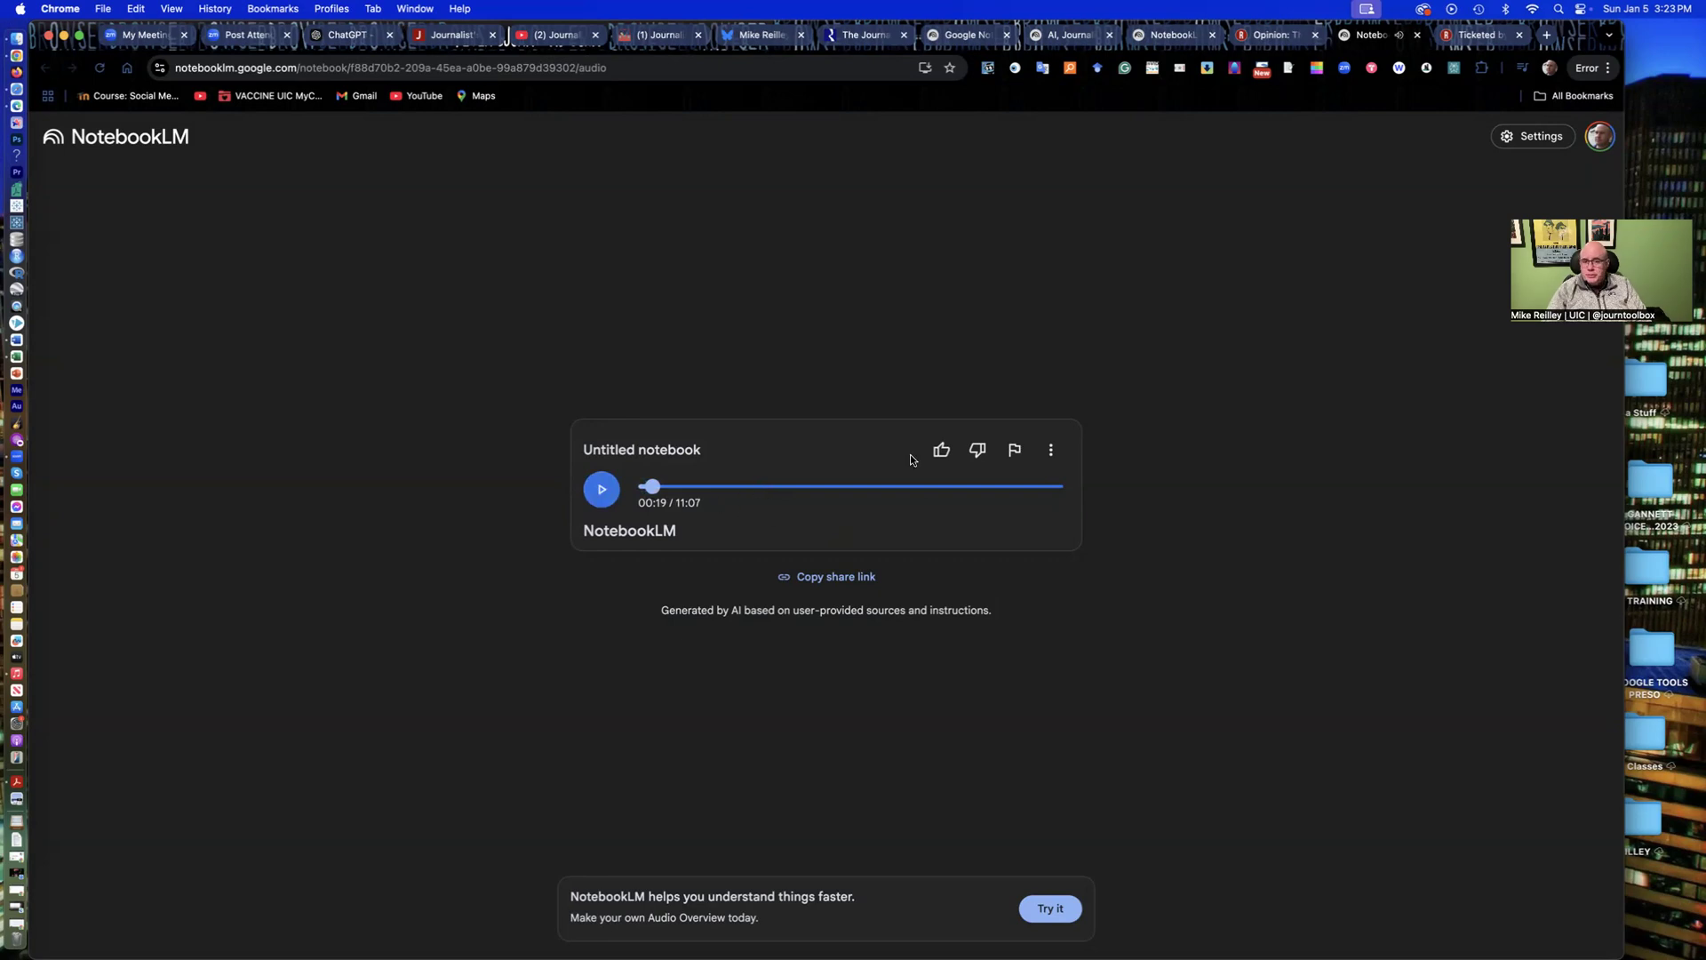
{"action": "mouse_move", "coordinate": [1014, 449]}
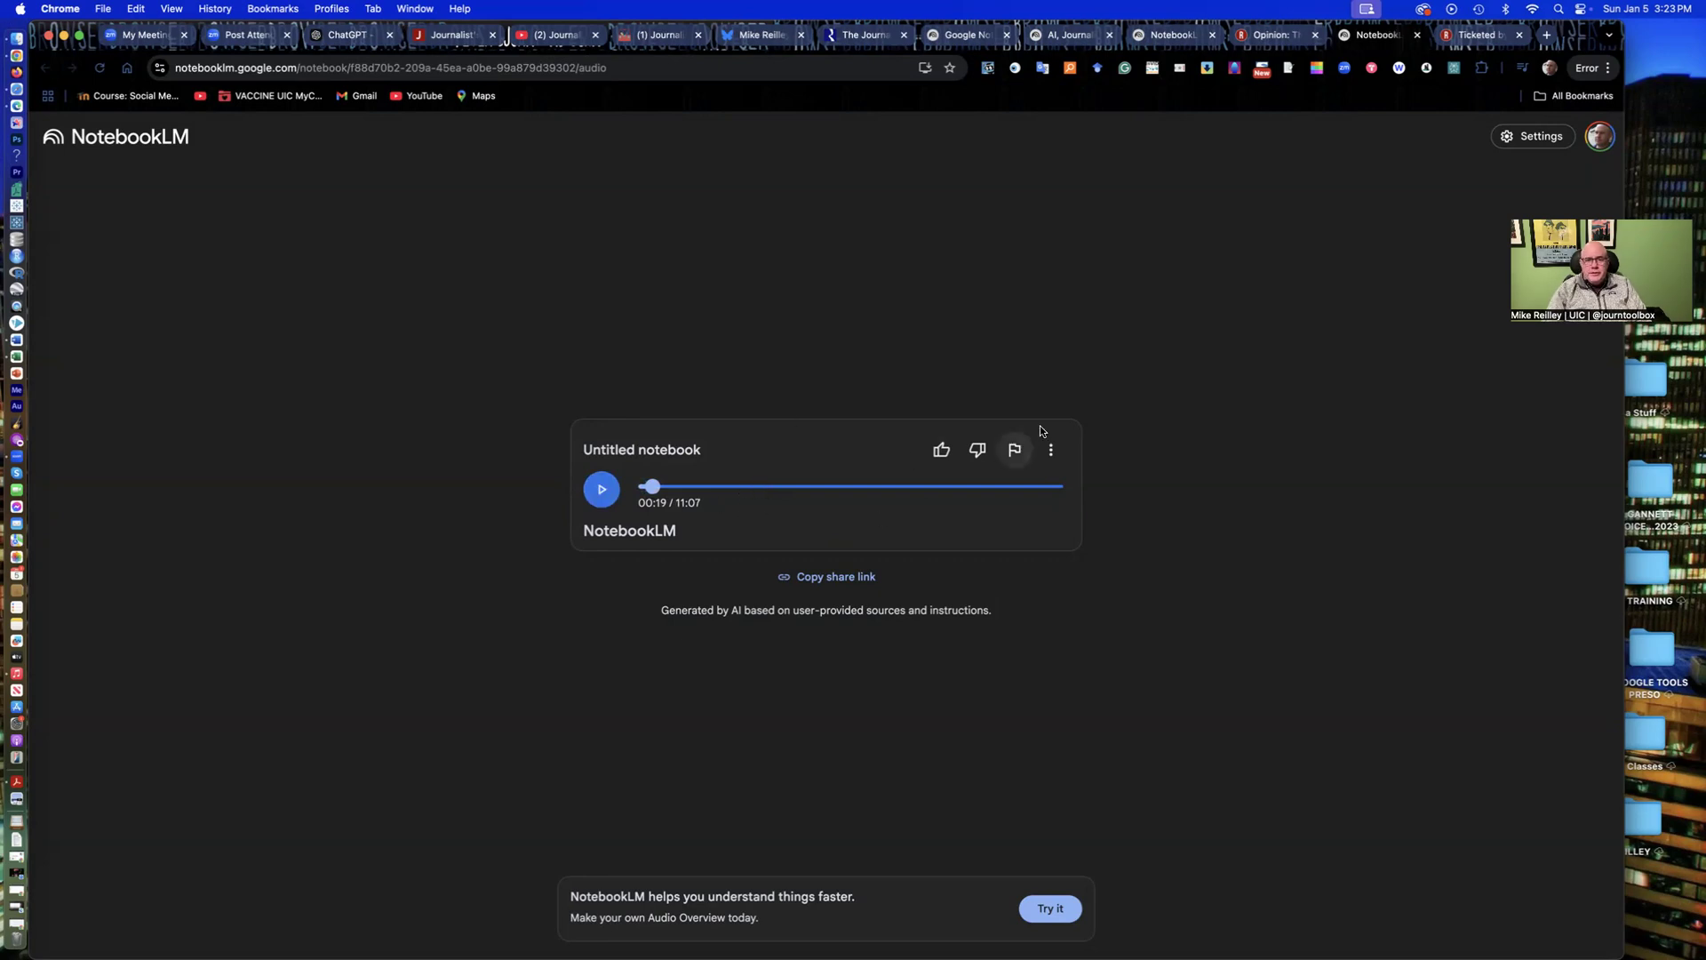
{"action": "mouse_move", "coordinate": [983, 345]}
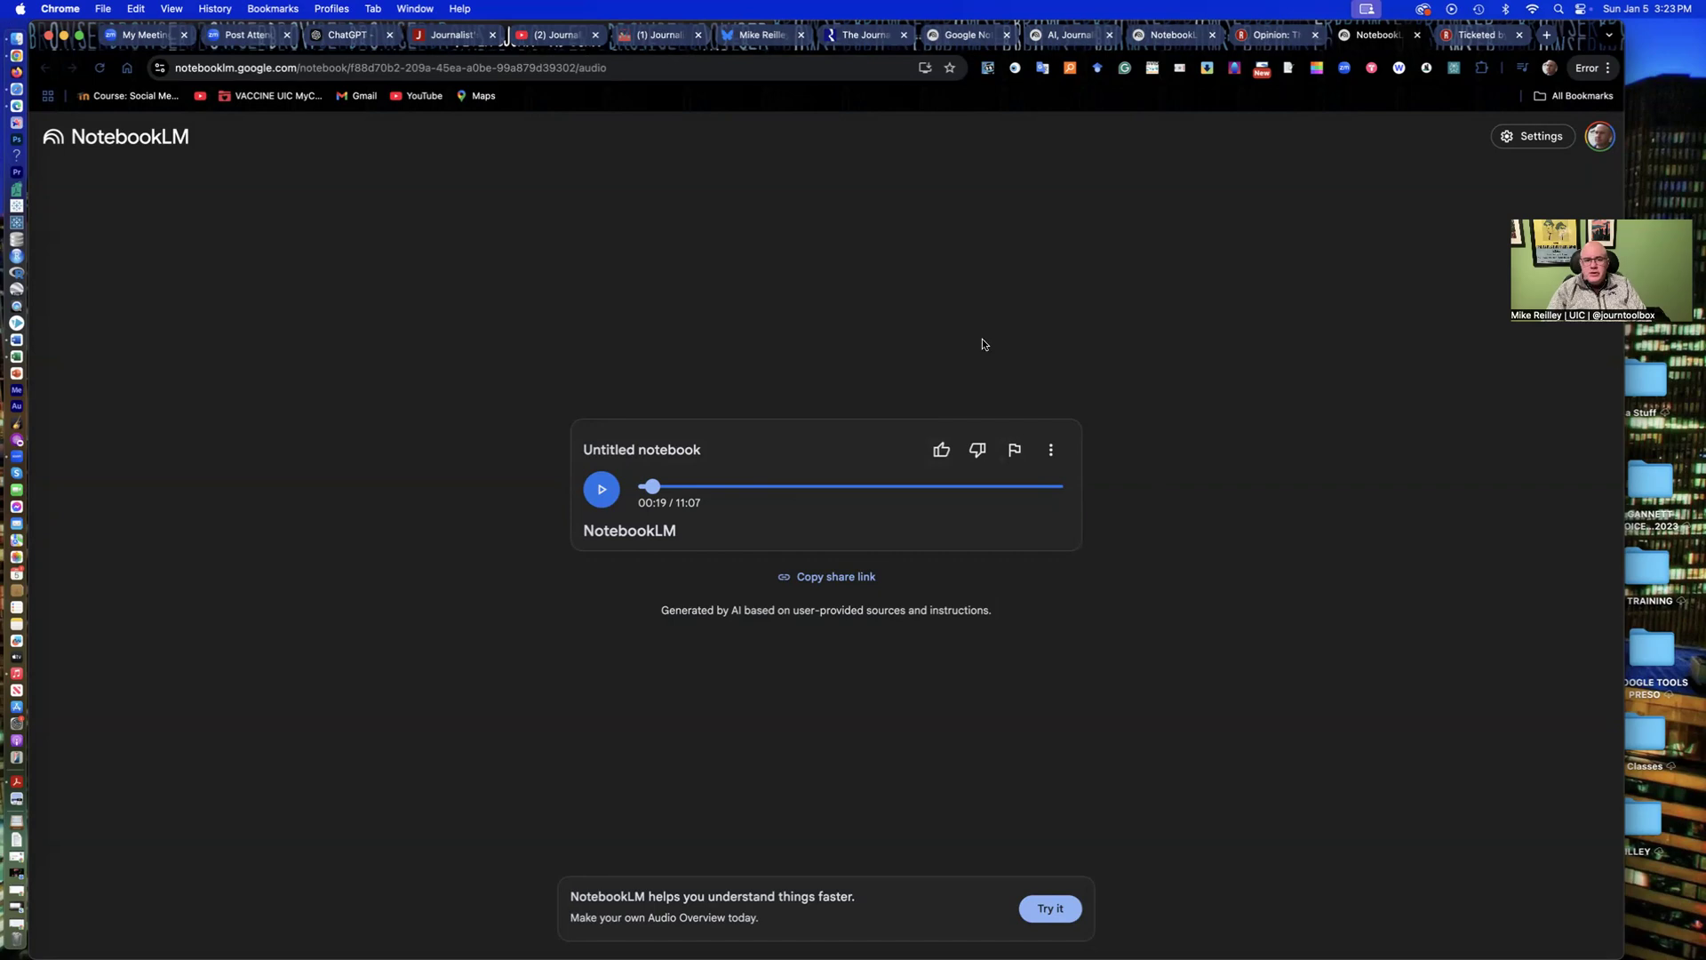
{"action": "mouse_move", "coordinate": [690, 337]}
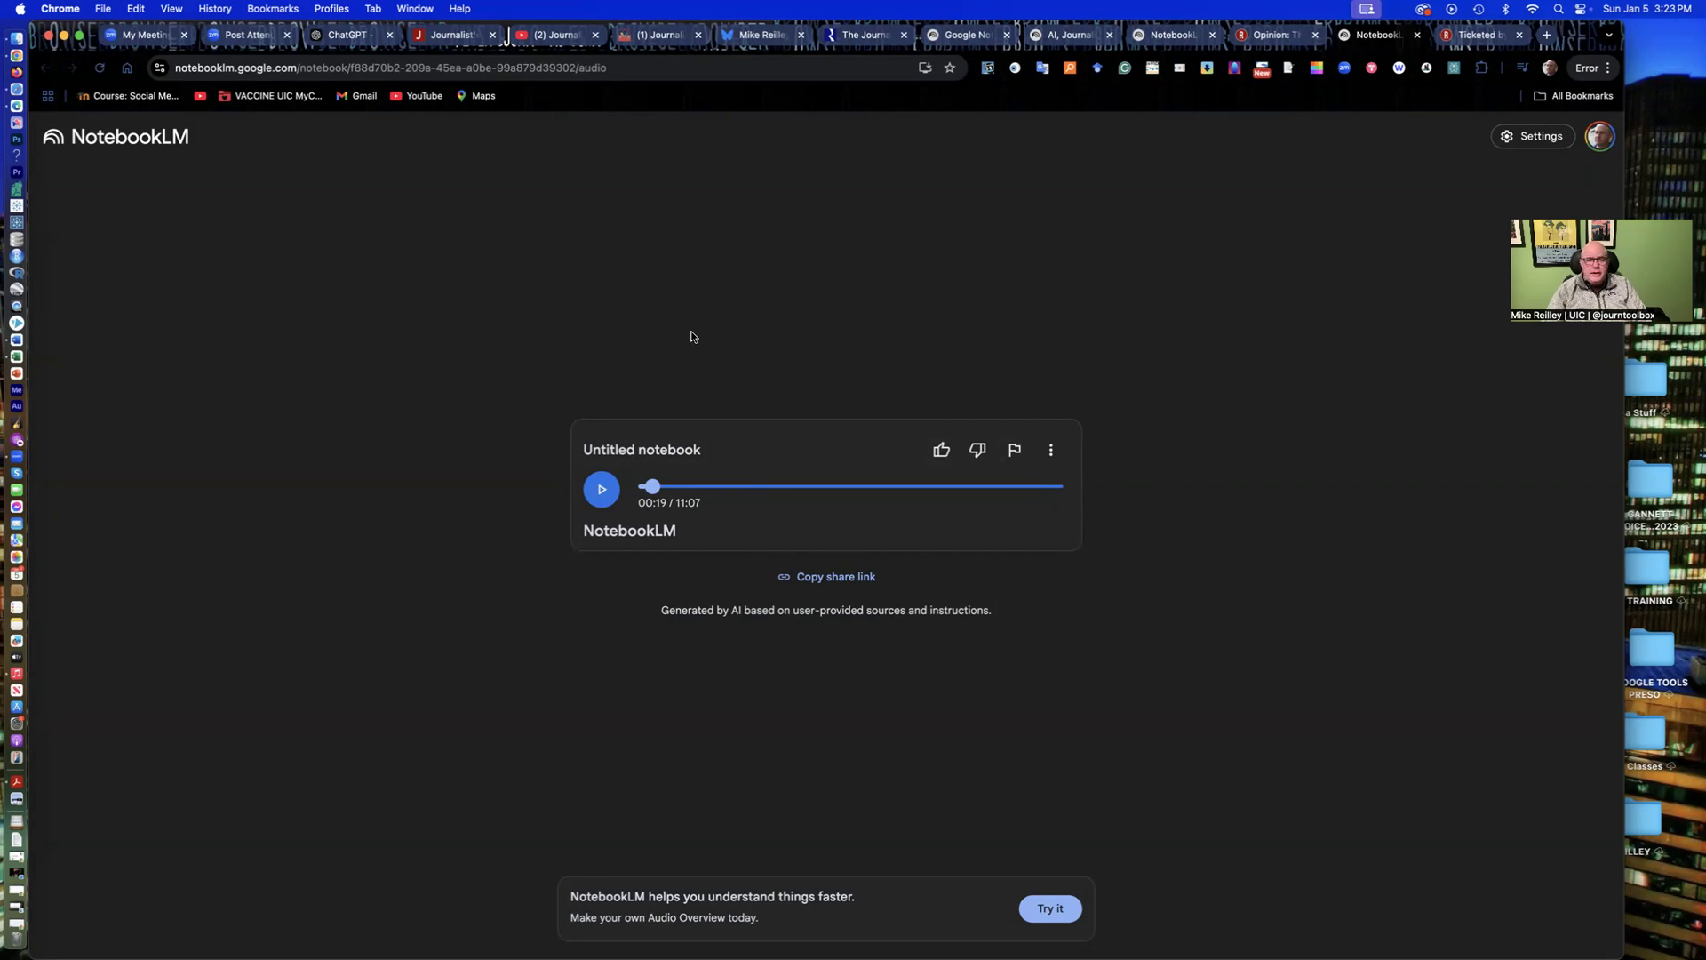
{"action": "mouse_move", "coordinate": [670, 446]}
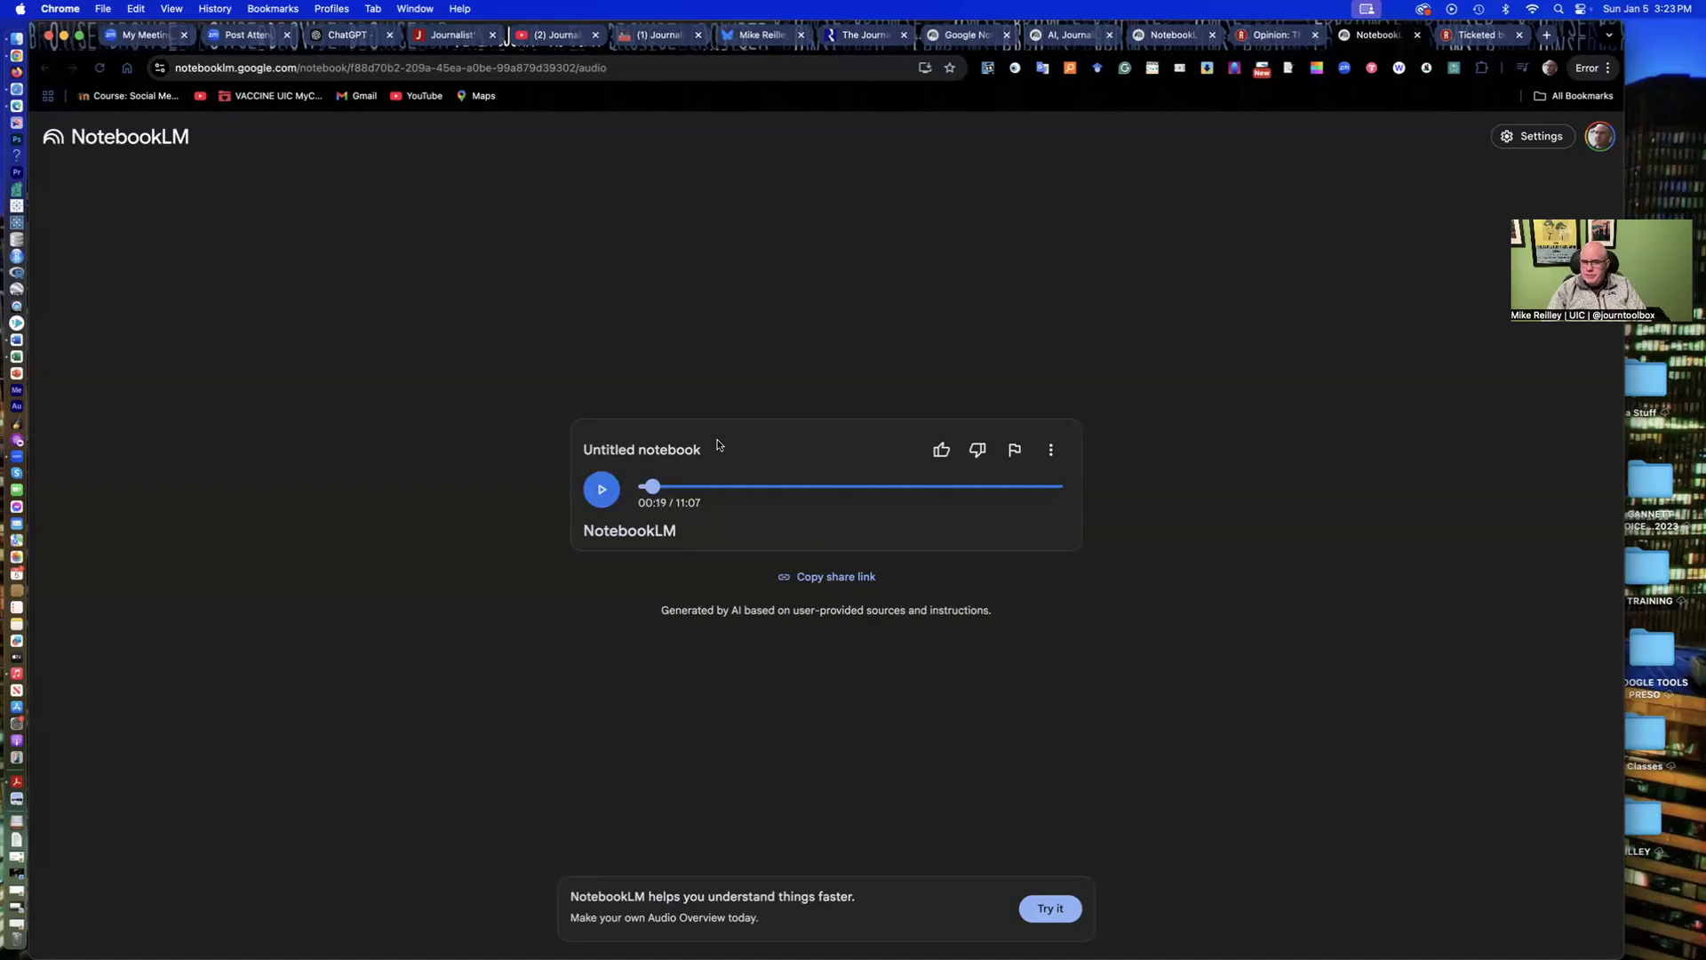
{"action": "mouse_move", "coordinate": [664, 420]}
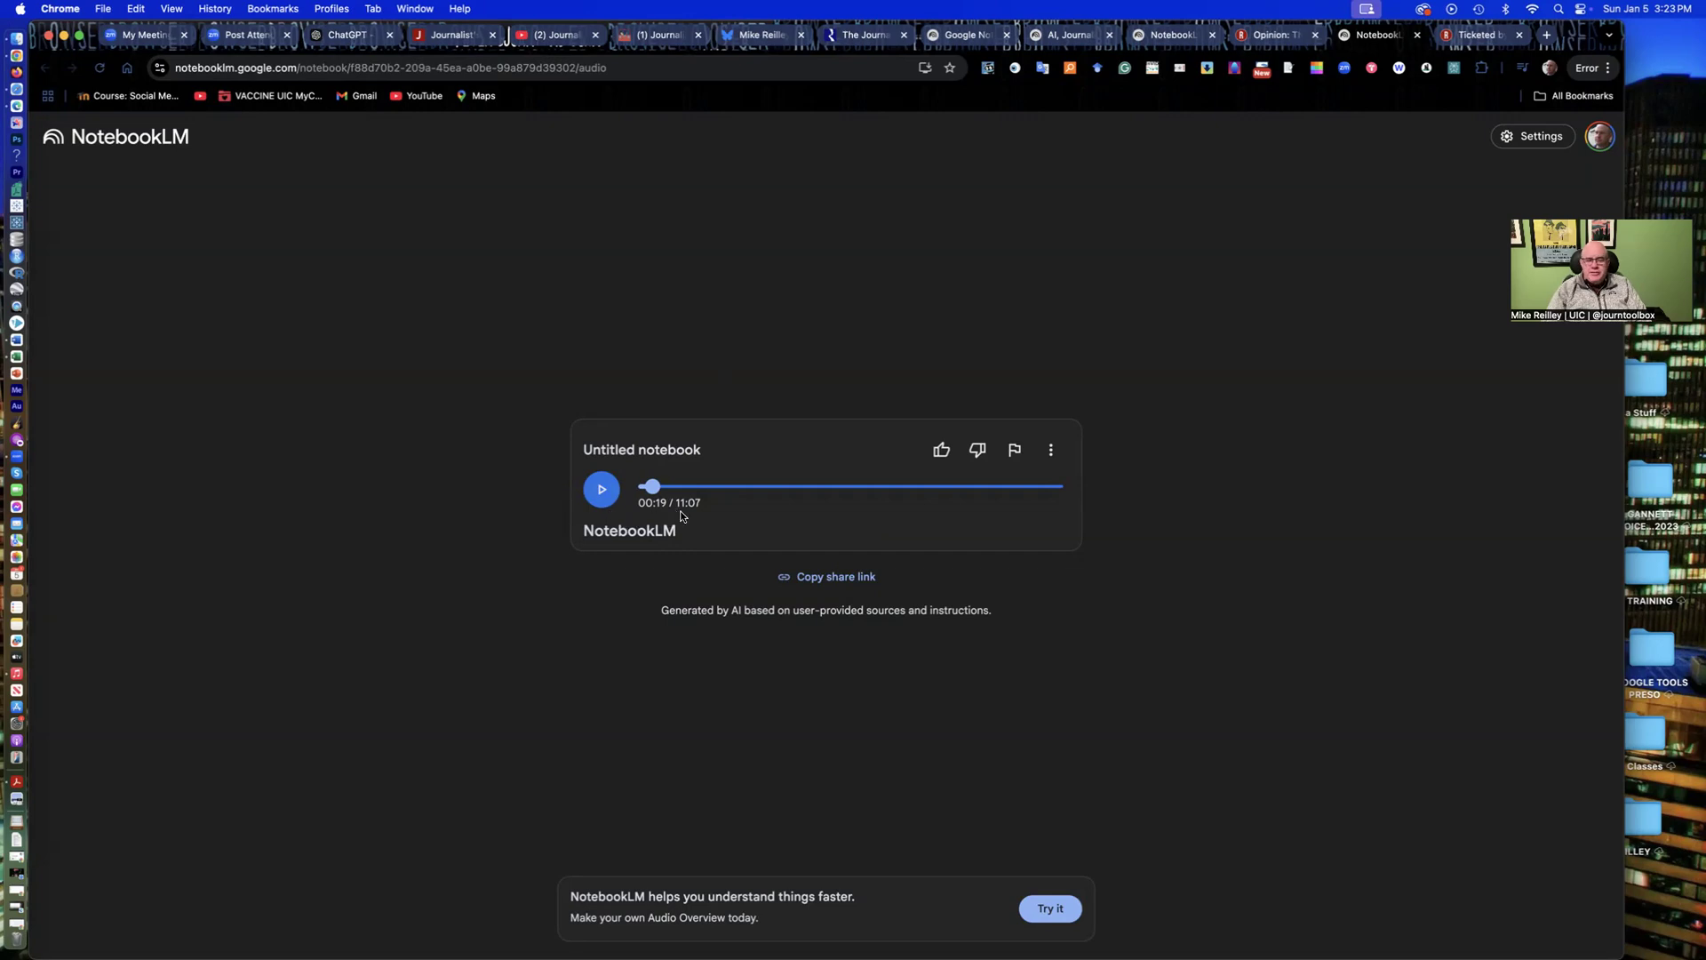
{"action": "mouse_move", "coordinate": [719, 519]}
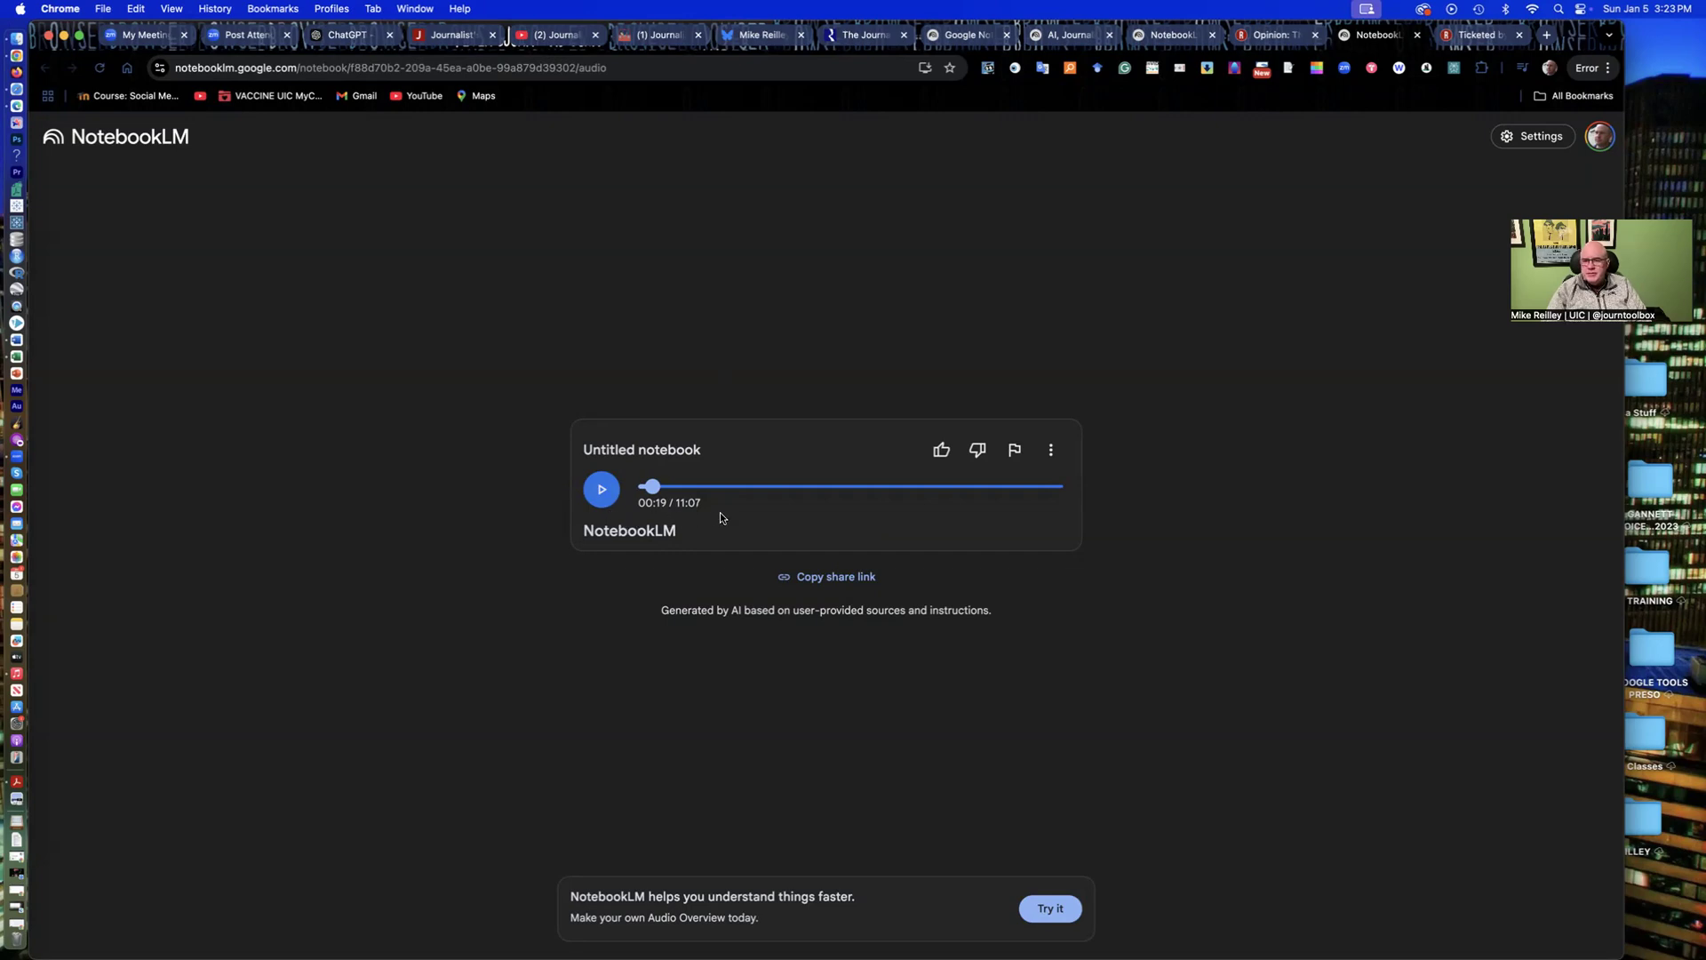
{"action": "mouse_move", "coordinate": [768, 314]}
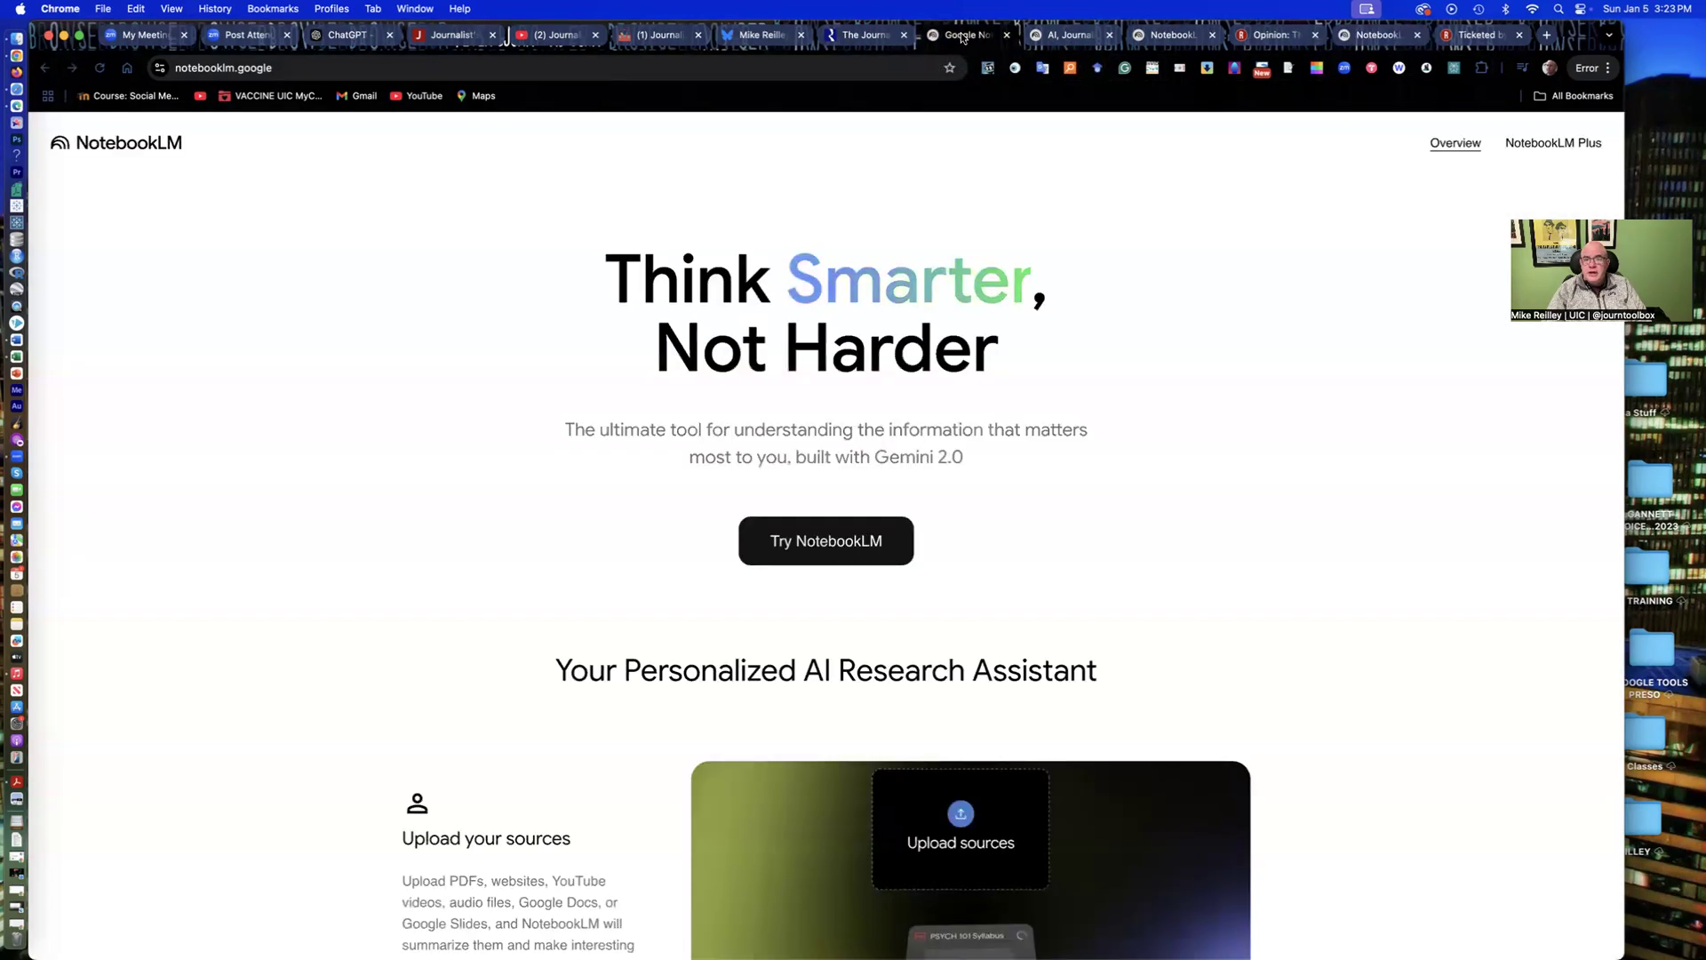
{"action": "left_click", "coordinate": [1480, 35]}
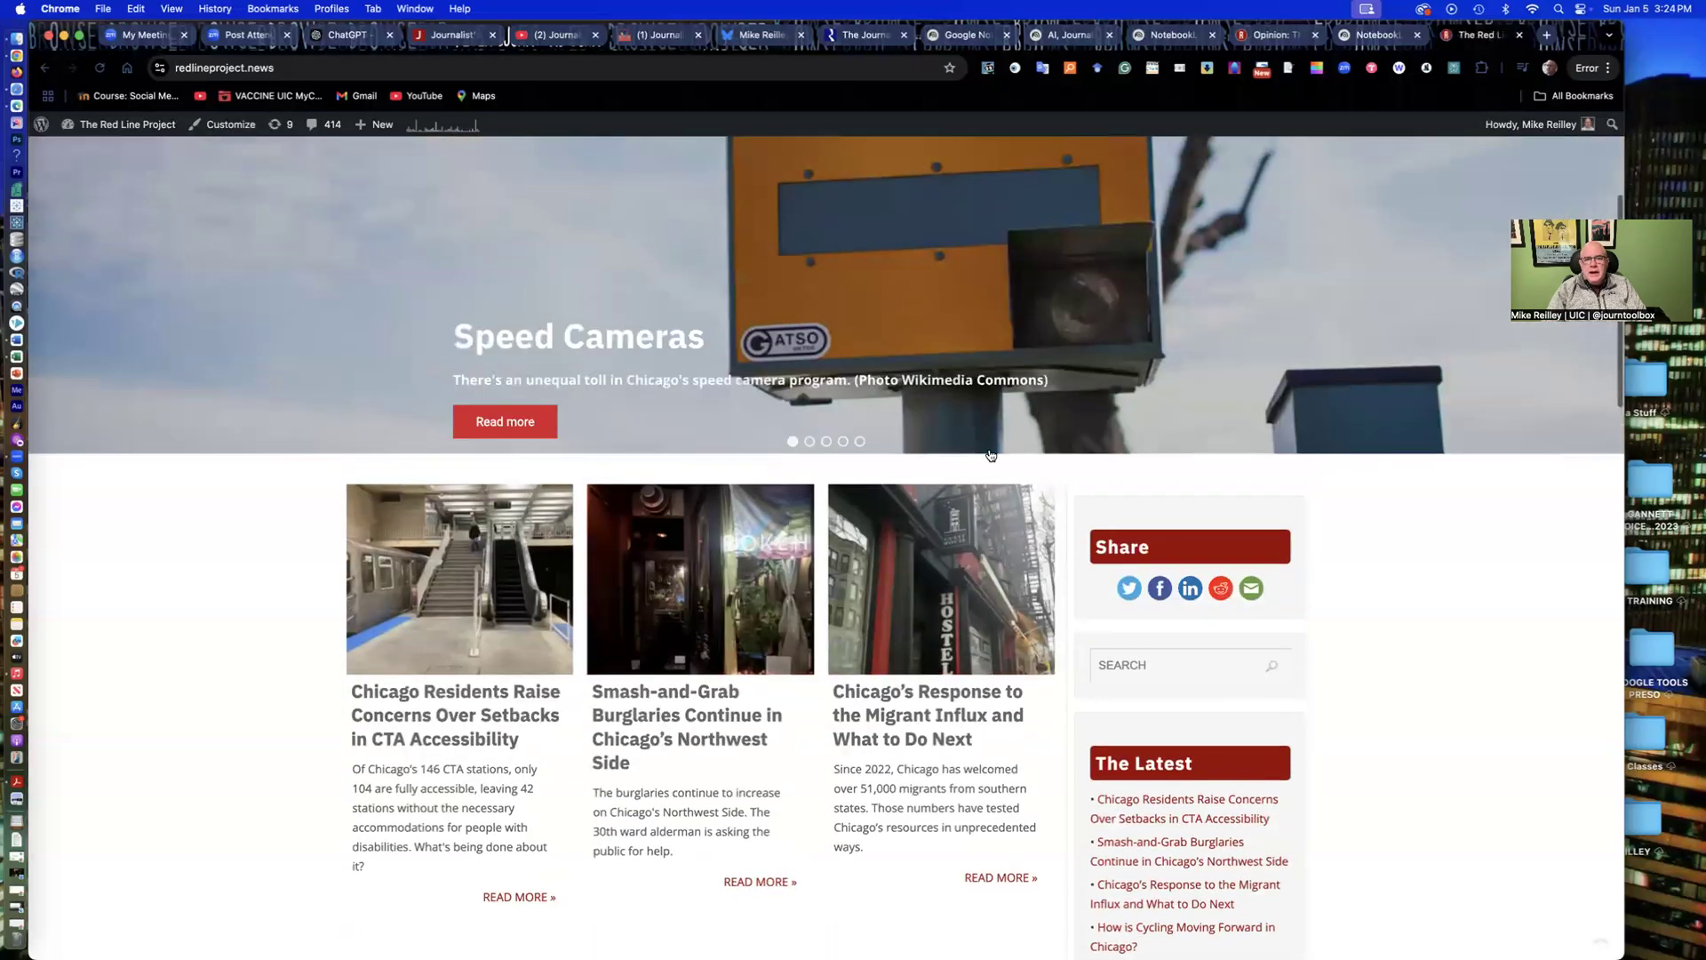
Step: Scroll the Red Line Project home page and open the Red Line Project Radio podcast page
{"action": "scroll", "scroll_direction": "down", "scroll_amount": 3}
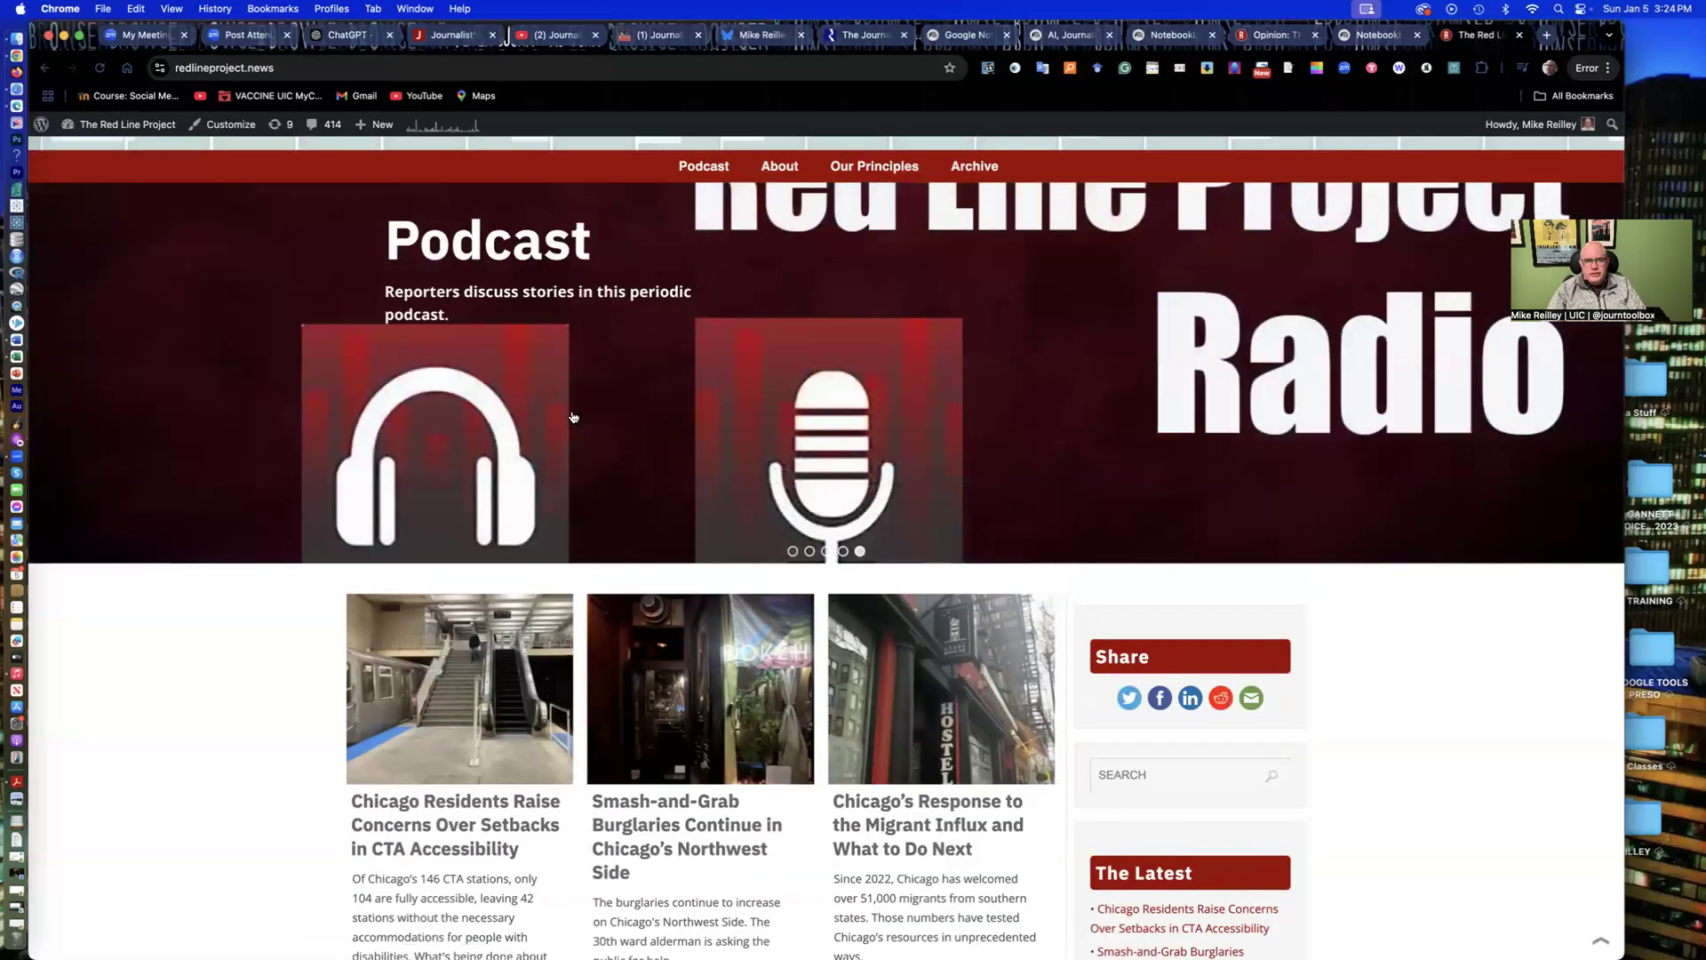
{"action": "left_click", "coordinate": [703, 165]}
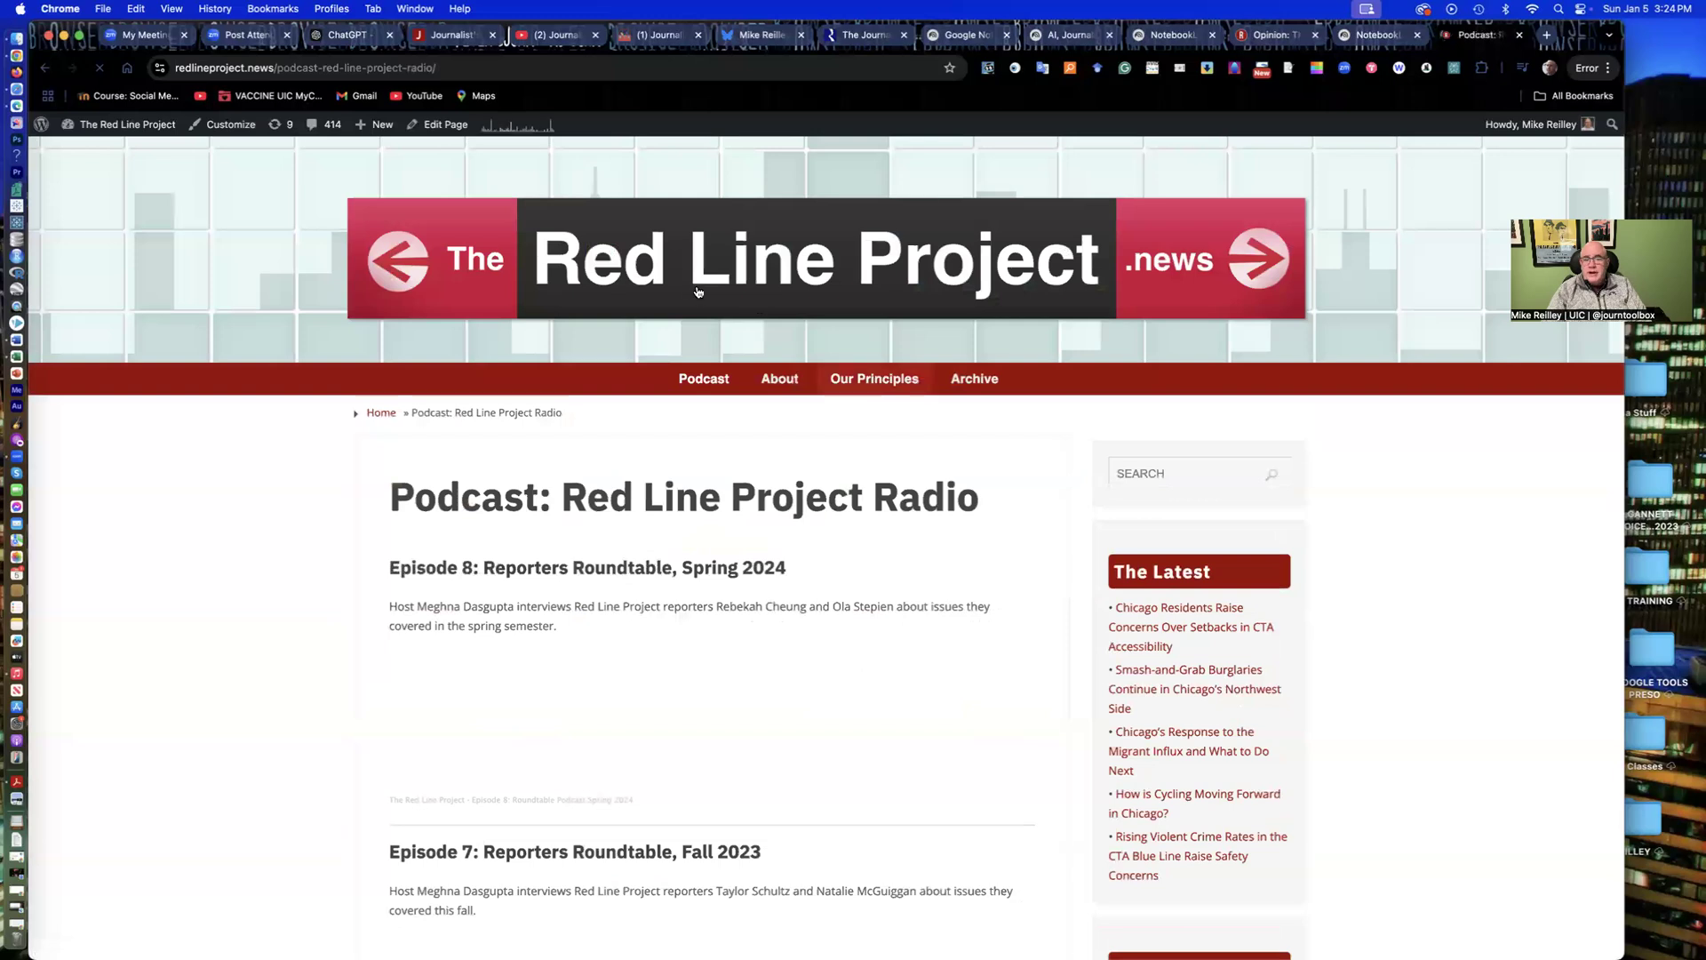
Step: Scroll through the Episode 8, 7 and 6 roundtables, then back to the top
{"action": "scroll", "scroll_direction": "down", "scroll_amount": 3}
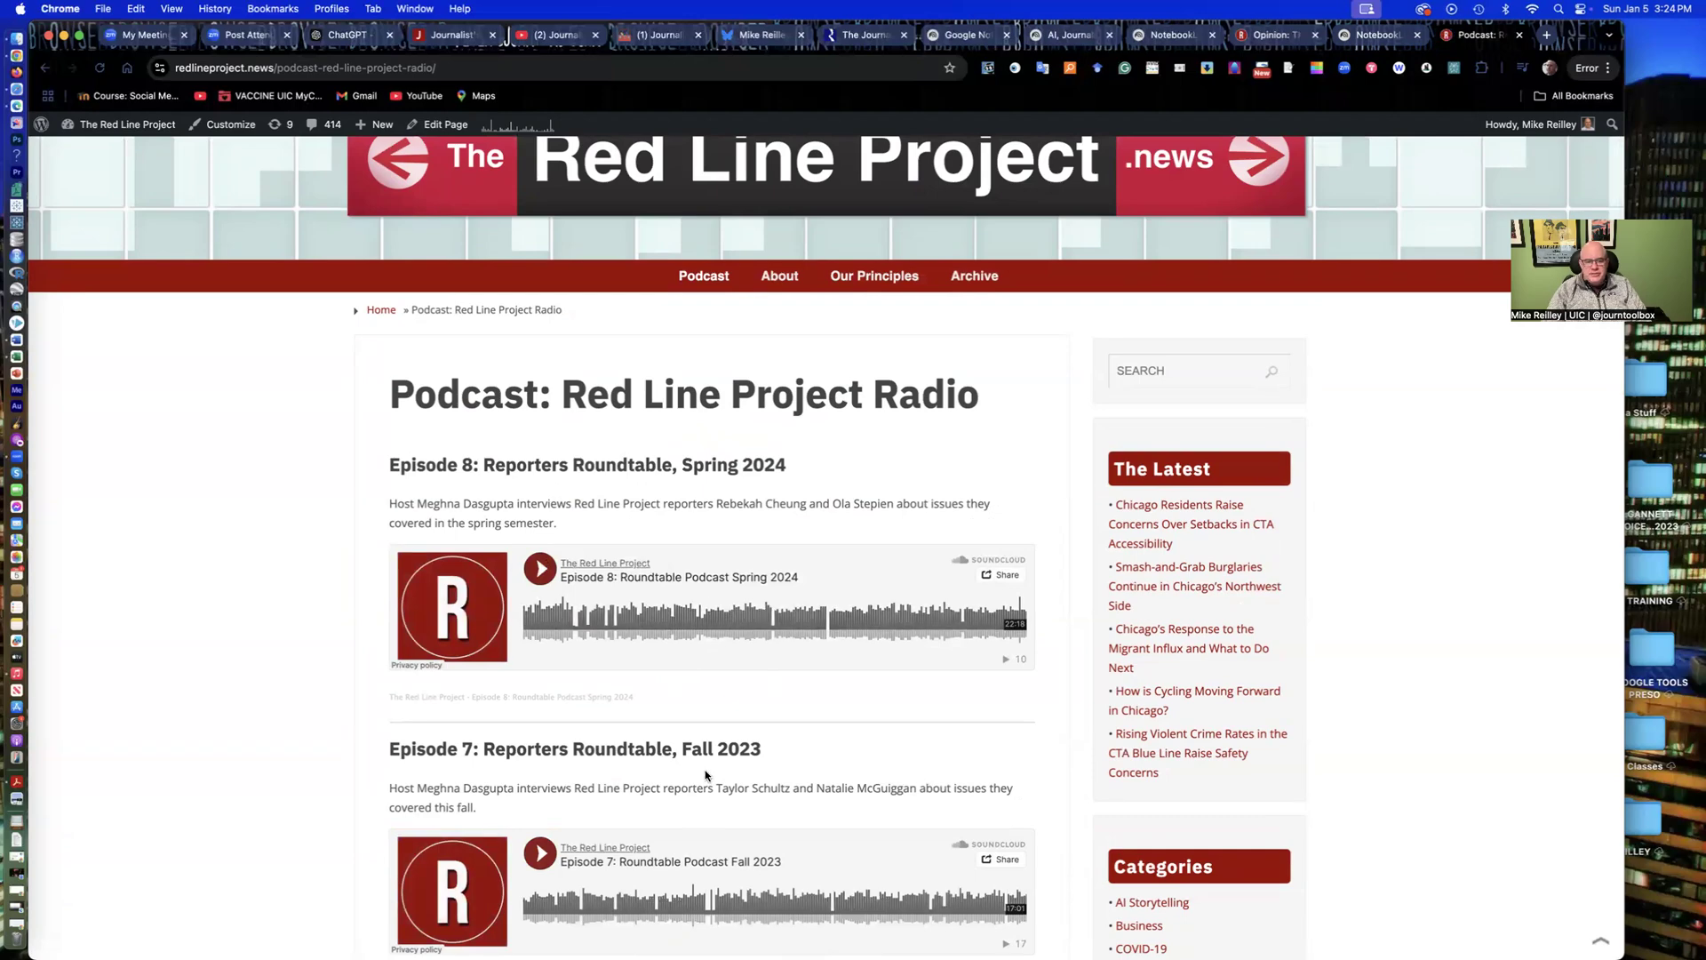
{"action": "scroll", "scroll_direction": "down", "scroll_amount": 3}
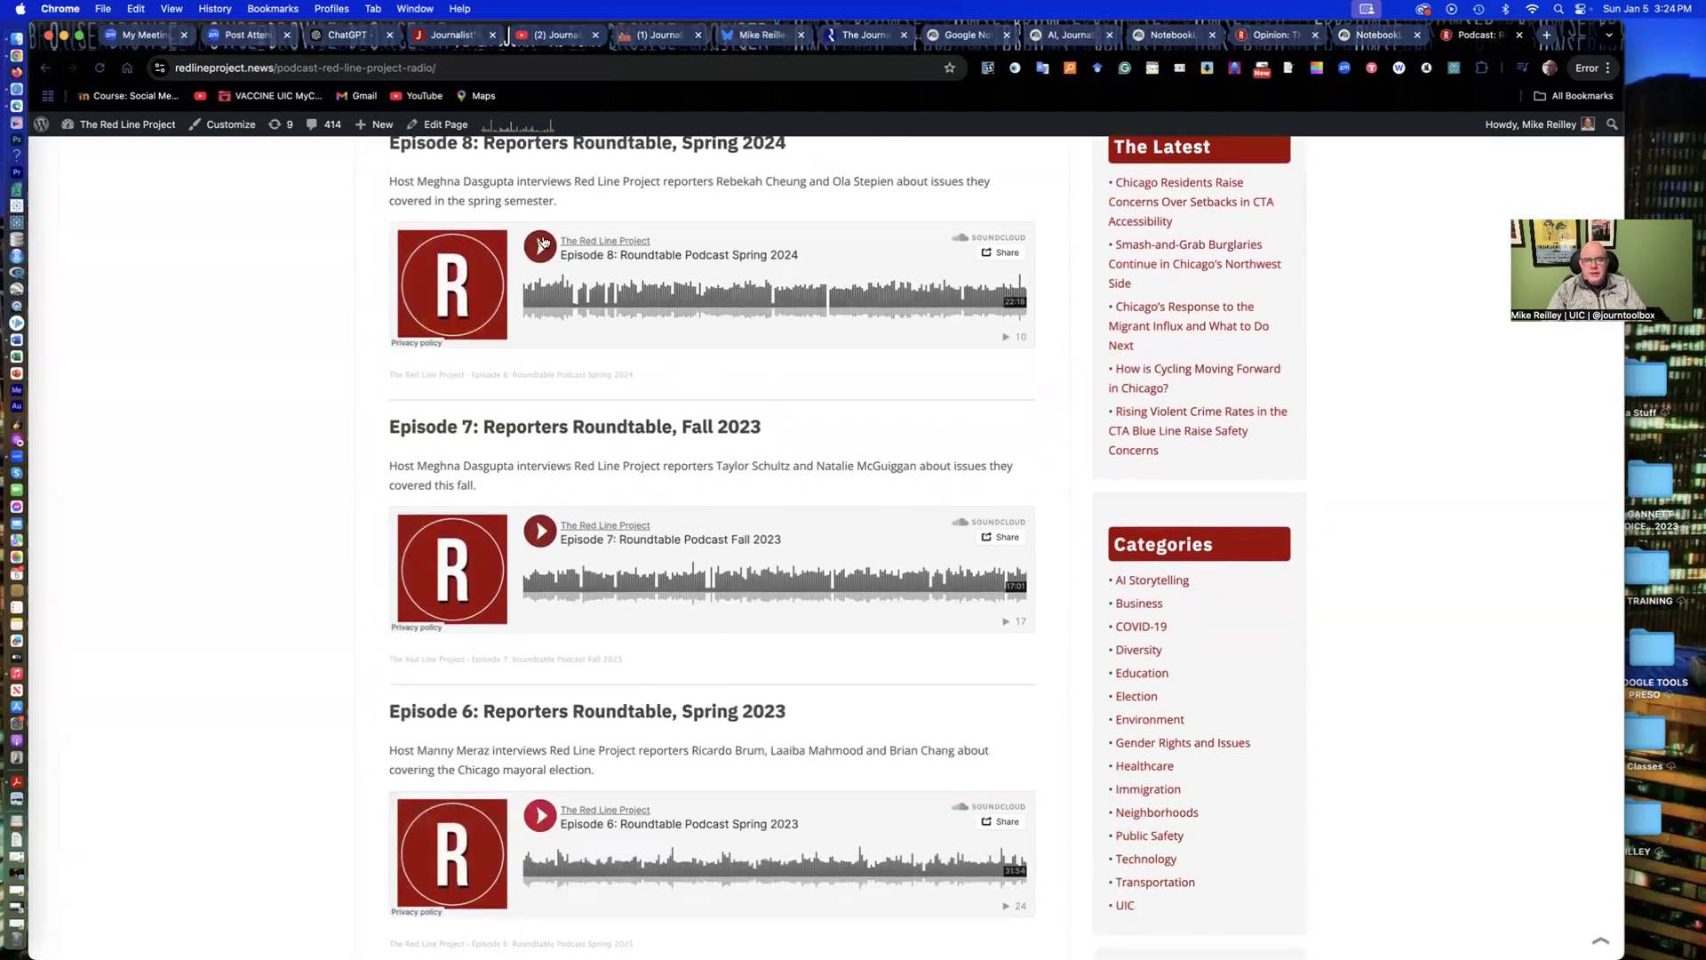
{"action": "mouse_move", "coordinate": [803, 457]}
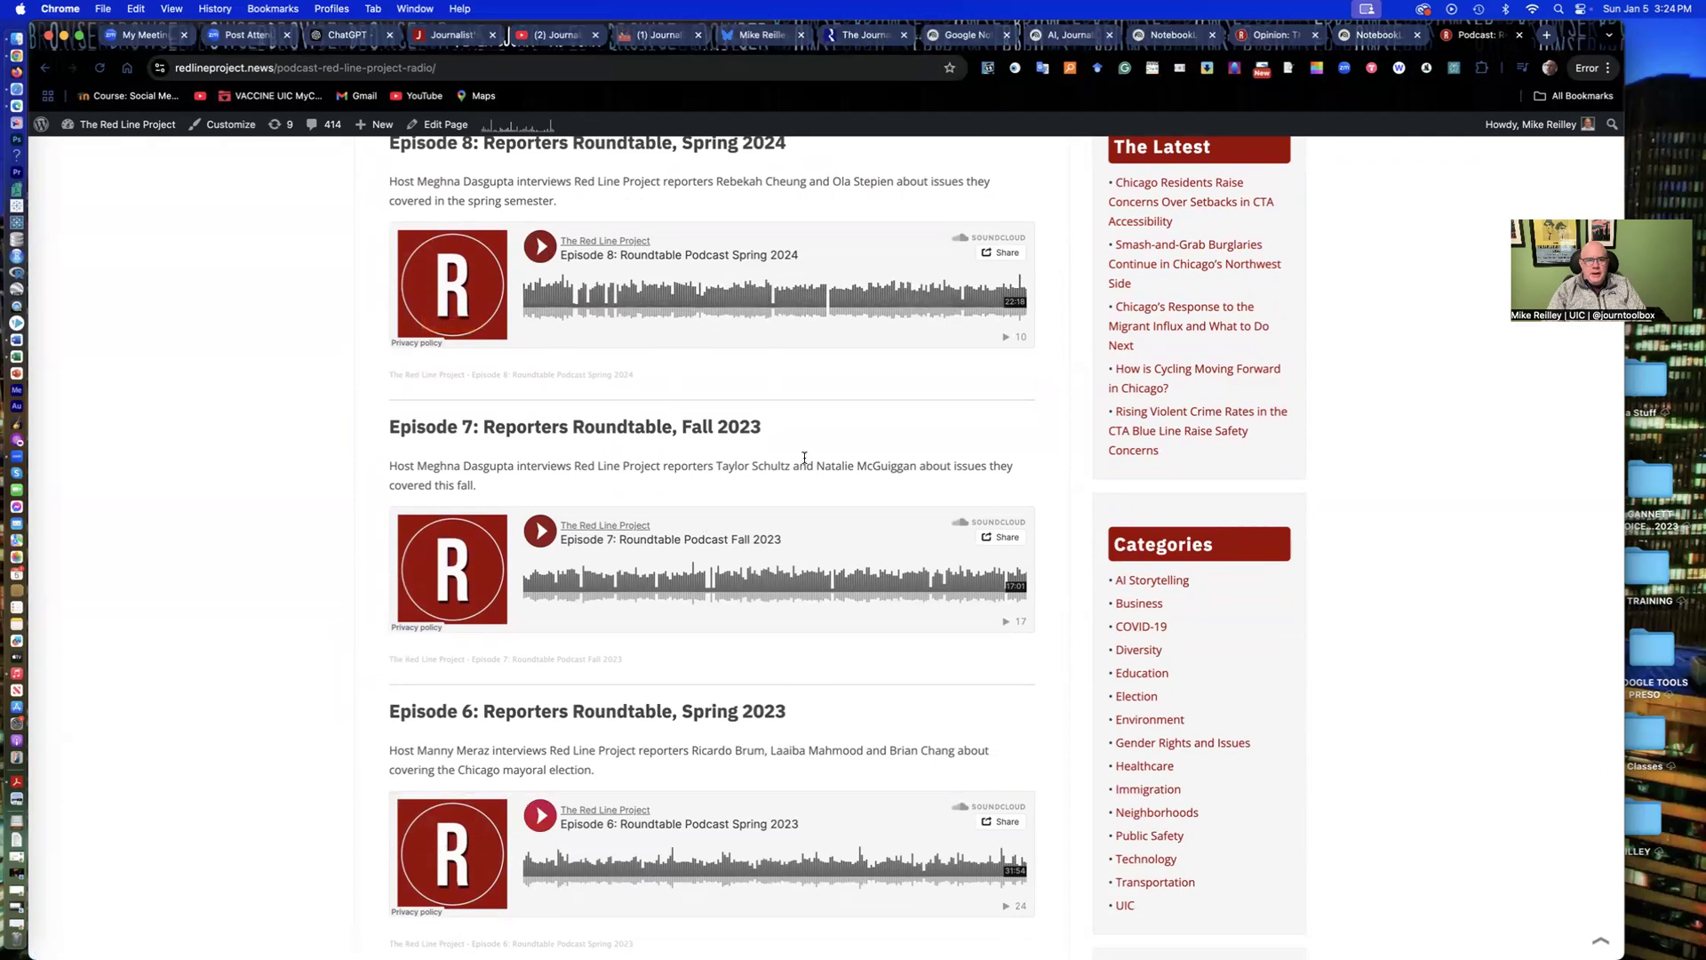
{"action": "scroll", "scroll_direction": "up", "scroll_amount": 3}
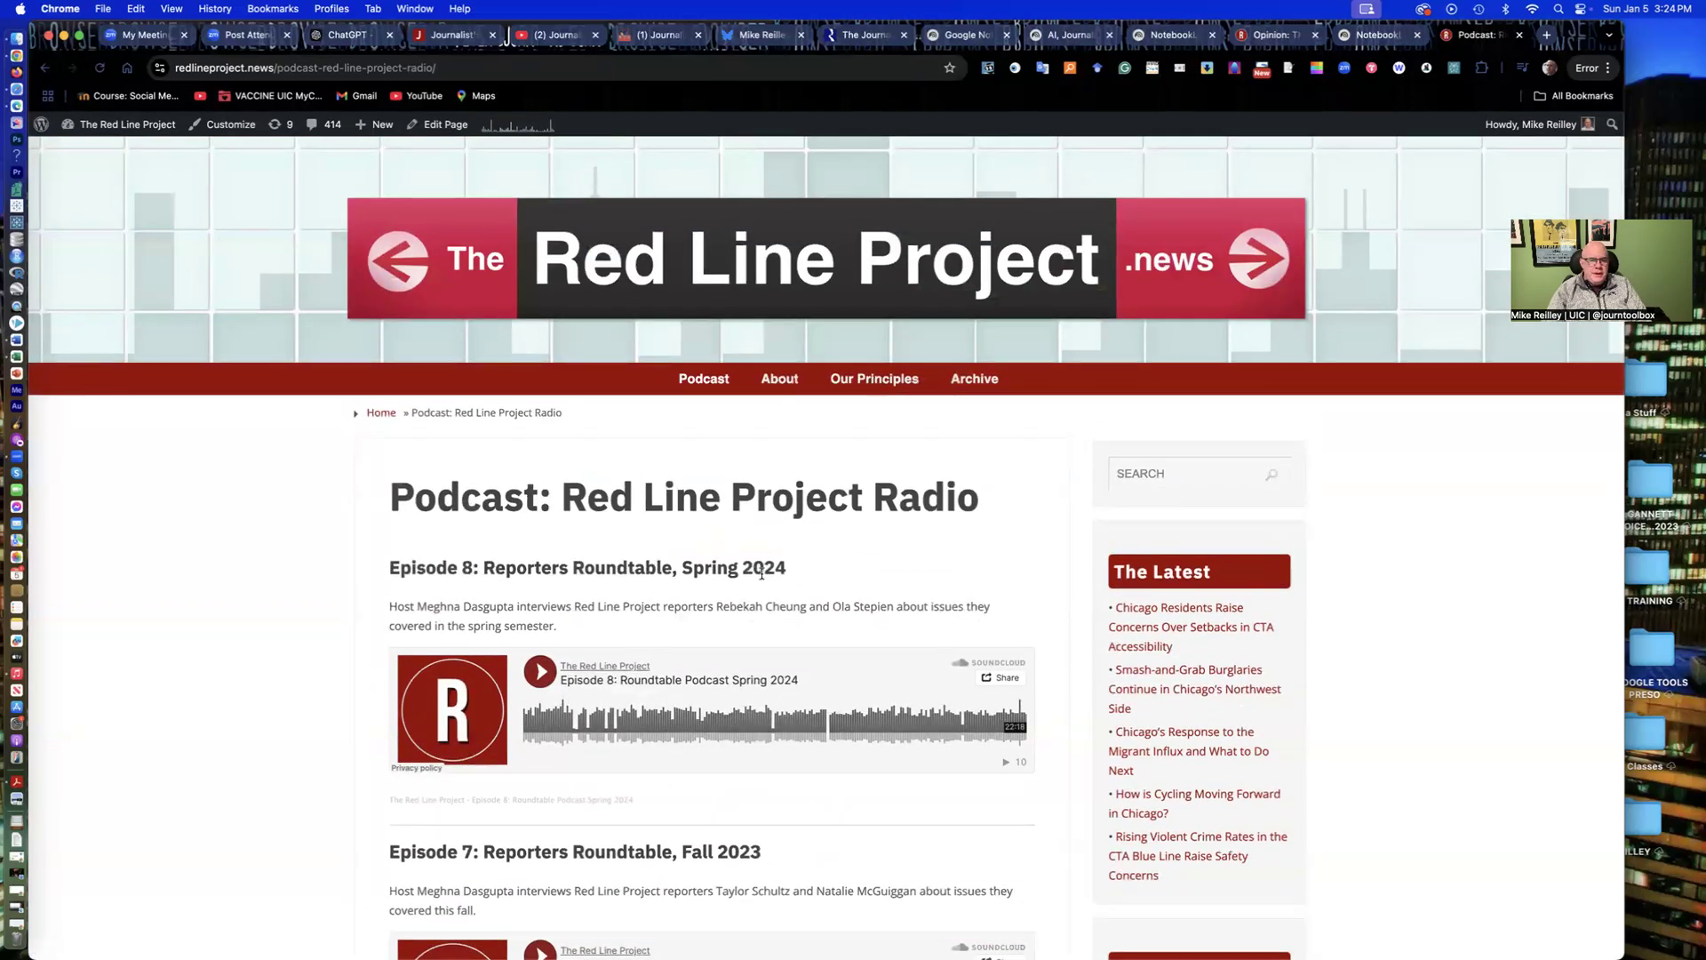
{"action": "mouse_move", "coordinate": [702, 522]}
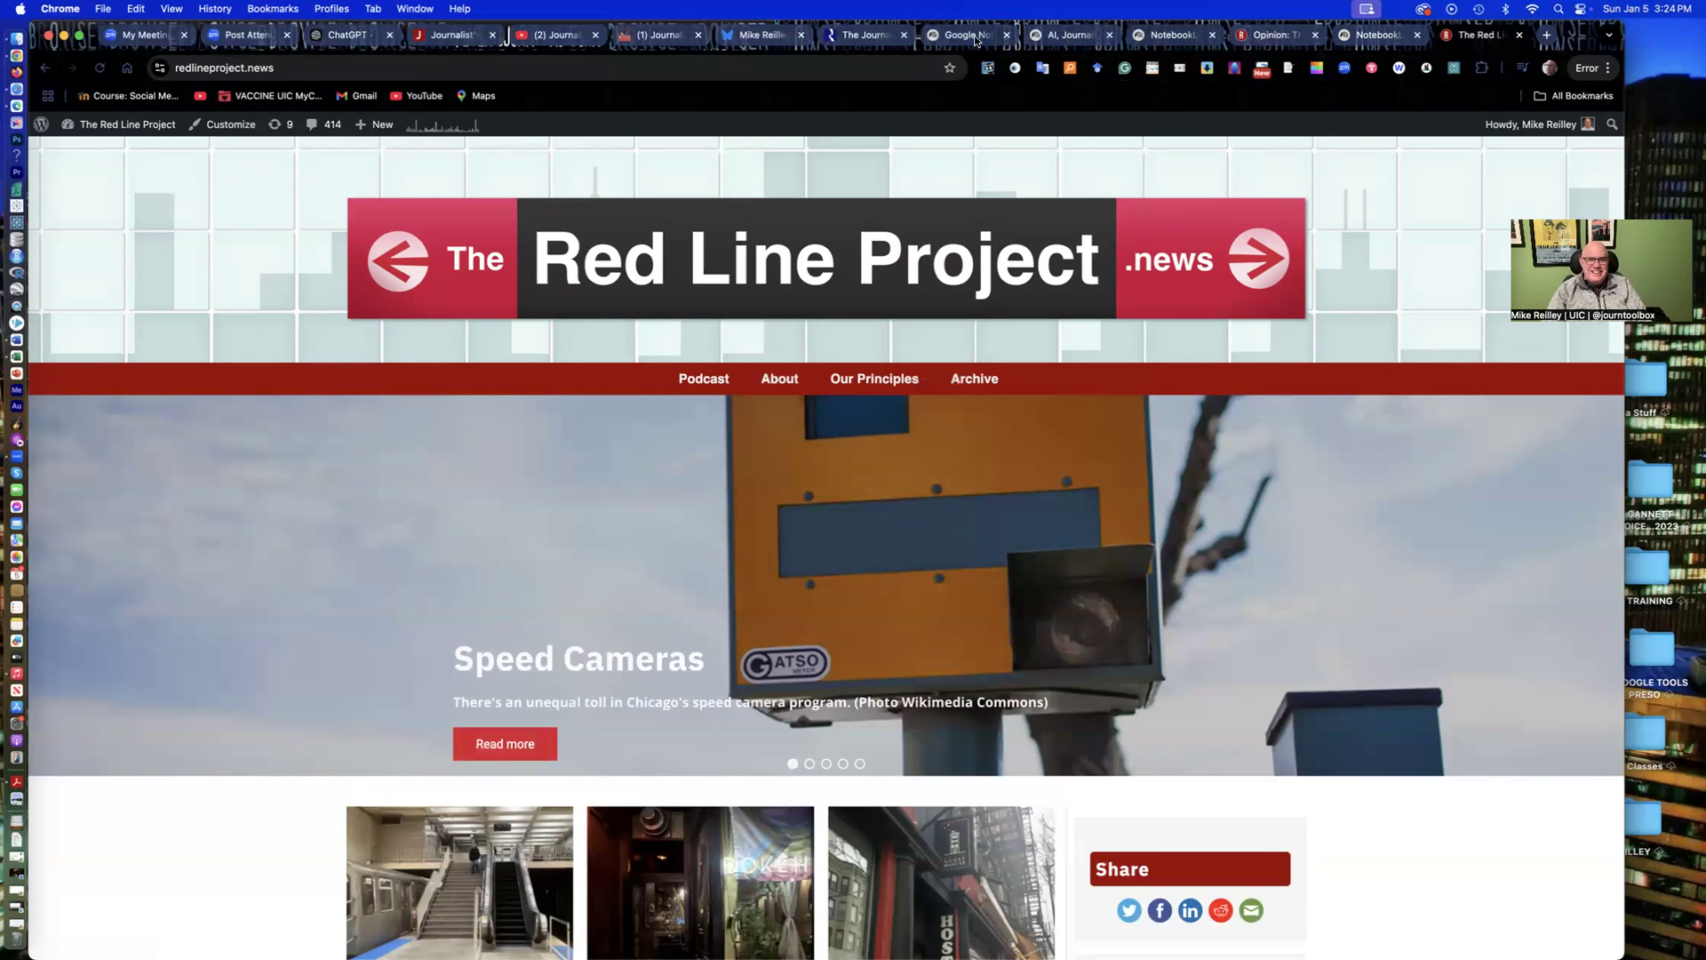
Step: Return to the 'AI, Journalism, and Copyright' notebook tab, audio overview ready at 00:00
{"action": "left_click", "coordinate": [1067, 34]}
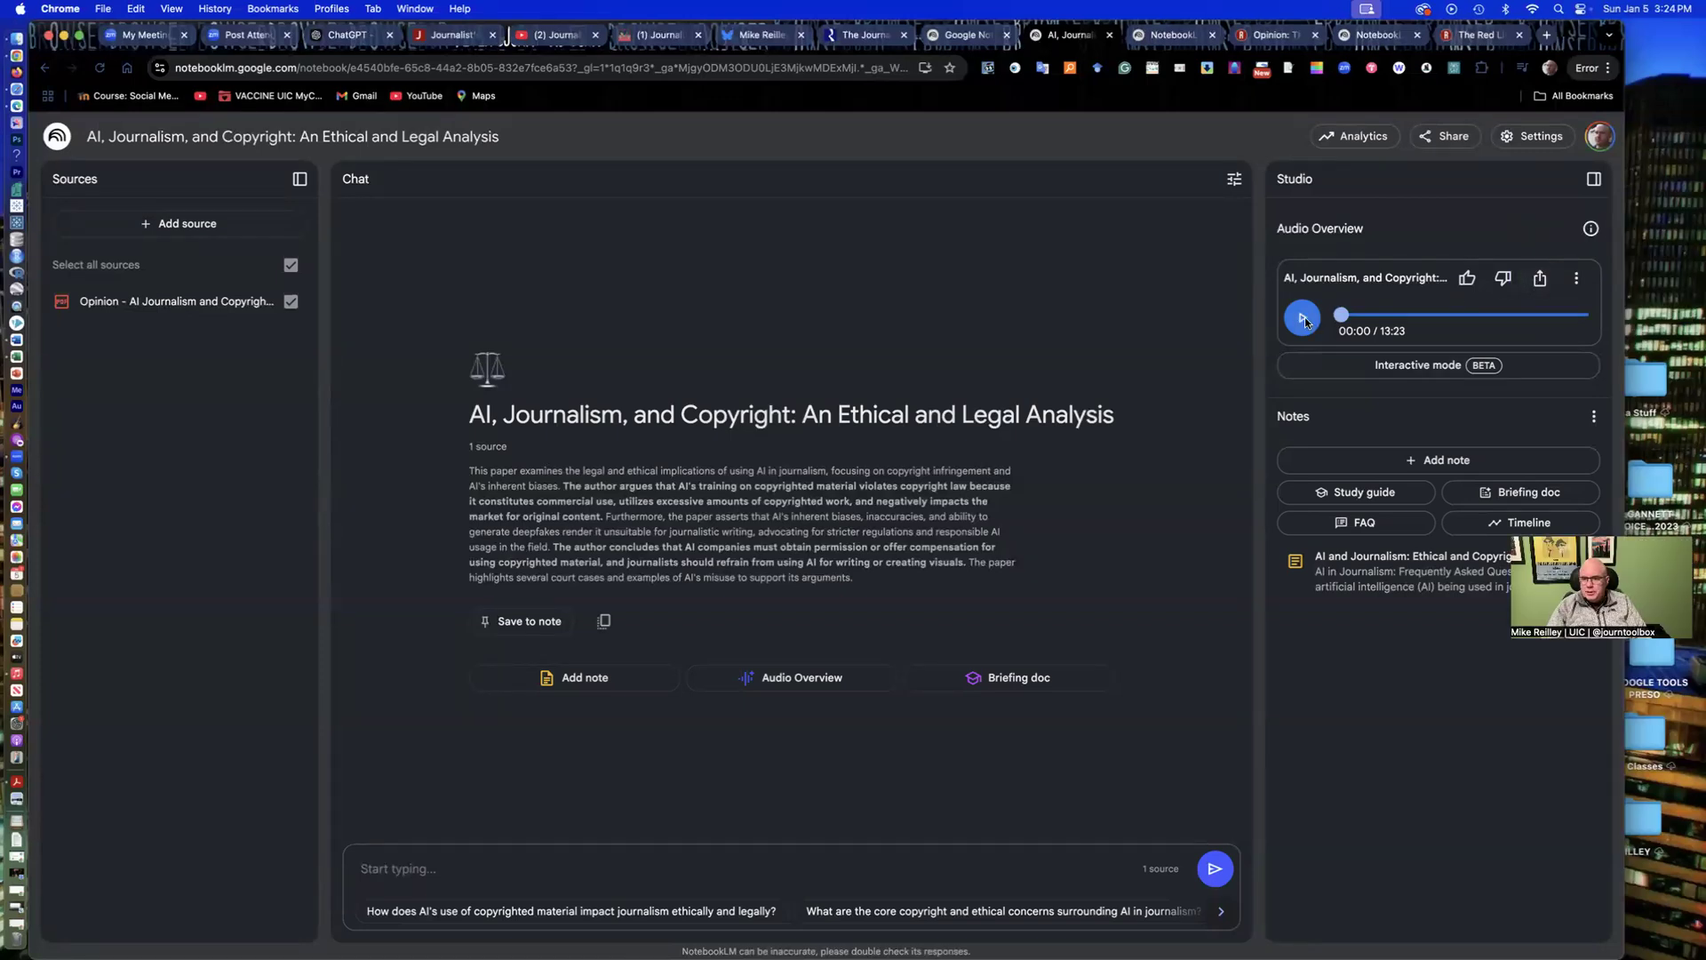
Step: Check the notebook's Studio panel, then switch to the Journalist's Toolbox homepage
{"action": "left_click", "coordinate": [1575, 277]}
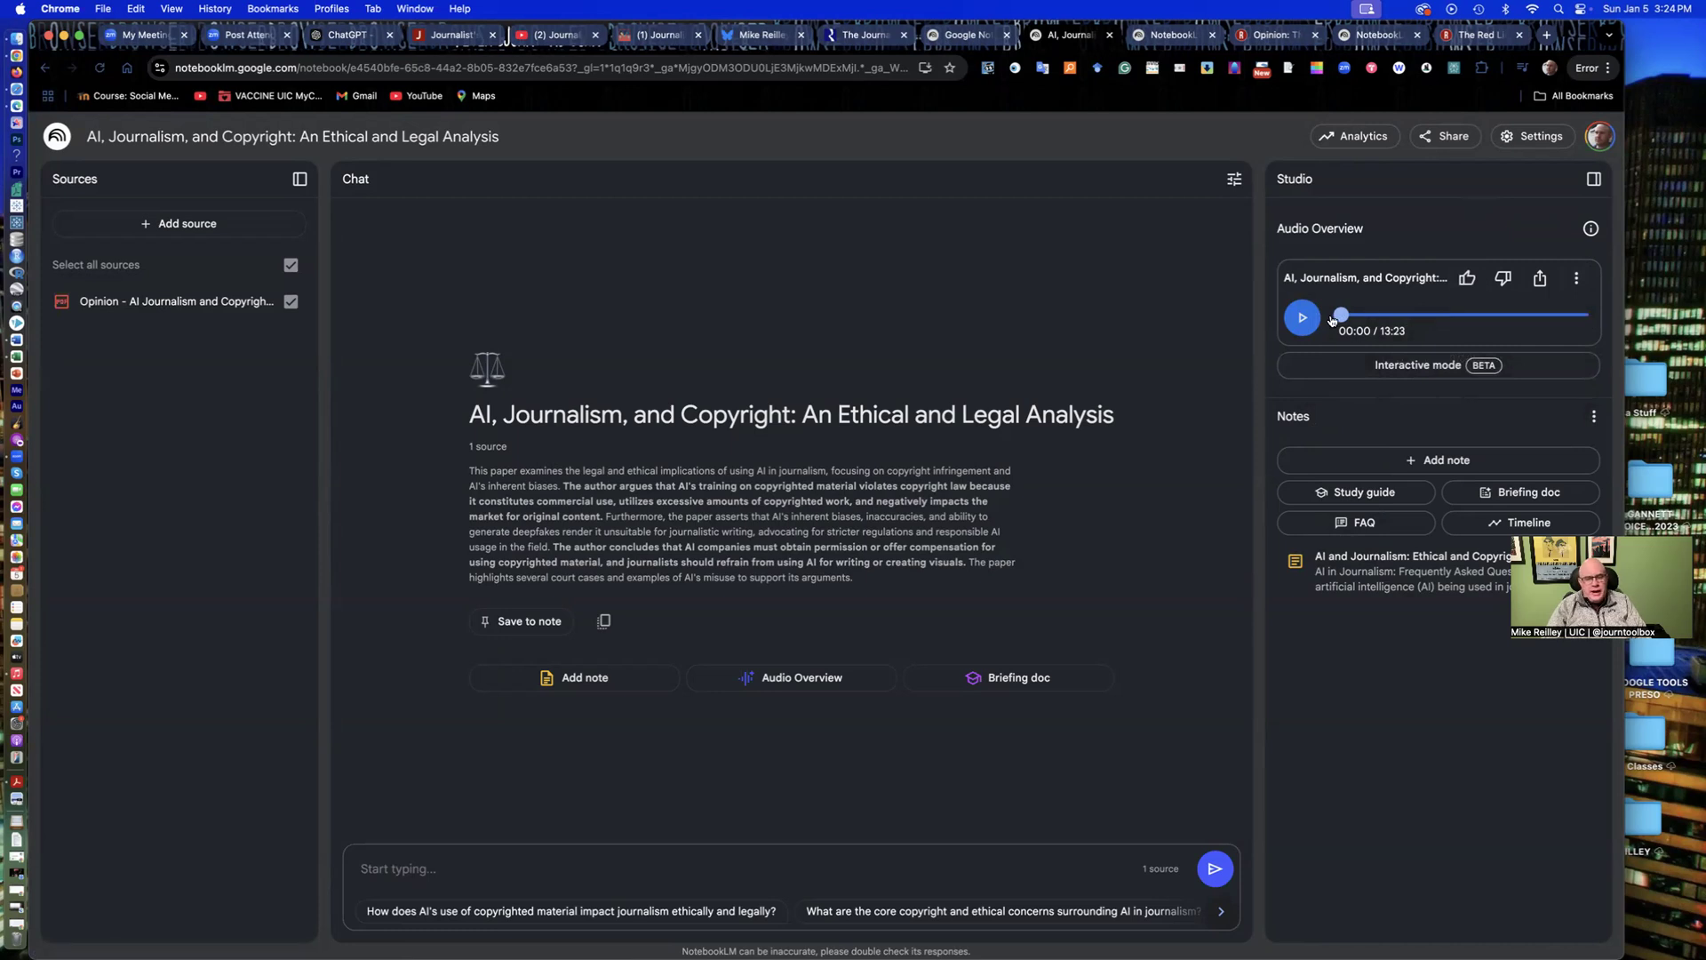
{"action": "mouse_move", "coordinate": [1508, 309]}
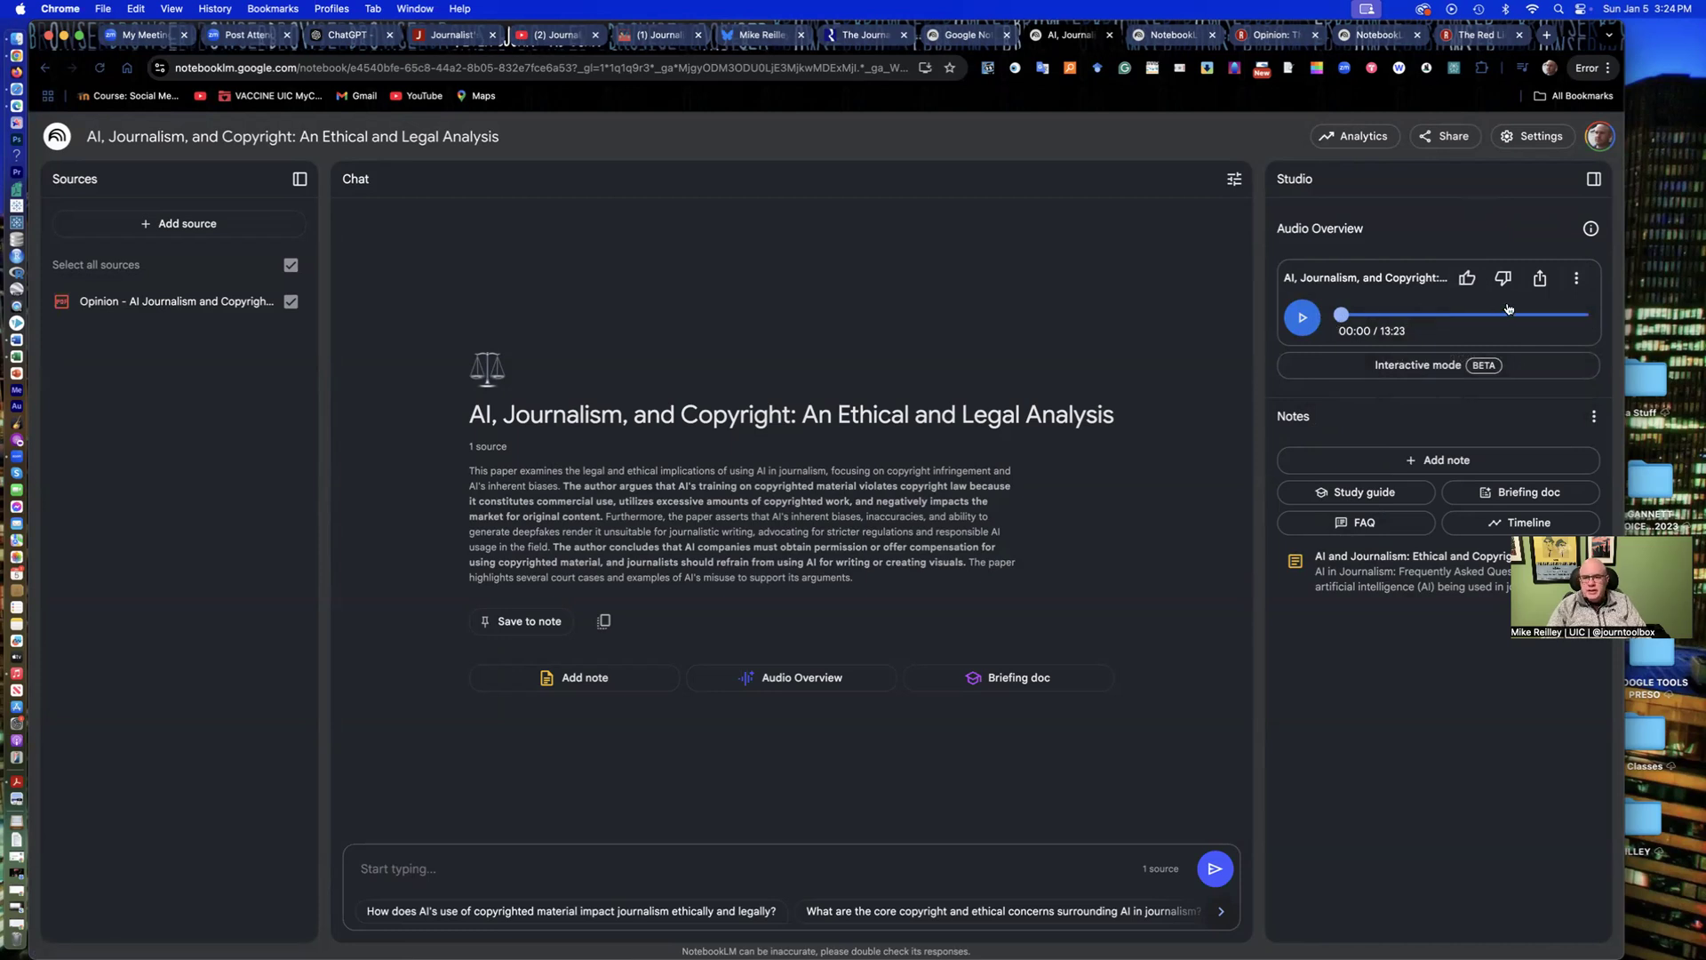
{"action": "mouse_move", "coordinate": [1460, 345]}
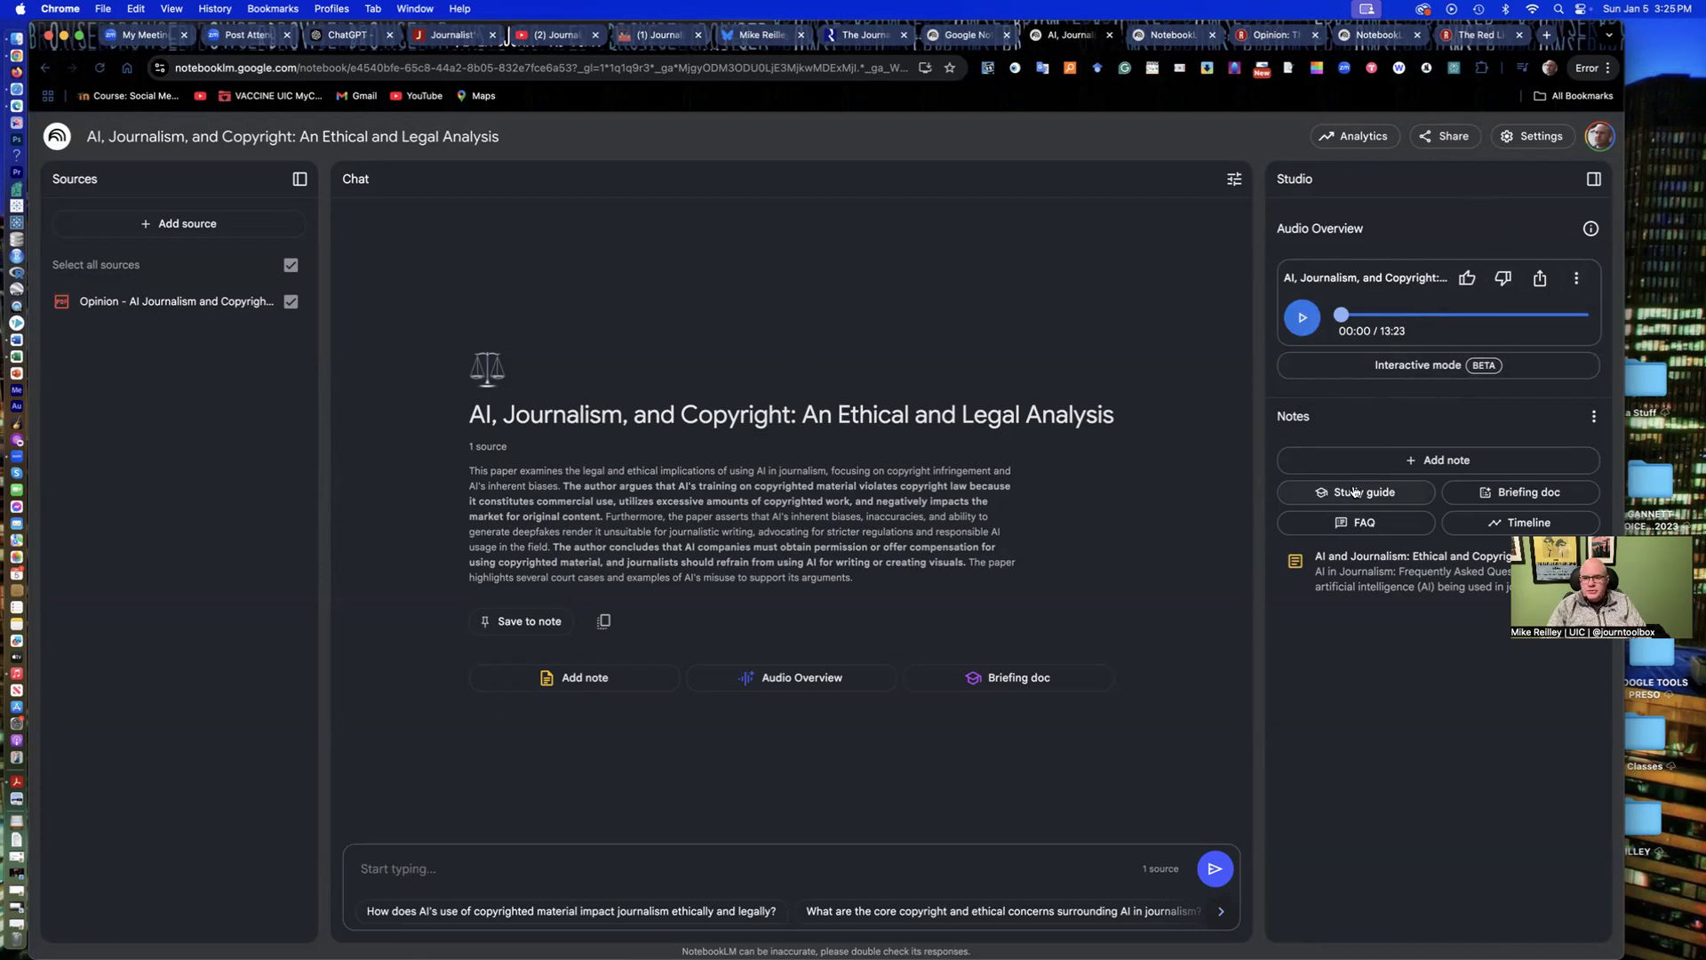
{"action": "mouse_move", "coordinate": [1280, 607]}
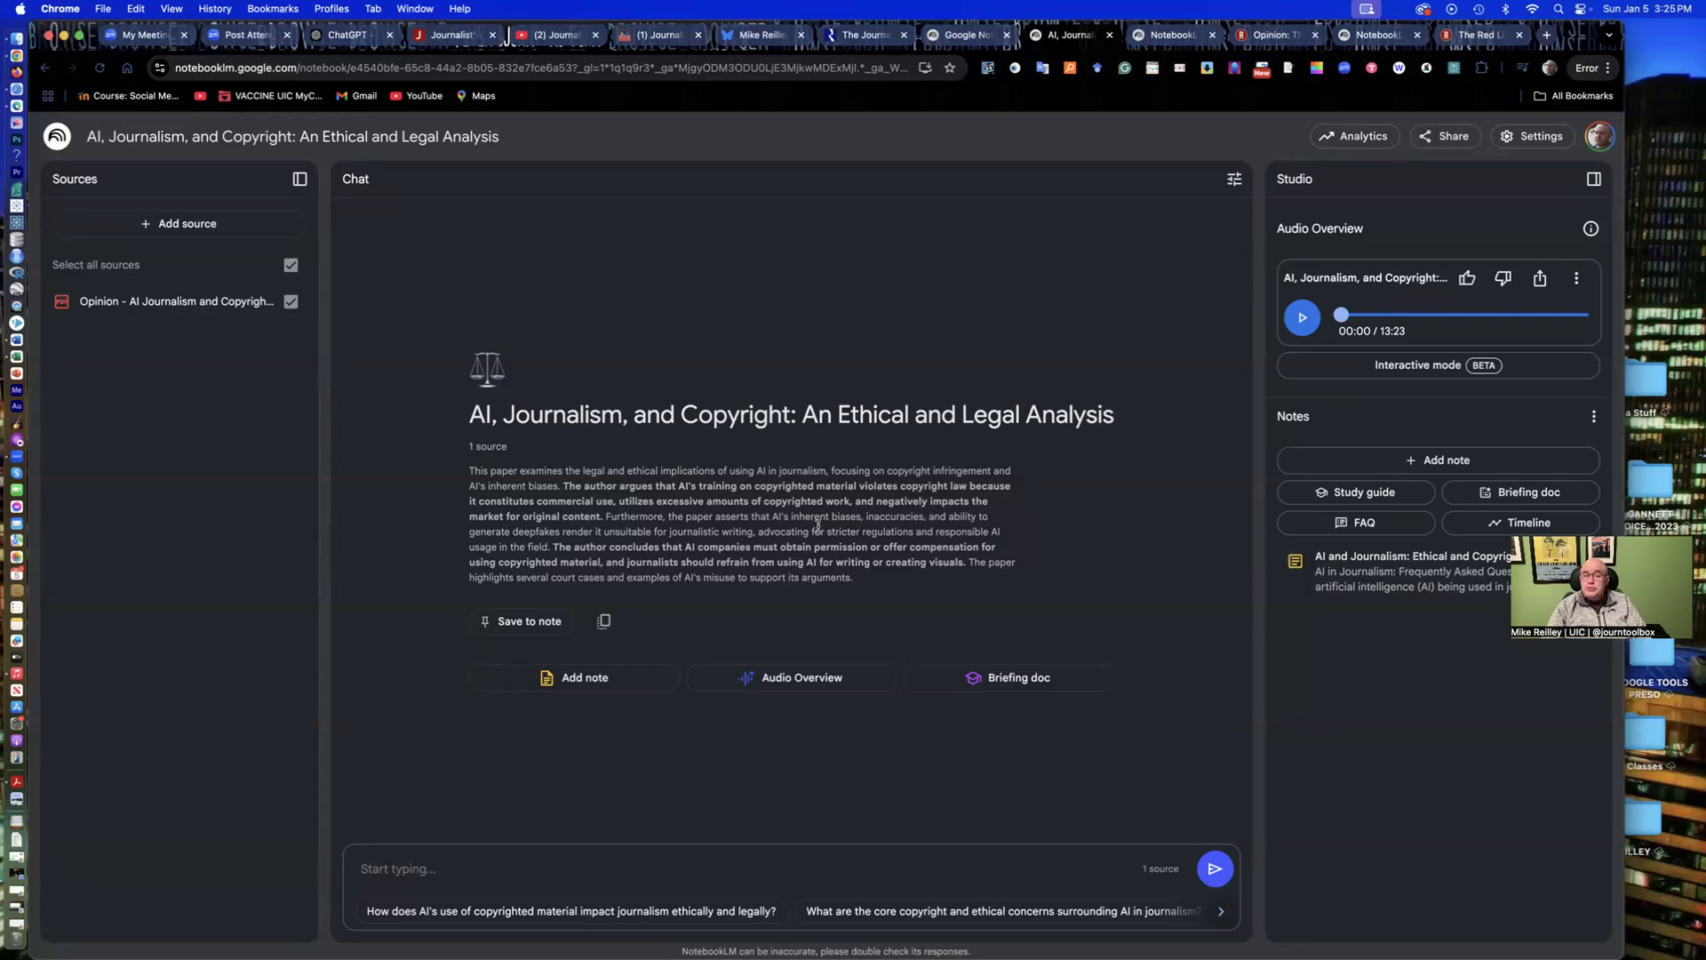
{"action": "left_click", "coordinate": [446, 34]}
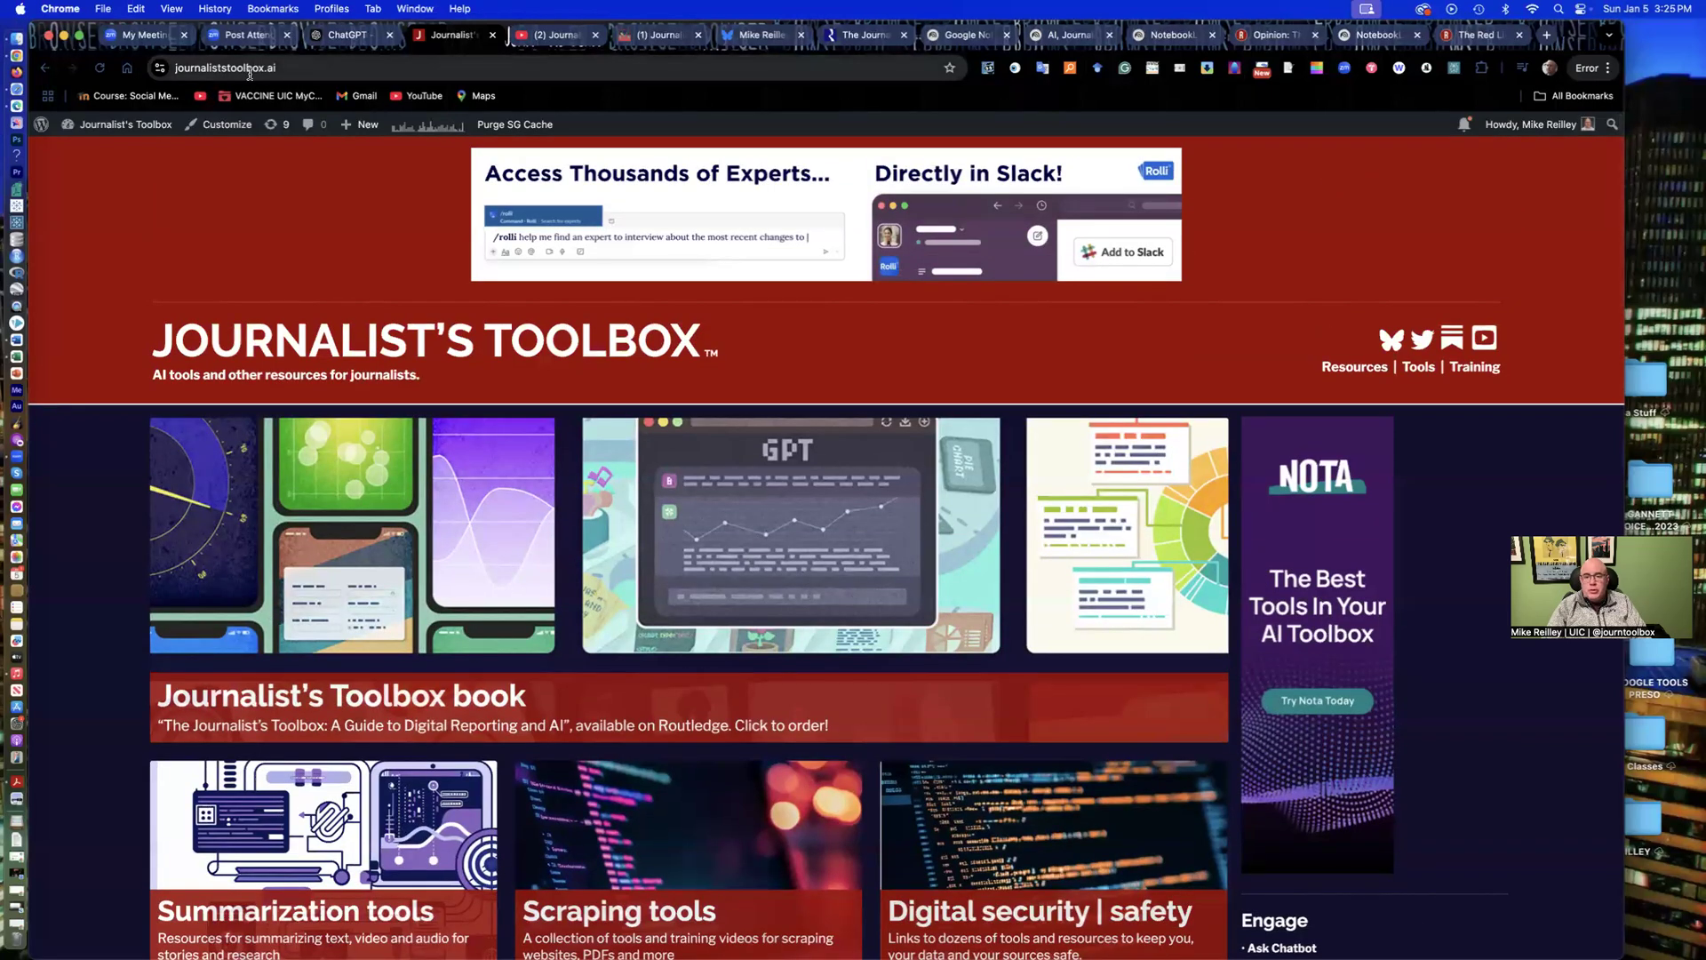
Step: Browse the AI tool categories like summarization, scraping and digital security
{"action": "scroll", "scroll_direction": "down", "scroll_amount": 3}
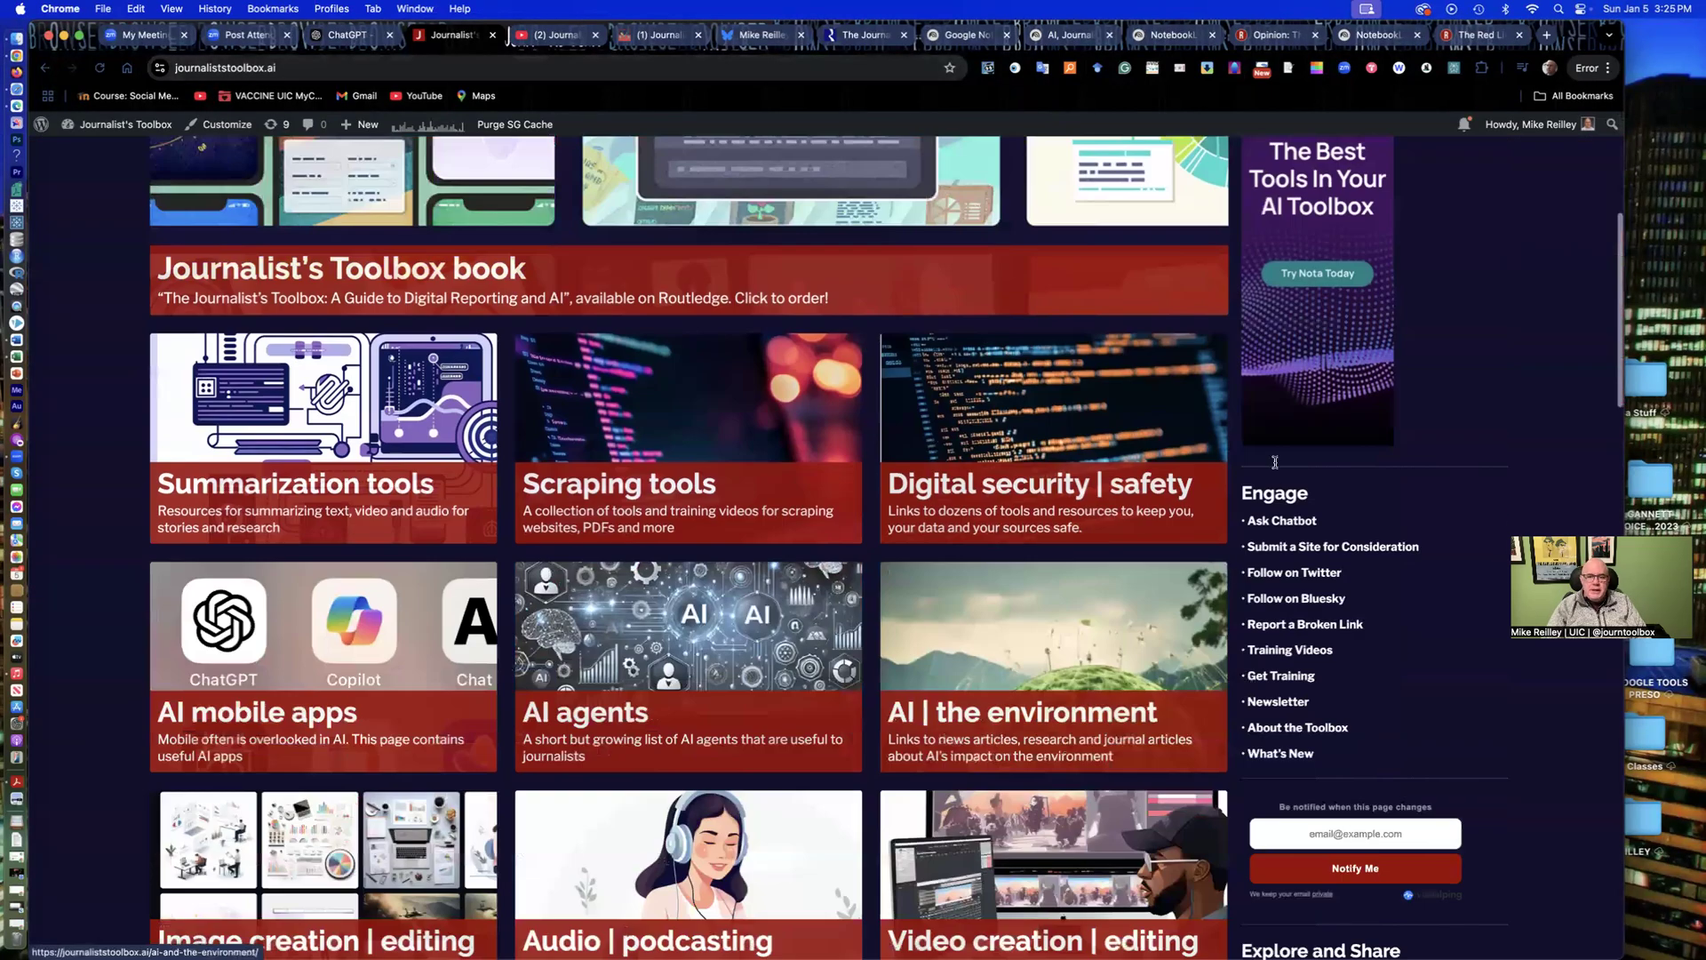
{"action": "scroll", "scroll_direction": "down", "scroll_amount": 3}
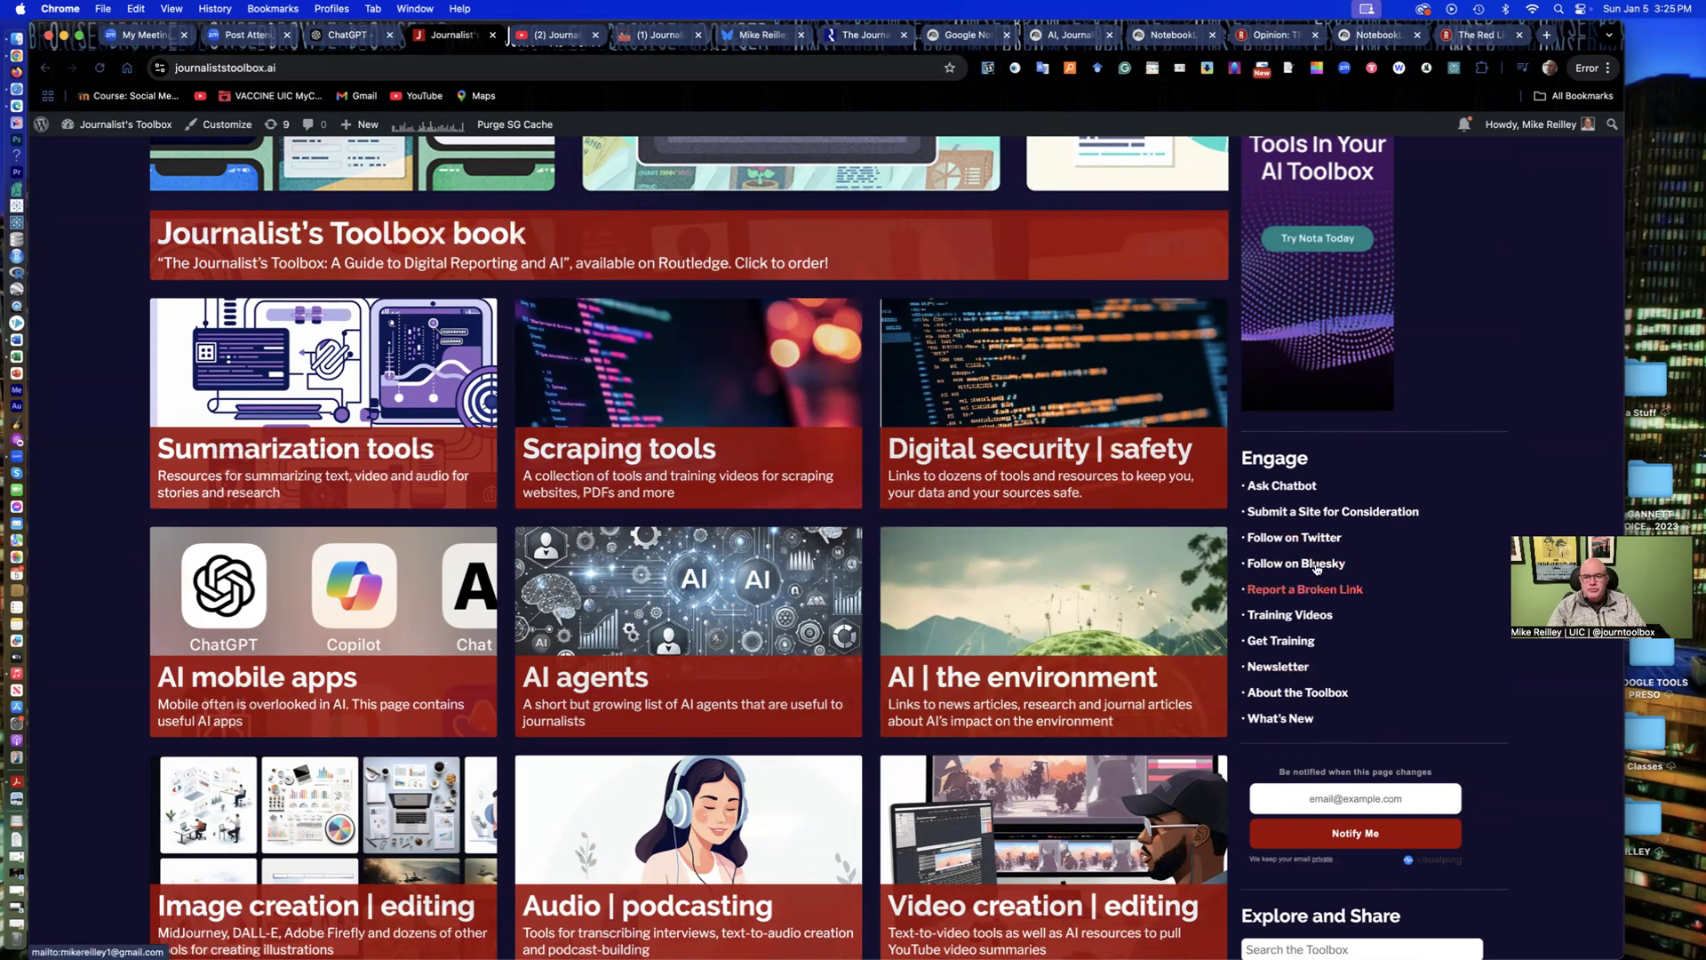
{"action": "mouse_move", "coordinate": [1300, 707]}
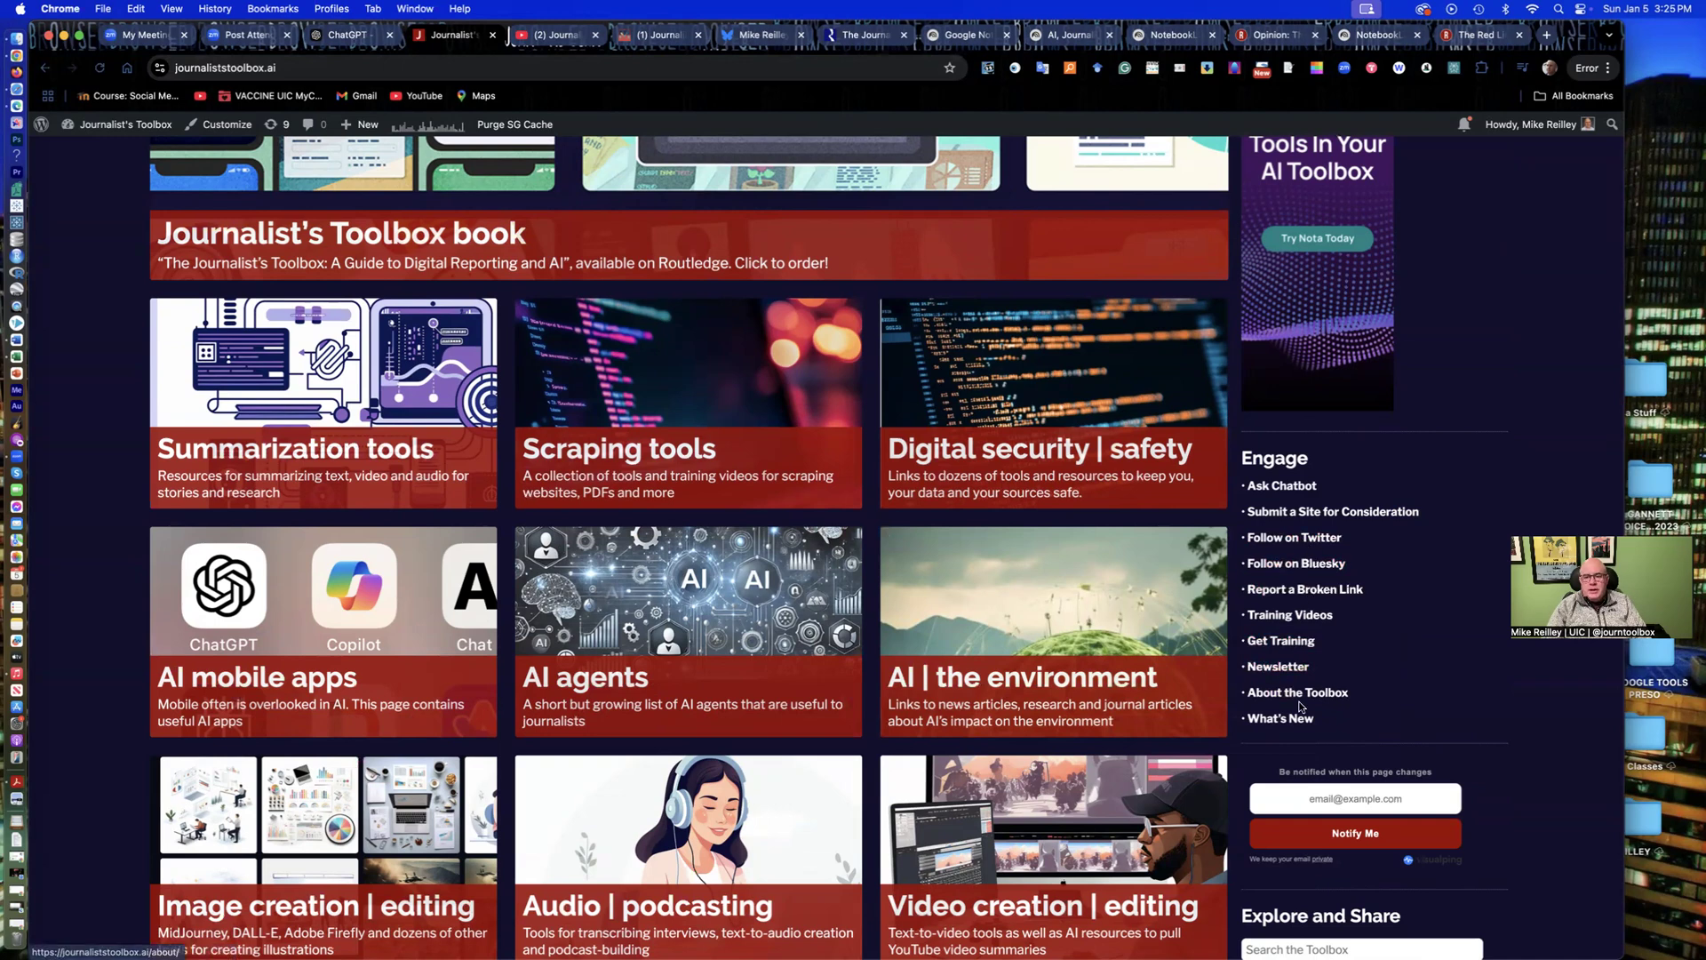
{"action": "mouse_move", "coordinate": [1274, 580]}
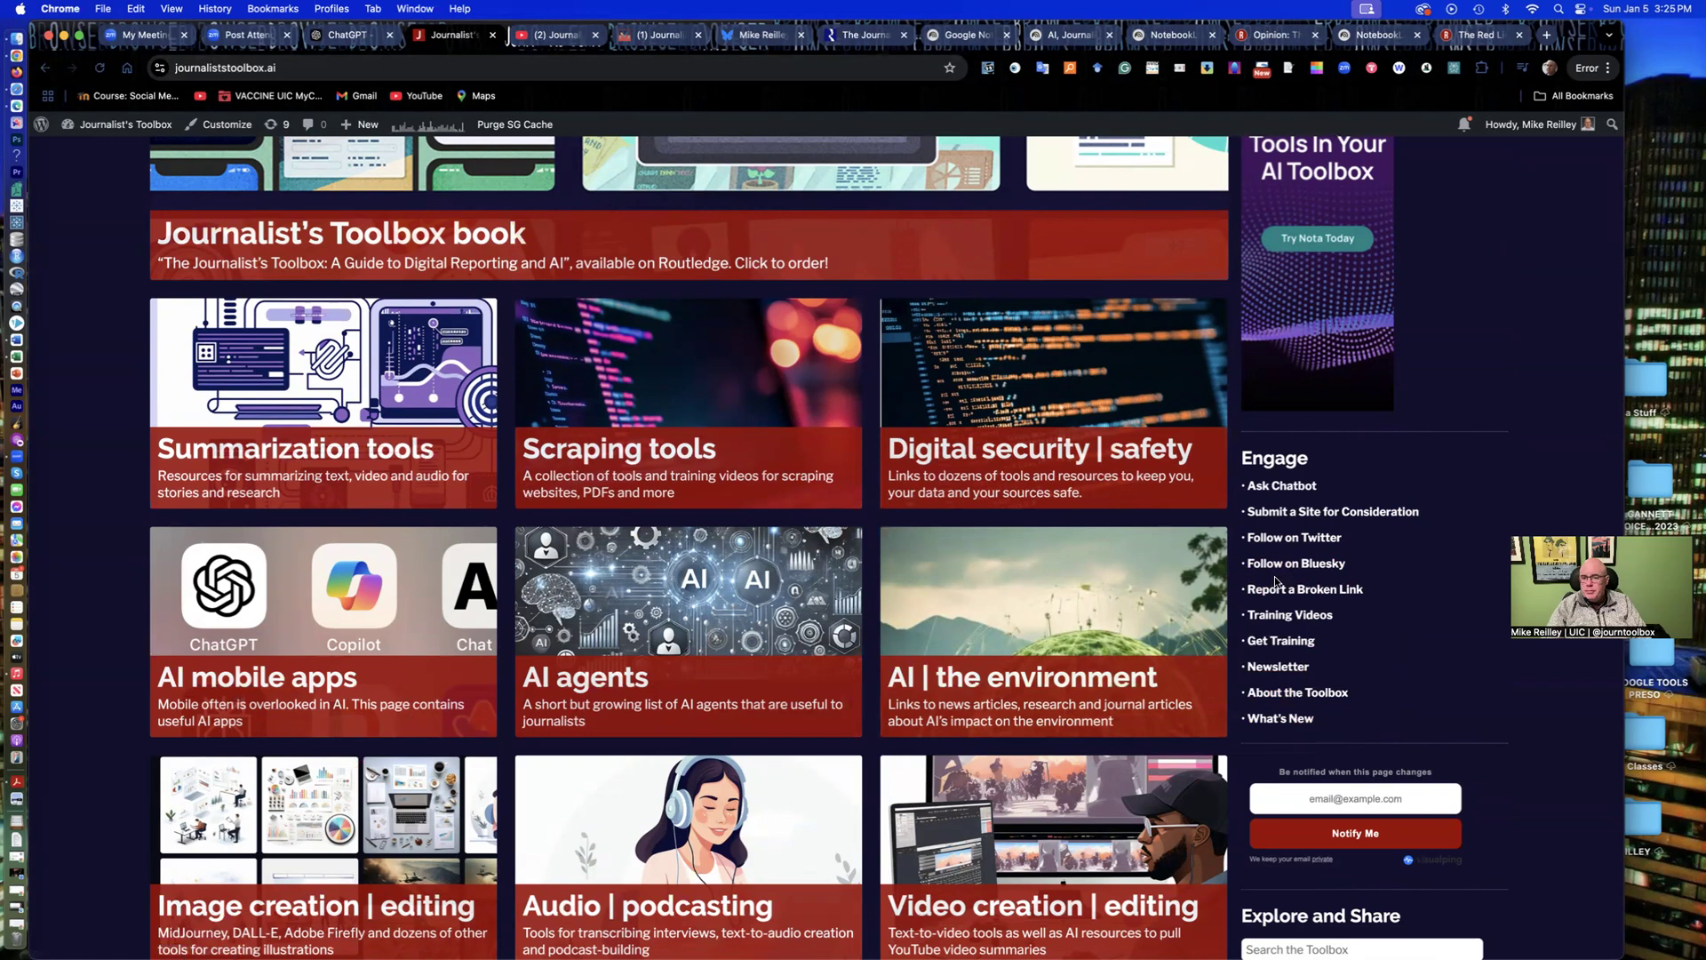
{"action": "scroll", "scroll_direction": "down", "scroll_amount": 3}
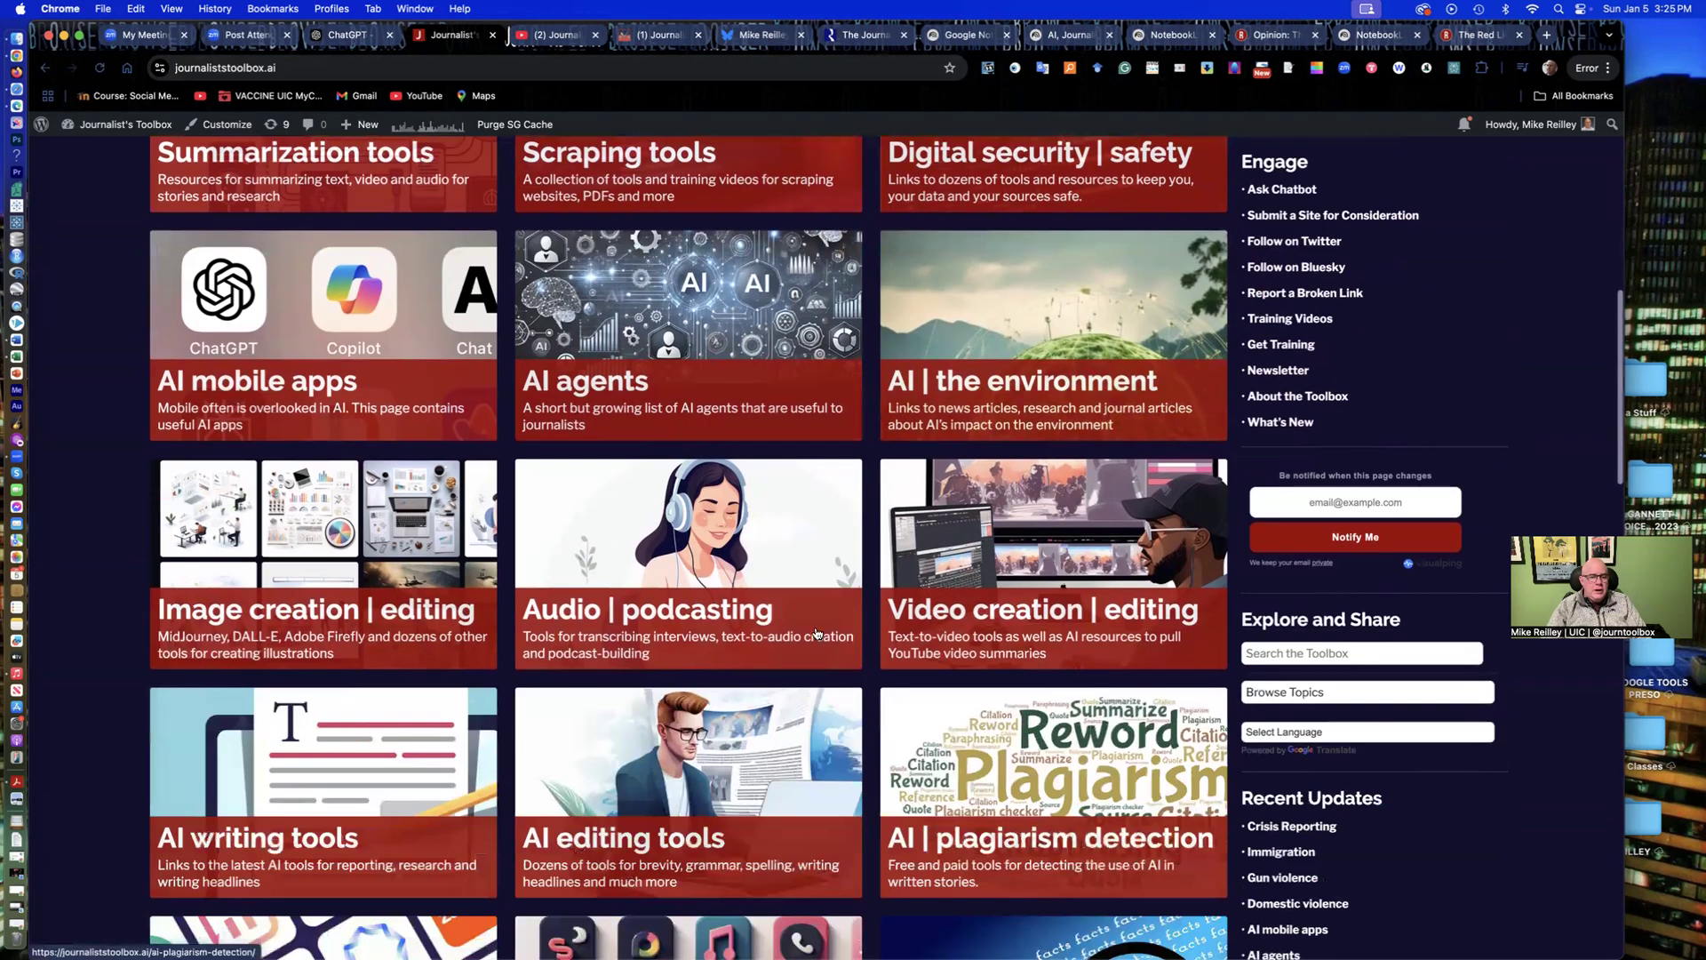
{"action": "scroll", "scroll_direction": "down", "scroll_amount": 3}
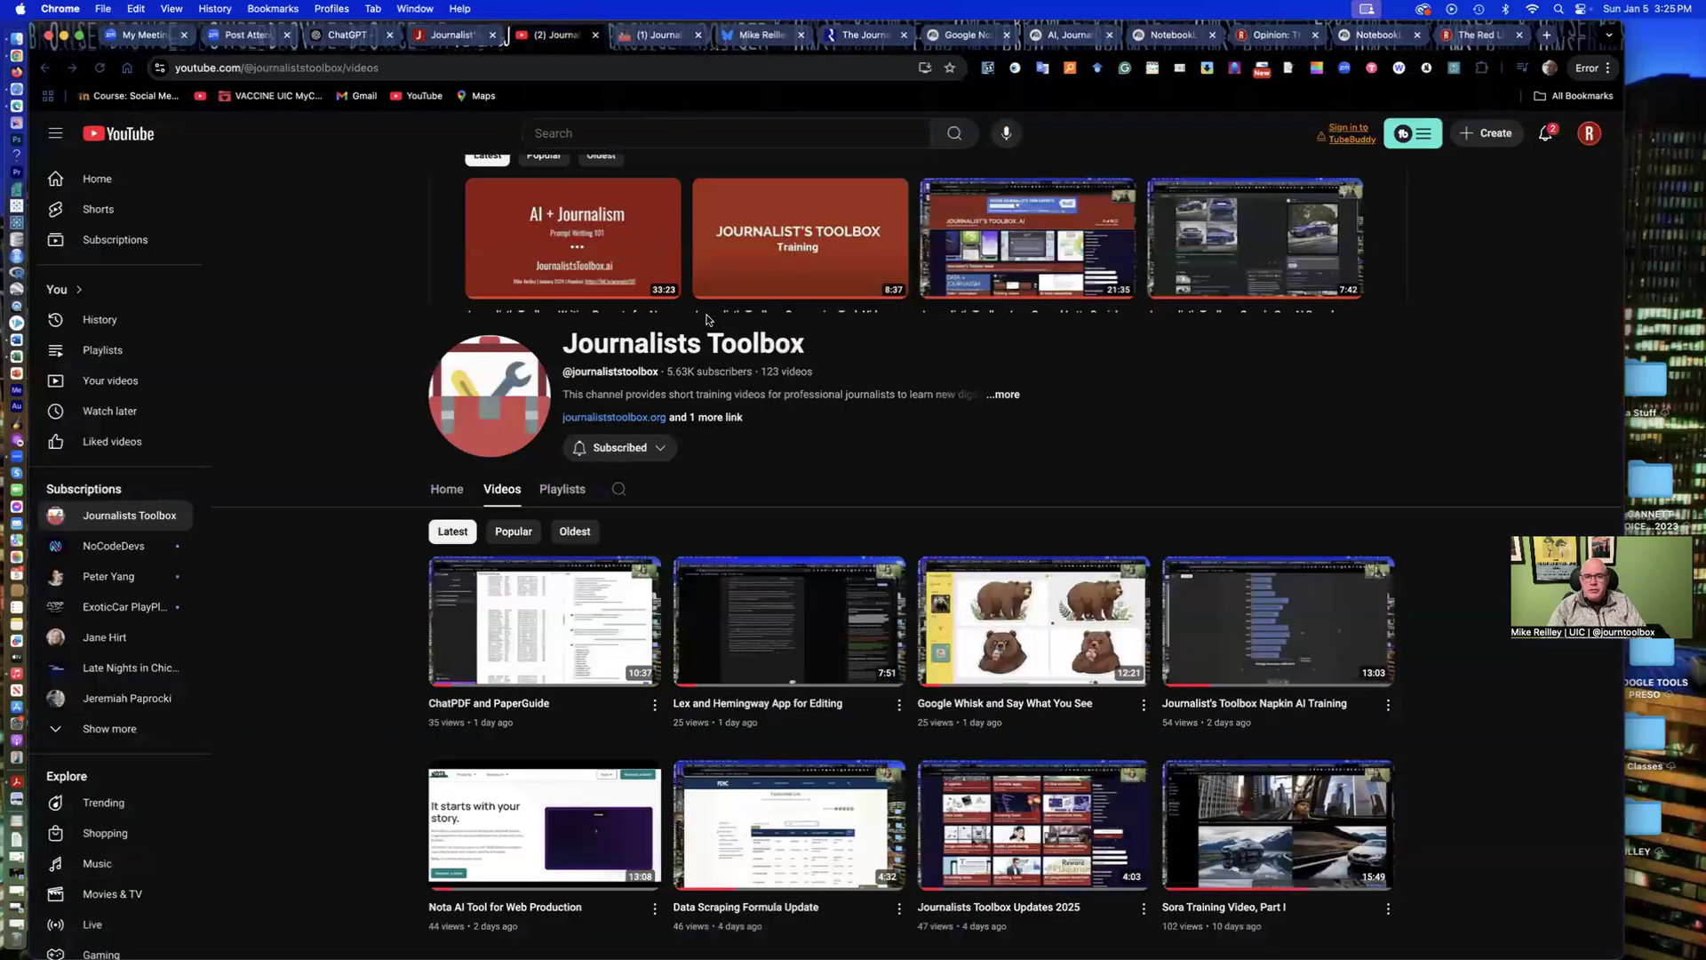
{"action": "mouse_move", "coordinate": [792, 412]}
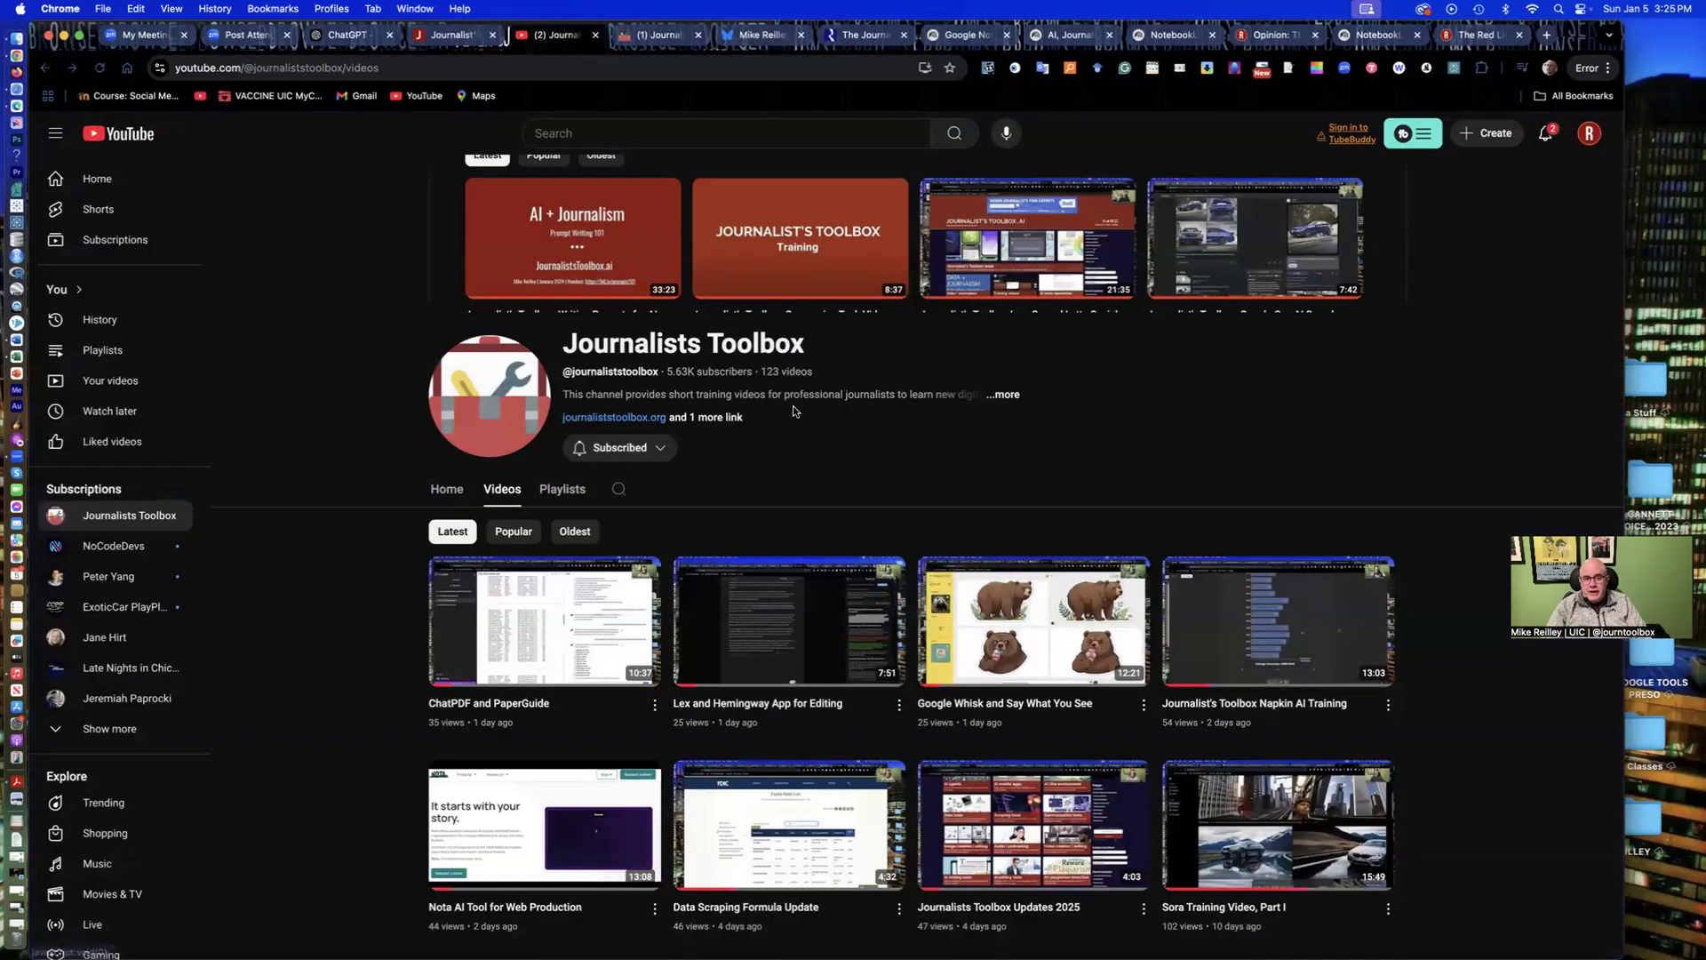
{"action": "scroll", "scroll_direction": "down", "scroll_amount": 3}
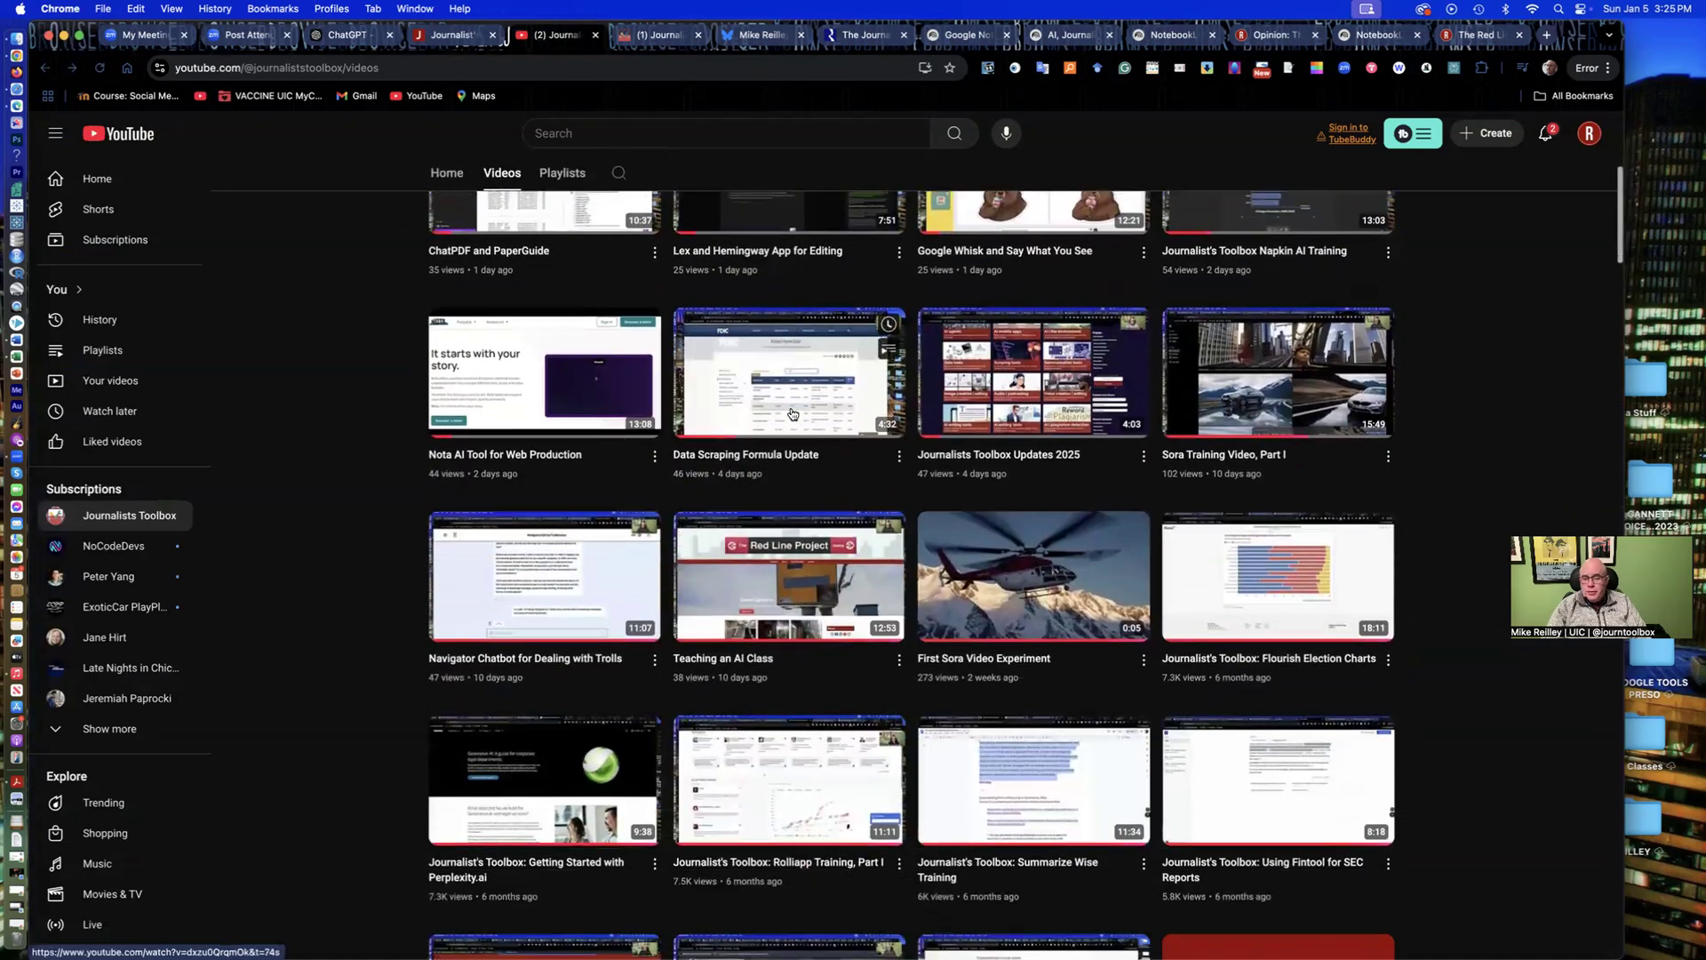
{"action": "scroll", "scroll_direction": "down", "scroll_amount": 3}
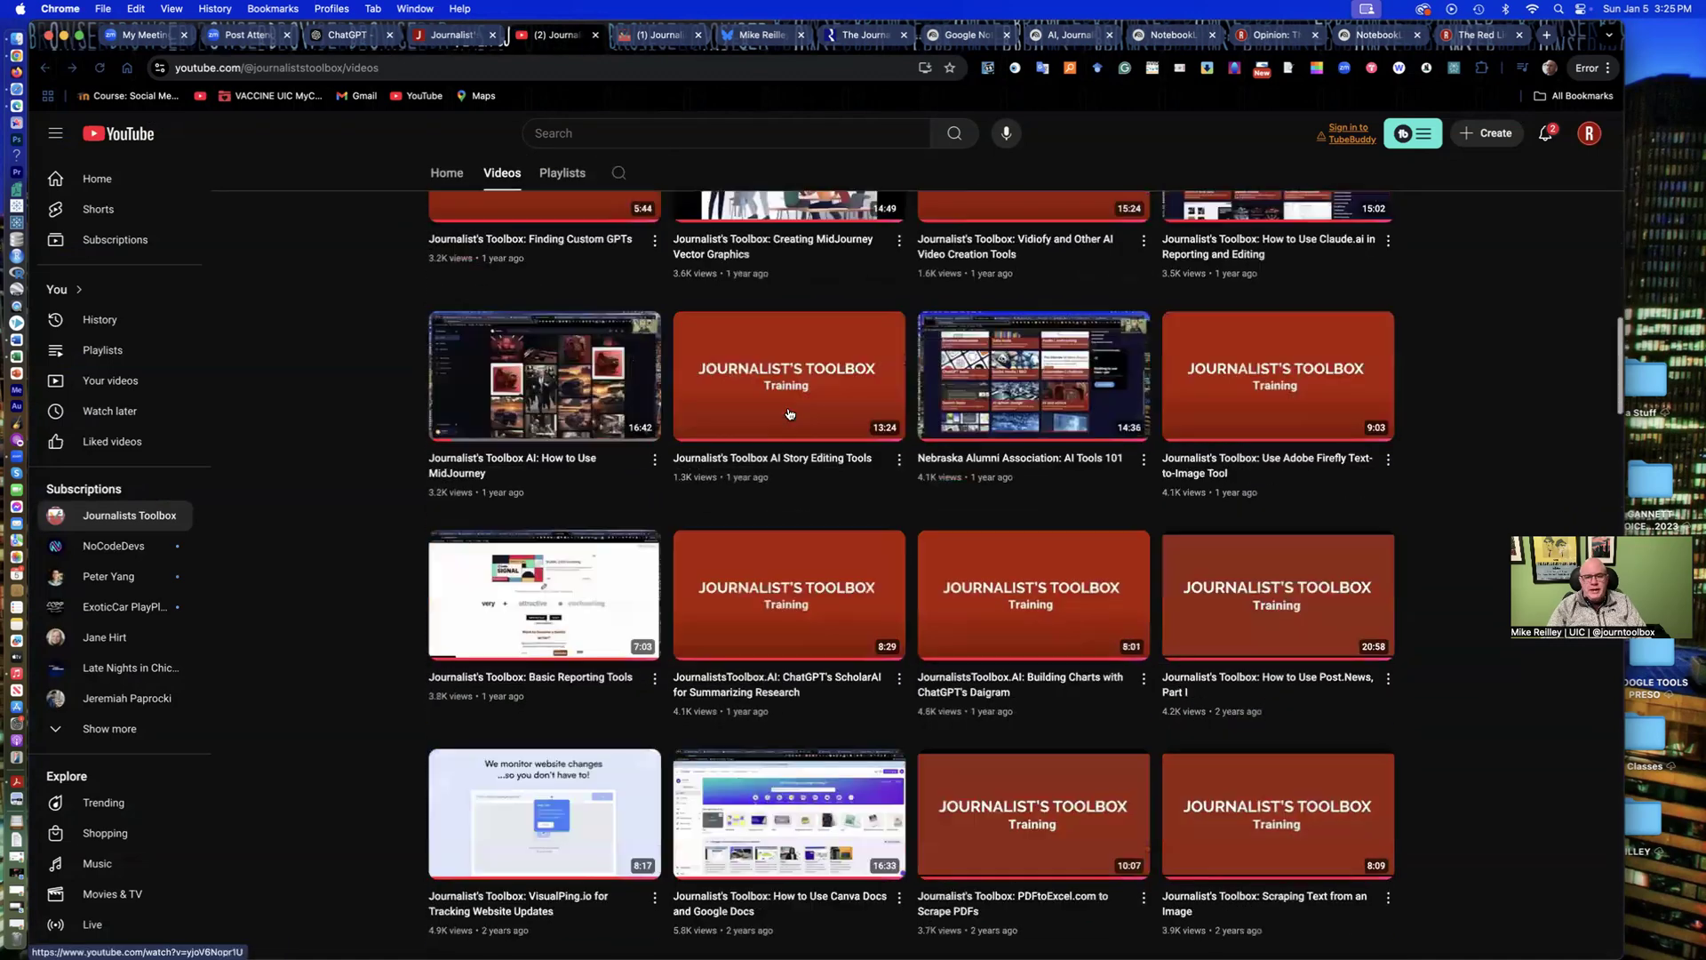
{"action": "scroll", "scroll_direction": "down", "scroll_amount": 3}
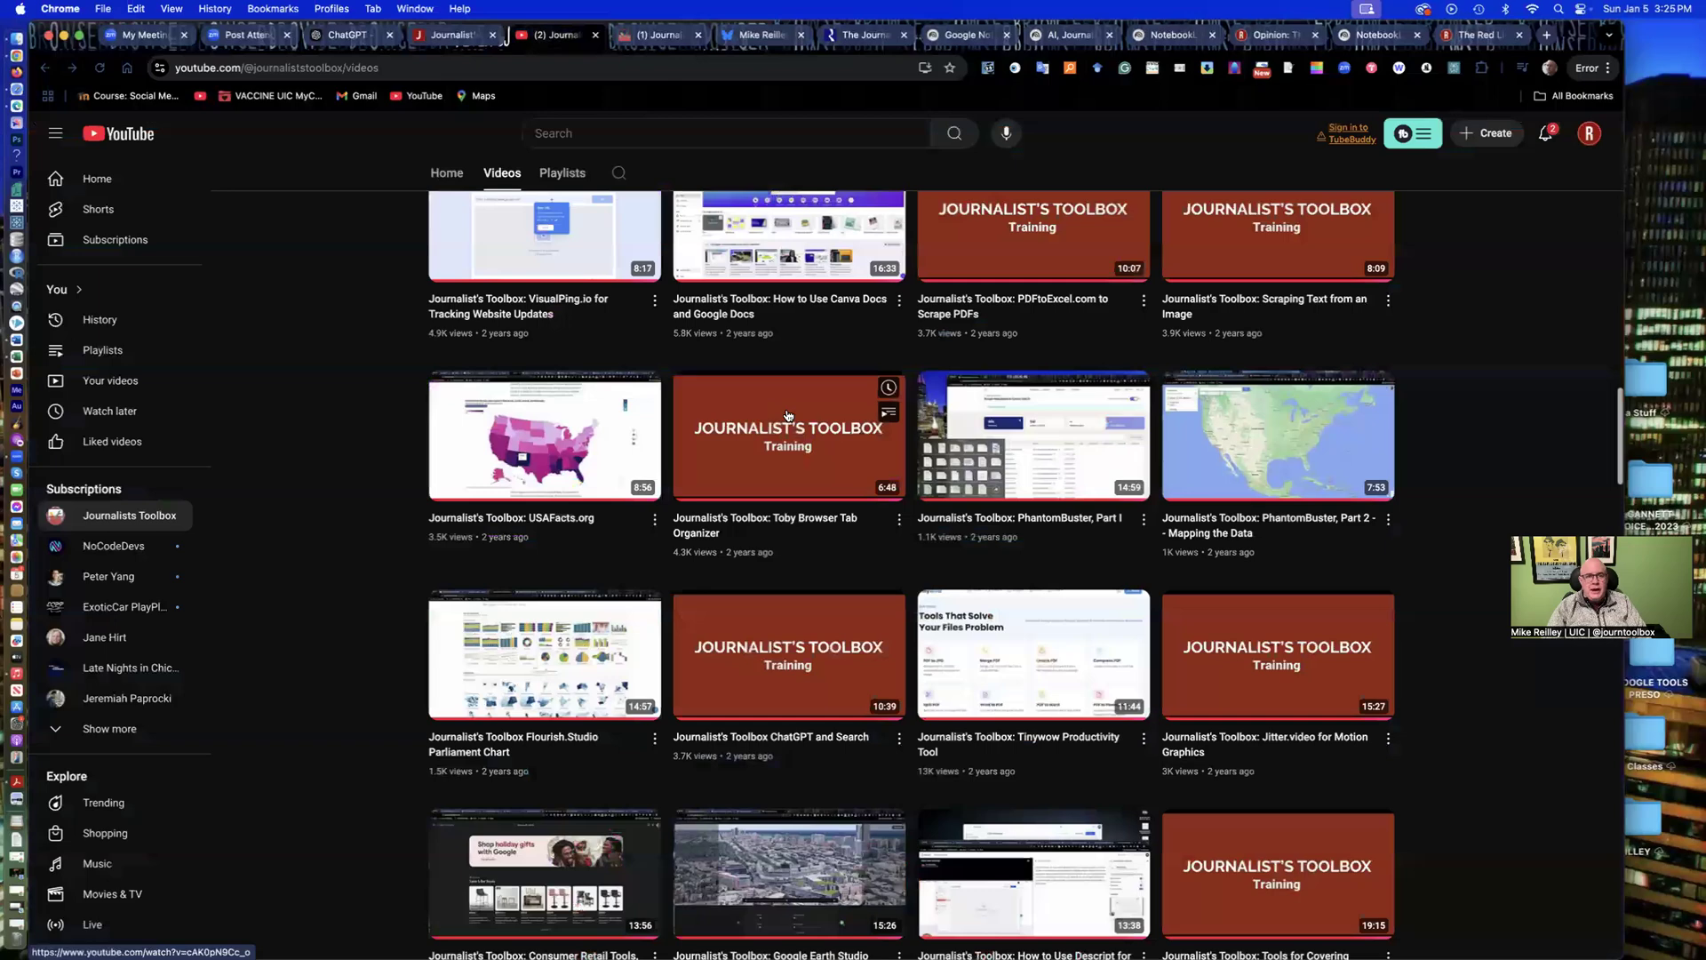
{"action": "scroll", "scroll_direction": "down", "scroll_amount": 3}
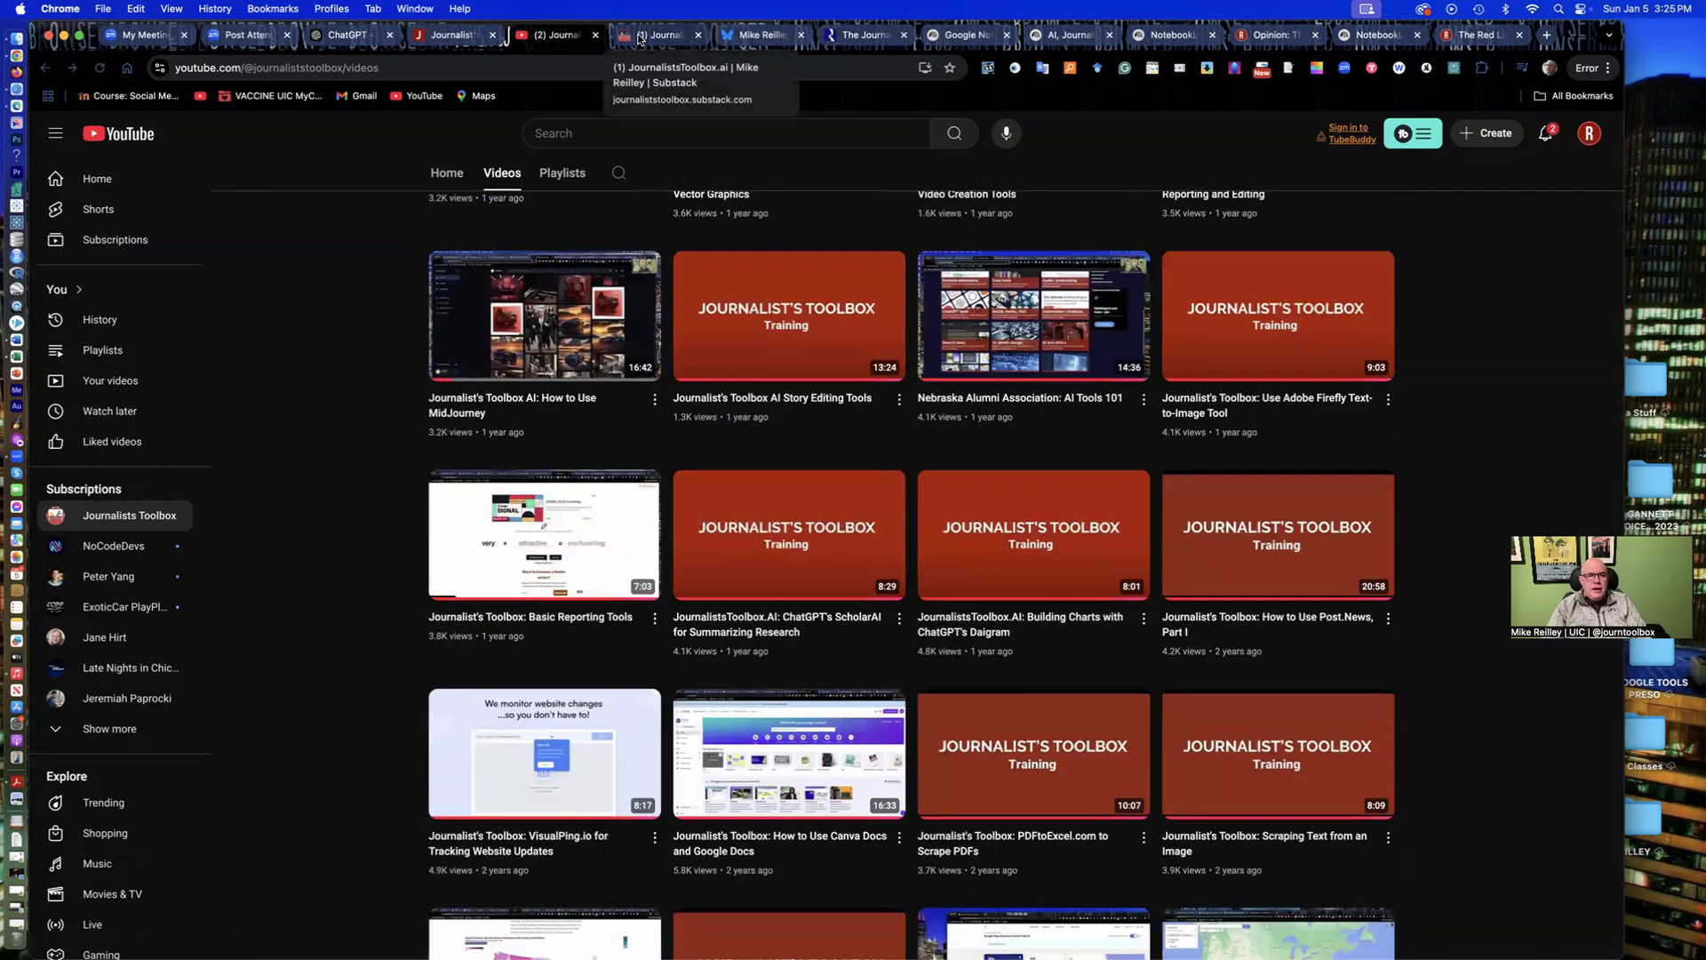
Step: Read the Substack post 'Sora's Arrival and the Year in Review', then return to the newsletter homepage
{"action": "left_click", "coordinate": [653, 35]}
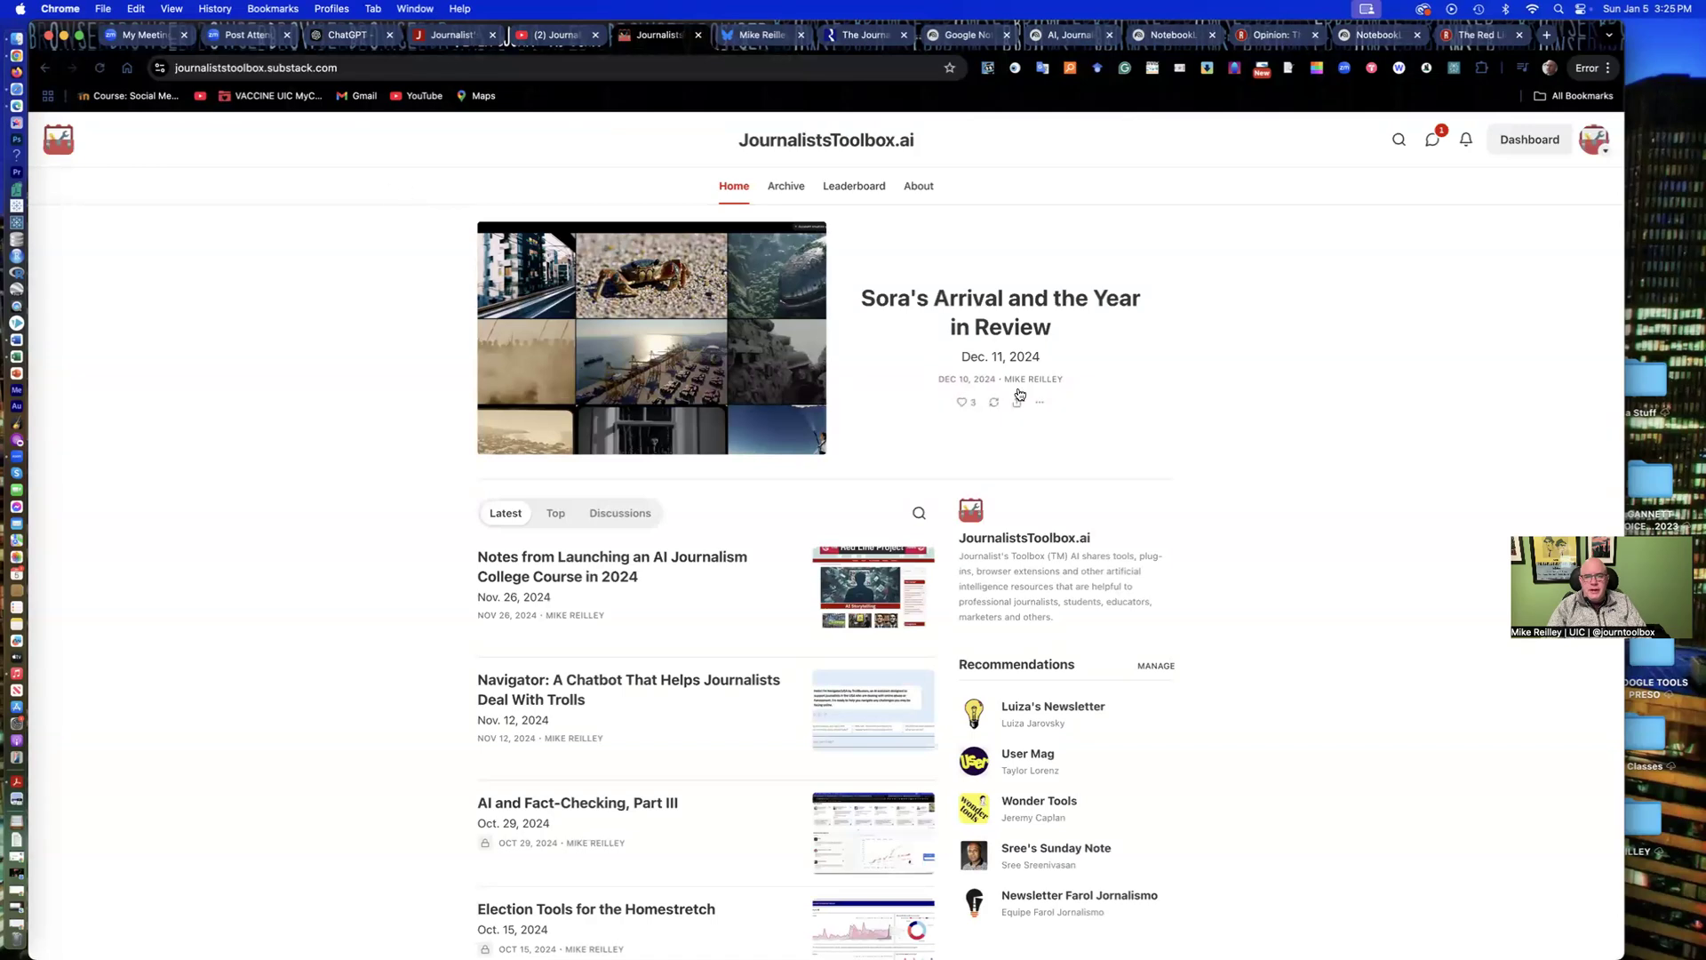
{"action": "left_click", "coordinate": [998, 312]}
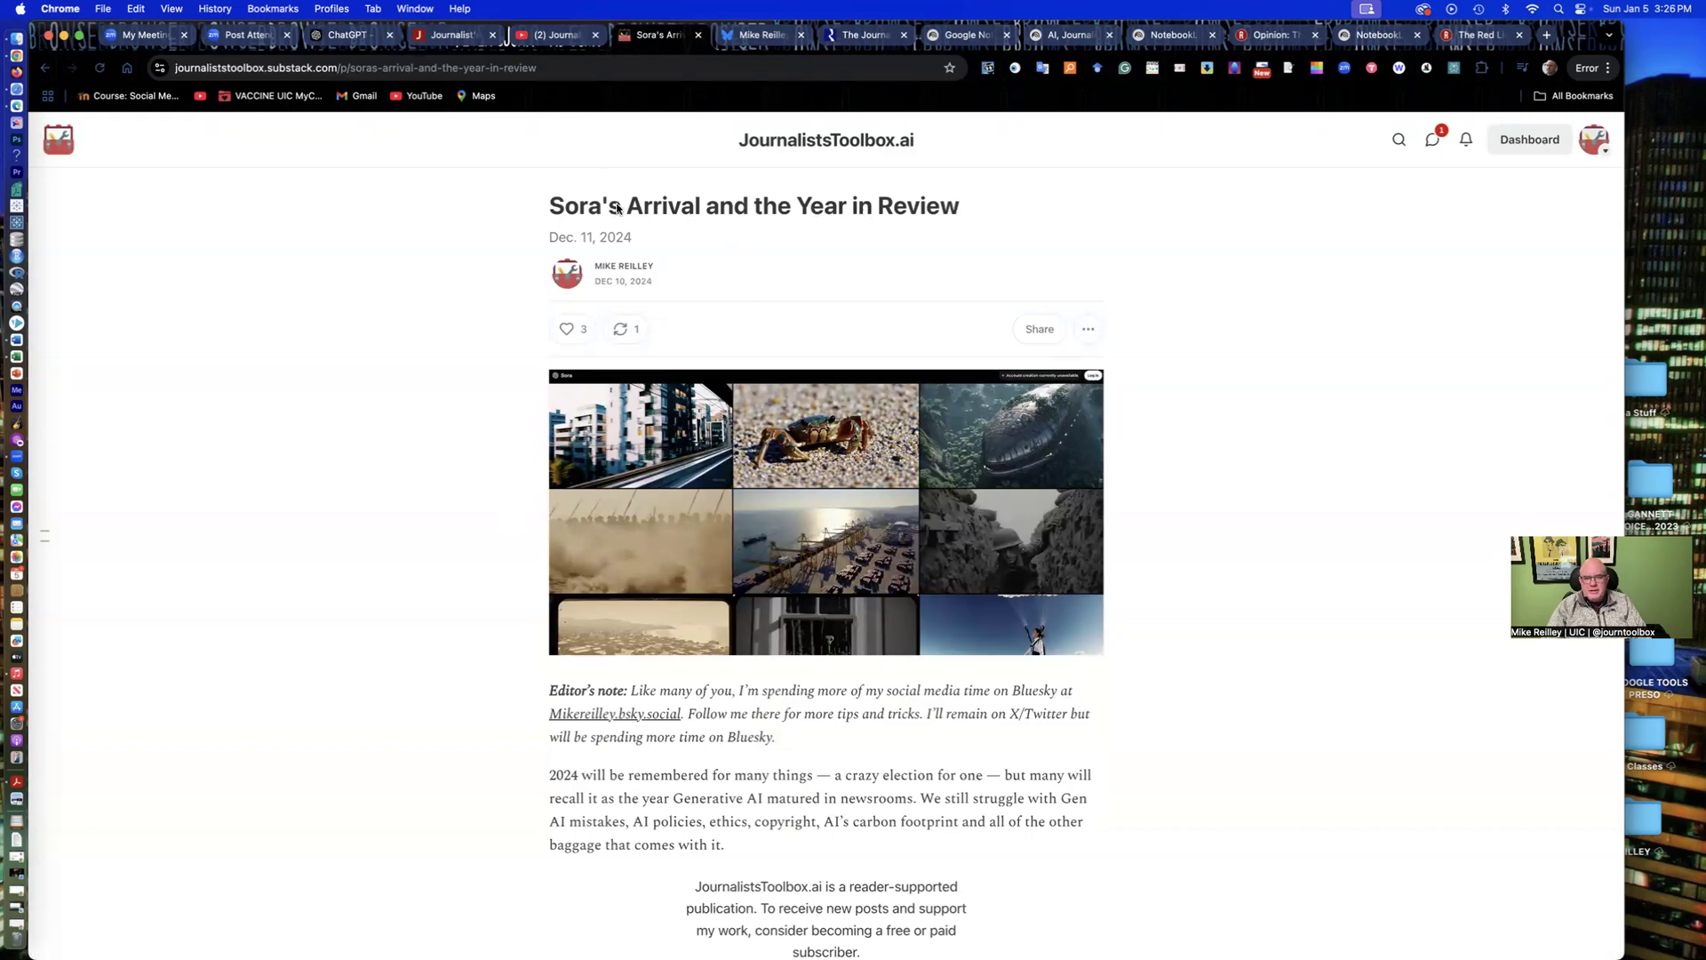
{"action": "scroll", "scroll_direction": "down", "scroll_amount": 3}
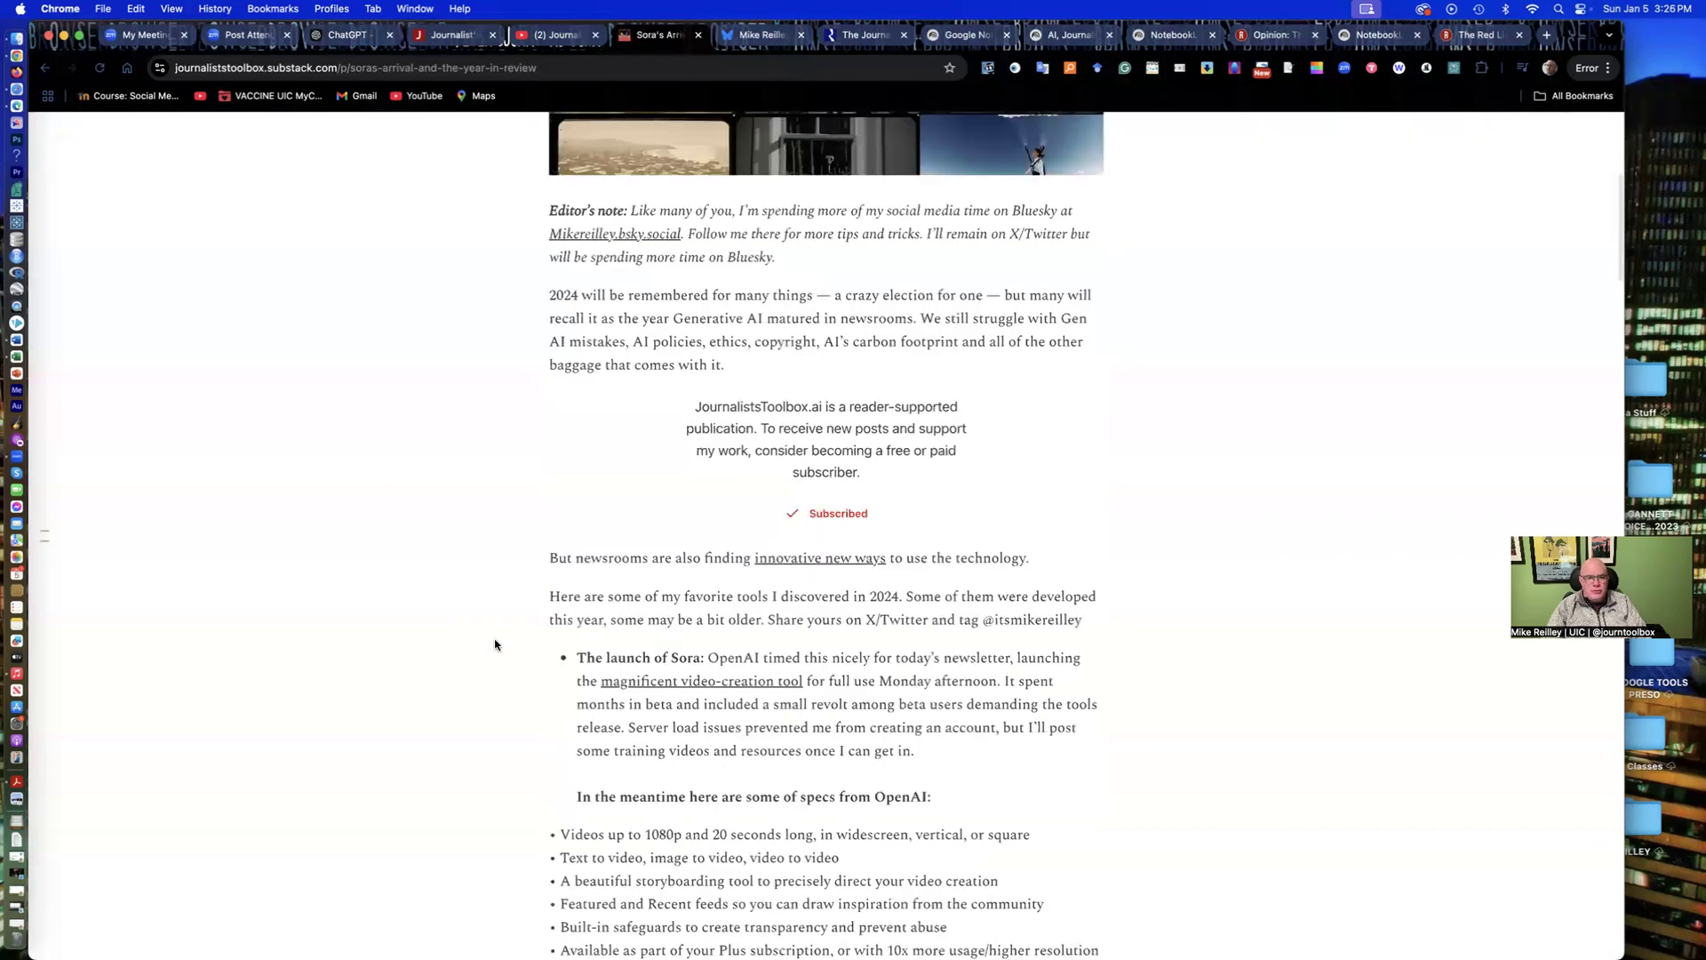
{"action": "scroll", "scroll_direction": "down", "scroll_amount": 3}
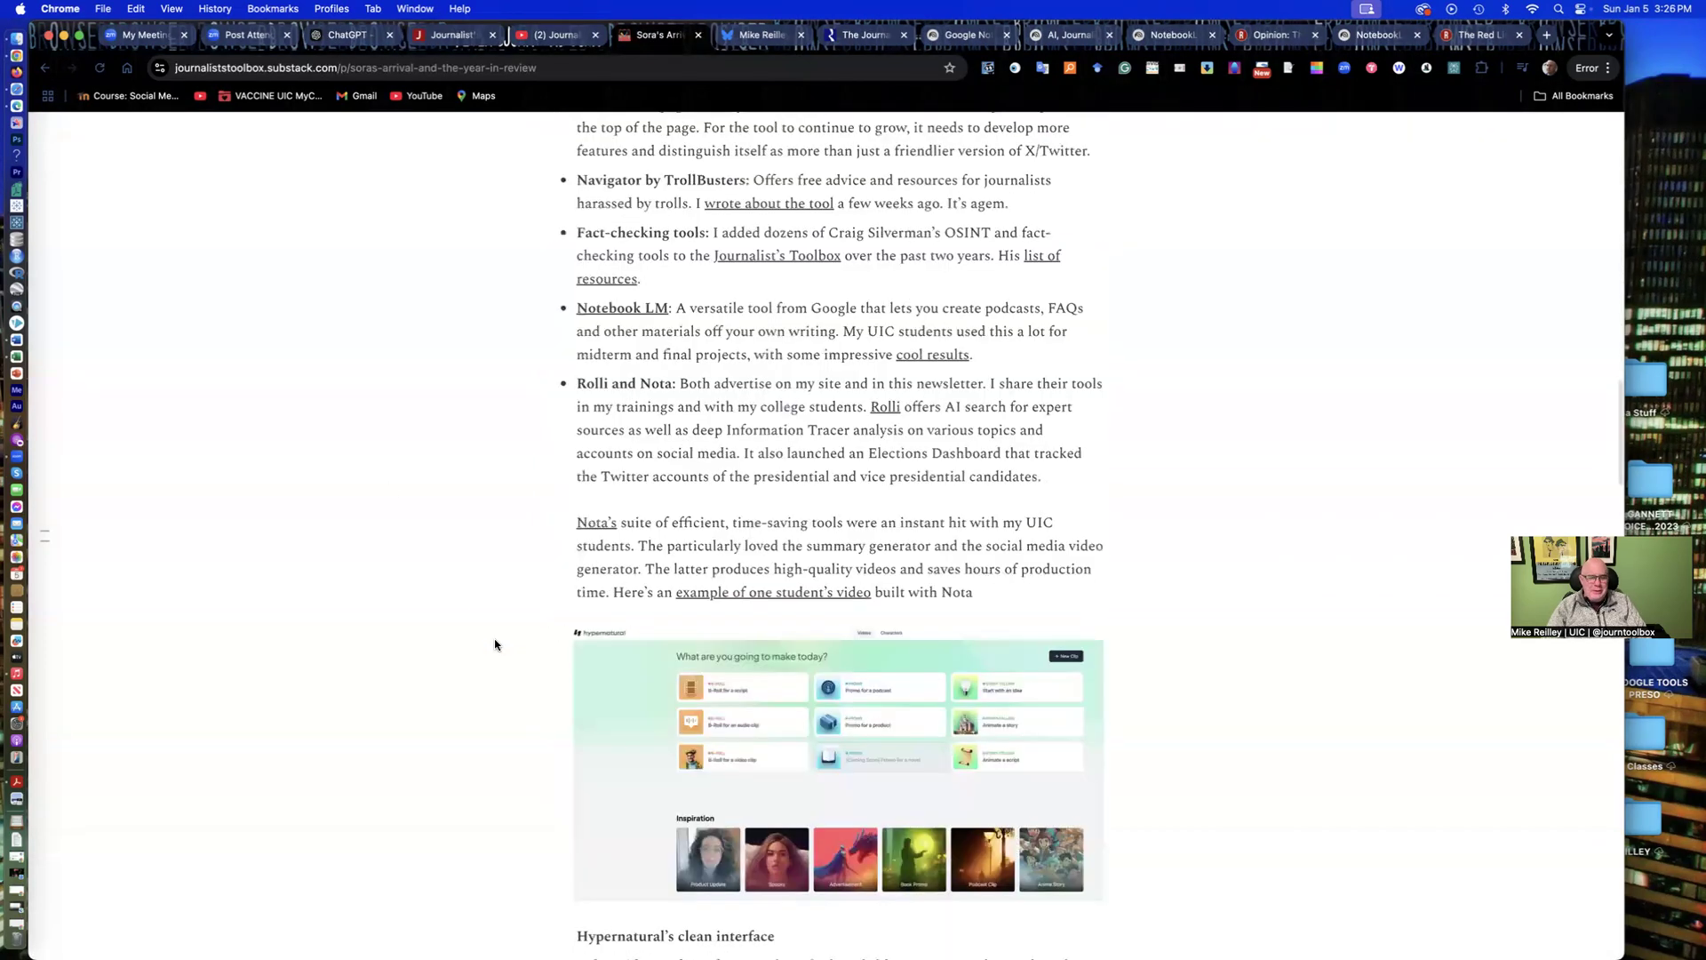
{"action": "scroll", "scroll_direction": "down", "scroll_amount": 3}
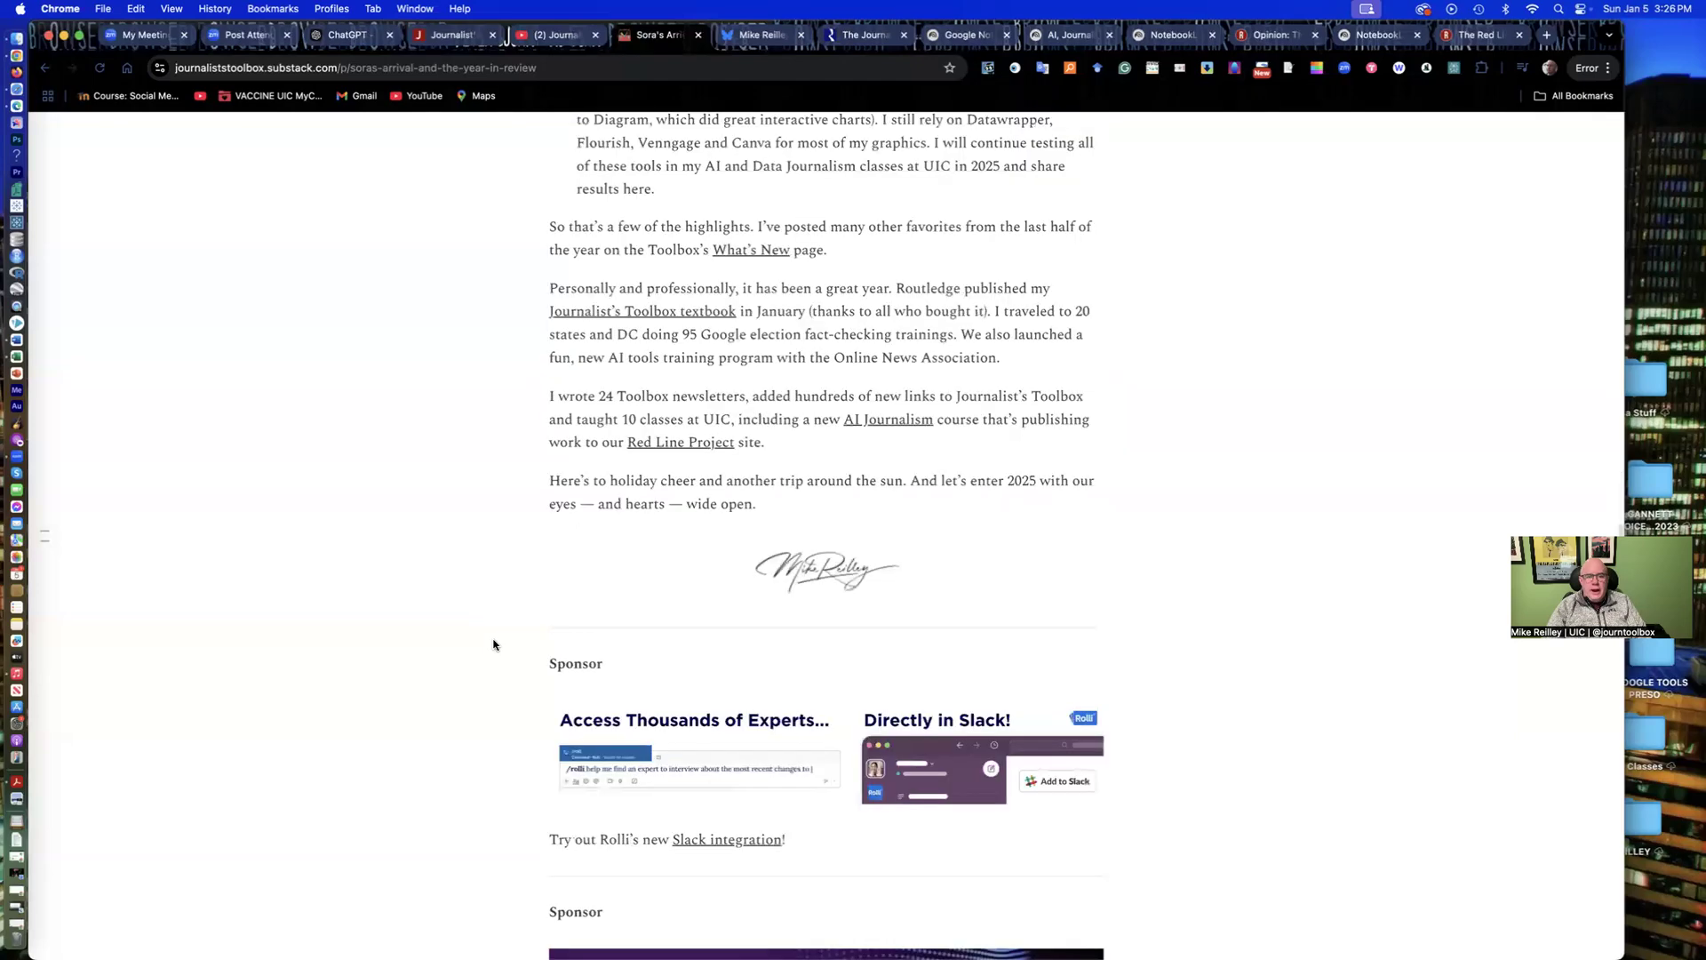
{"action": "scroll", "scroll_direction": "down", "scroll_amount": 3}
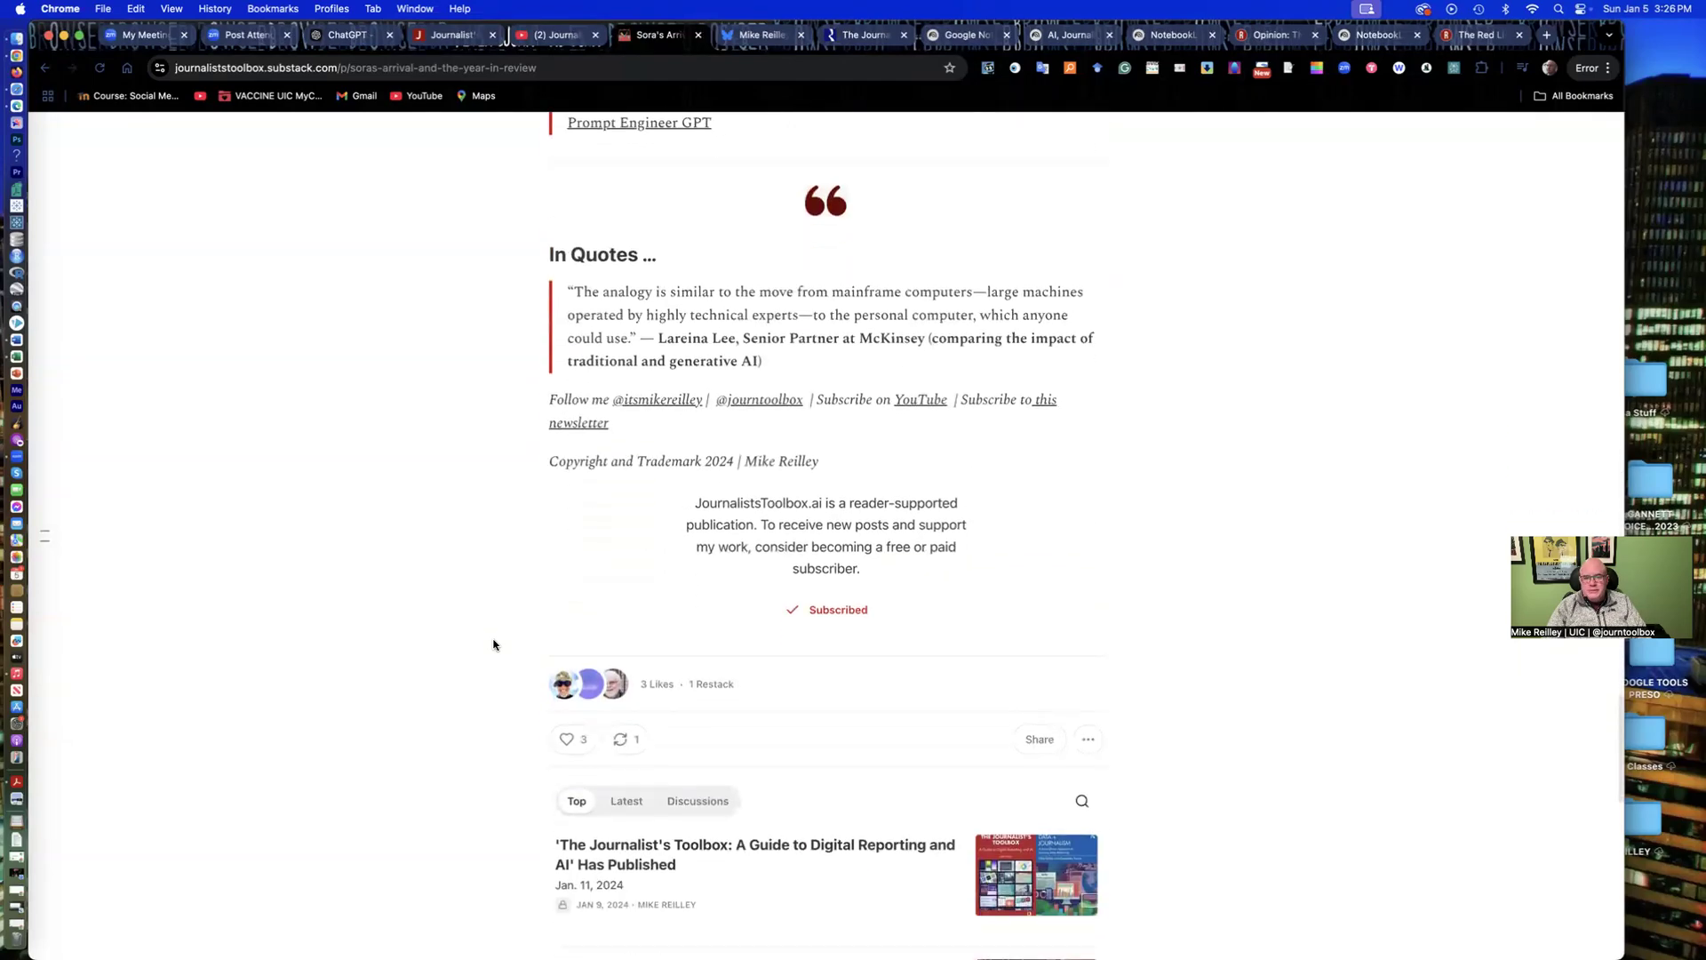
{"action": "scroll", "scroll_direction": "up", "scroll_amount": 3}
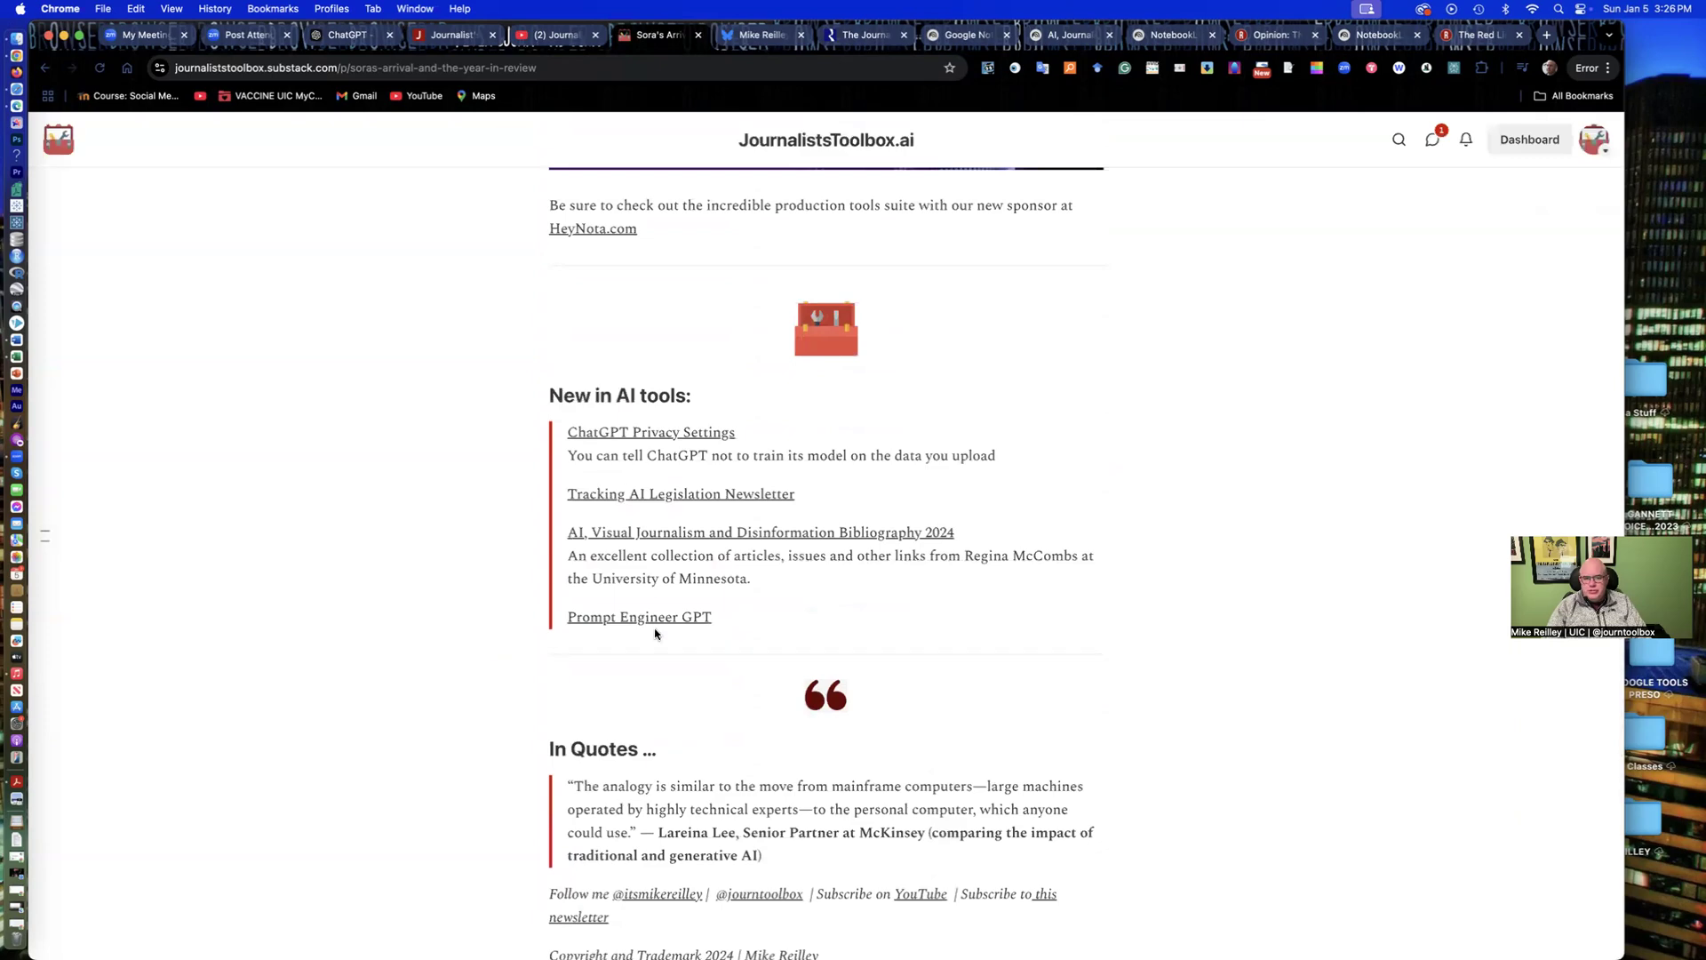
{"action": "scroll", "scroll_direction": "up", "scroll_amount": 3}
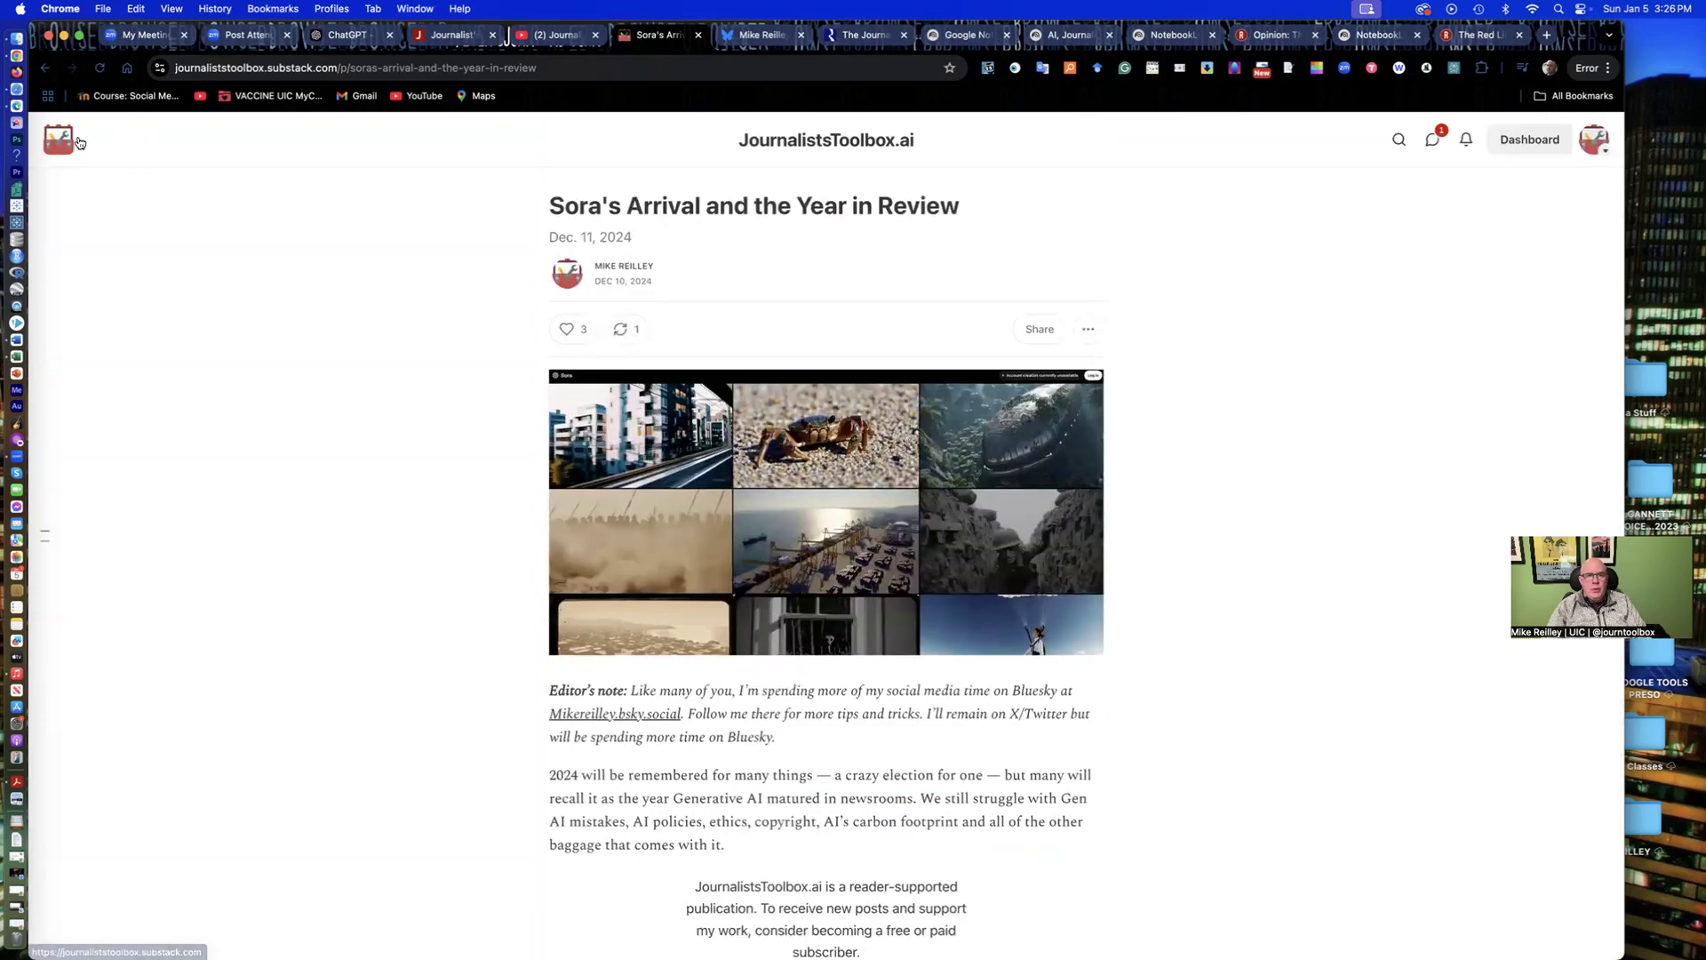
{"action": "left_click", "coordinate": [58, 139]}
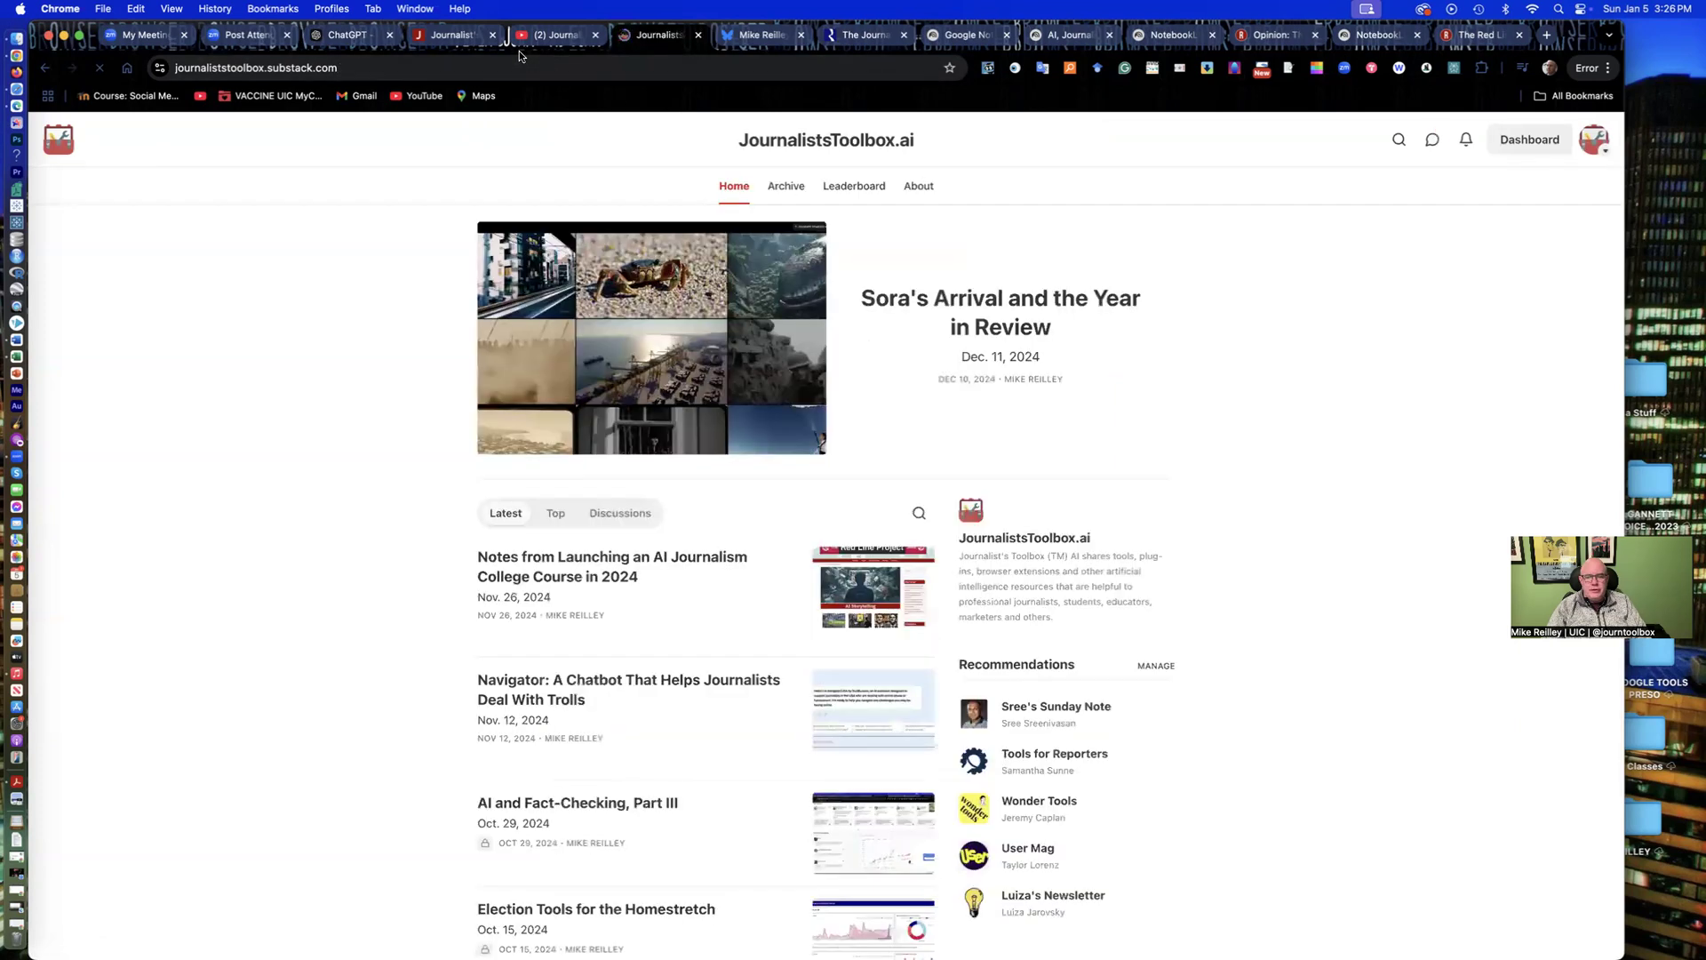